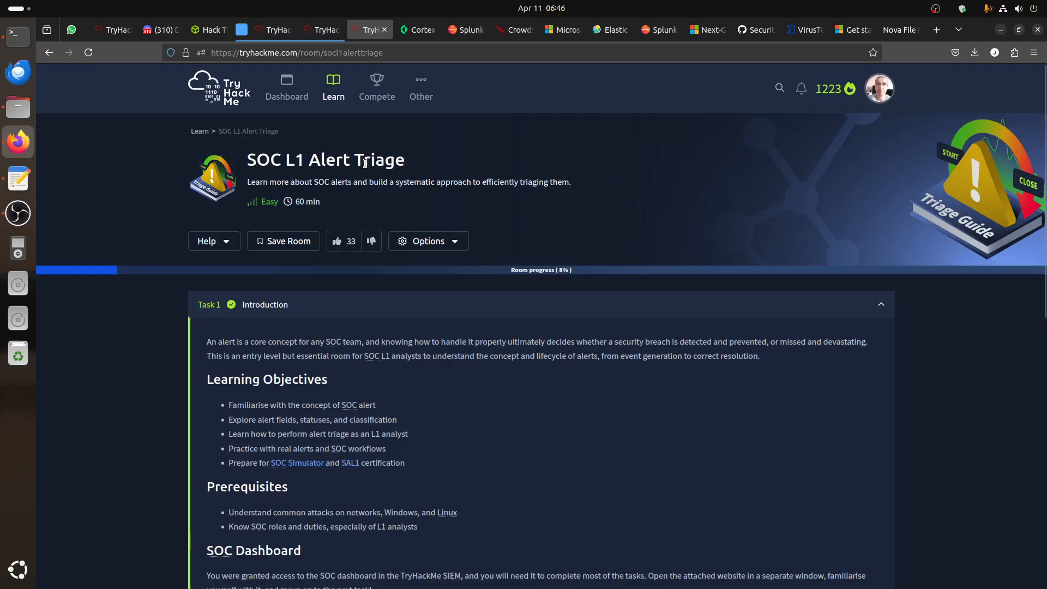
Switch to the SOC Simulator and look through its home page
left_click(267, 30)
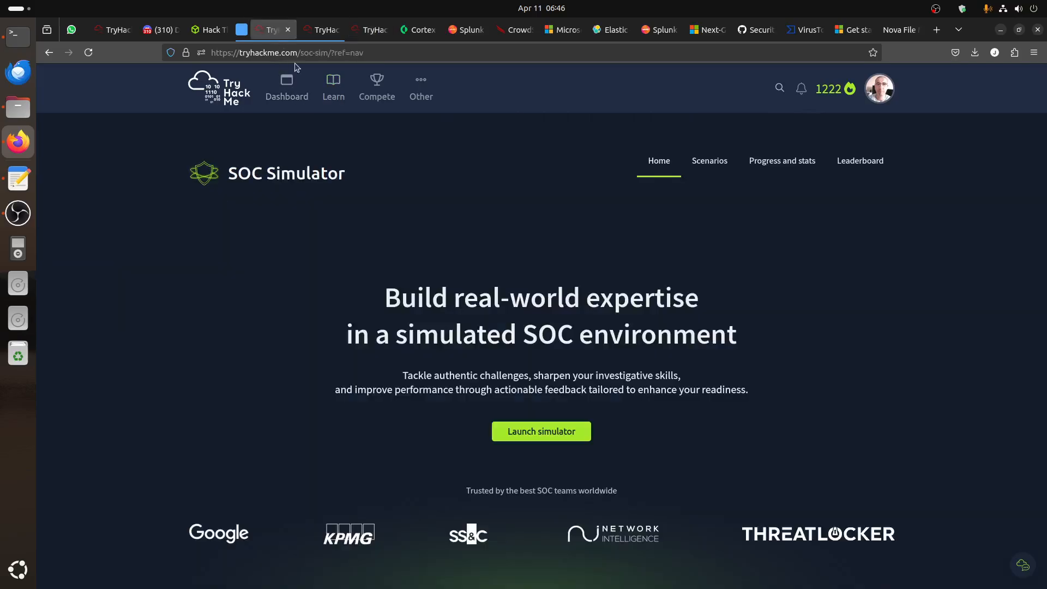
mouse_move(459, 315)
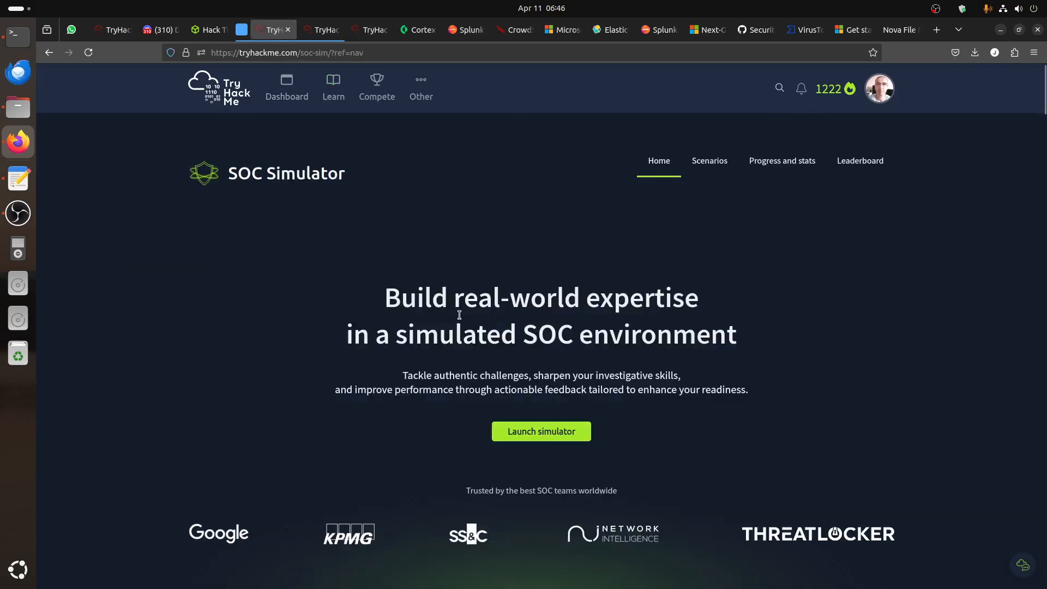
scroll("down", 3)
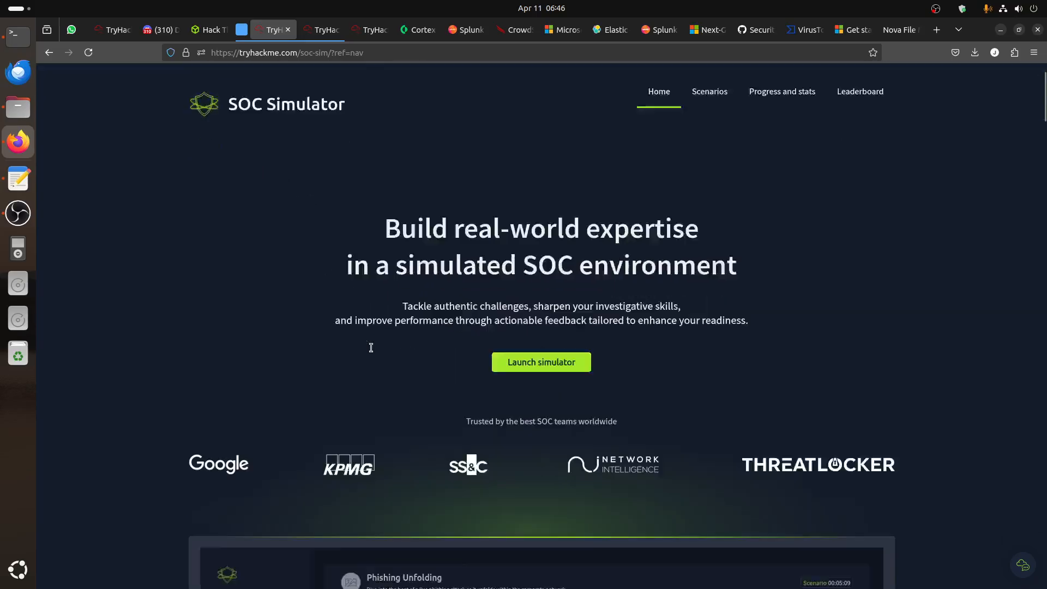
left_click(540, 362)
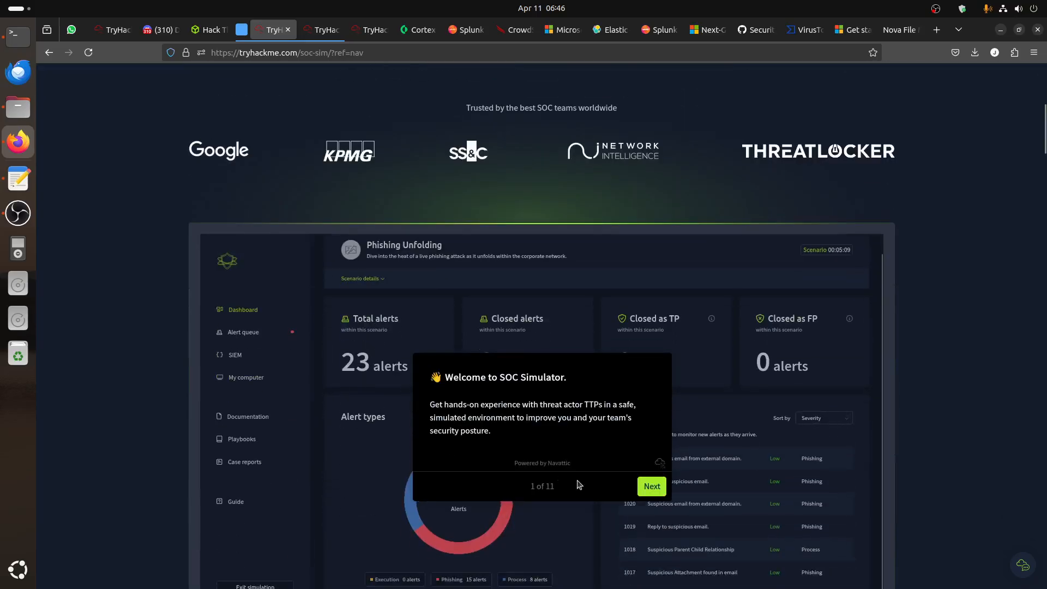
left_click(651, 486)
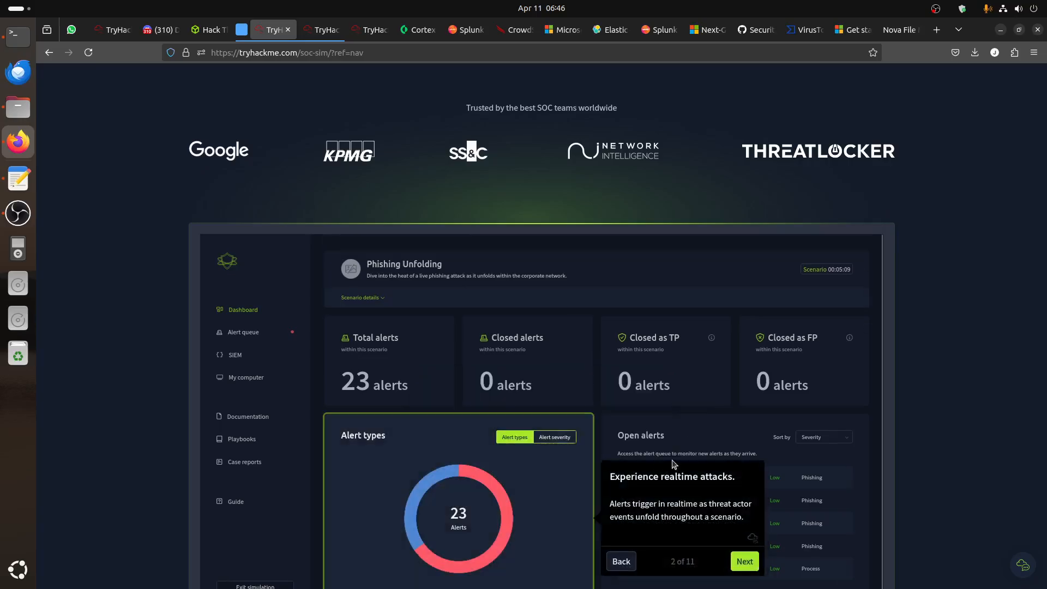
scroll("down", 3)
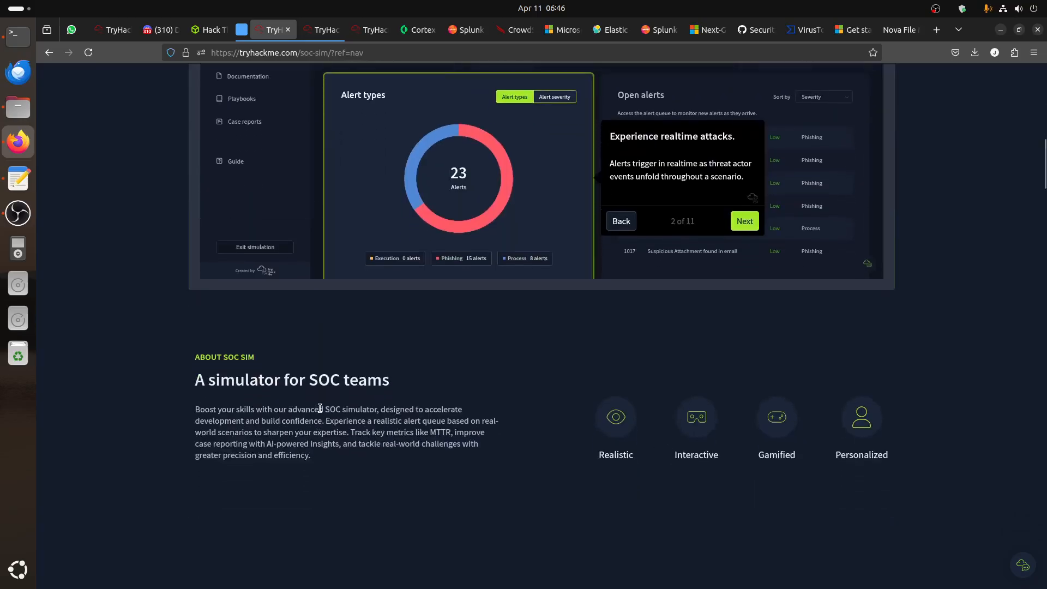
scroll("up", 3)
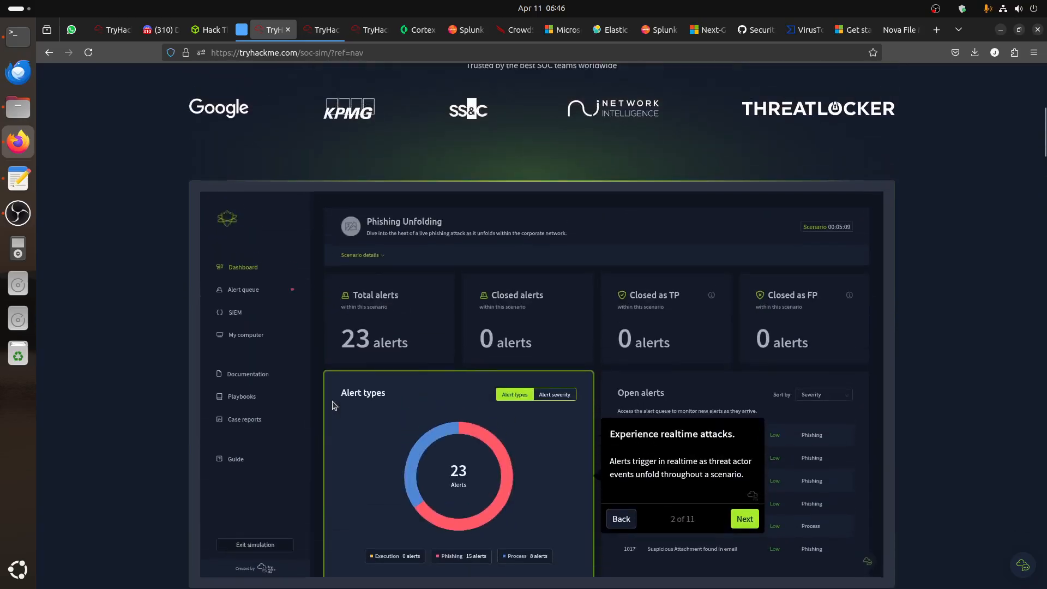
scroll("down", 3)
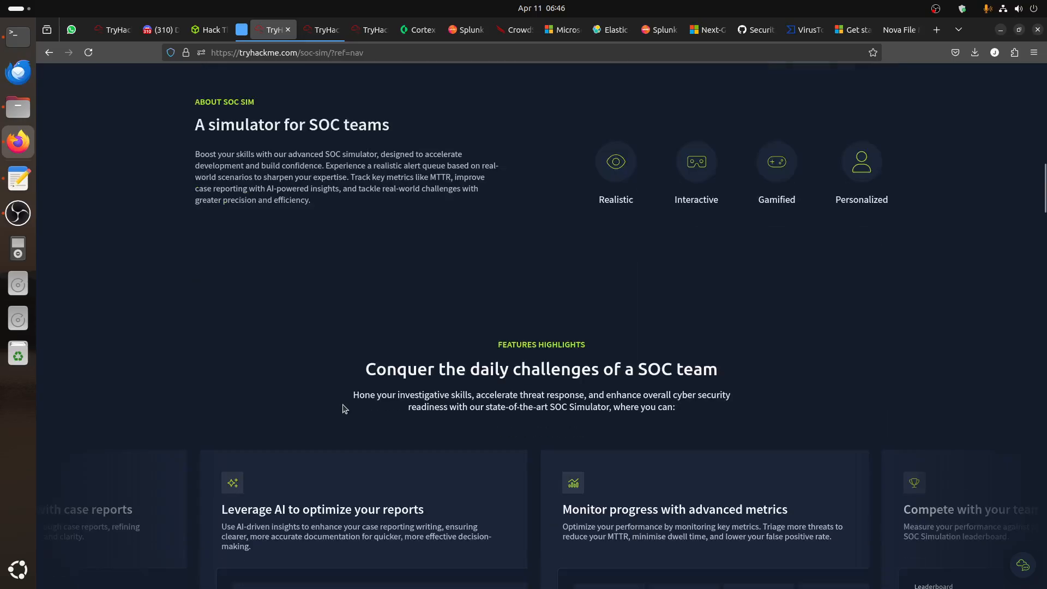
scroll("down", 3)
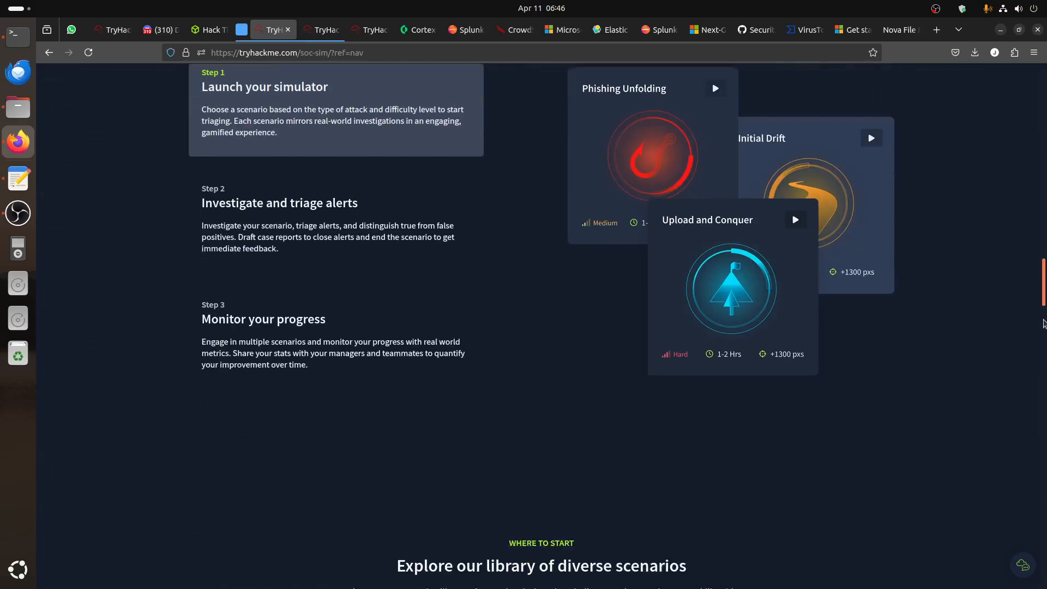
scroll("down", 3)
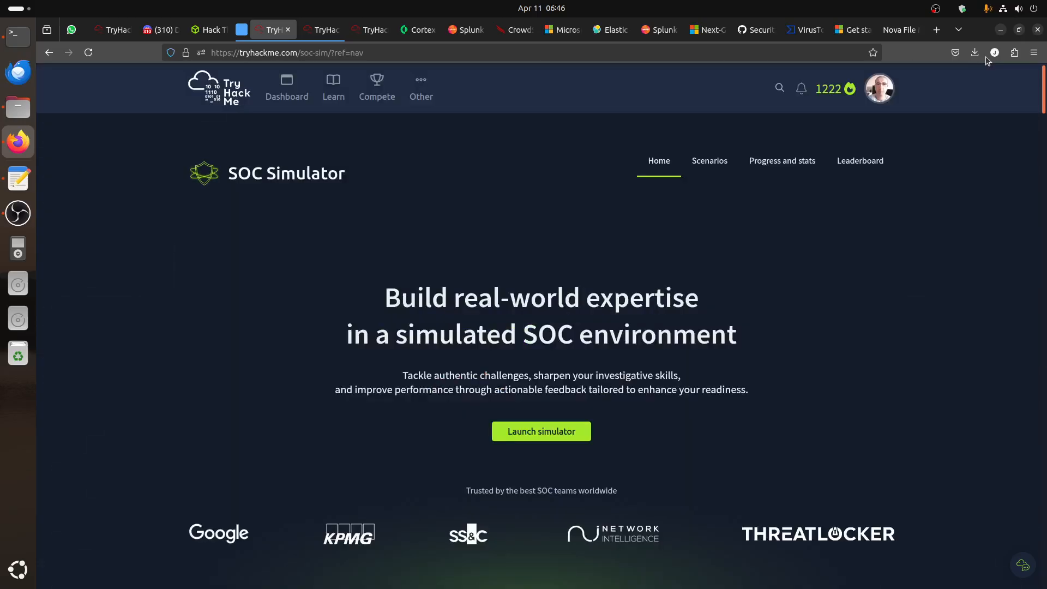
Browse the simulator's scenarios list, then move to the SAL1 certification page
left_click(708, 161)
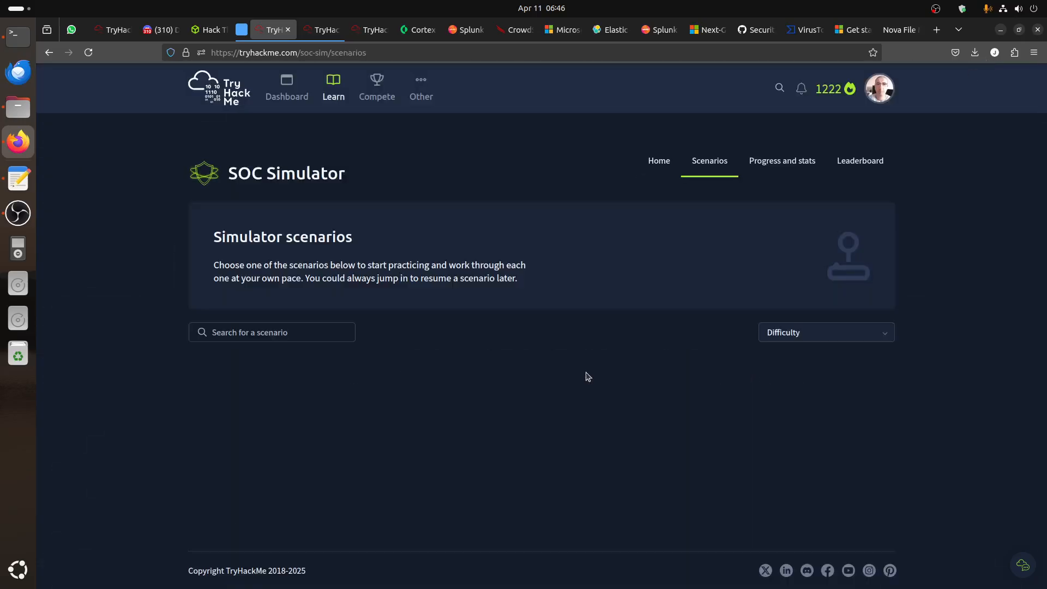
scroll("down", 3)
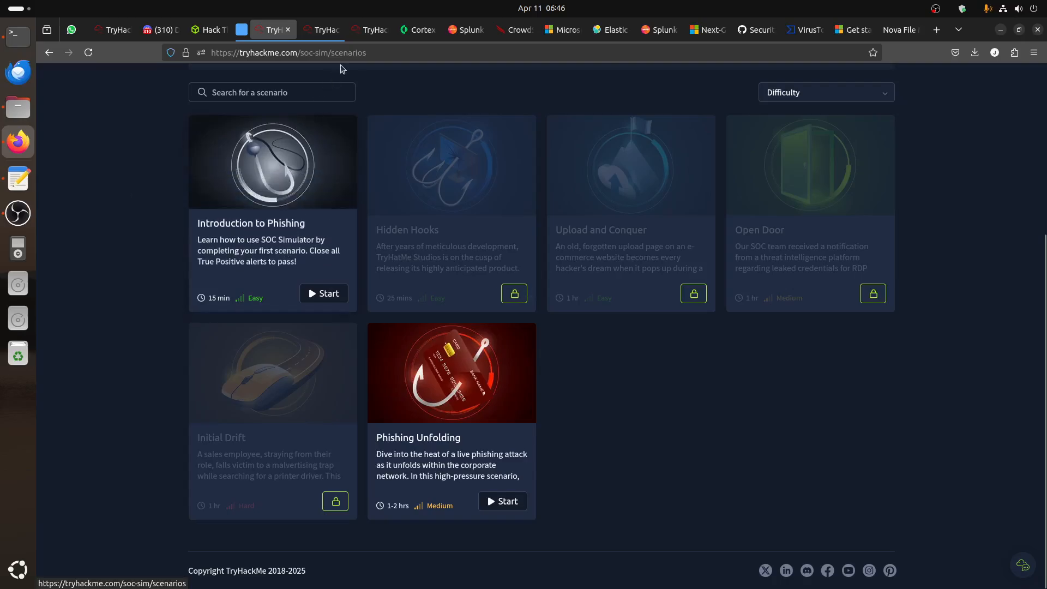
left_click(324, 30)
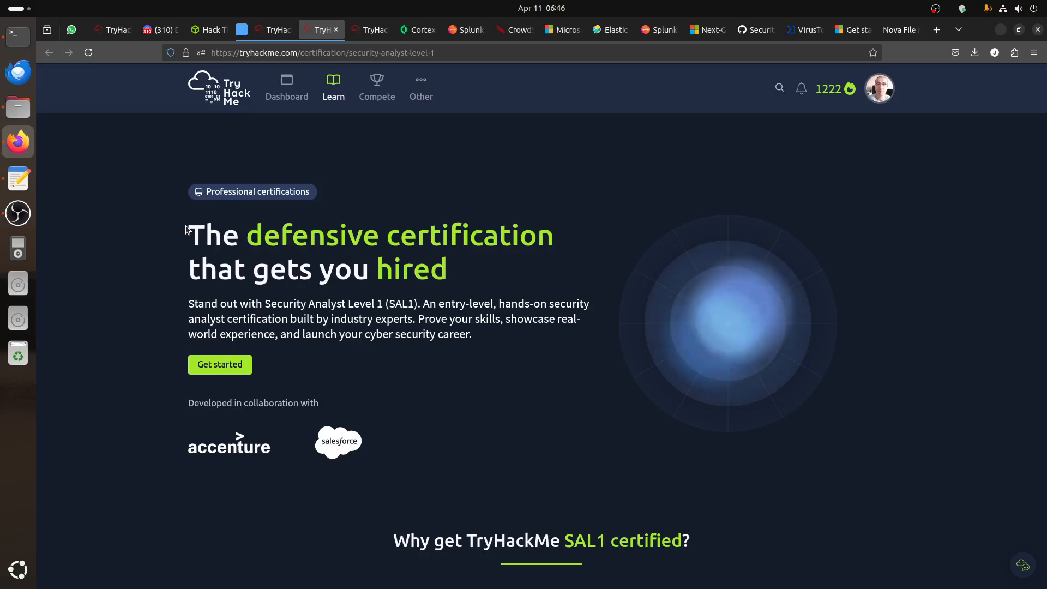
Scroll over the SAL1 certification page and go back to the scenarios list
scroll("down", 3)
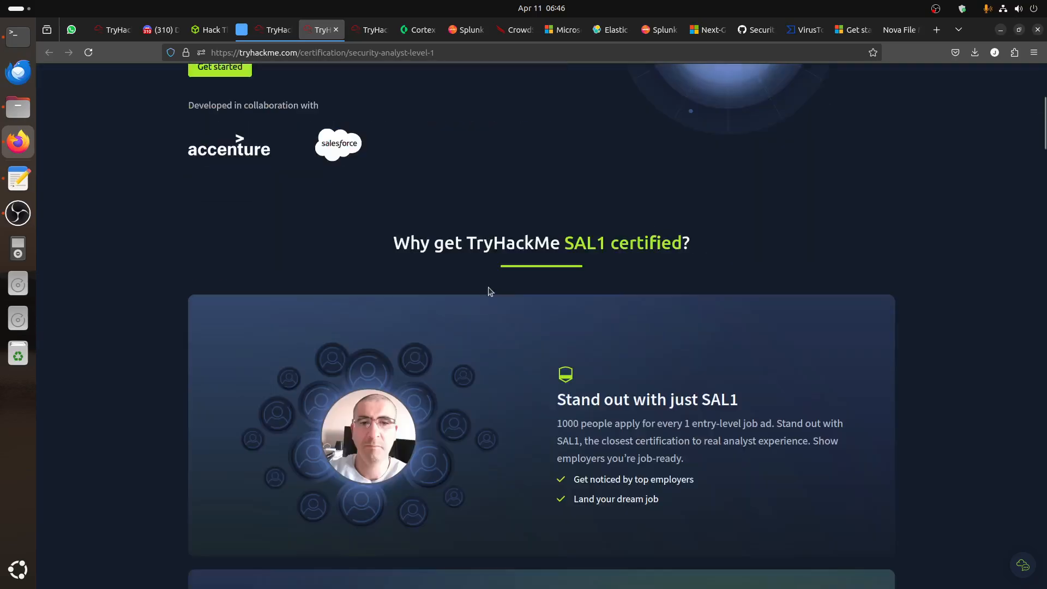
mouse_move(601, 259)
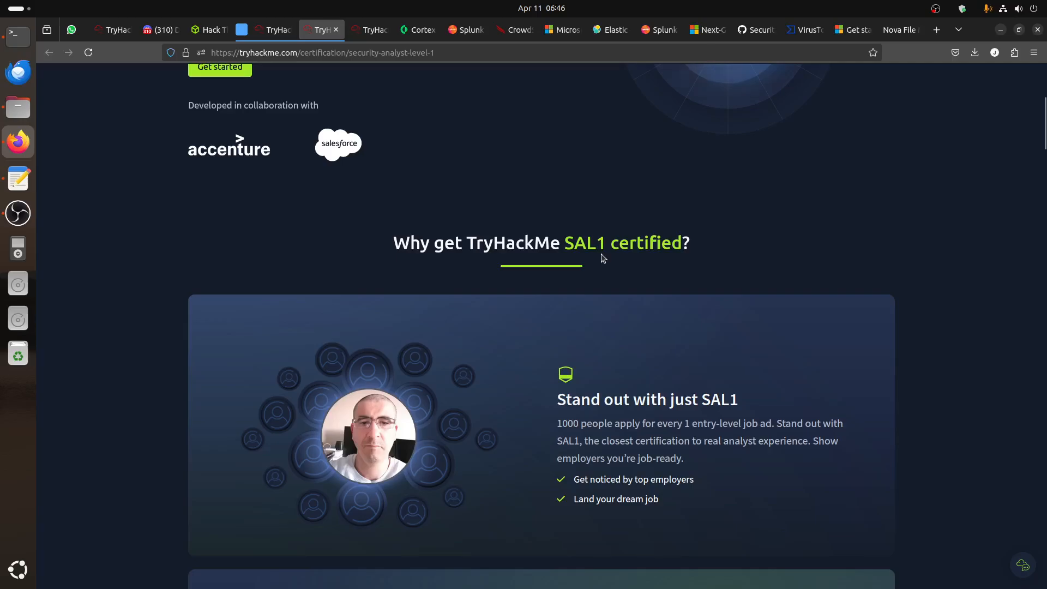
scroll("up", 3)
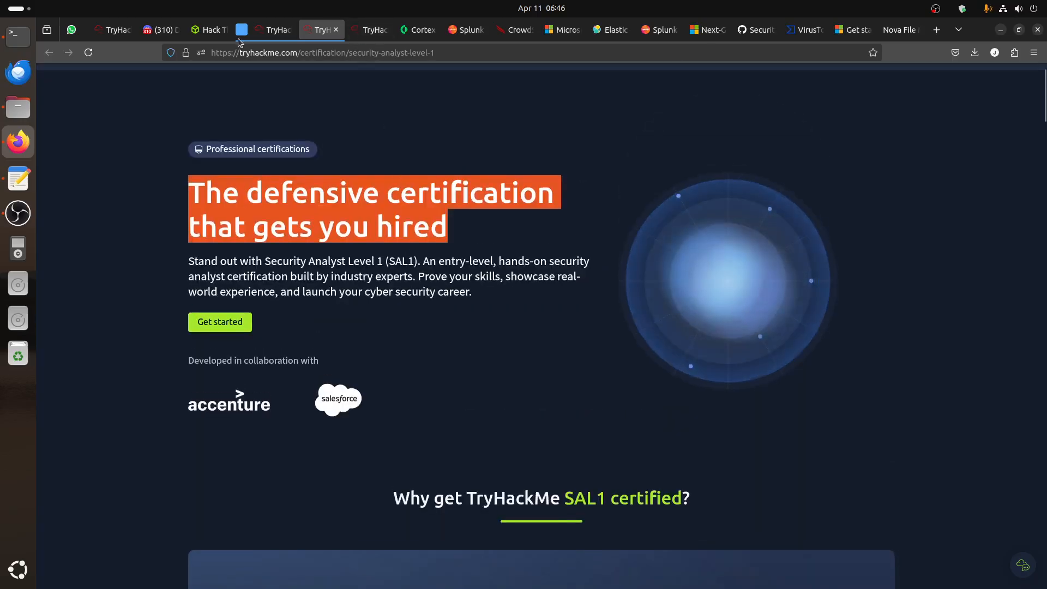
left_click(369, 30)
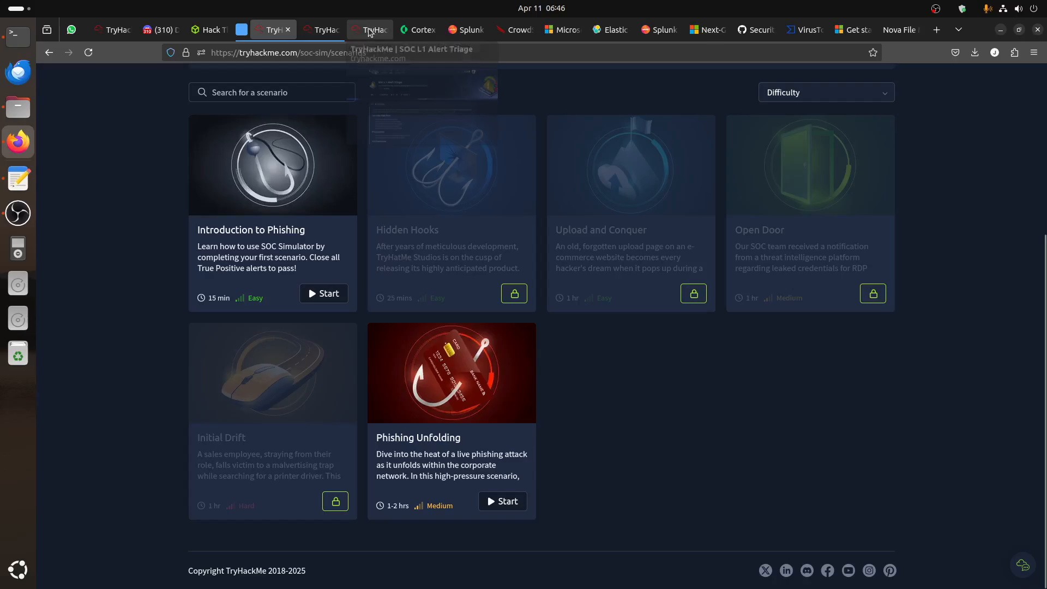
Open the Alert Triage room's Task 1 SOC dashboard link in a new tab
left_click(369, 30)
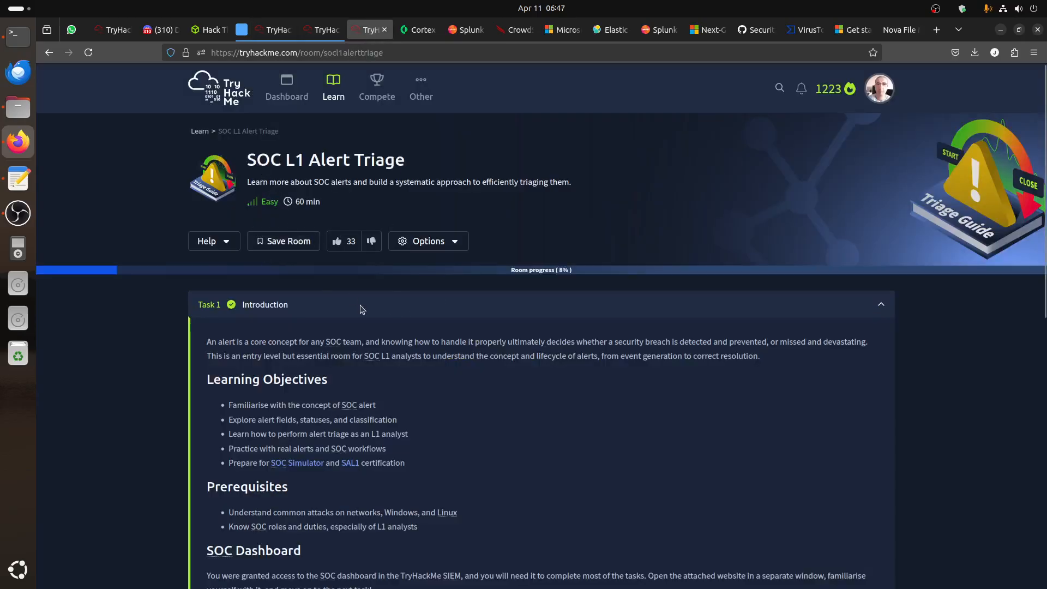
mouse_move(494, 409)
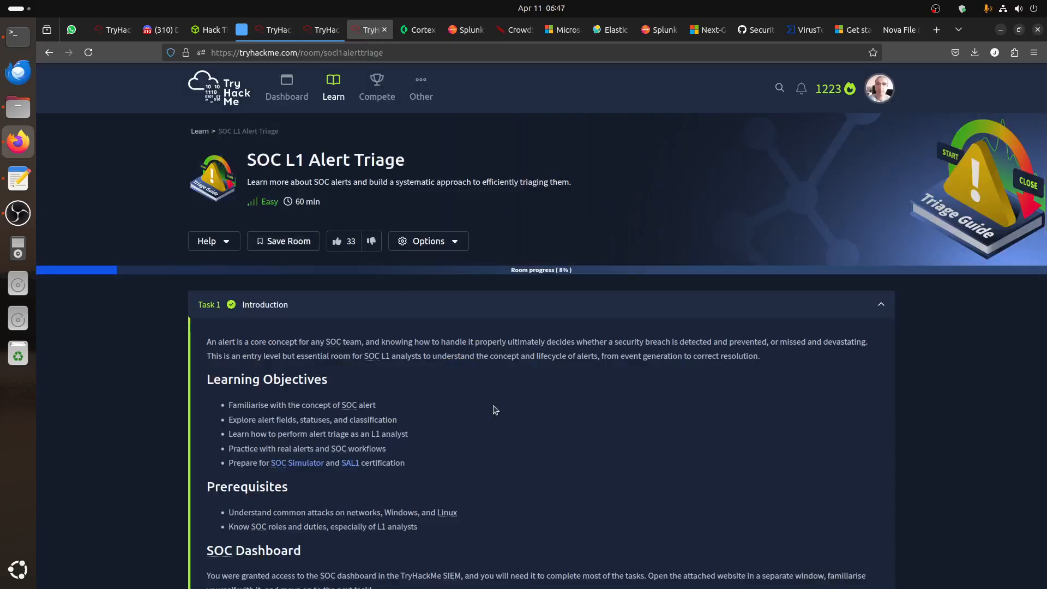
scroll("down", 3)
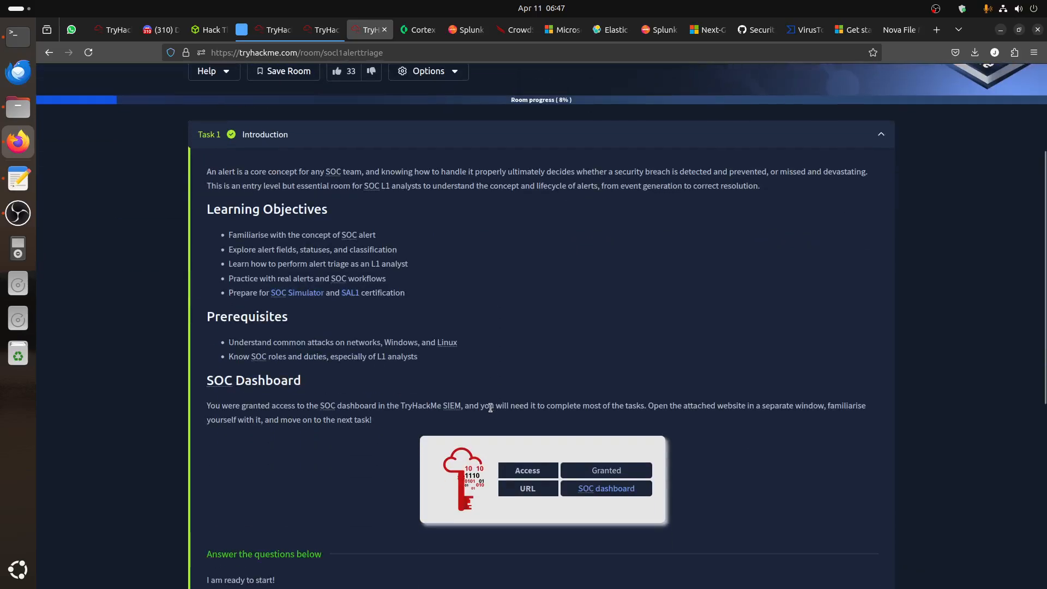
right_click(605, 487)
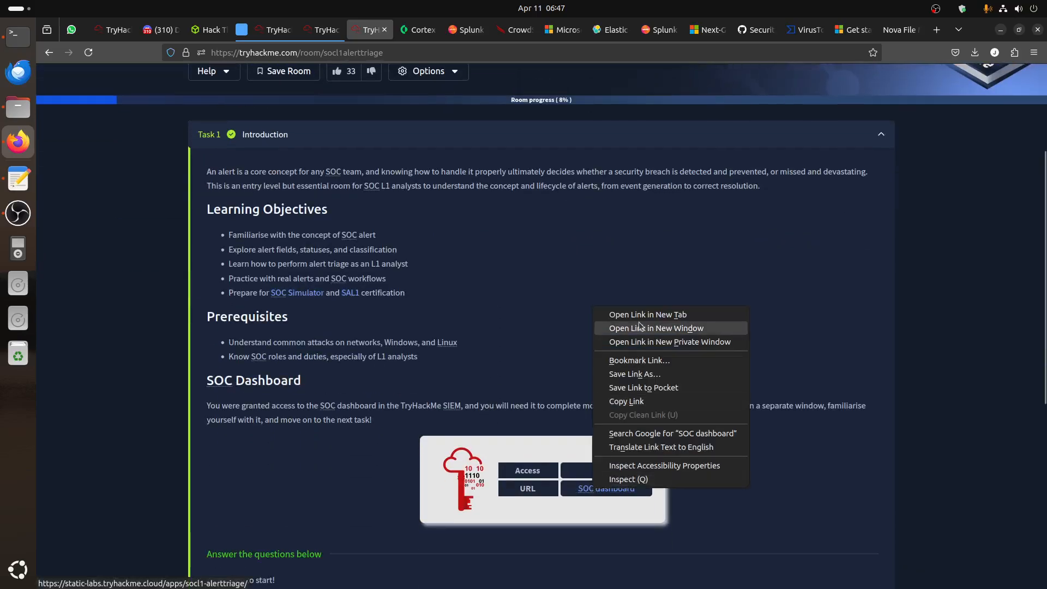
left_click(647, 315)
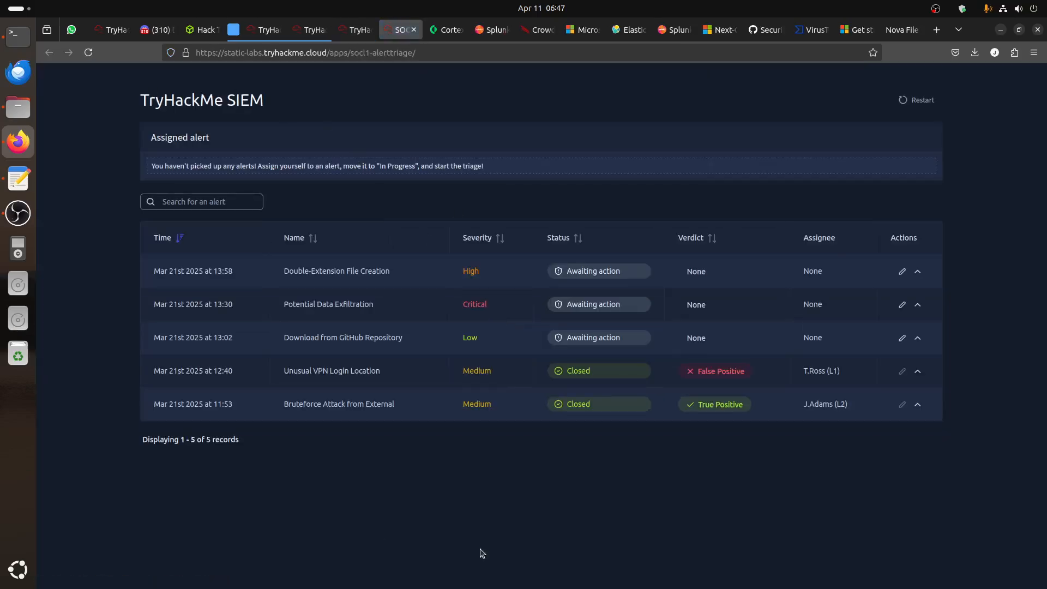
mouse_move(458, 449)
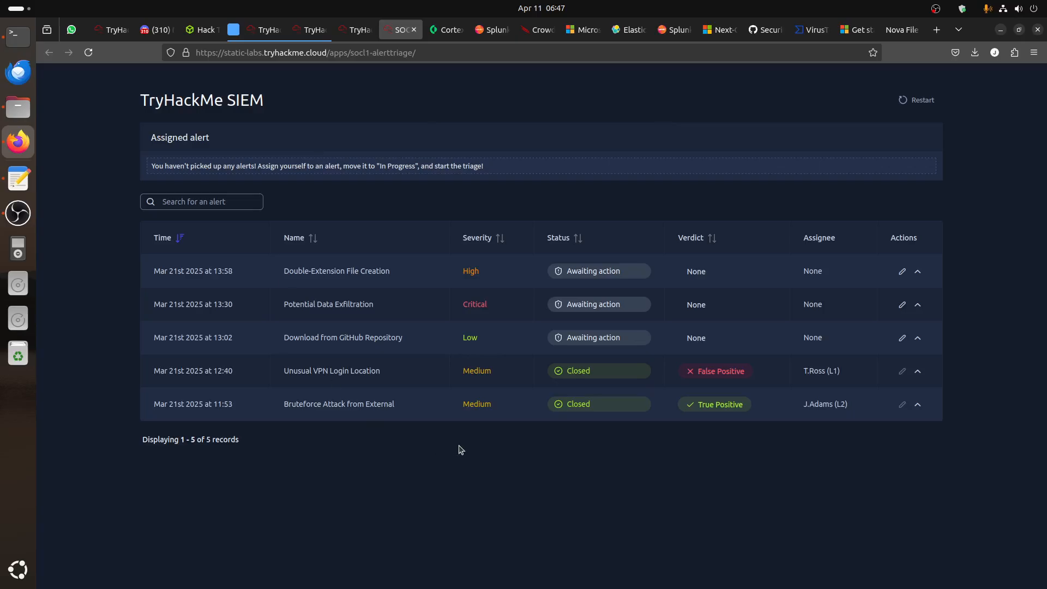
mouse_move(339, 270)
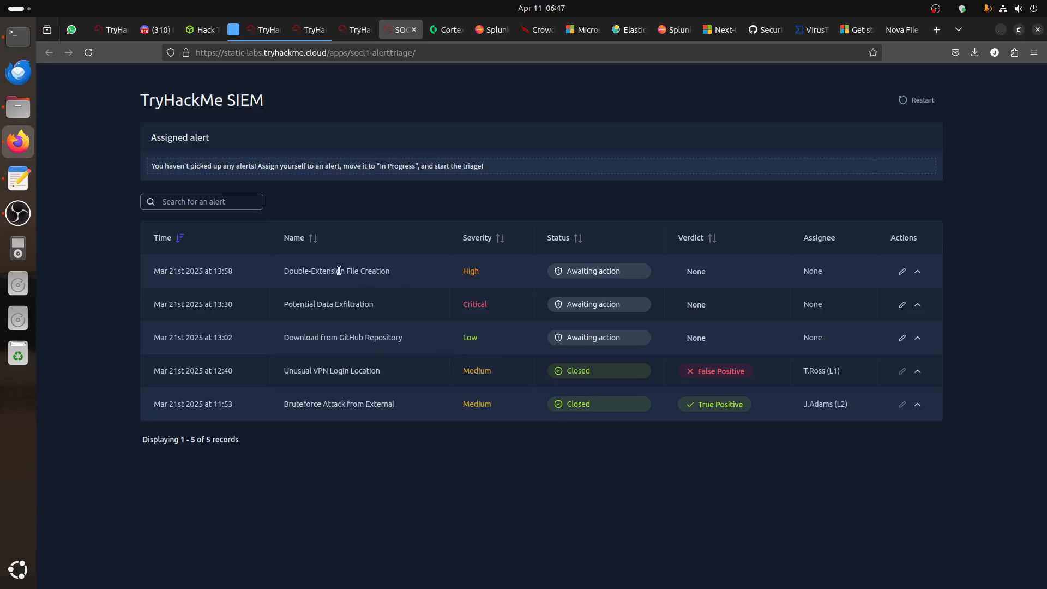
mouse_move(808, 414)
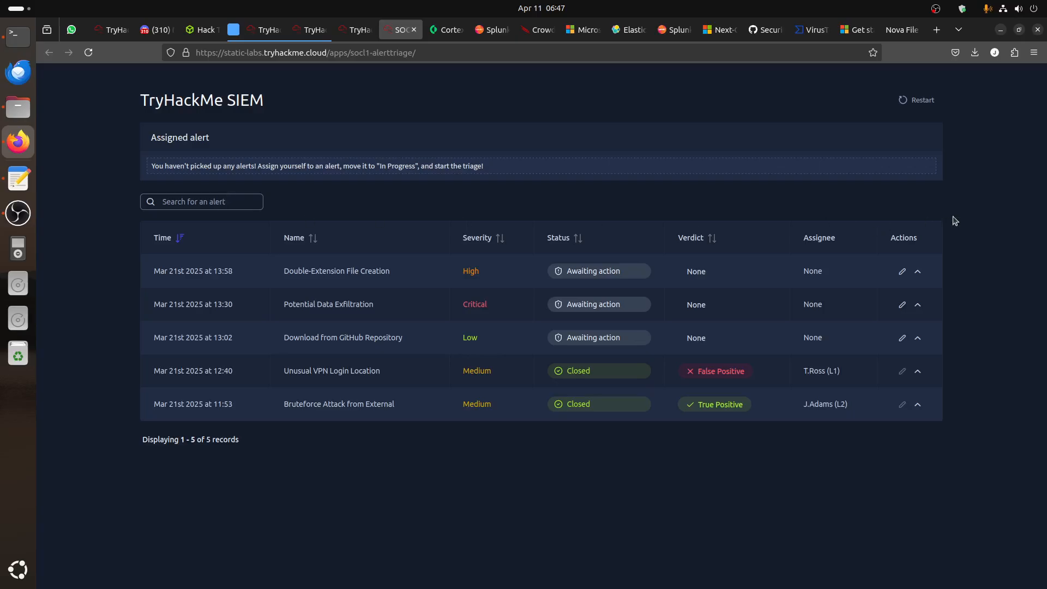
Zoom in to read the five SIEM alerts, then return to the room
key("ctrl+plus")
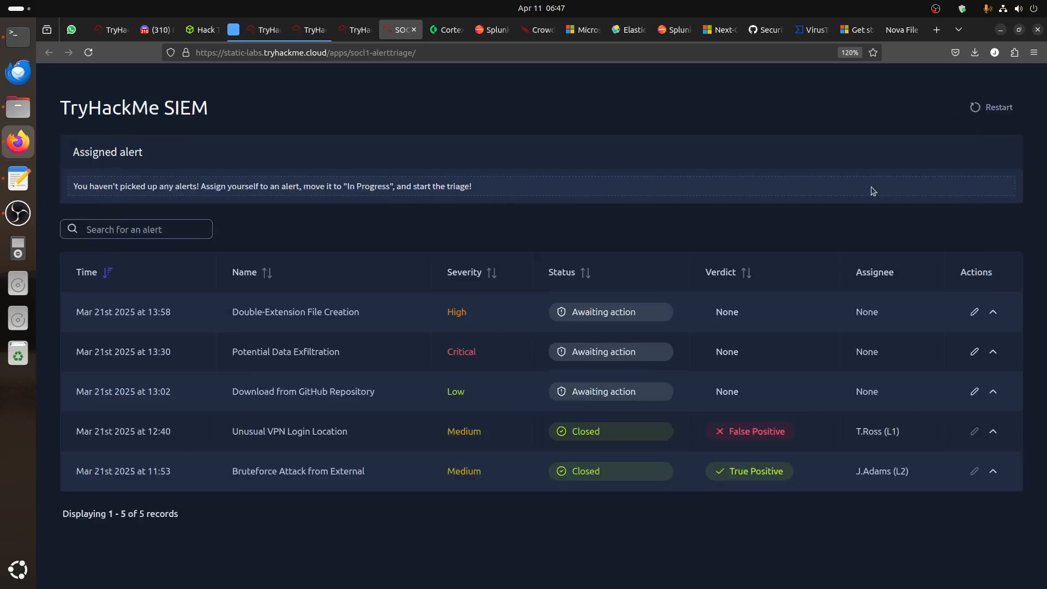
mouse_move(509, 307)
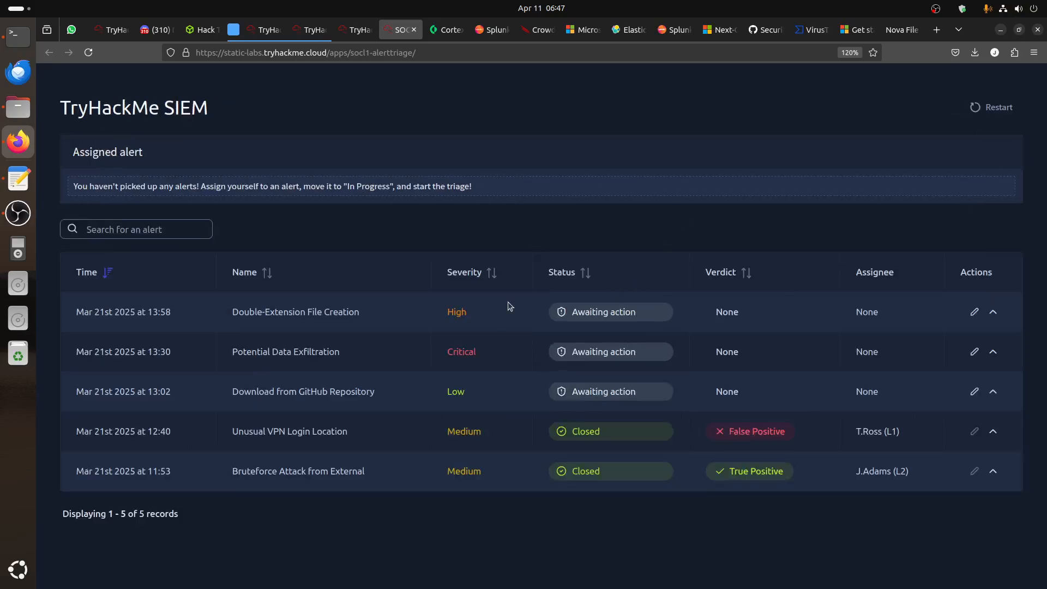
left_click(356, 29)
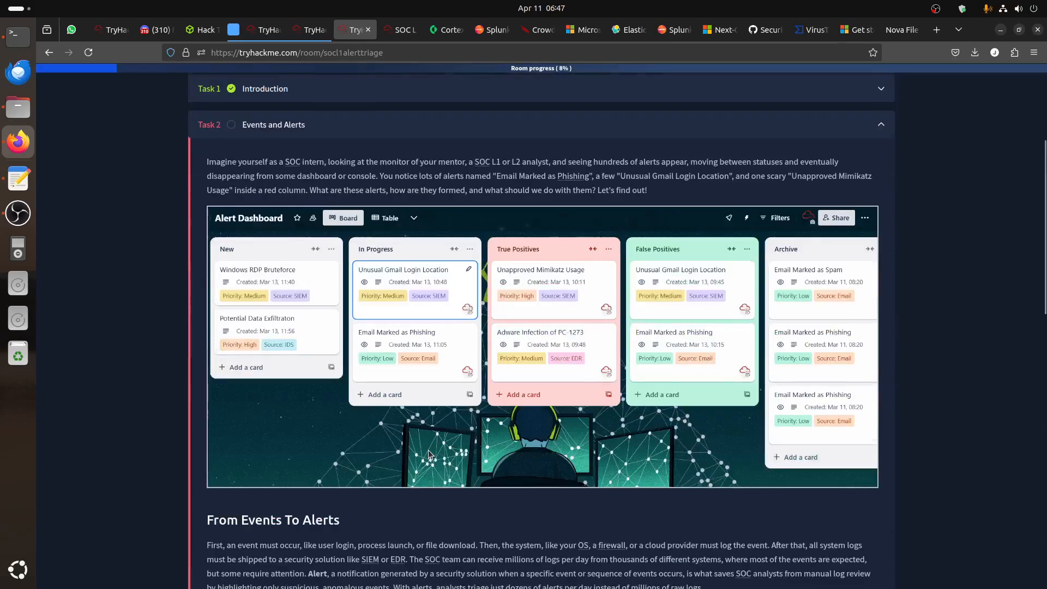
Read Task 2 on events, alerts, alert platforms and L1 triage roles
scroll("down", 3)
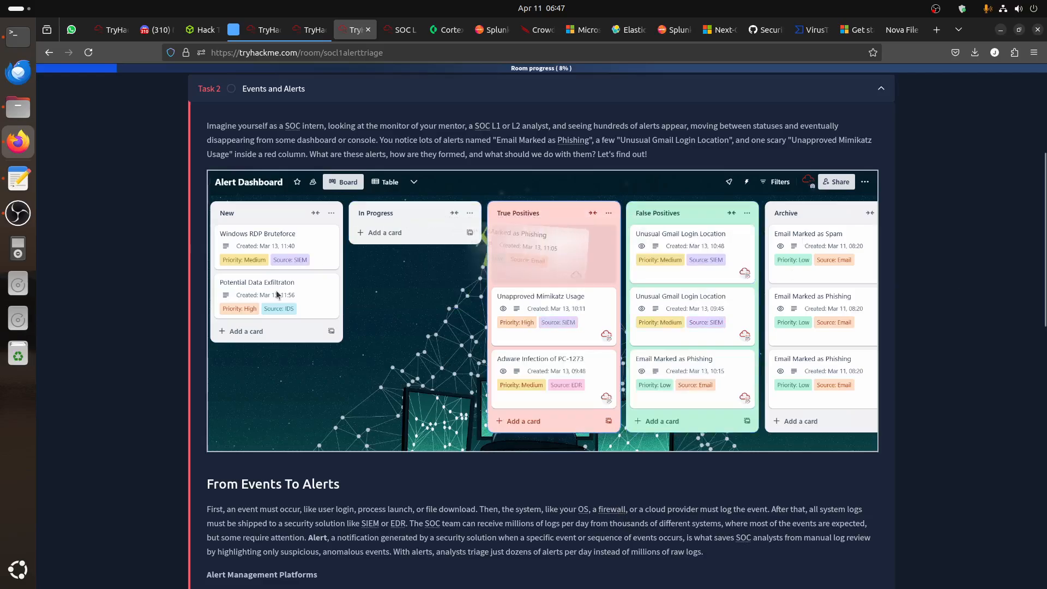
scroll("down", 3)
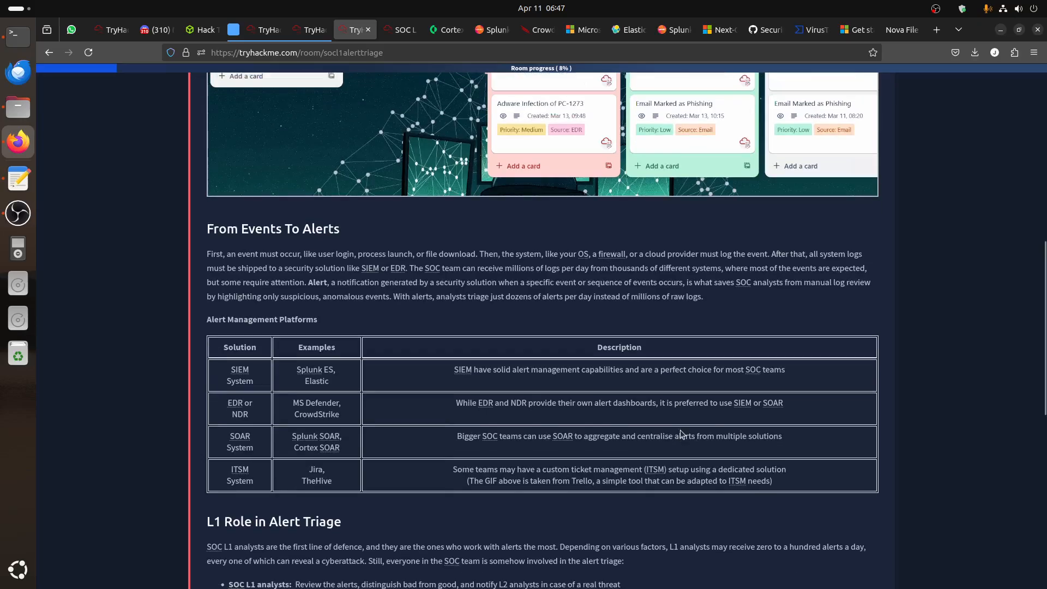
scroll("down", 3)
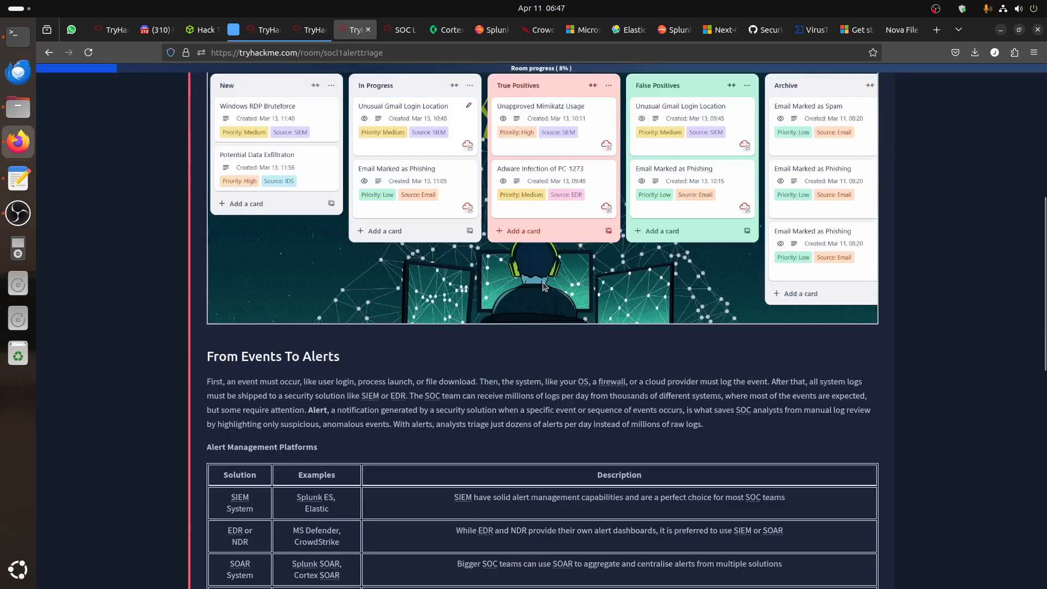
scroll("down", 3)
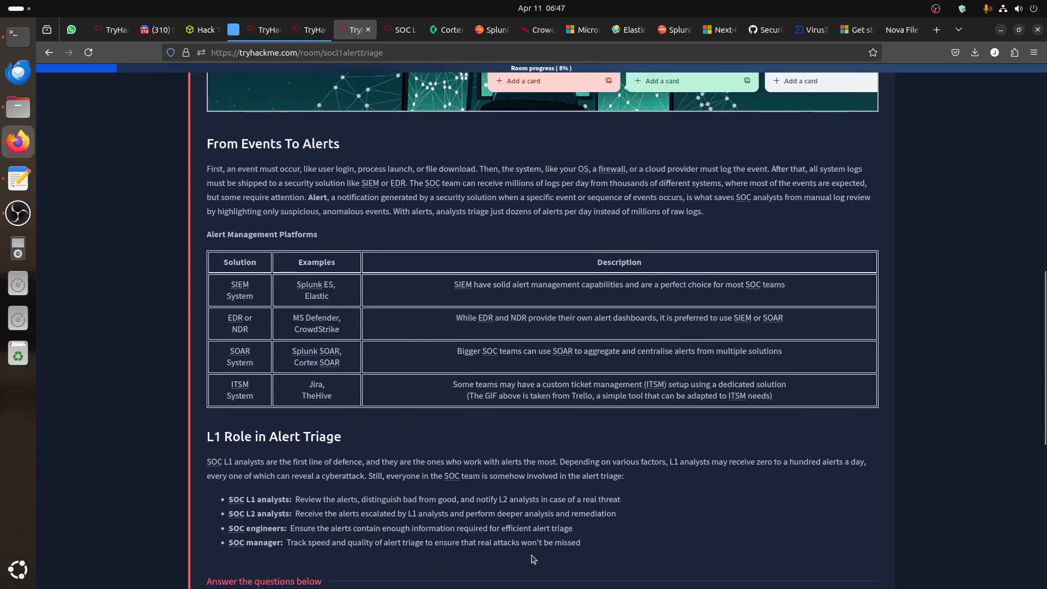
scroll("down", 3)
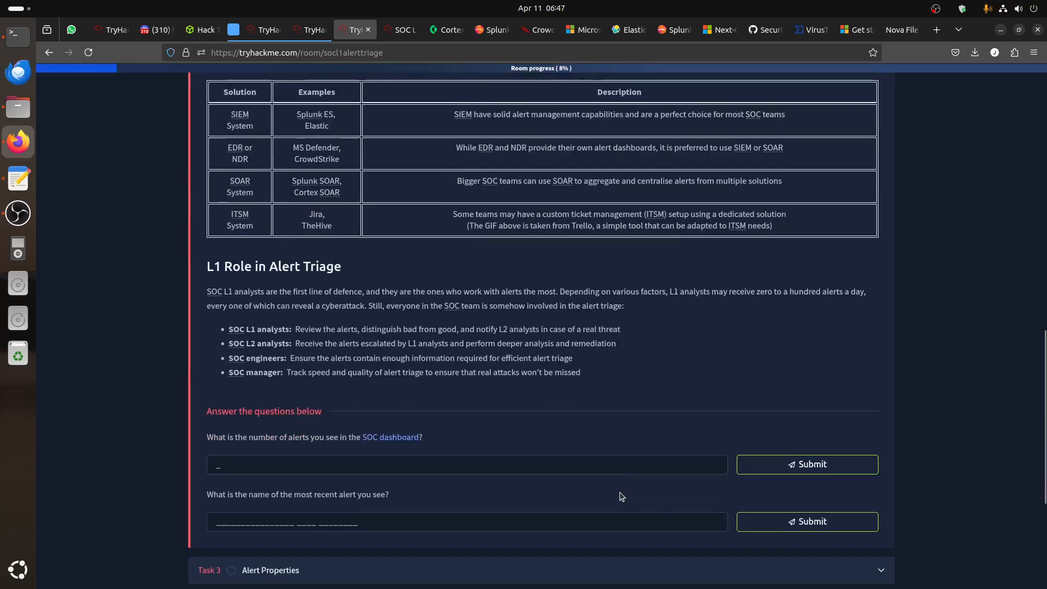
mouse_move(609, 475)
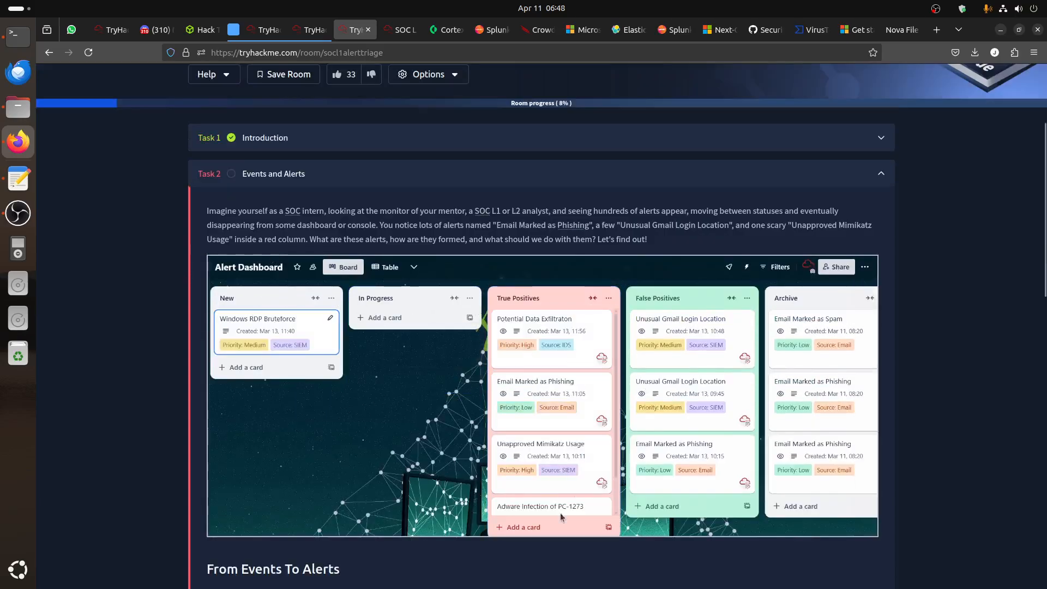
left_click_drag(276, 331, 414, 330)
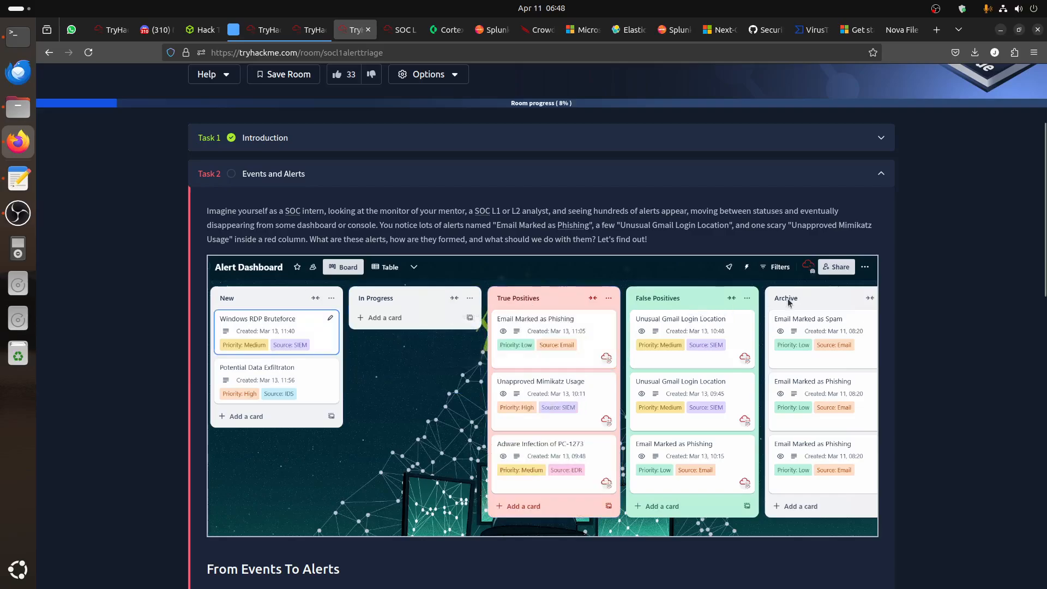
left_click_drag(257, 381, 414, 324)
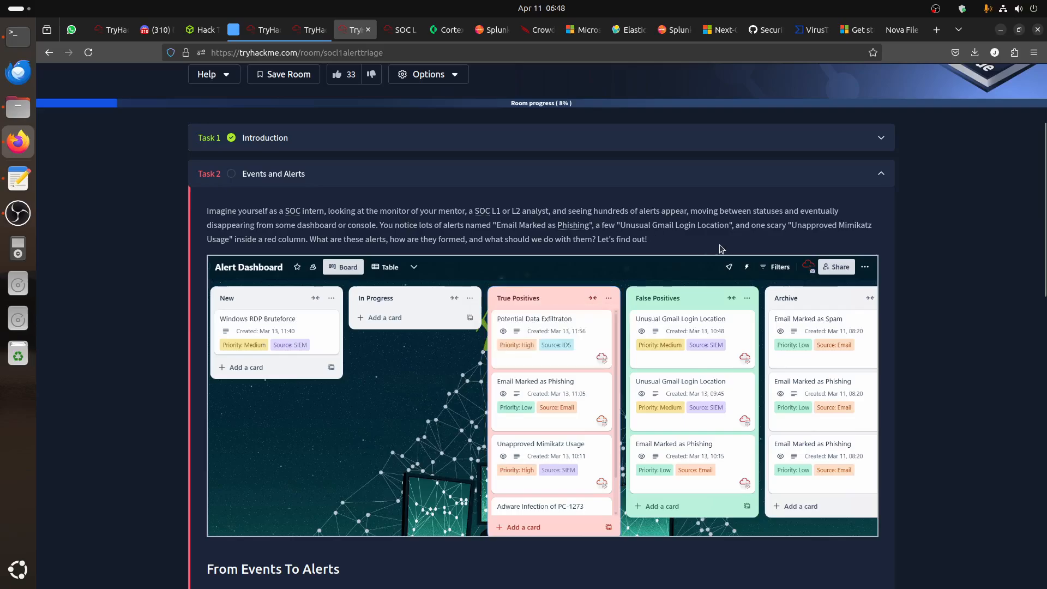
Reread the From Events To Alerts paragraph and the Alert Management Platforms table
scroll("down", 3)
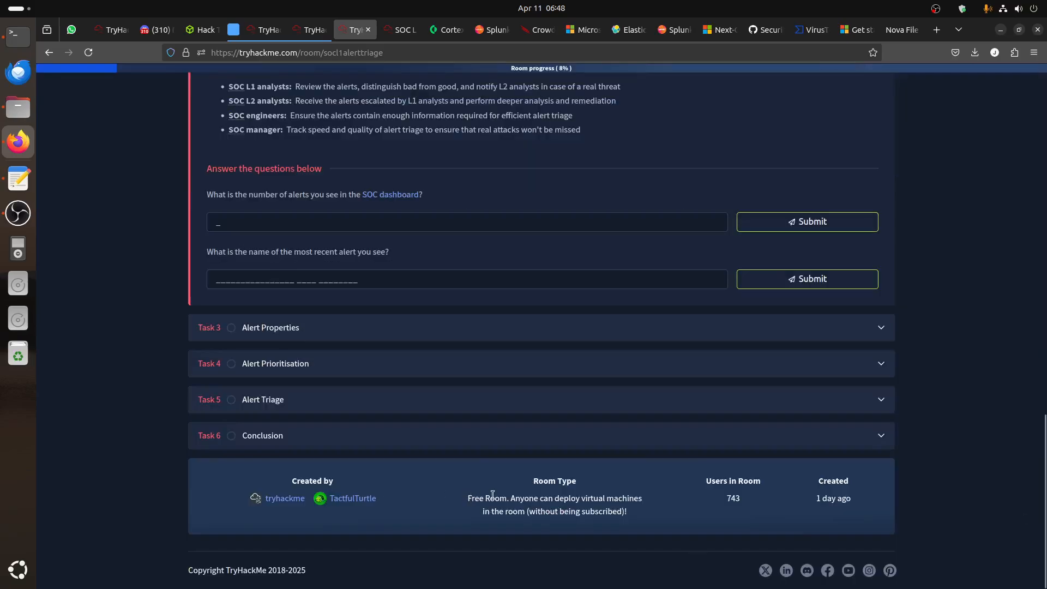
scroll("up", 3)
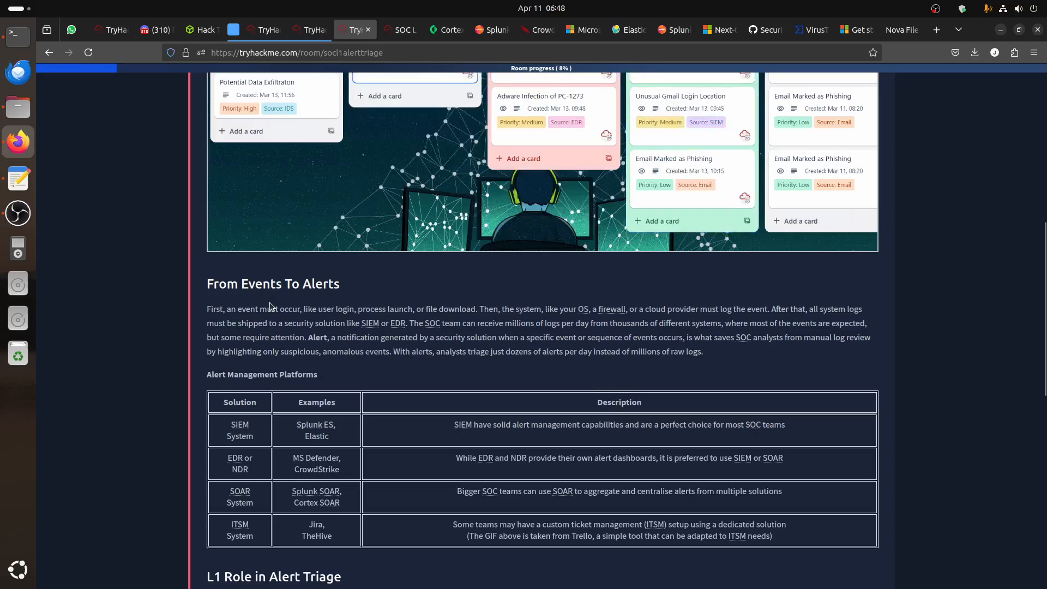
left_click_drag(264, 309, 459, 308)
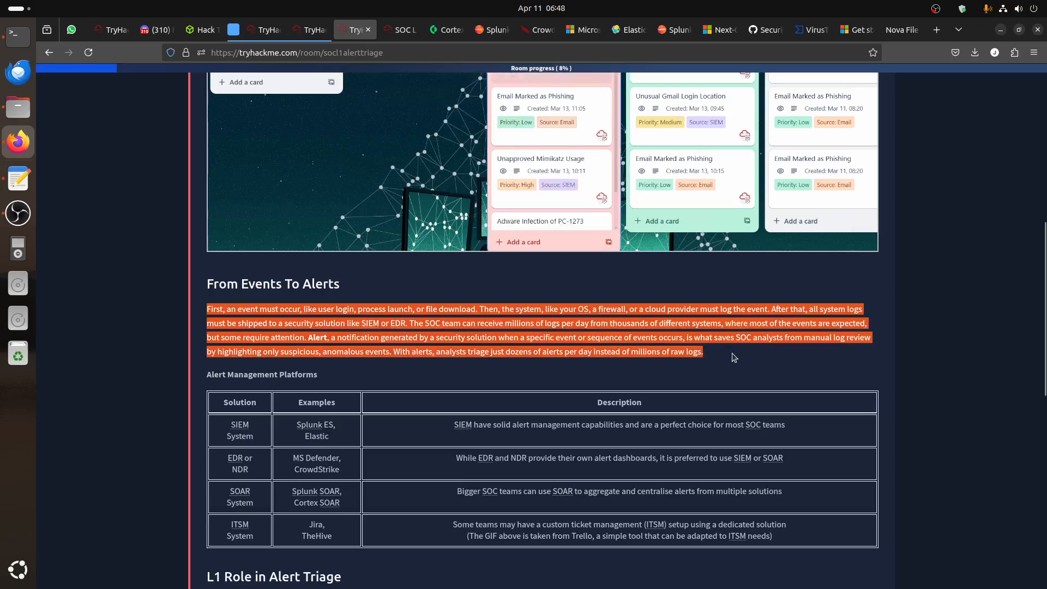
left_click(730, 360)
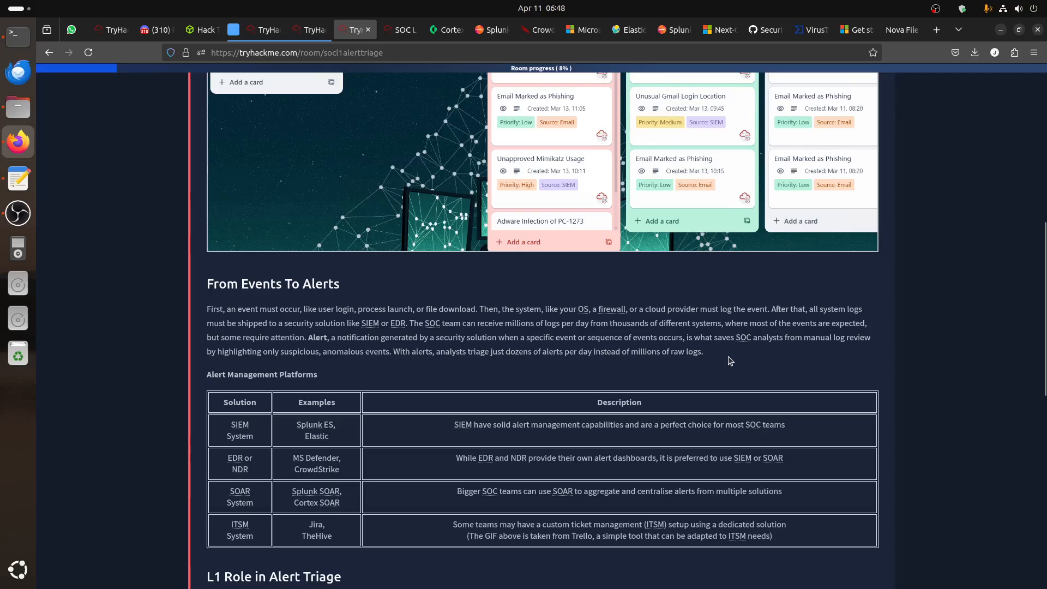
scroll("down", 3)
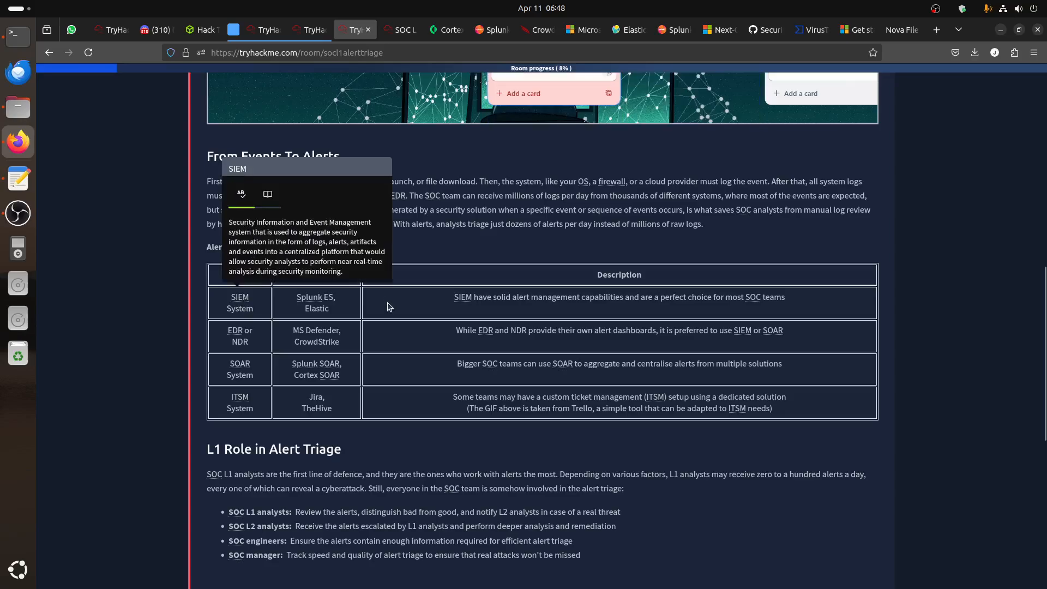
mouse_move(337, 308)
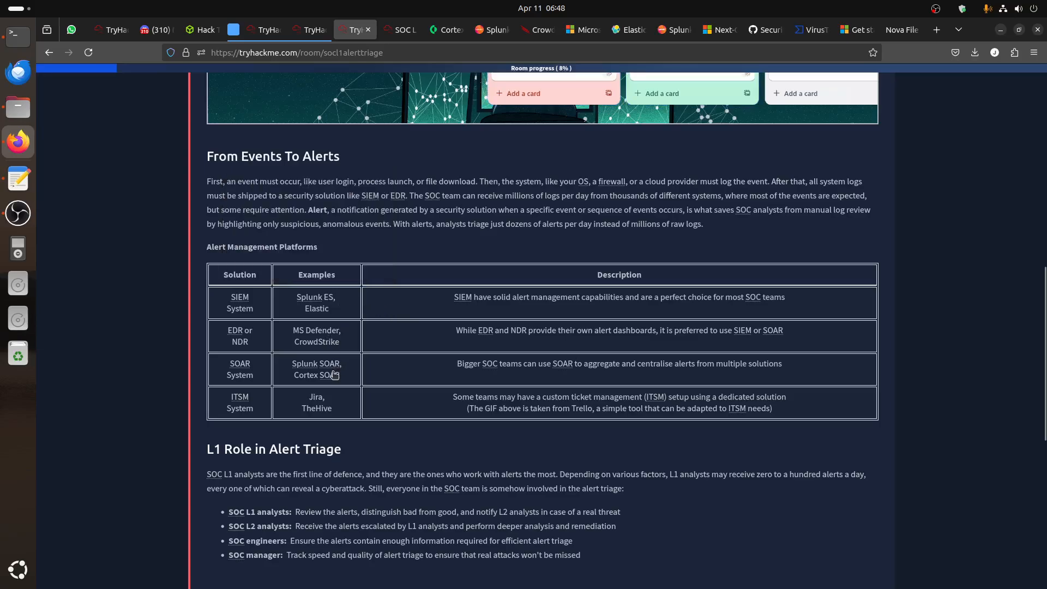
mouse_move(329, 391)
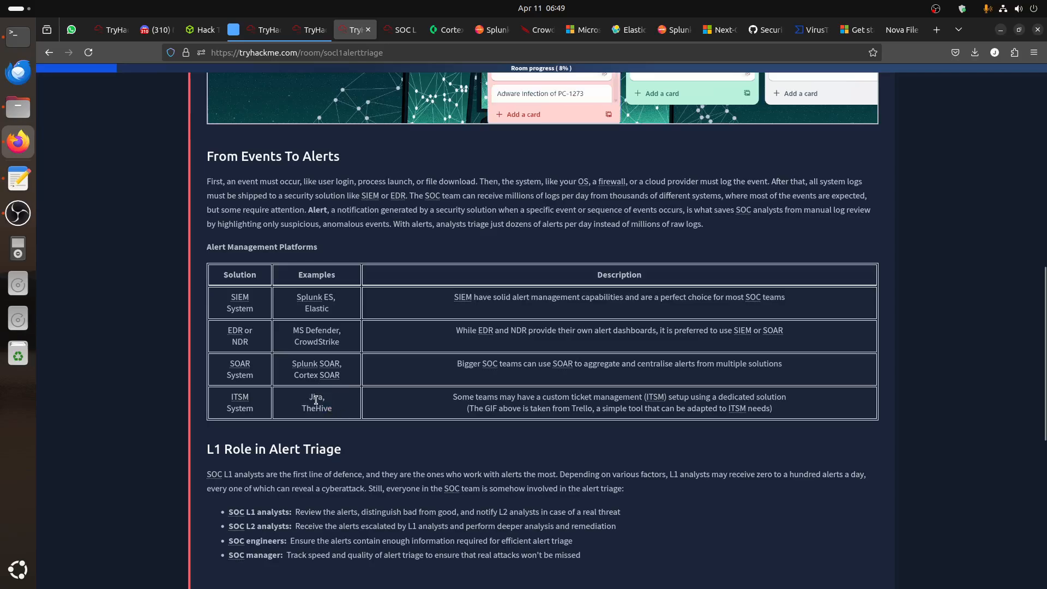
double_click(314, 397)
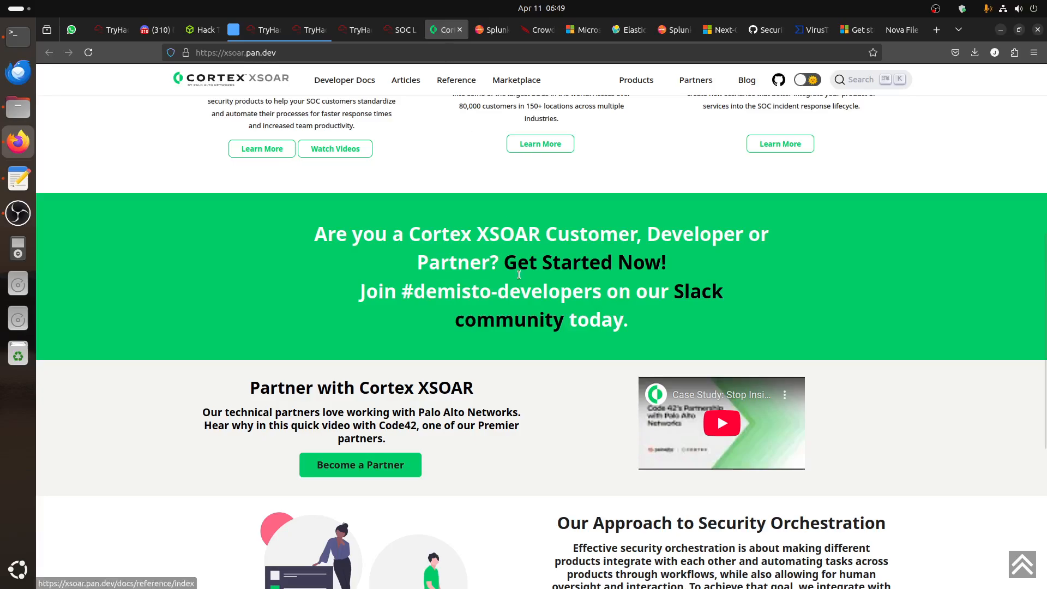
scroll("up", 3)
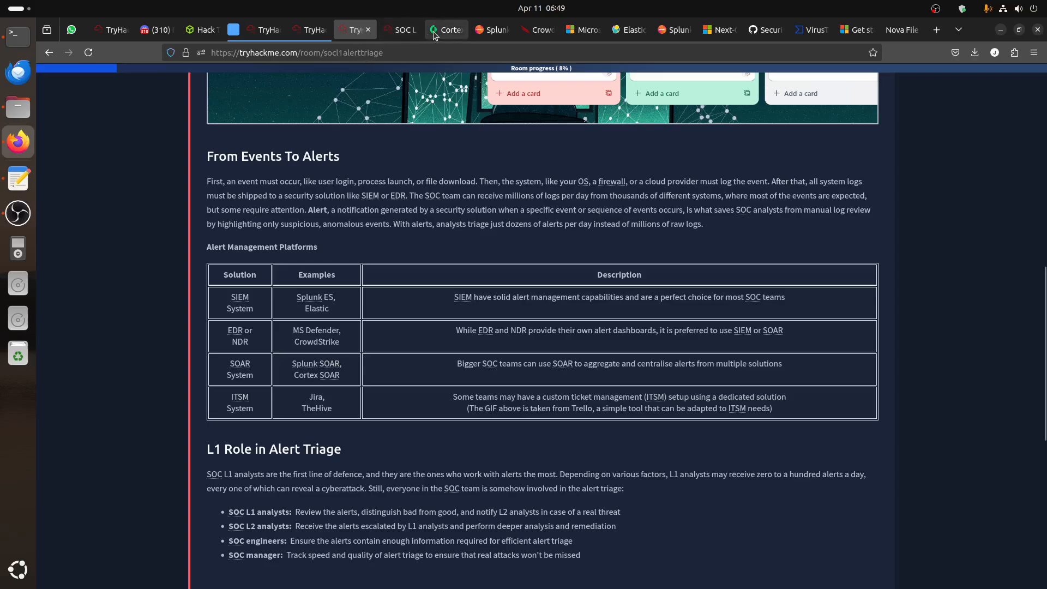
Browse the SOAR, Microsoft Defender, Elastic and Splunk Enterprise Security vendor pages
left_click(491, 29)
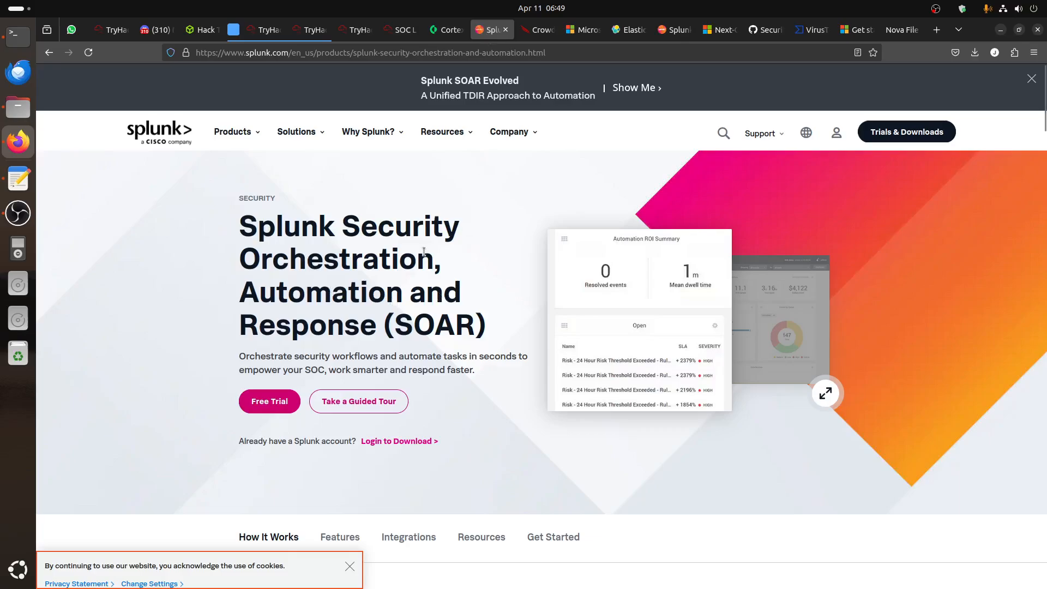
mouse_move(390, 336)
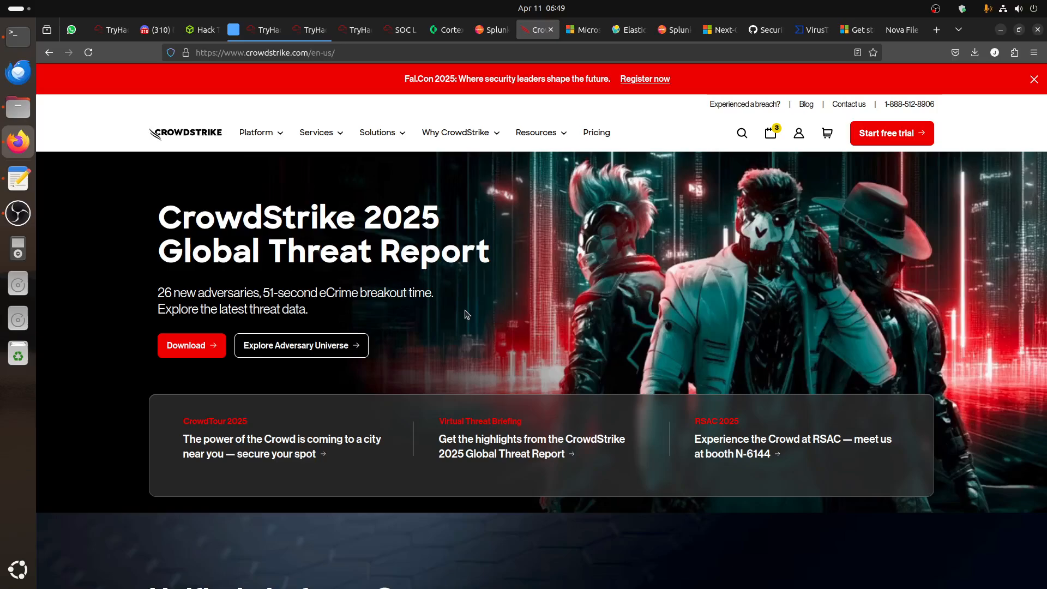
scroll("down", 3)
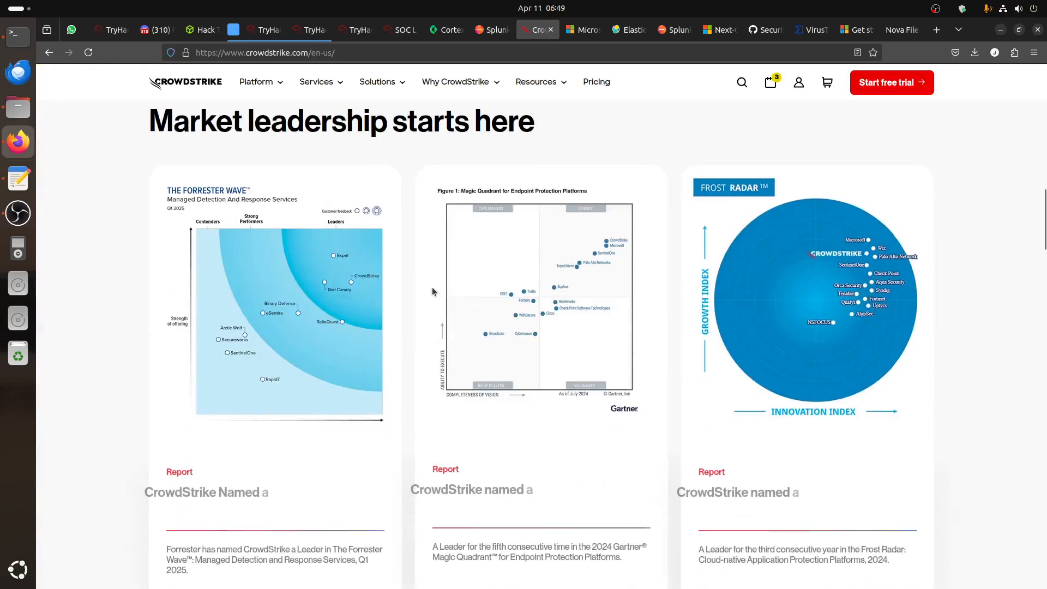
left_click(580, 30)
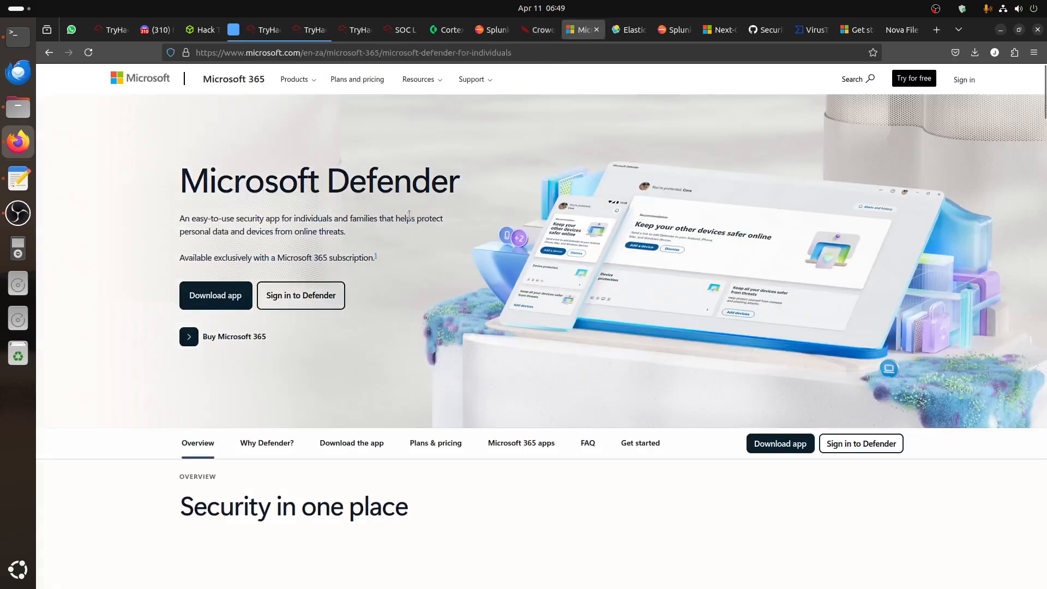
scroll("down", 3)
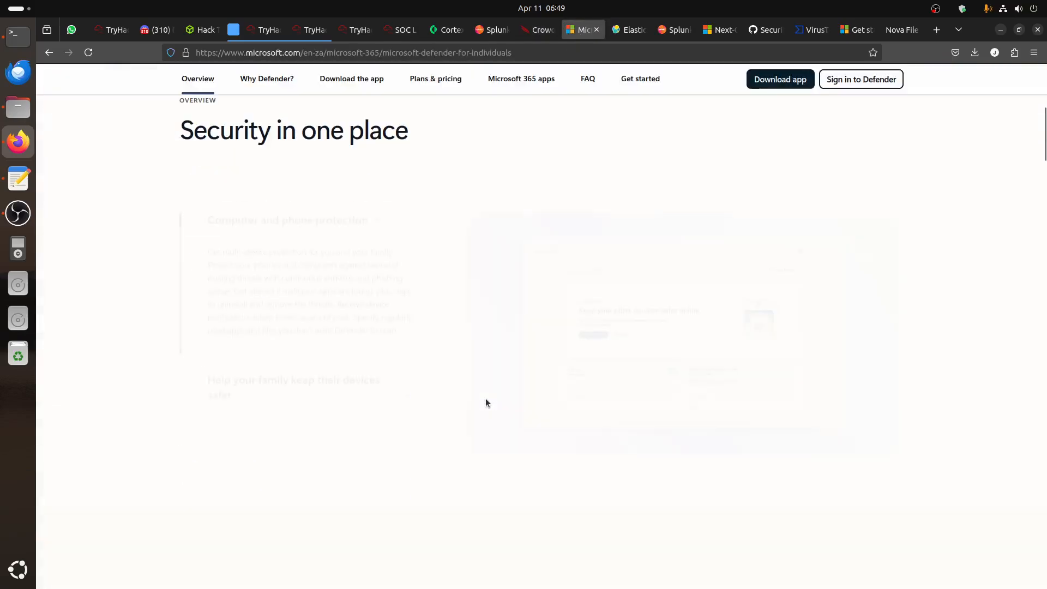
scroll("down", 3)
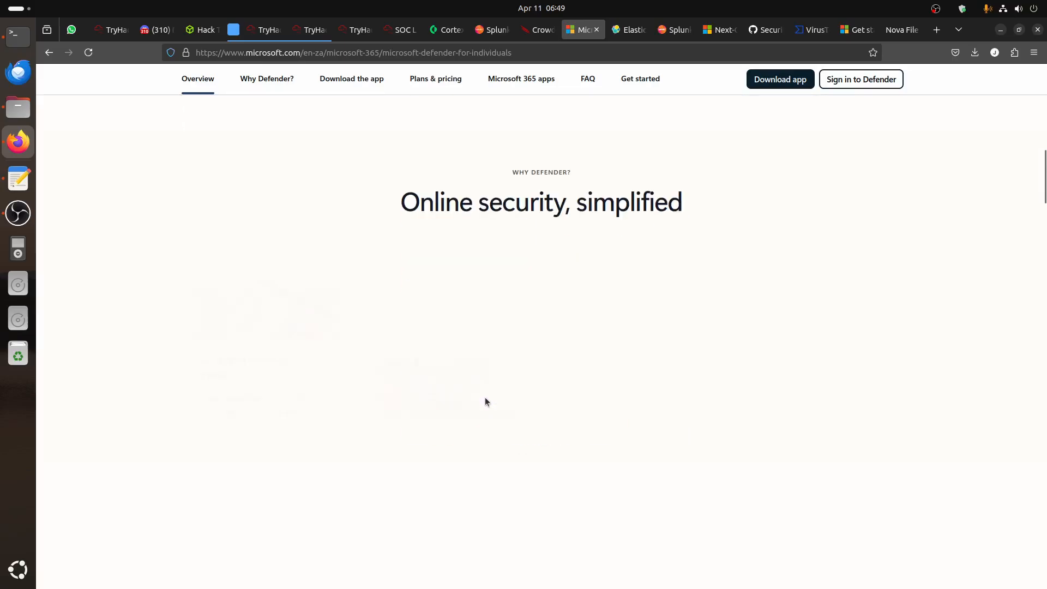
left_click(352, 79)
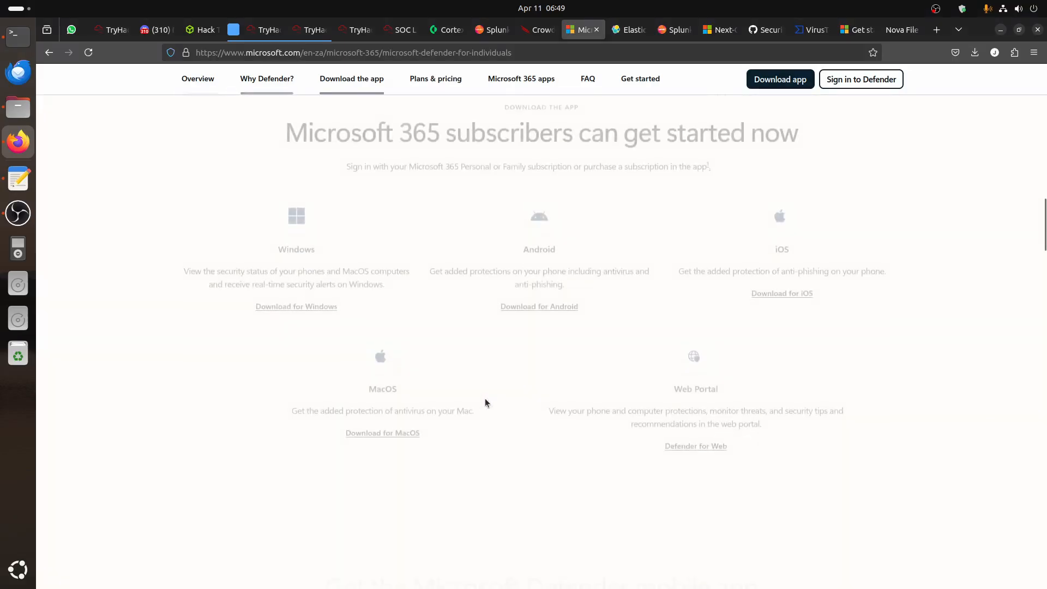
scroll("down", 3)
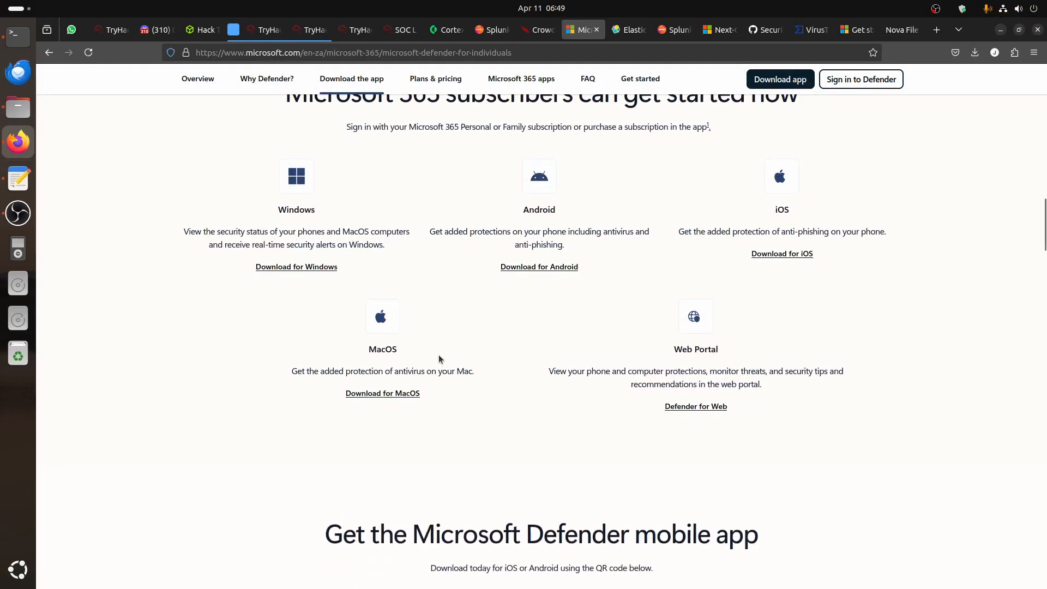
left_click(627, 29)
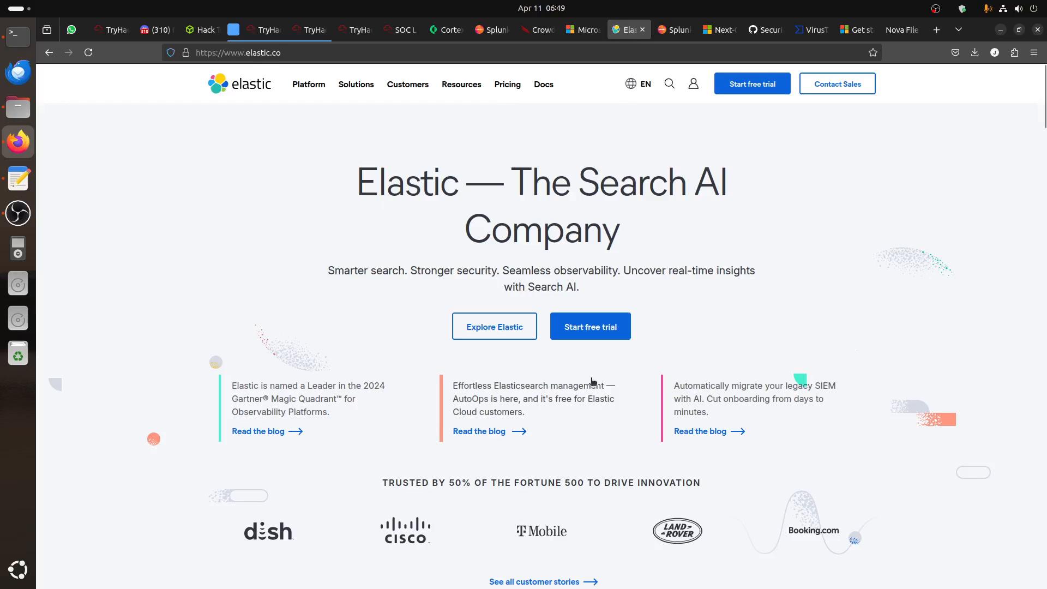
mouse_move(479, 431)
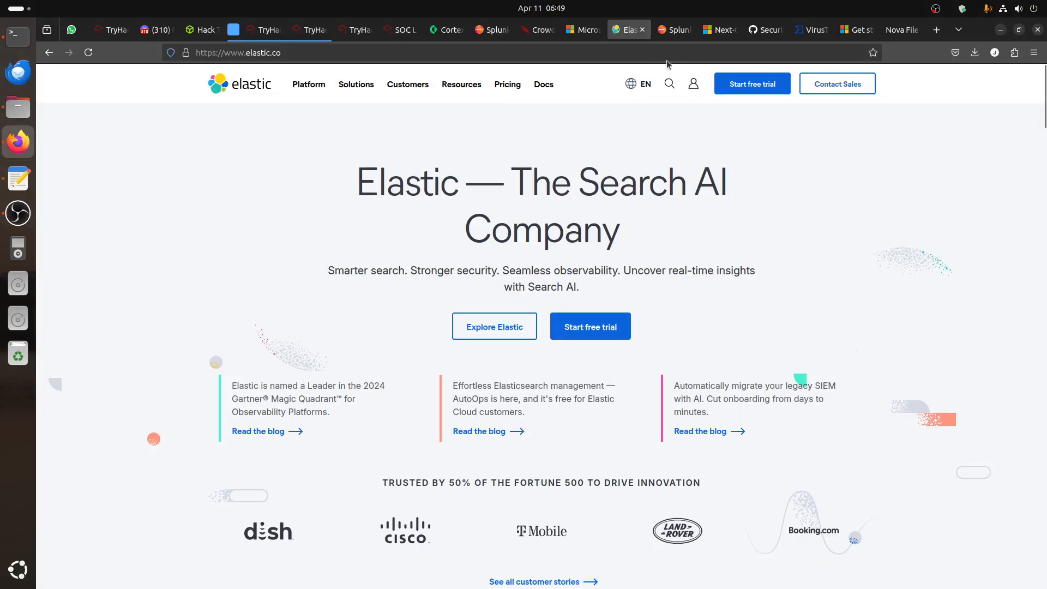
left_click(674, 29)
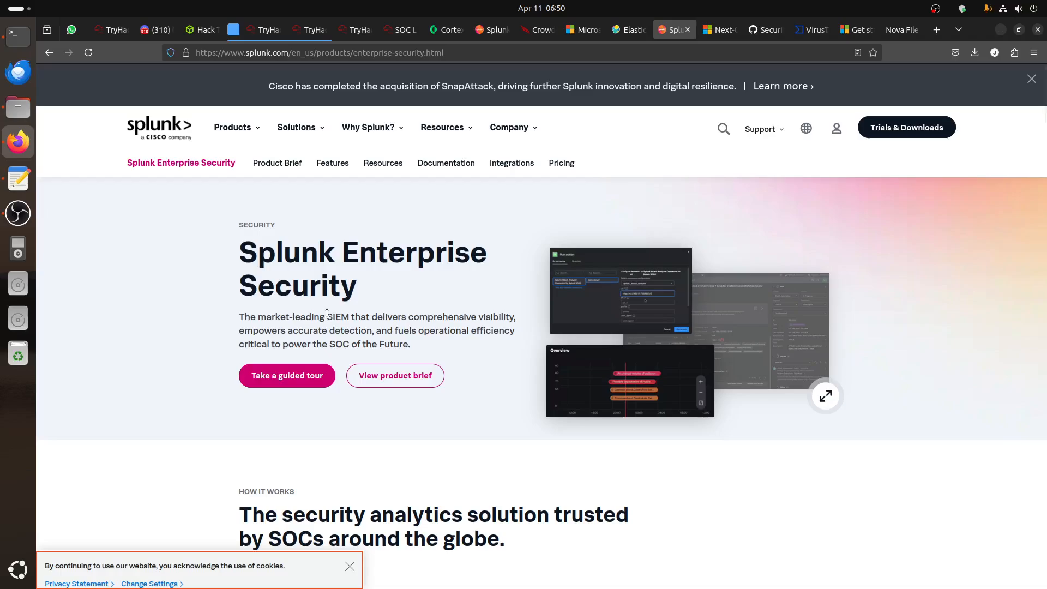
scroll("down", 3)
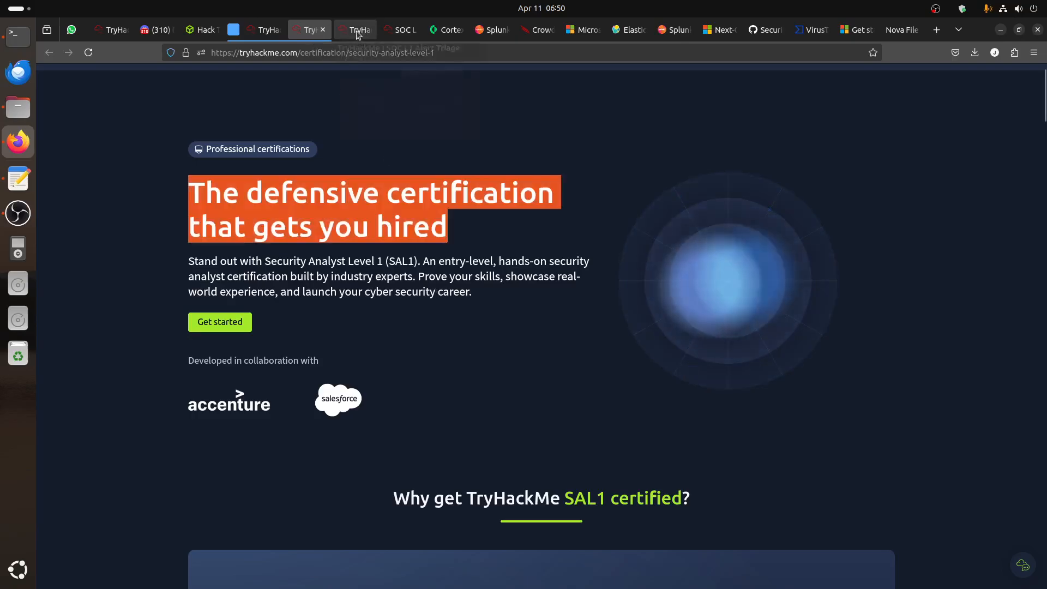
left_click(354, 30)
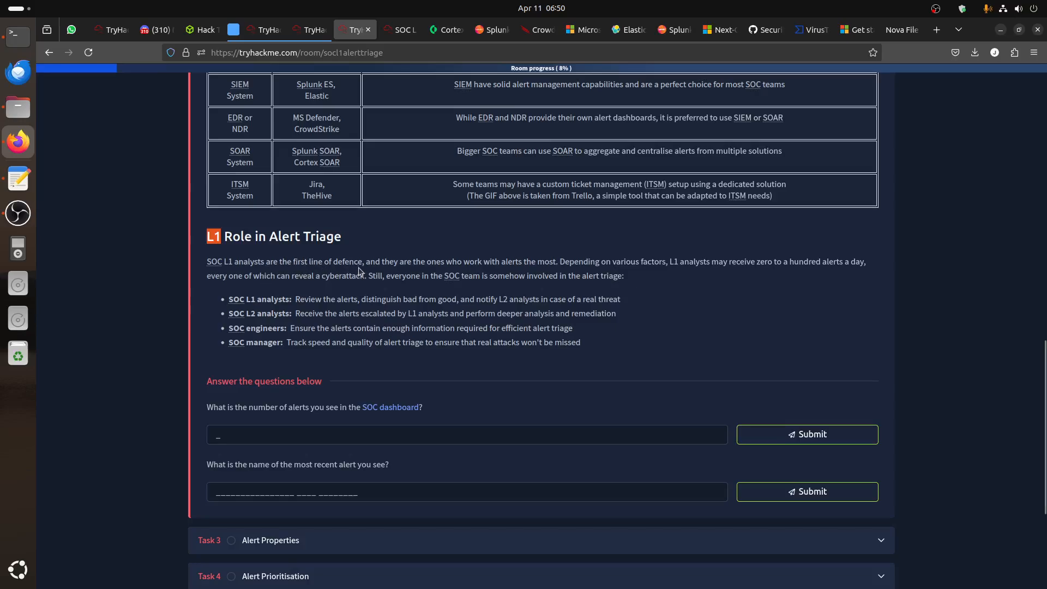
mouse_move(514, 288)
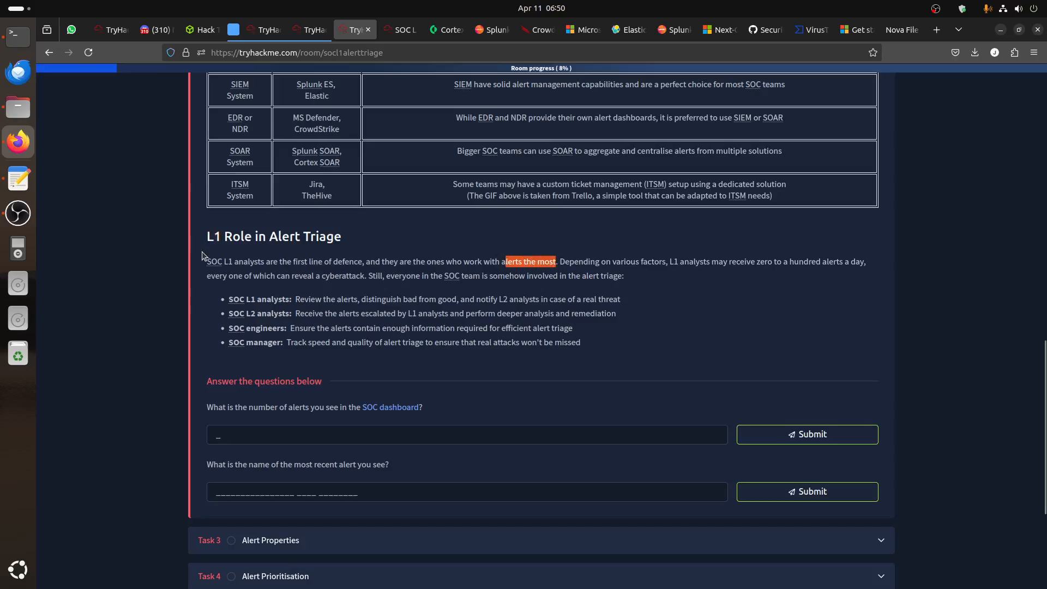
left_click_drag(207, 261, 274, 275)
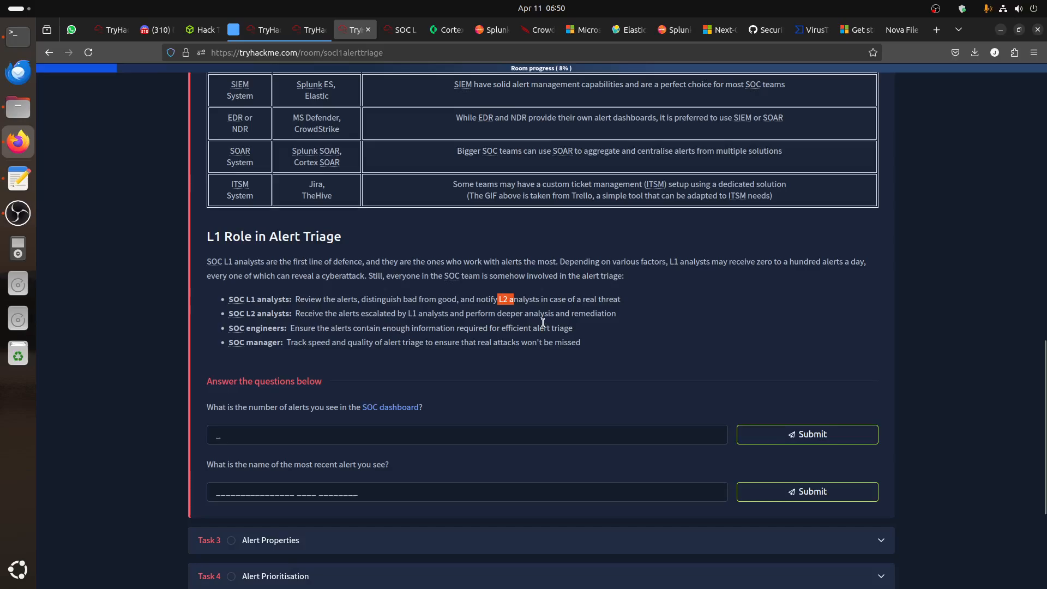
mouse_move(301, 353)
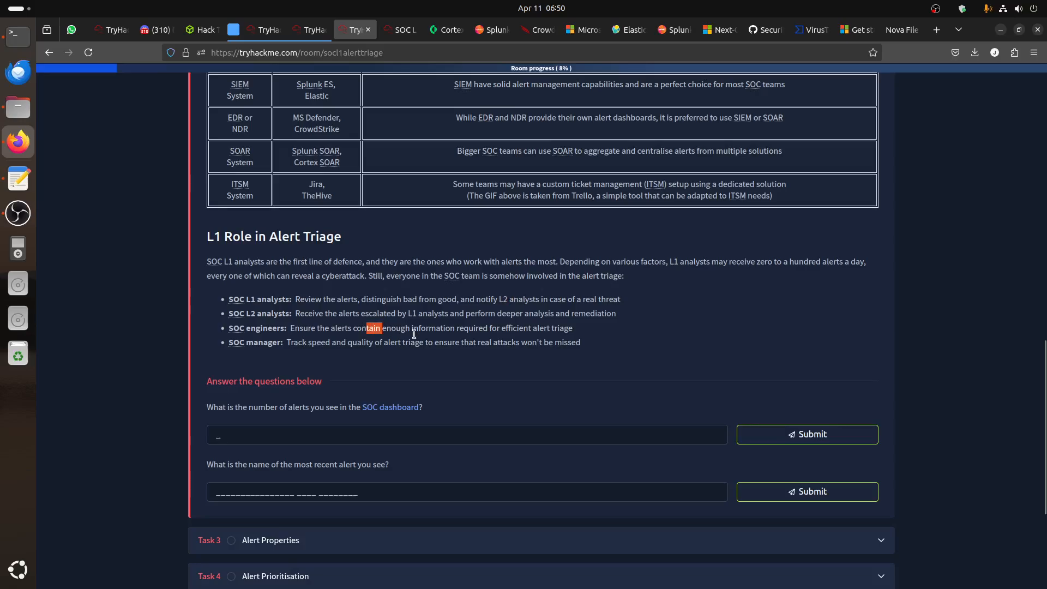
left_click_drag(366, 328, 572, 328)
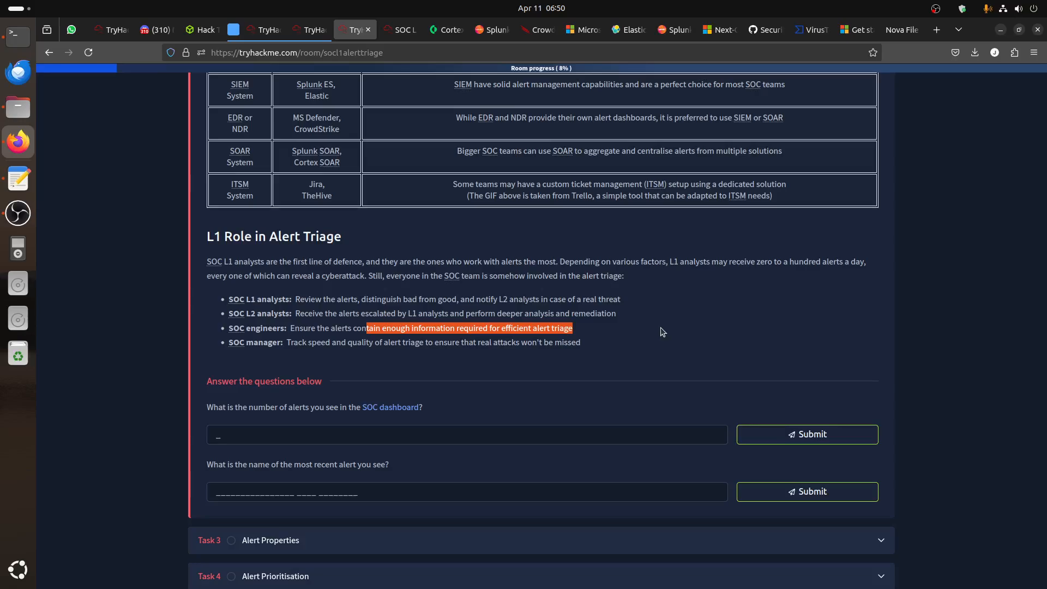
mouse_move(288, 351)
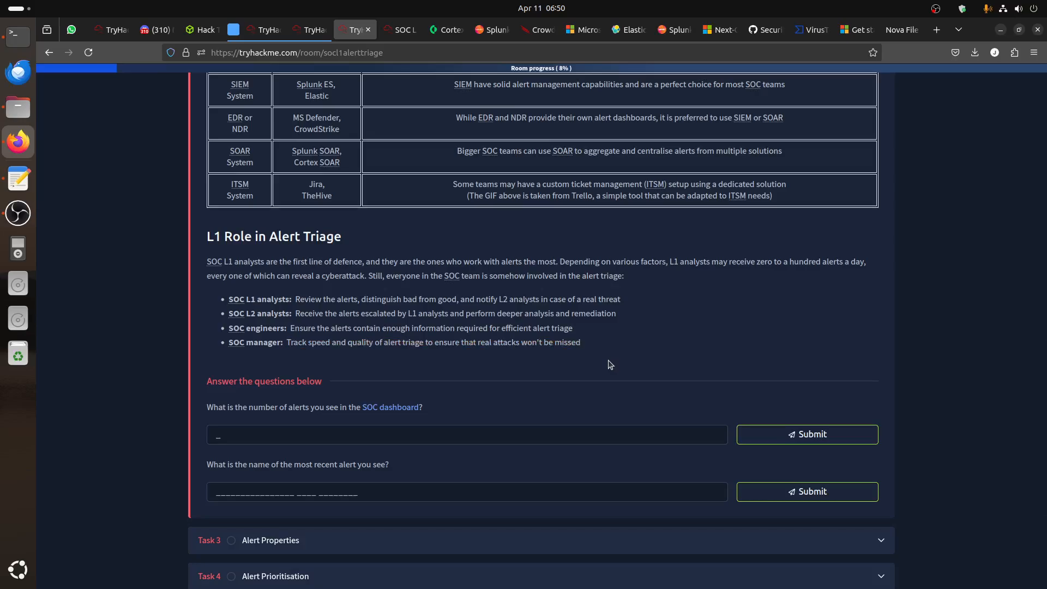
mouse_move(227, 303)
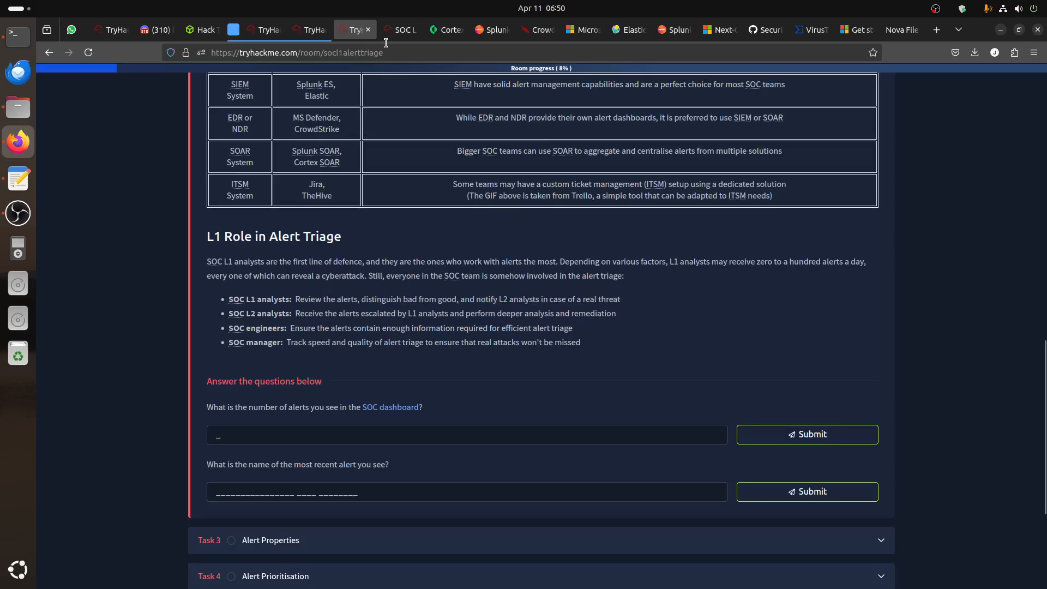
Count the SIEM alerts and submit 5 as the first answer
left_click(397, 29)
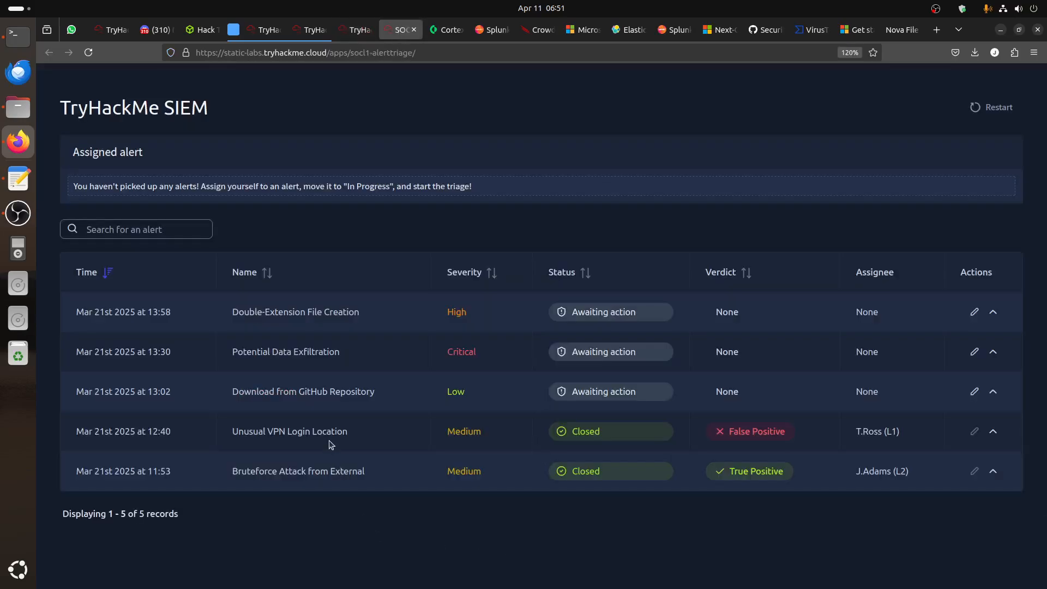
mouse_move(474, 420)
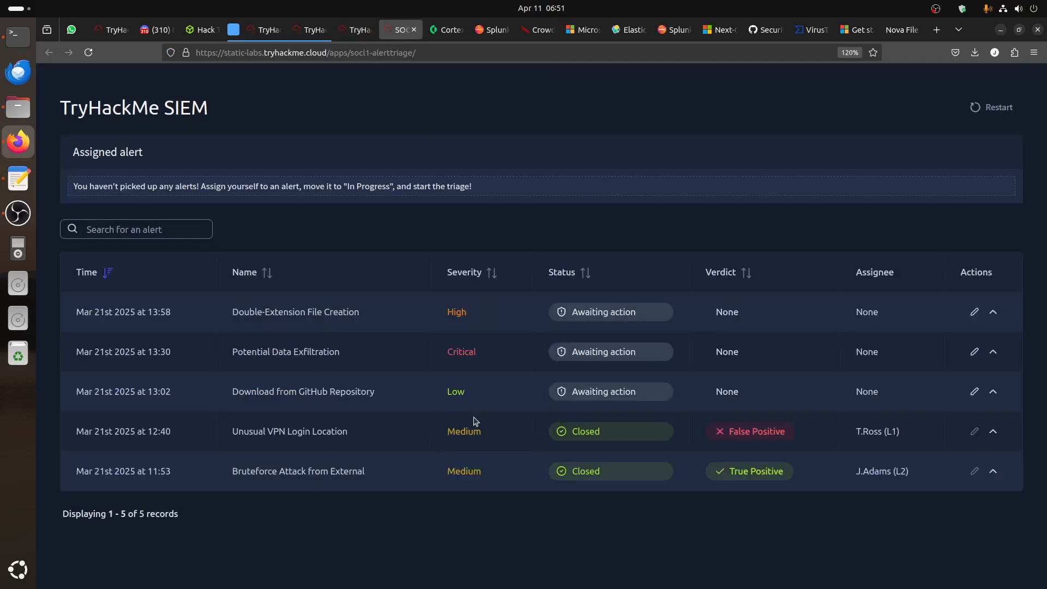
left_click(353, 30)
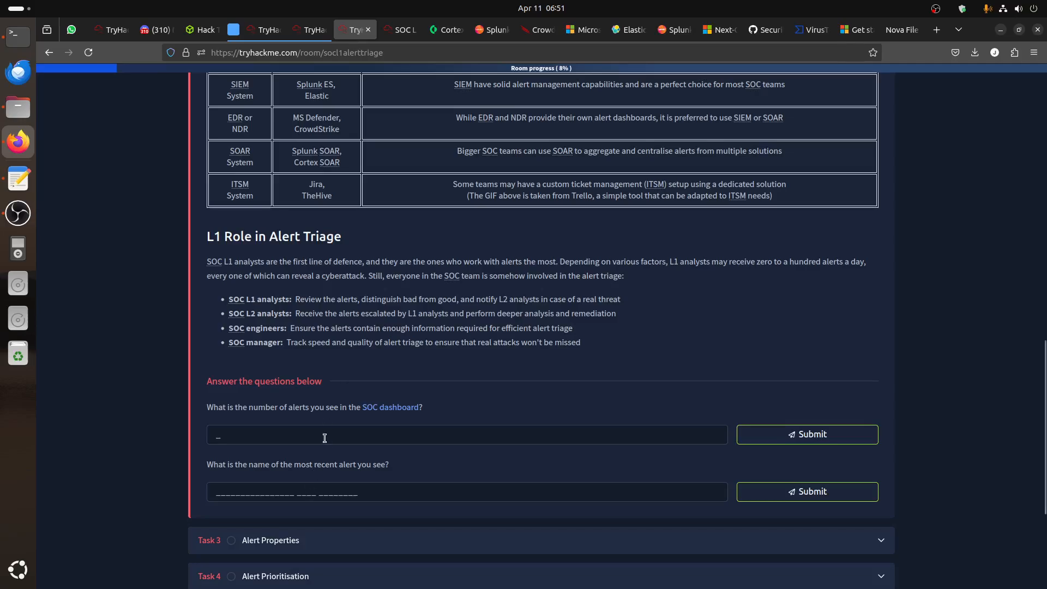
type("5")
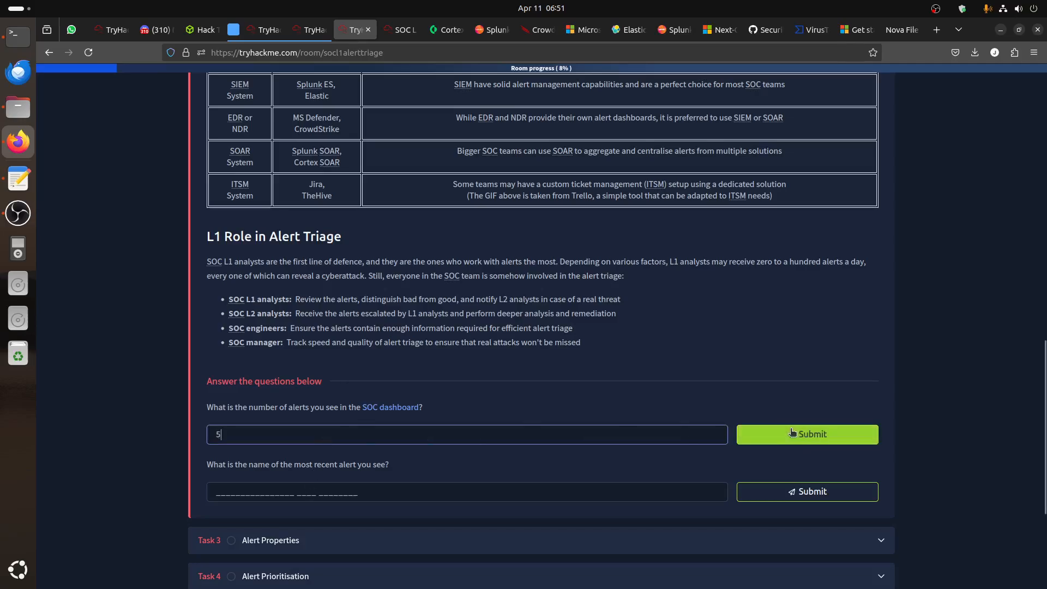
left_click(807, 434)
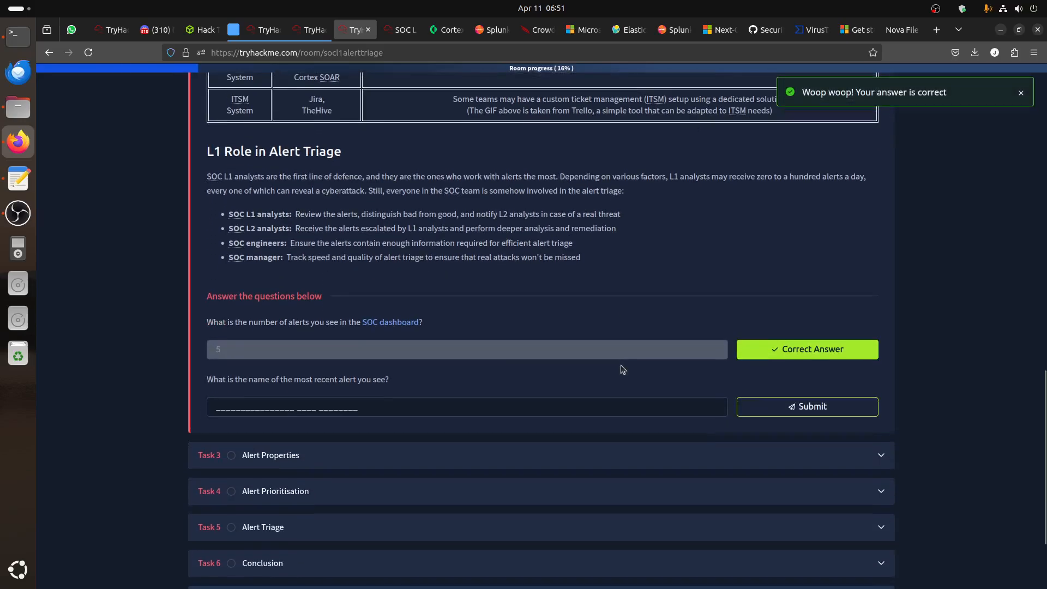
mouse_move(266, 419)
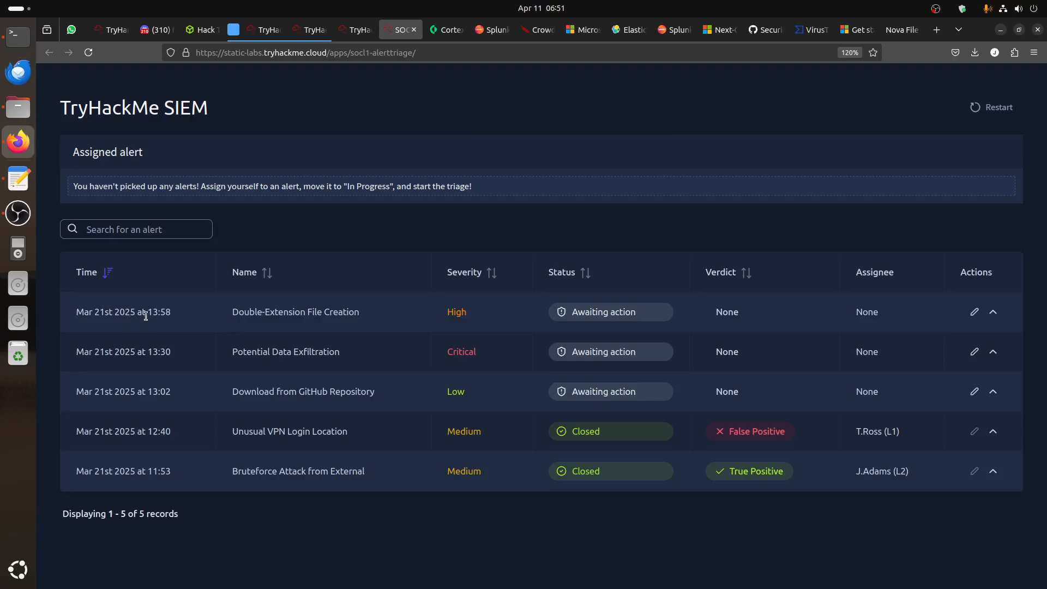
mouse_move(112, 456)
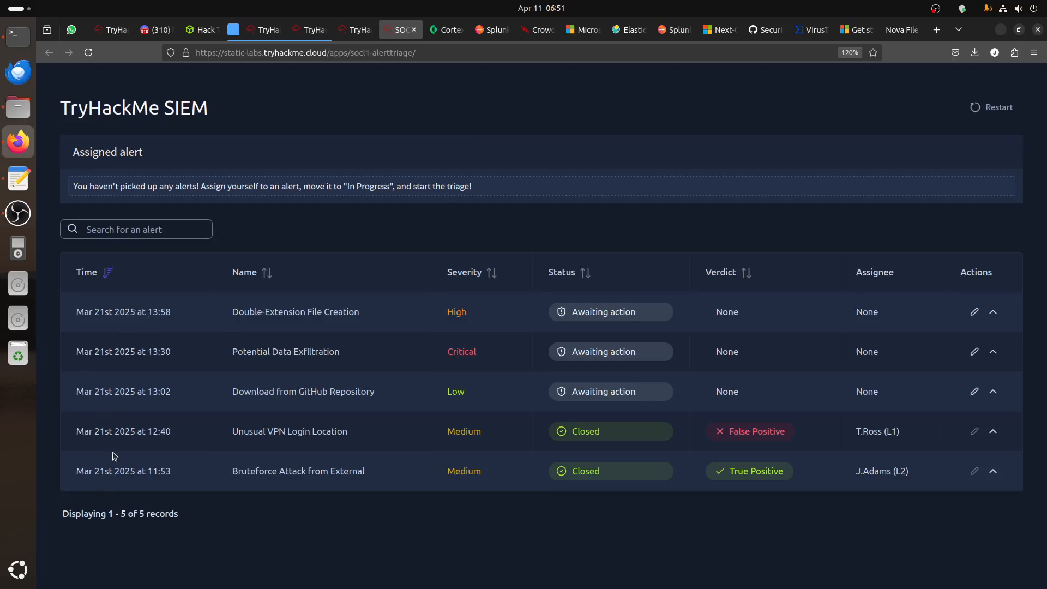
Submit Double-Extension File Creation as the most recent alert's name
double_click(161, 312)
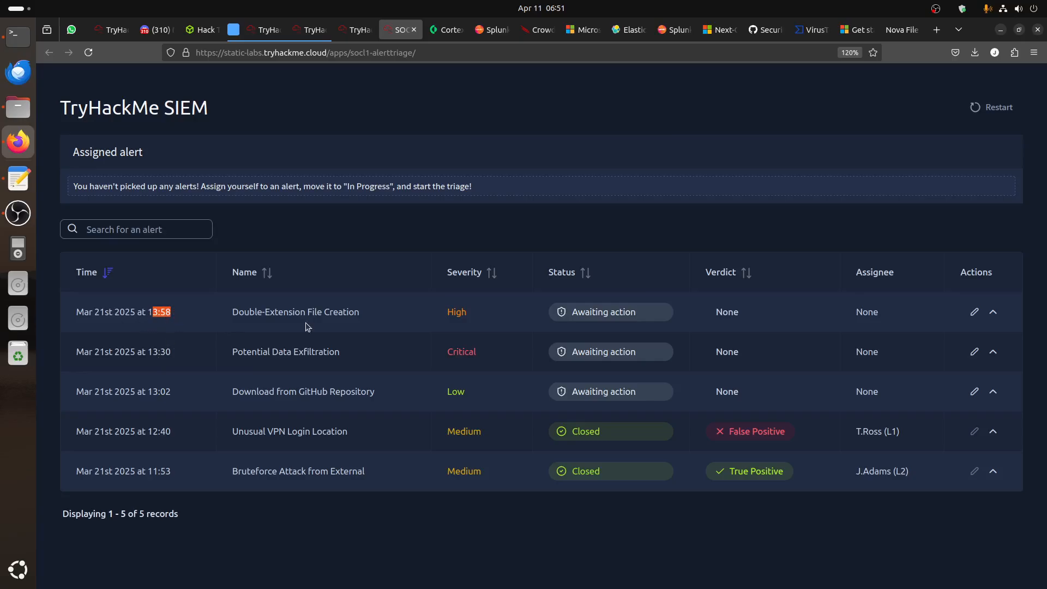
double_click(295, 312)
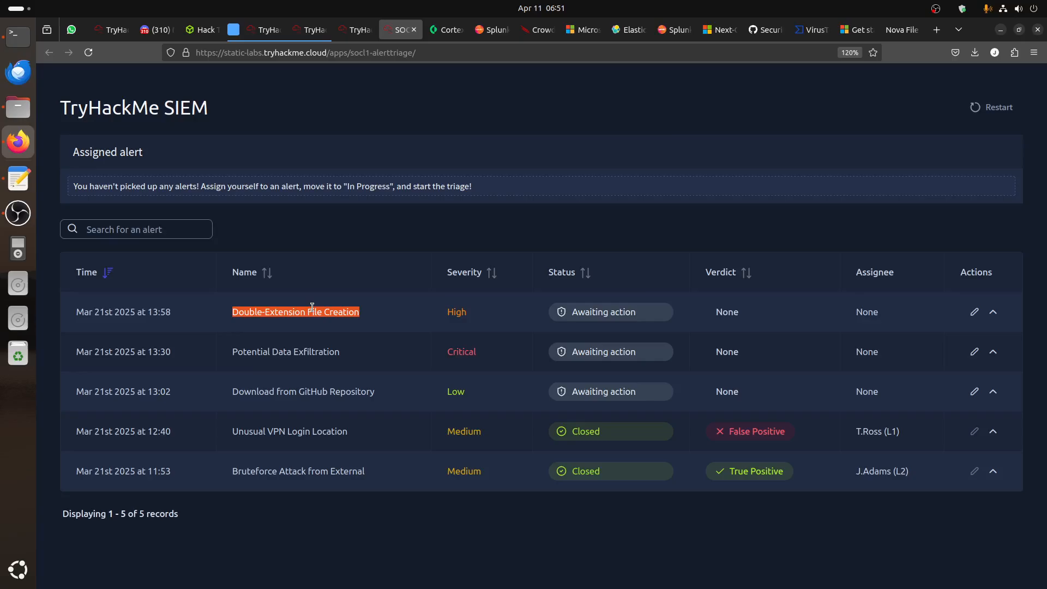
left_click(354, 29)
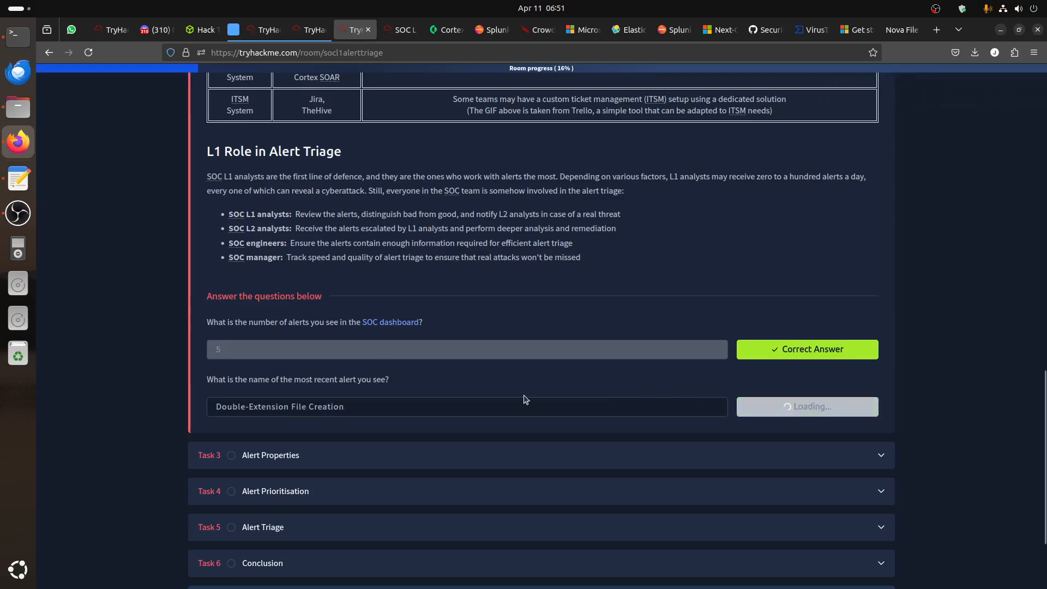
left_click(805, 406)
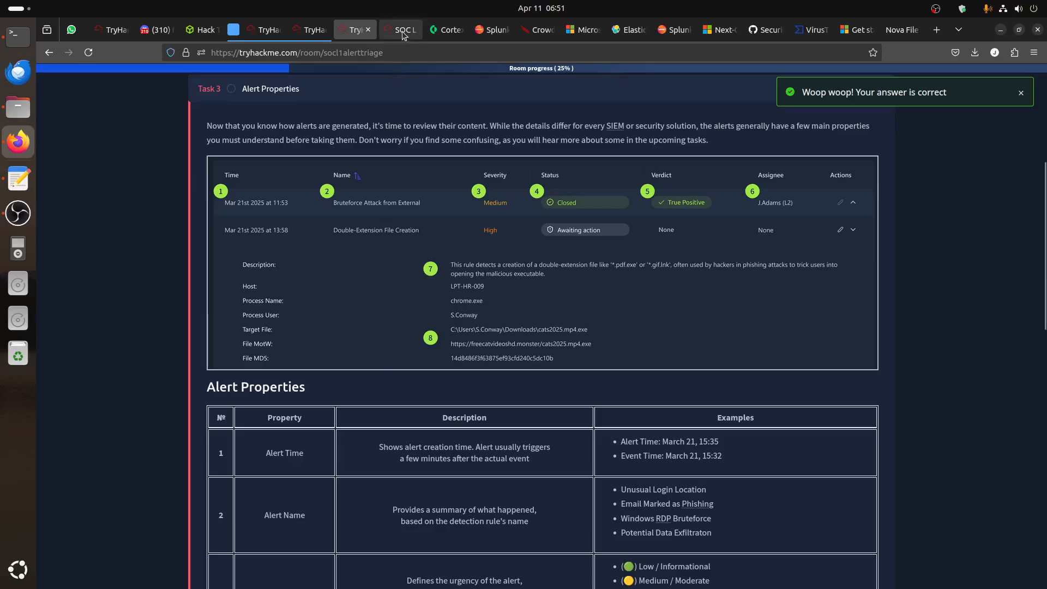
left_click(398, 29)
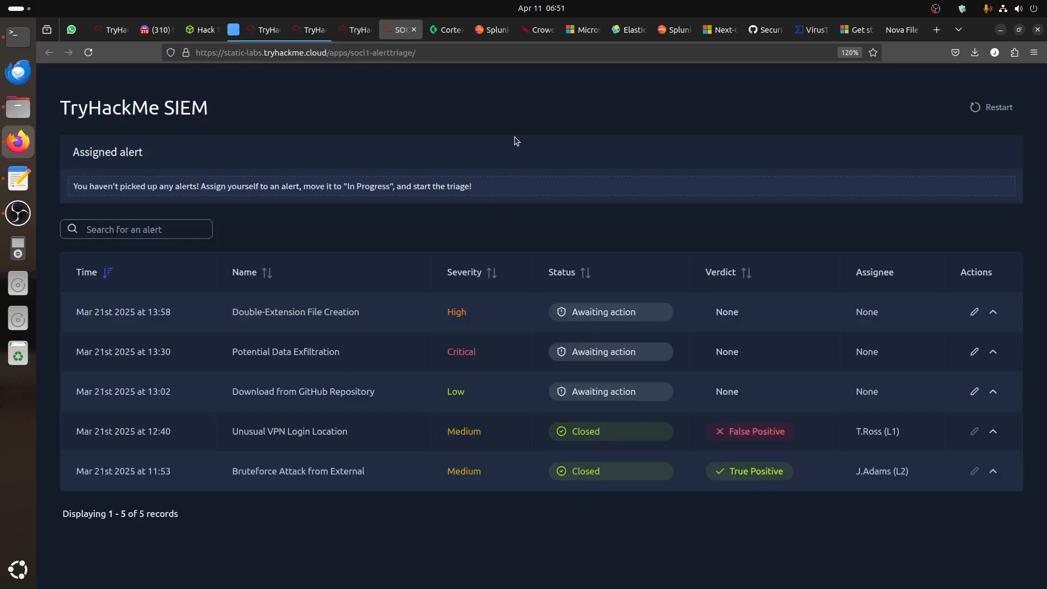
left_click(536, 29)
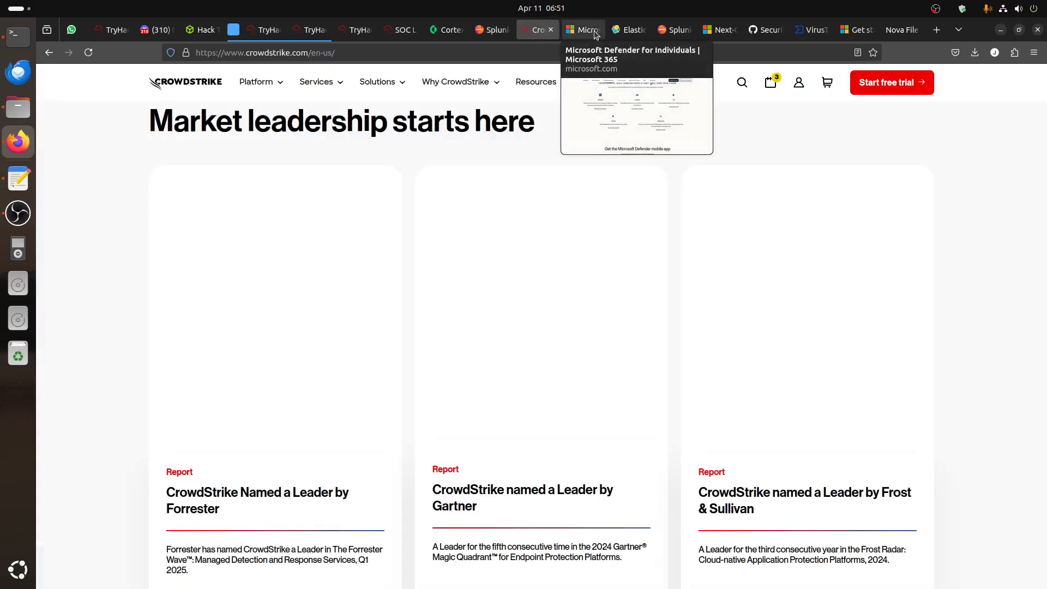
left_click(627, 29)
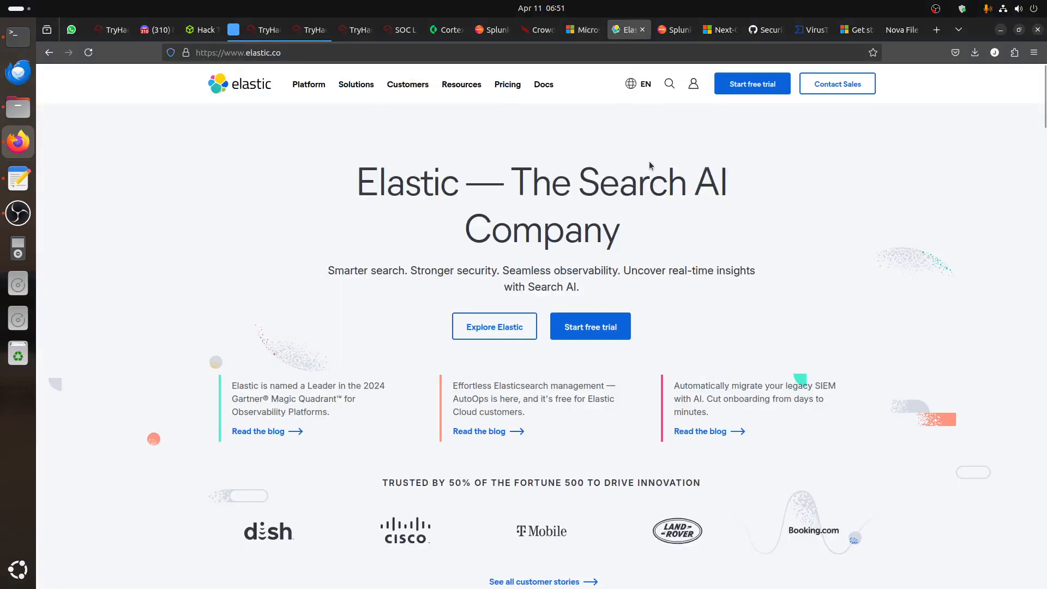
mouse_move(647, 244)
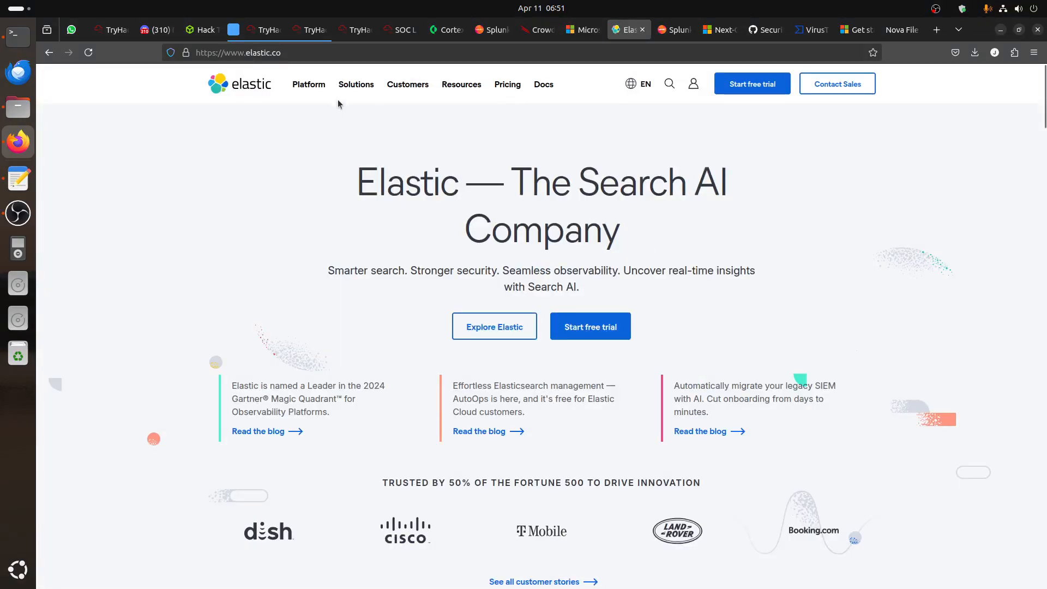
left_click(395, 29)
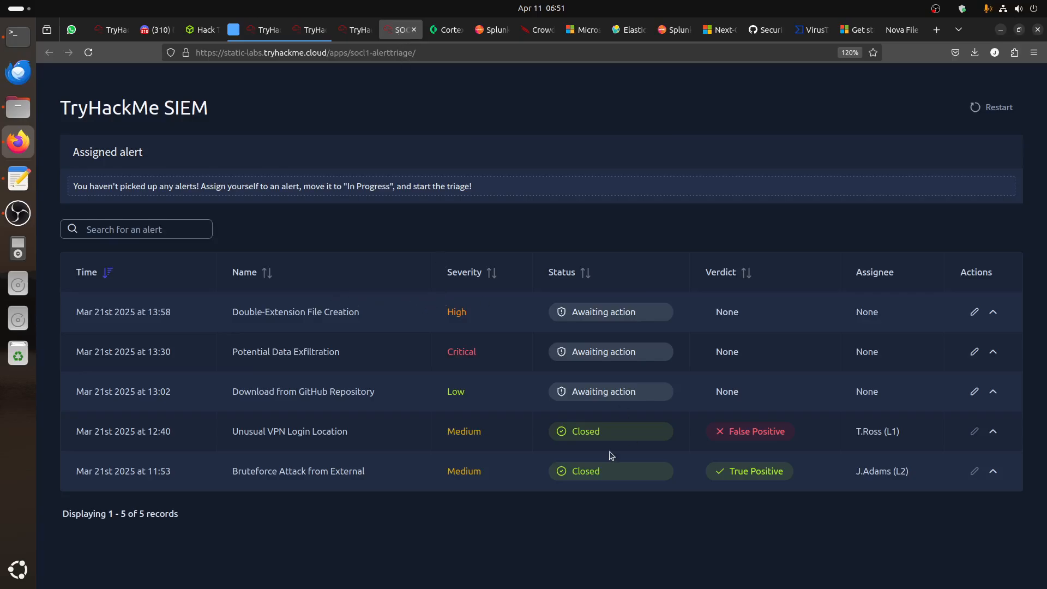
mouse_move(777, 371)
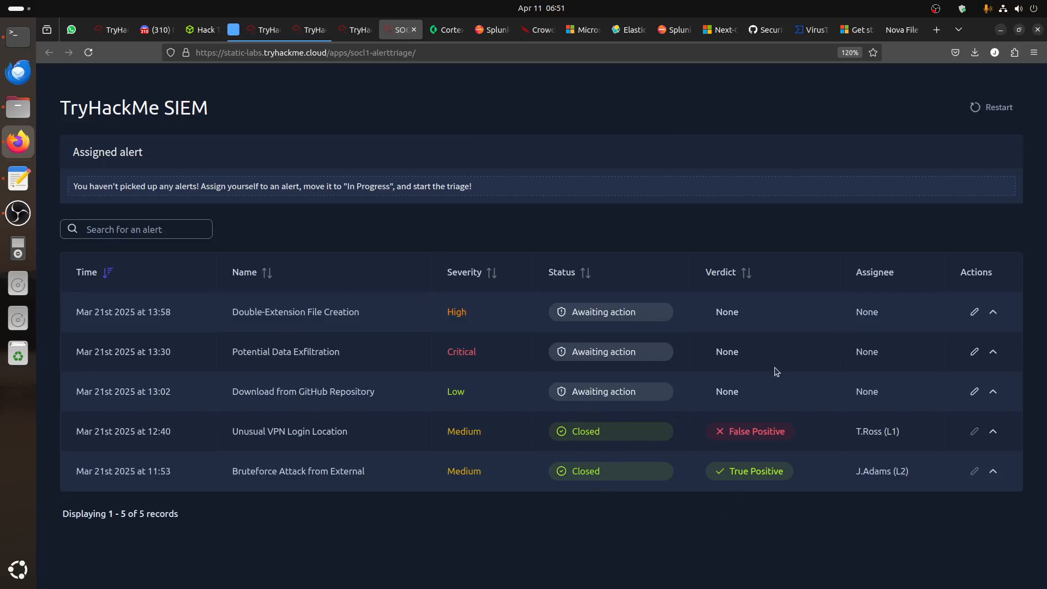
left_click(354, 29)
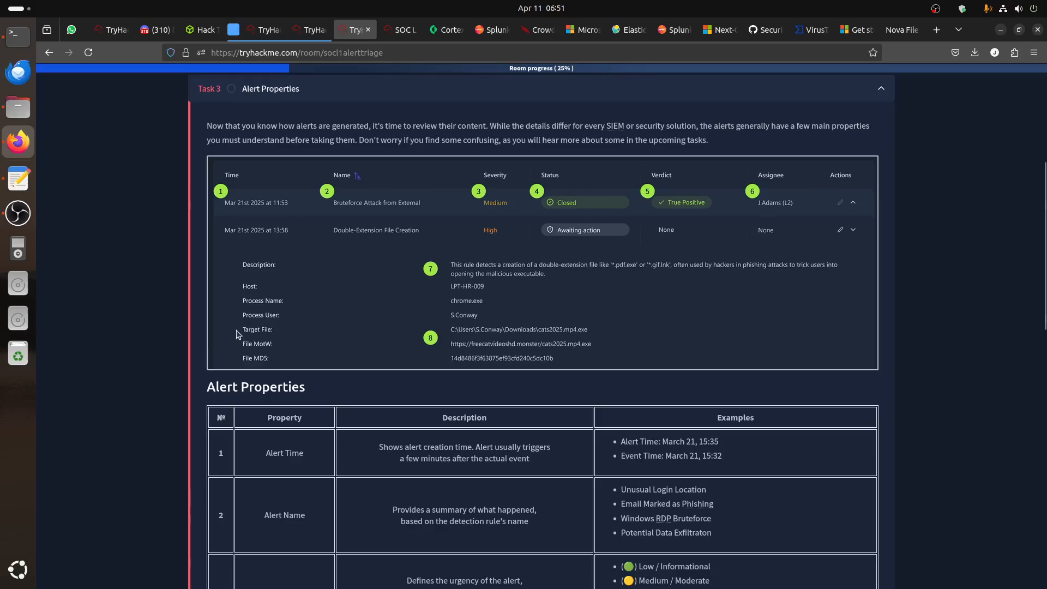
mouse_move(208, 205)
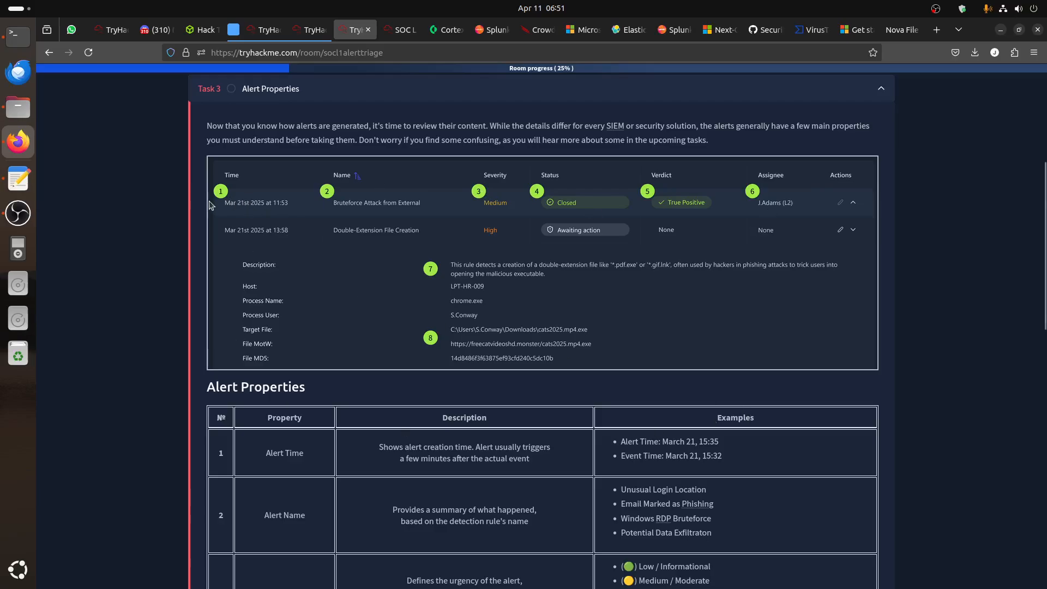
mouse_move(372, 171)
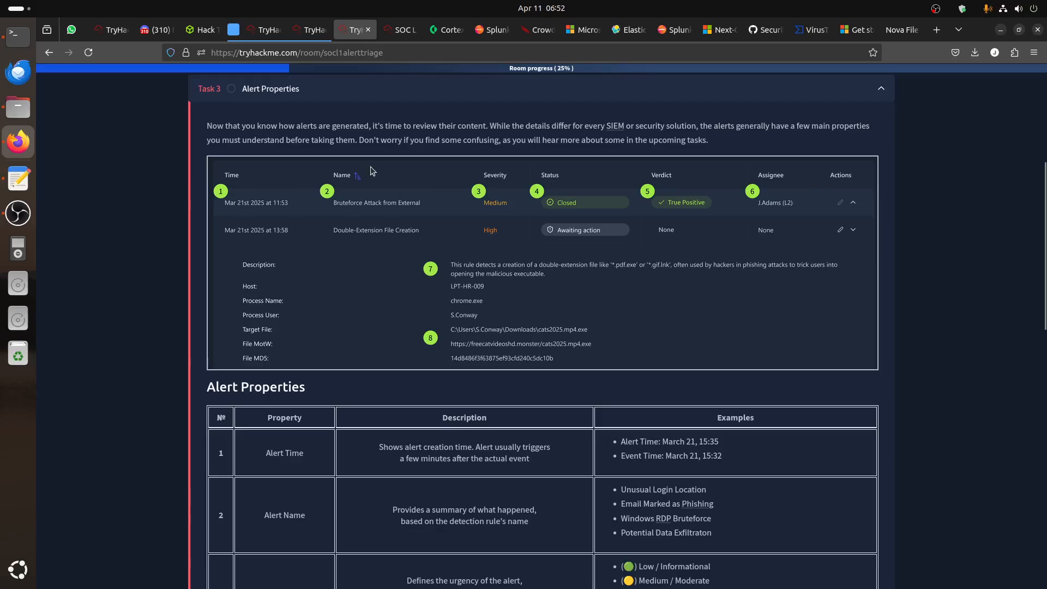
mouse_move(558, 187)
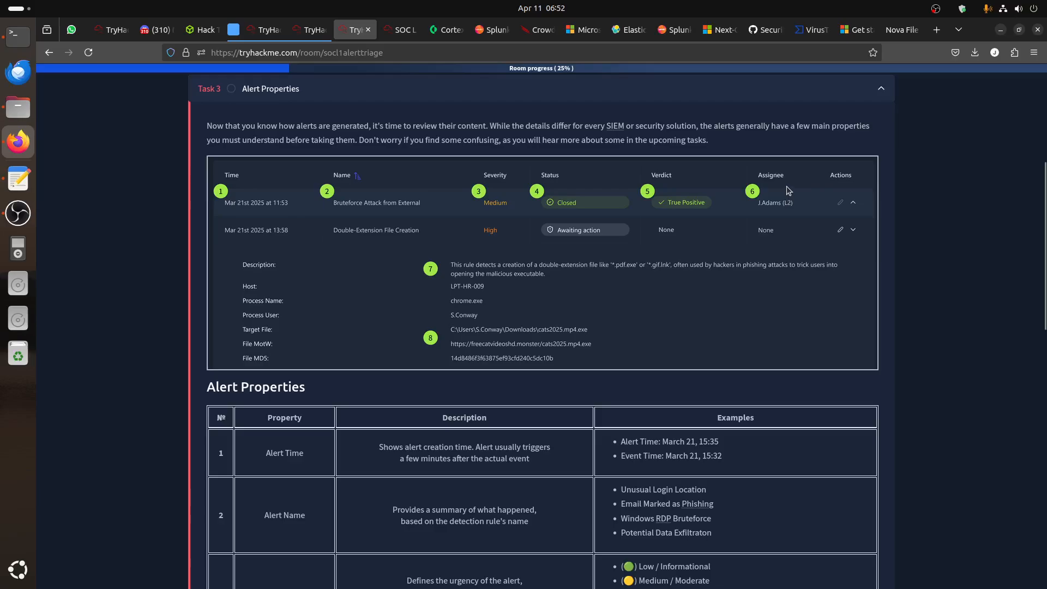
Read Task 3's eight alert properties down to the VPN verdict question
scroll("down", 3)
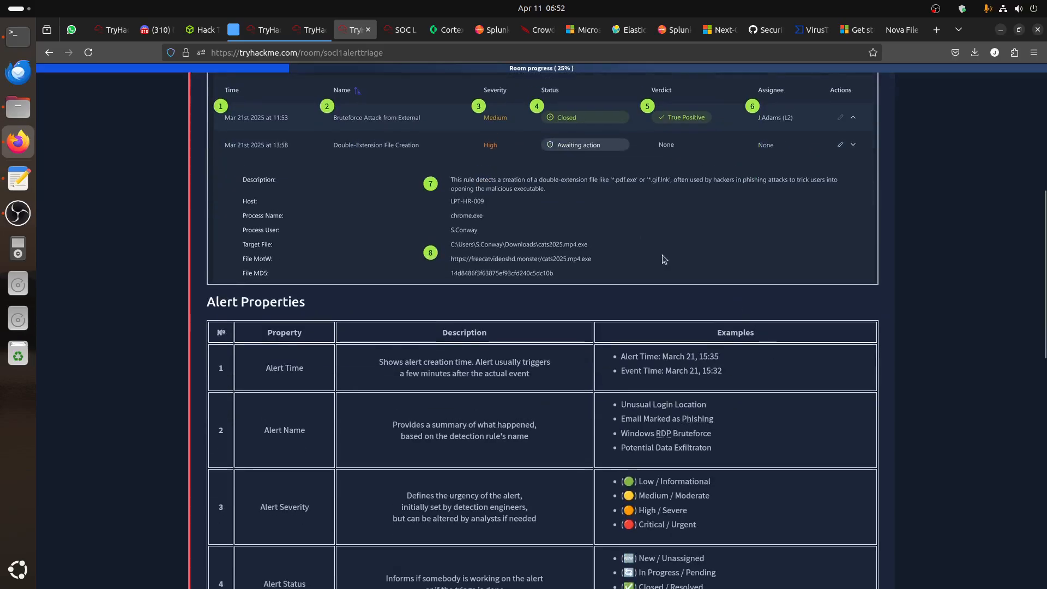
scroll("down", 3)
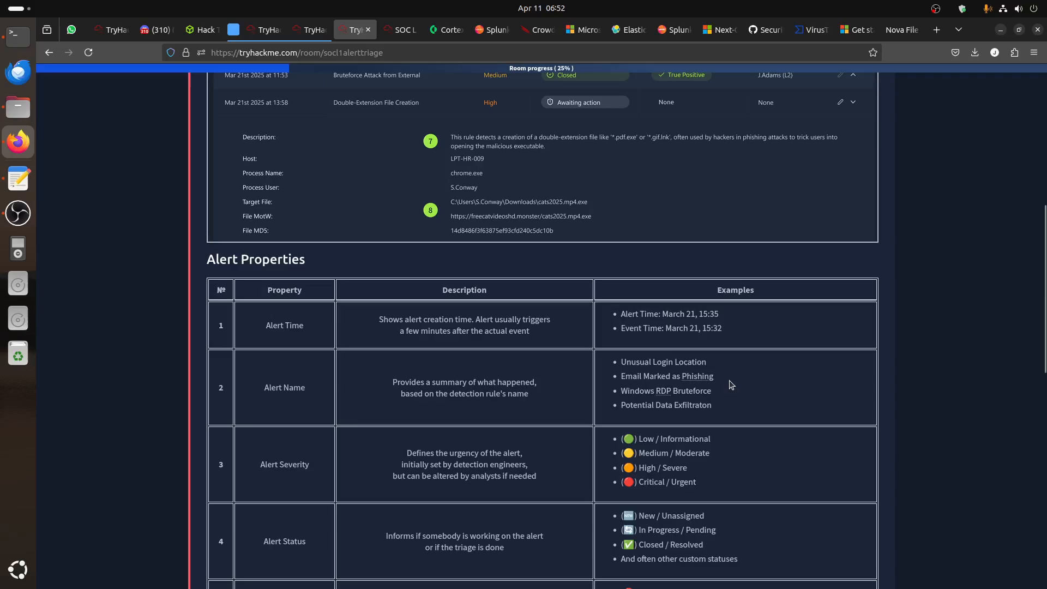
scroll("down", 3)
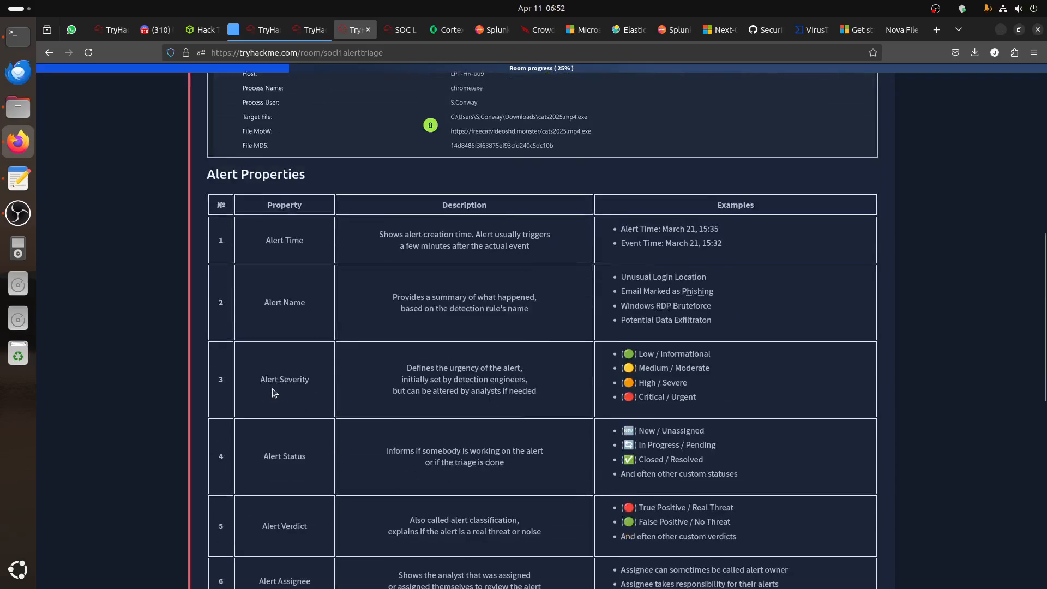
double_click(284, 379)
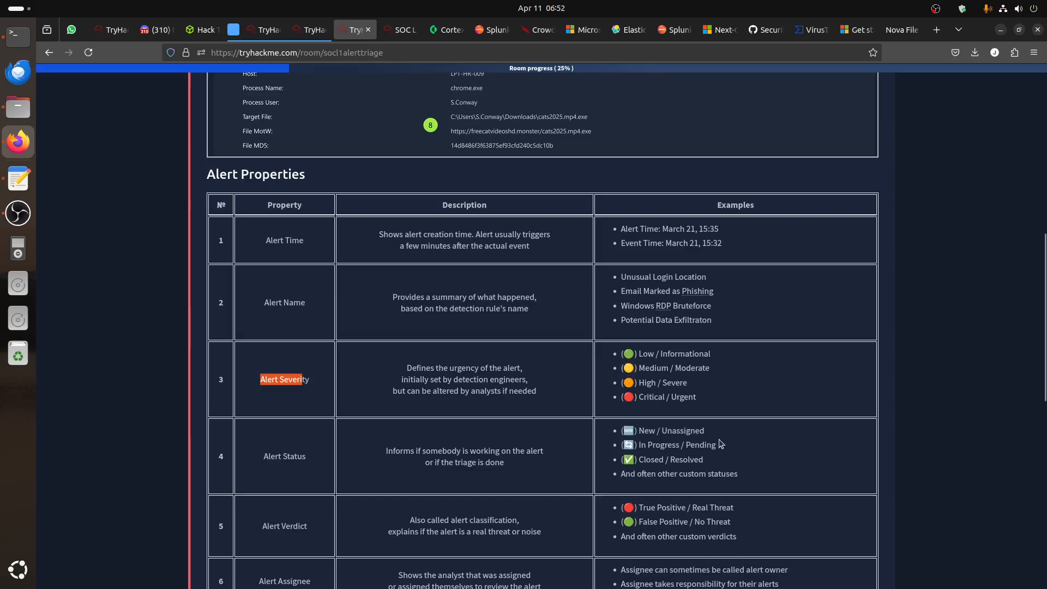
scroll("down", 3)
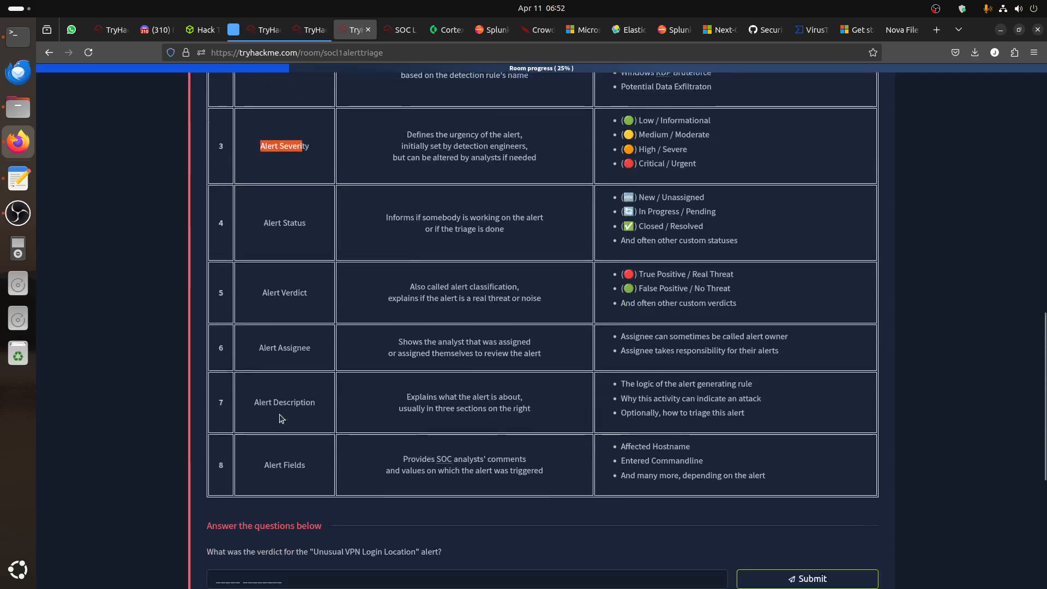
left_click(397, 30)
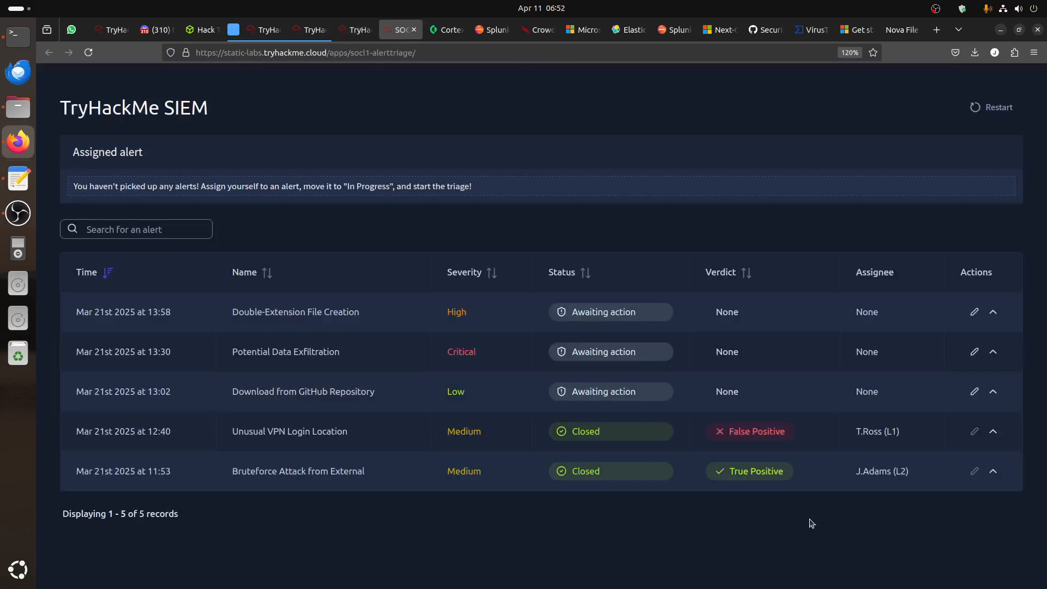
mouse_move(774, 445)
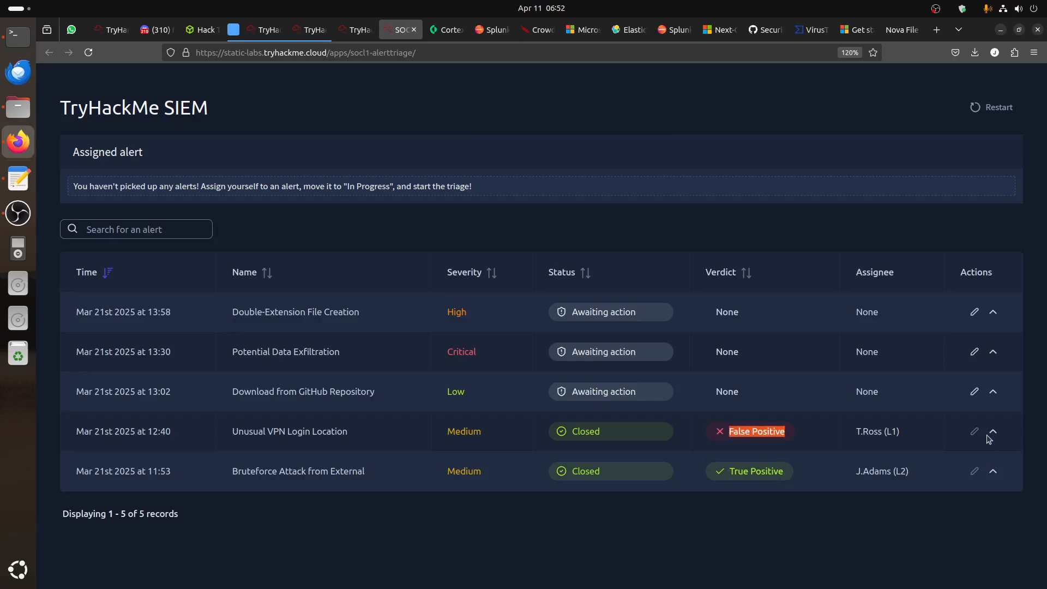
left_click(993, 431)
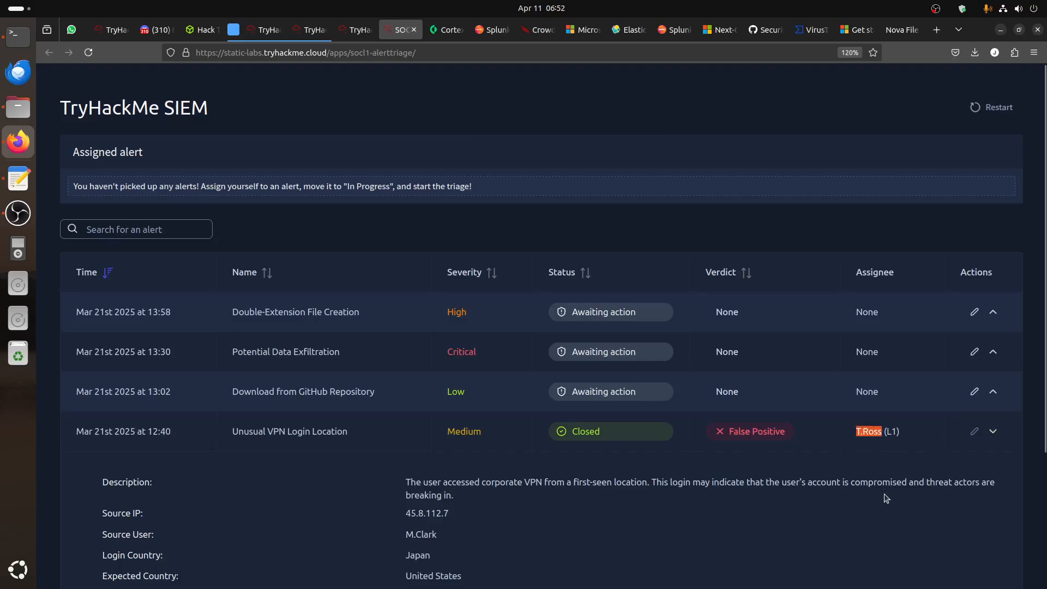
scroll("down", 3)
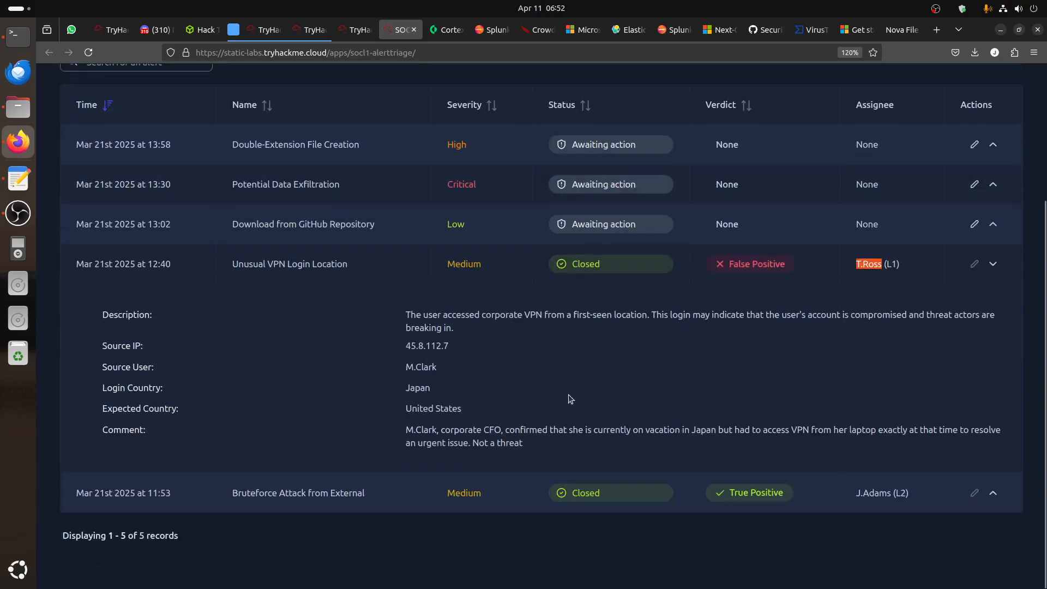
mouse_move(467, 330)
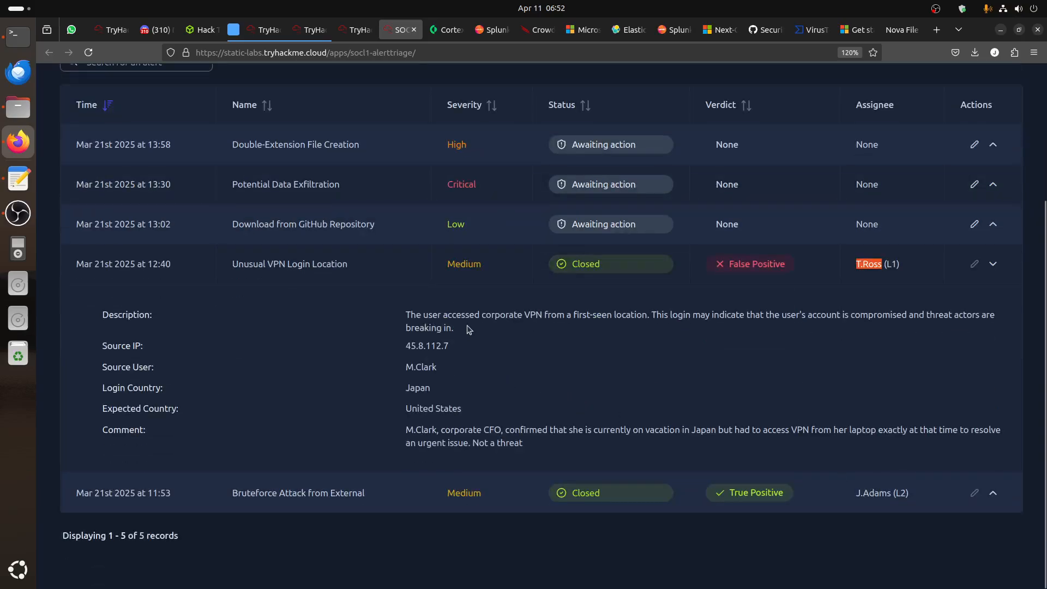
mouse_move(527, 332)
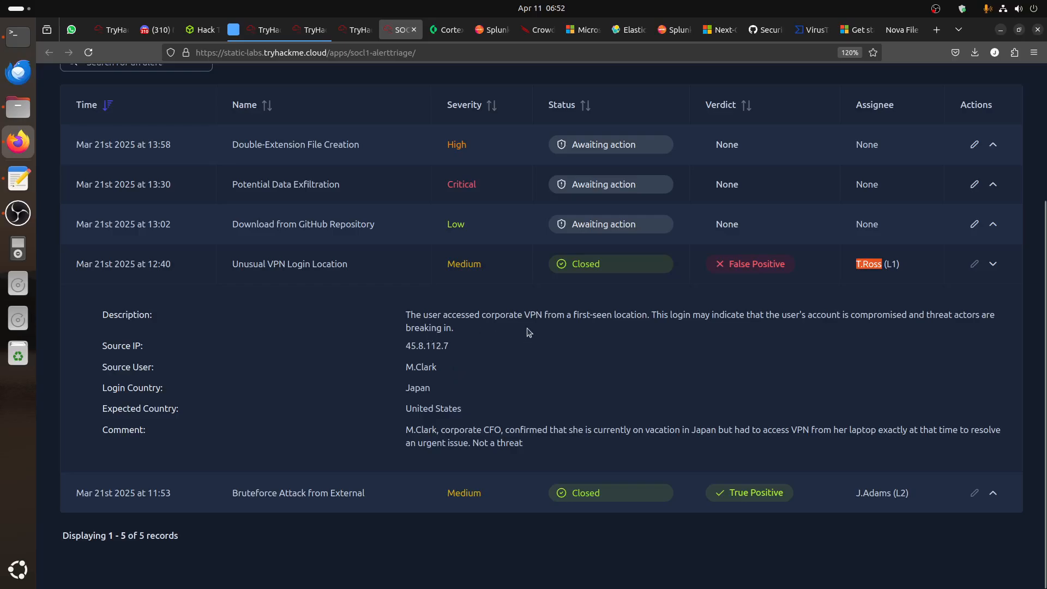
mouse_move(628, 326)
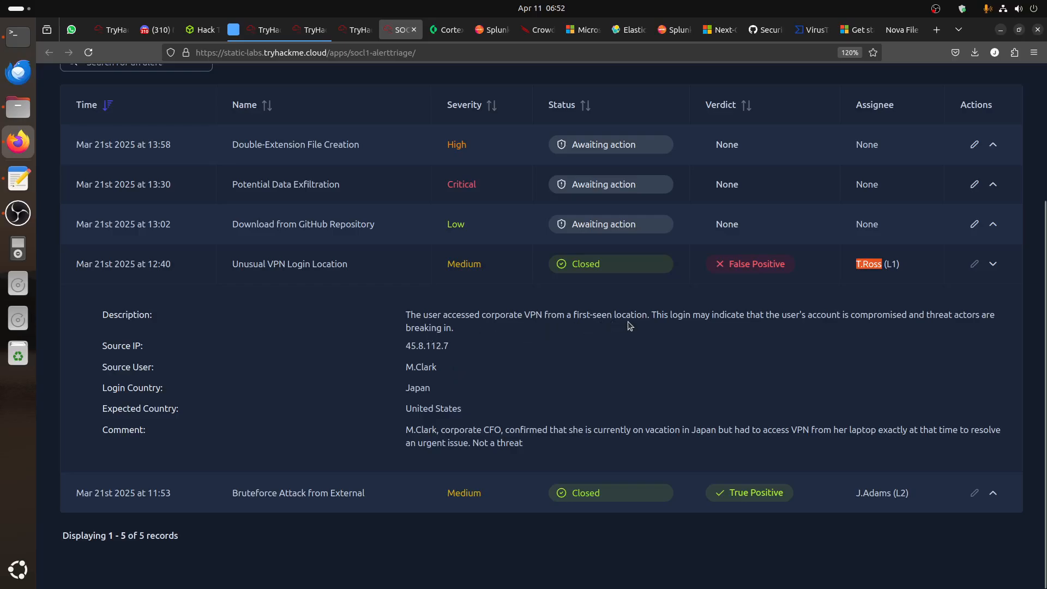
mouse_move(676, 330)
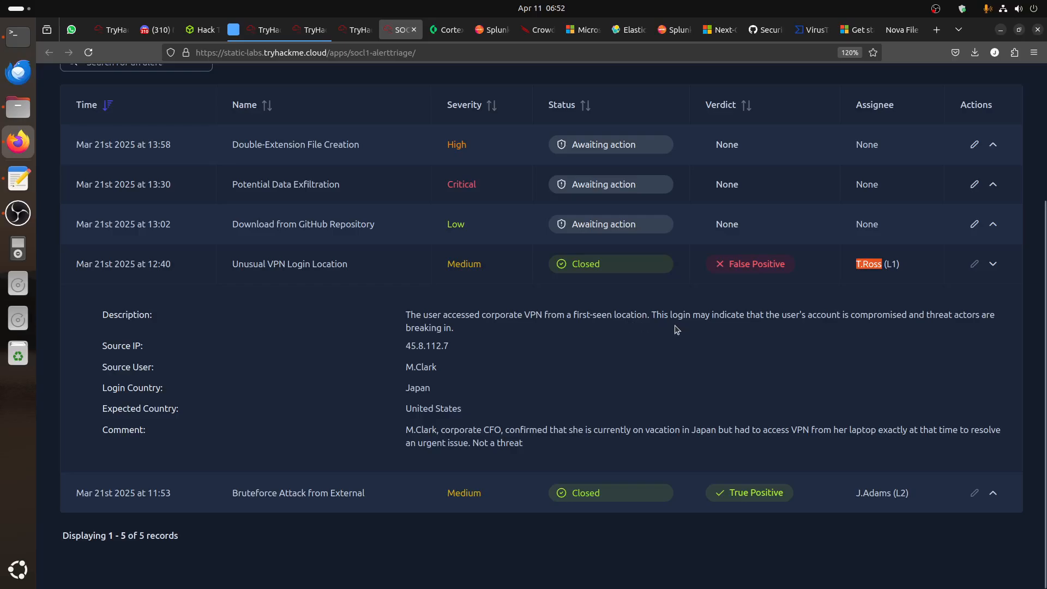
mouse_move(860, 325)
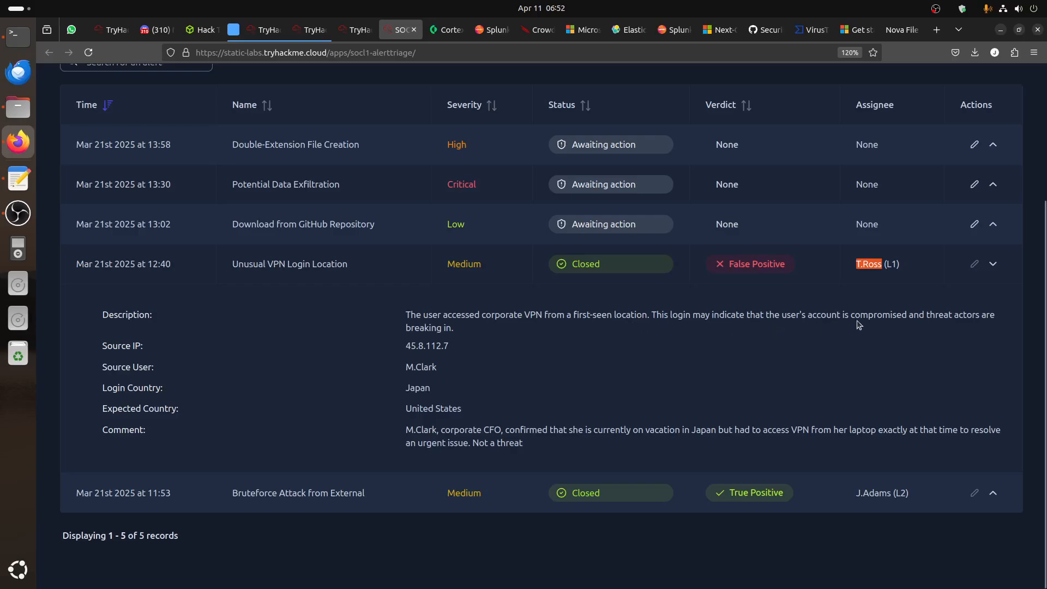
mouse_move(975, 324)
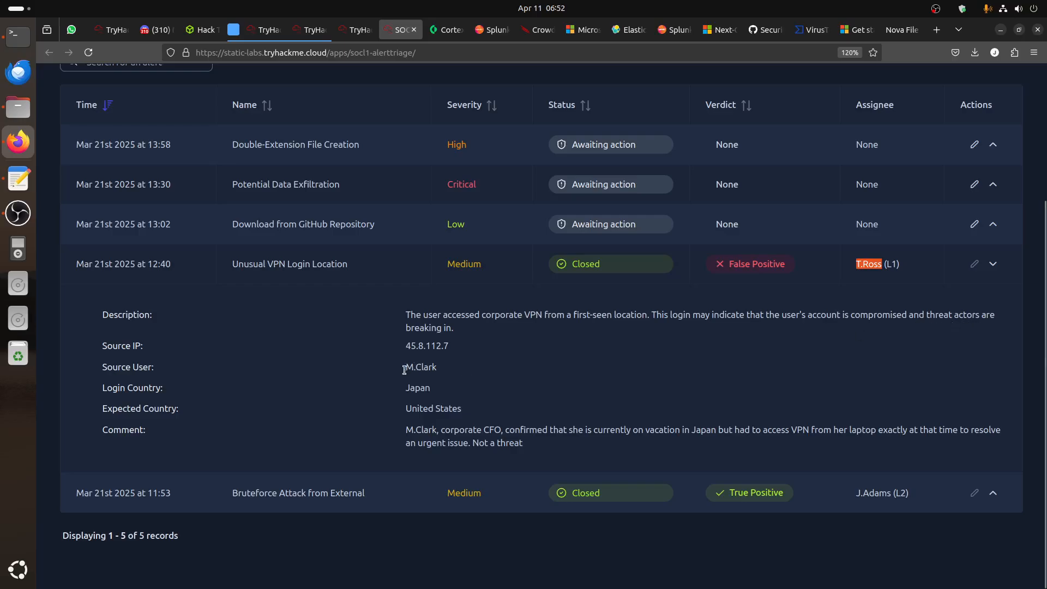
double_click(417, 387)
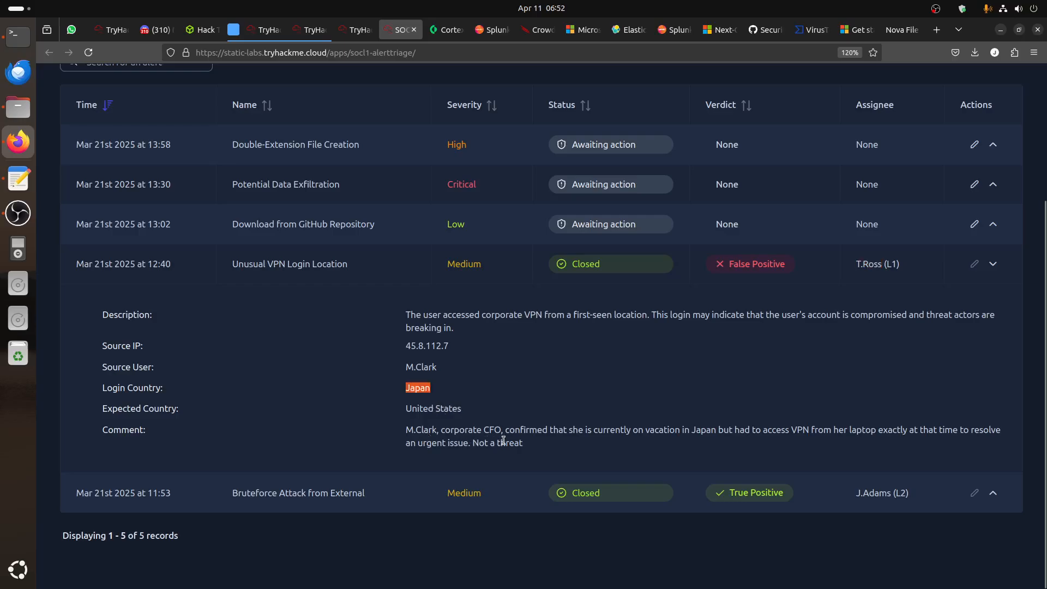
mouse_move(555, 446)
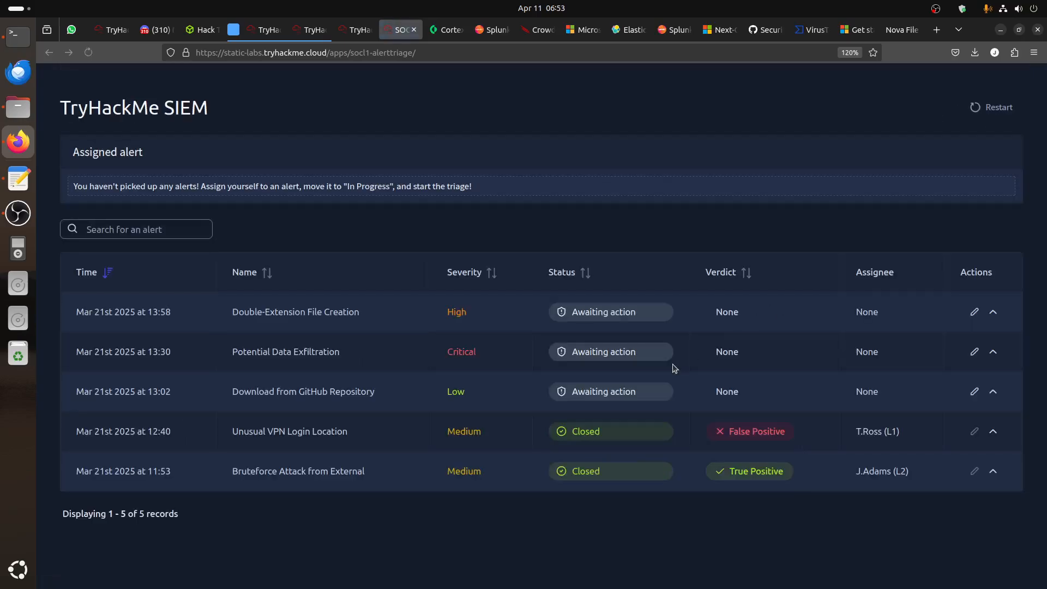
Expand the VPN and Bruteforce Attack from External alerts, noting RDP against WIN-ITDEV
left_click(89, 52)
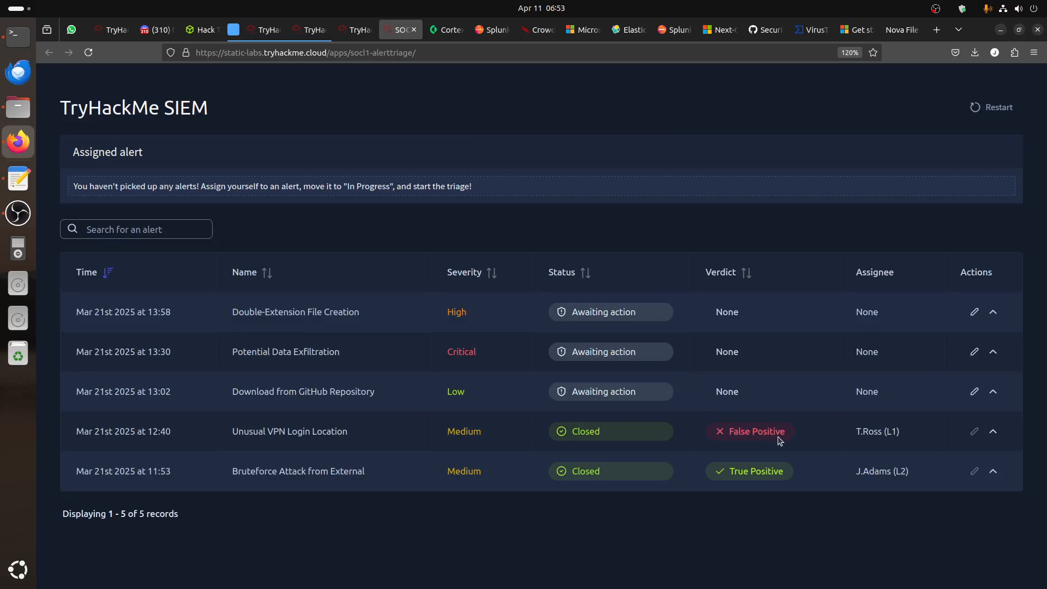
mouse_move(778, 437)
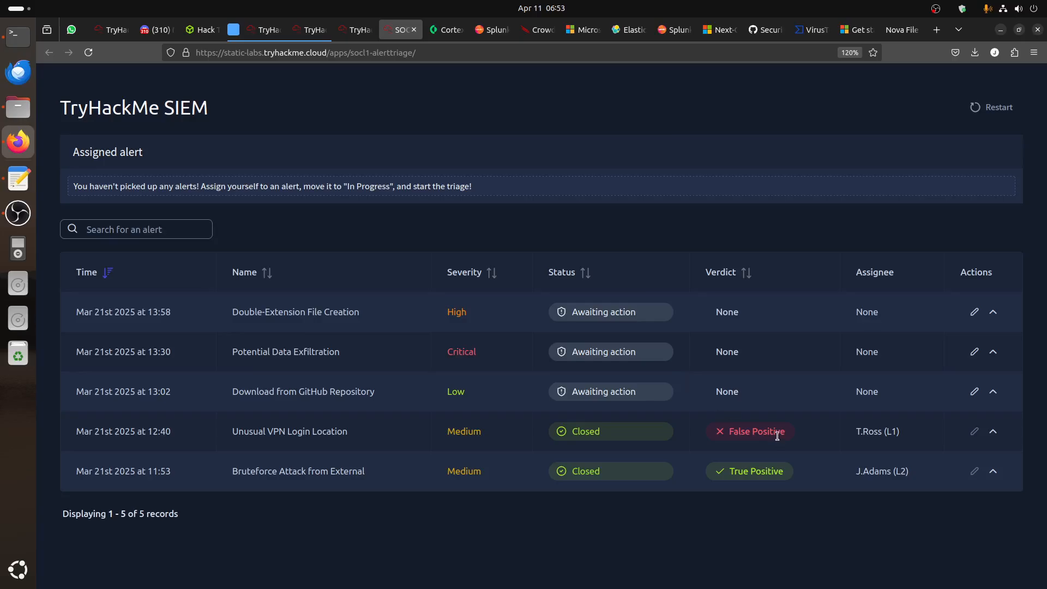
left_click(993, 430)
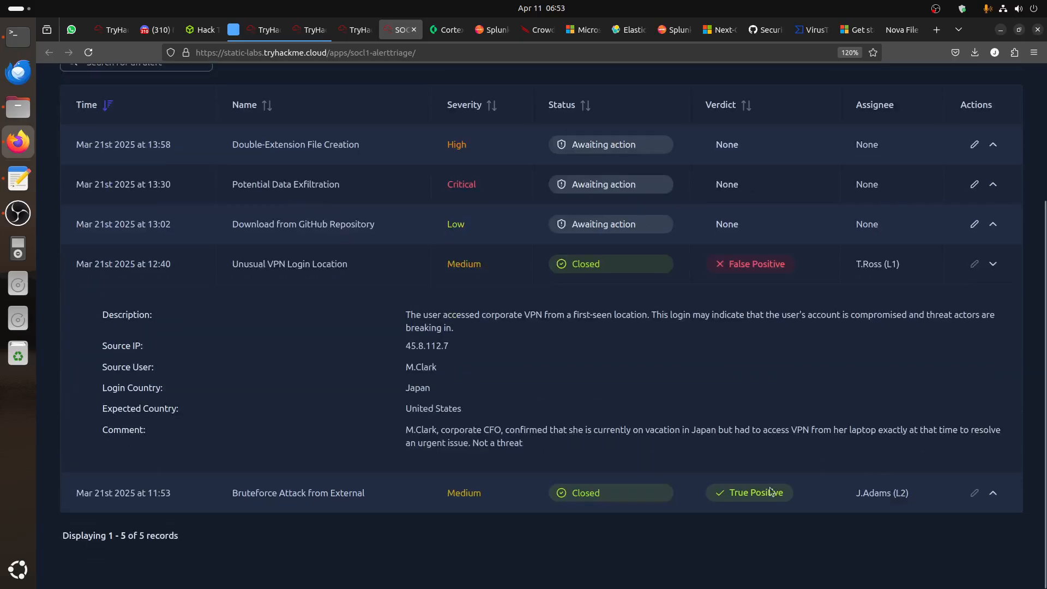
left_click(992, 493)
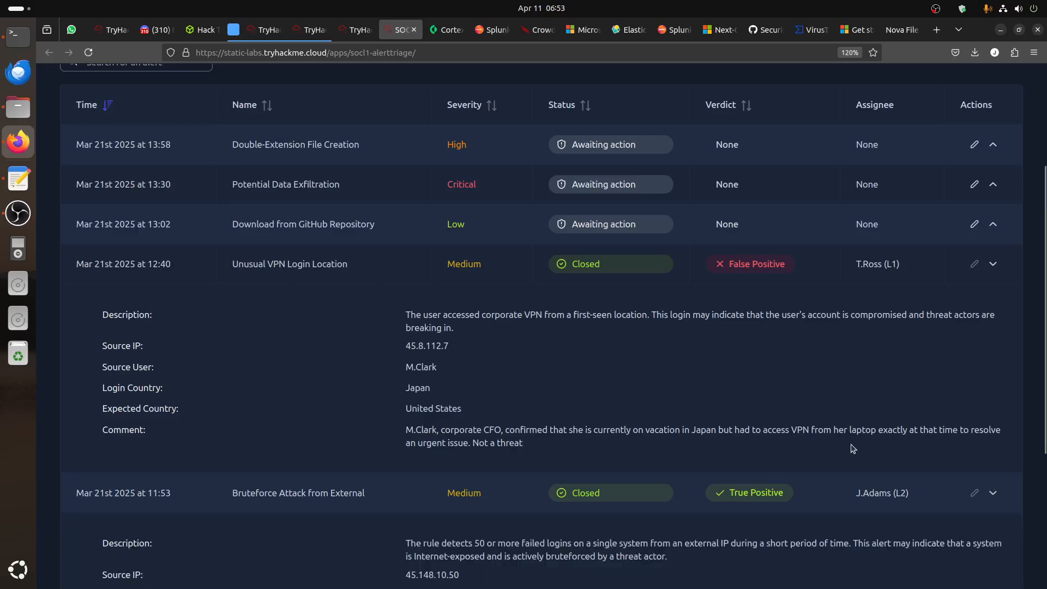
scroll("down", 3)
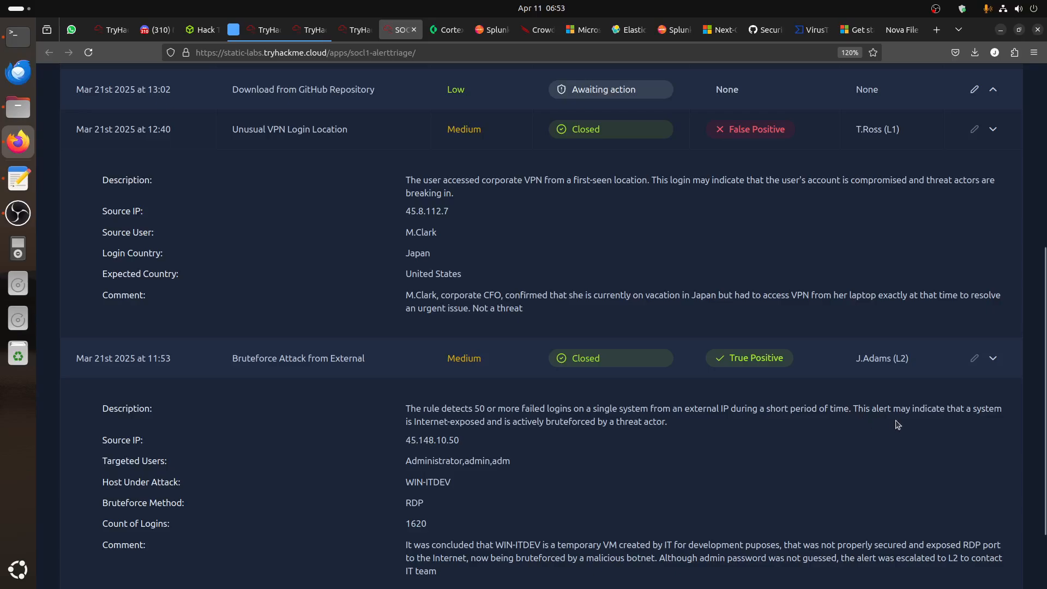
mouse_move(971, 421)
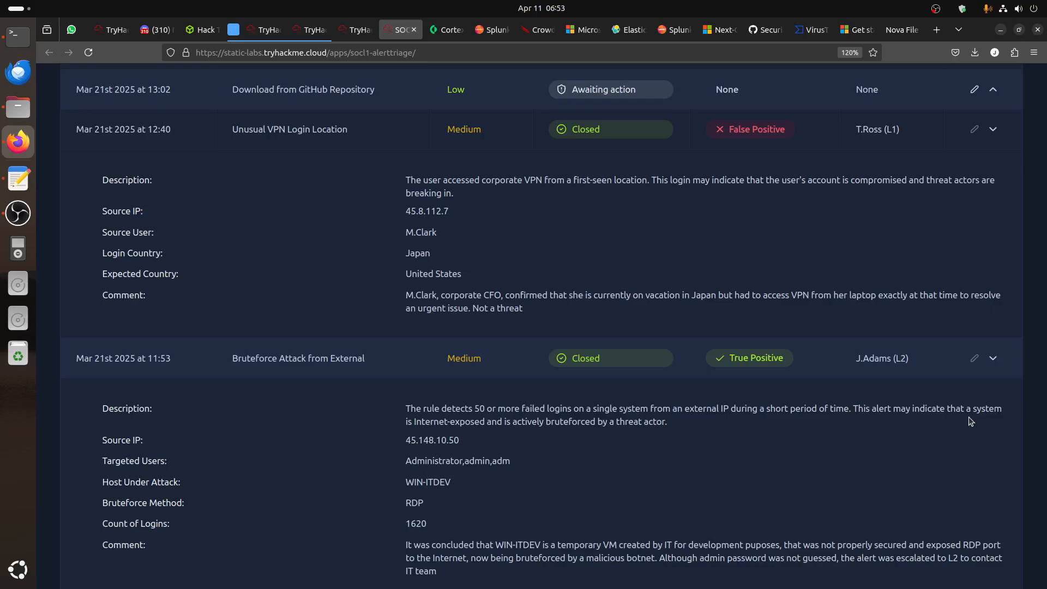
mouse_move(631, 436)
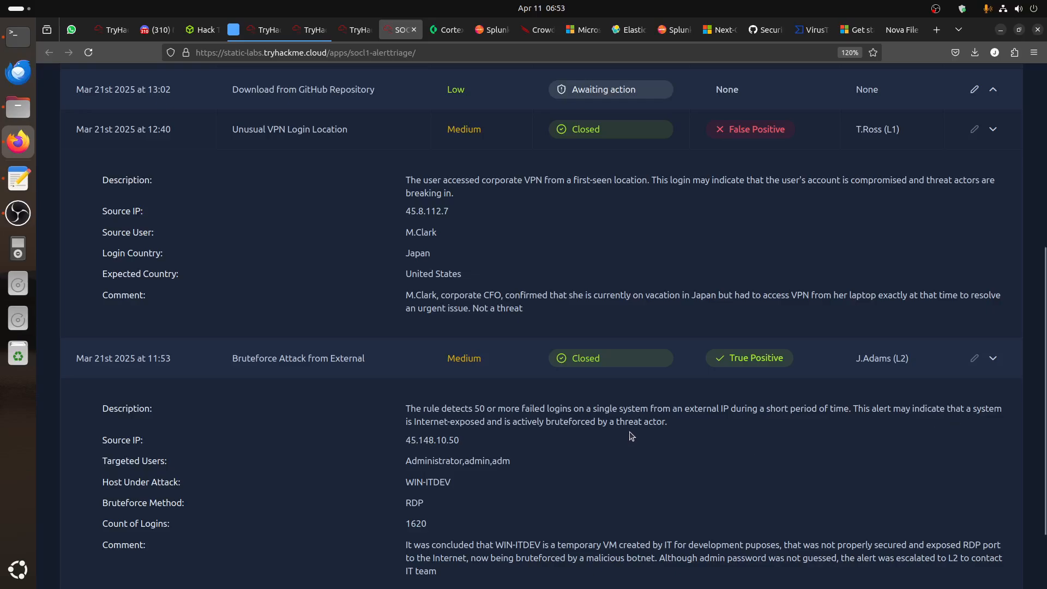
scroll("down", 3)
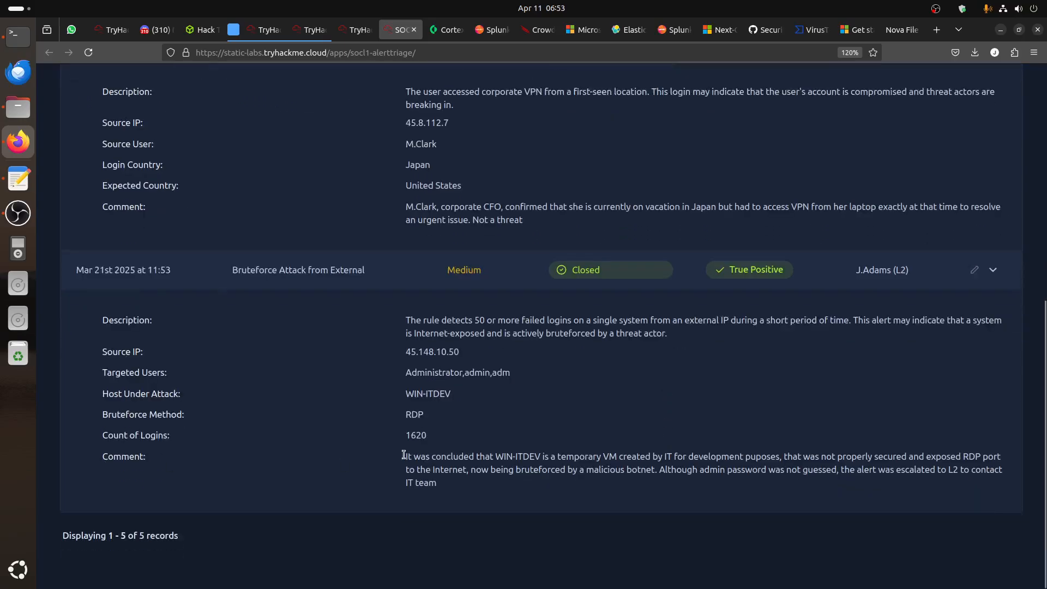
double_click(413, 414)
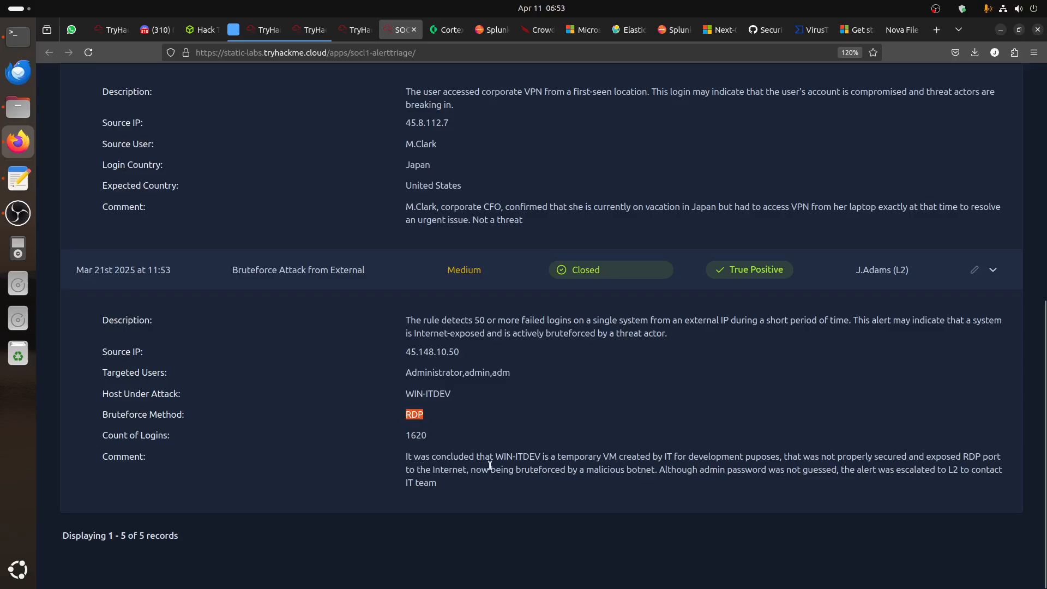
mouse_move(579, 465)
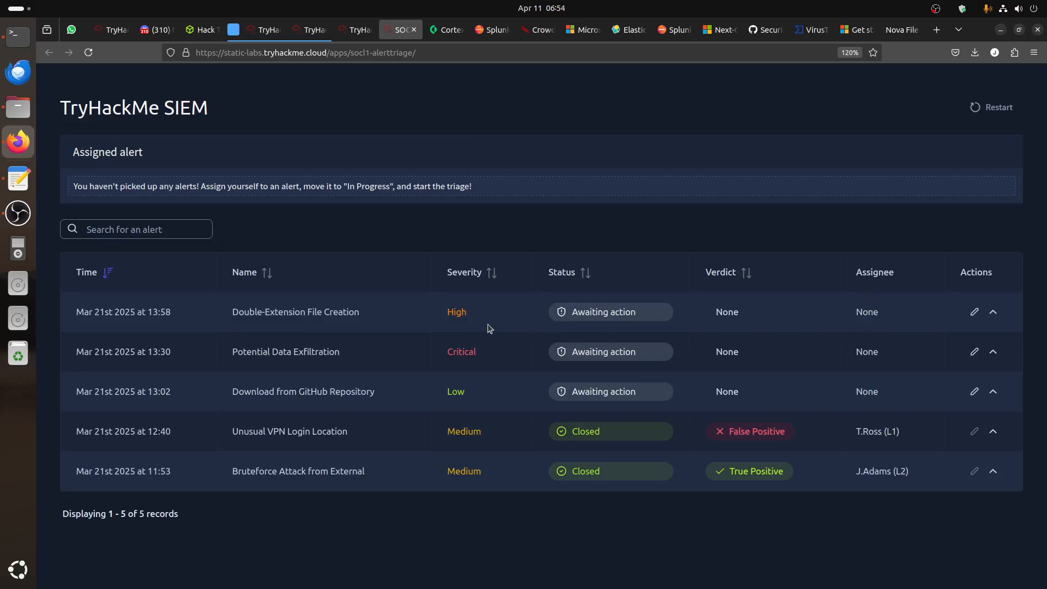
mouse_move(329, 72)
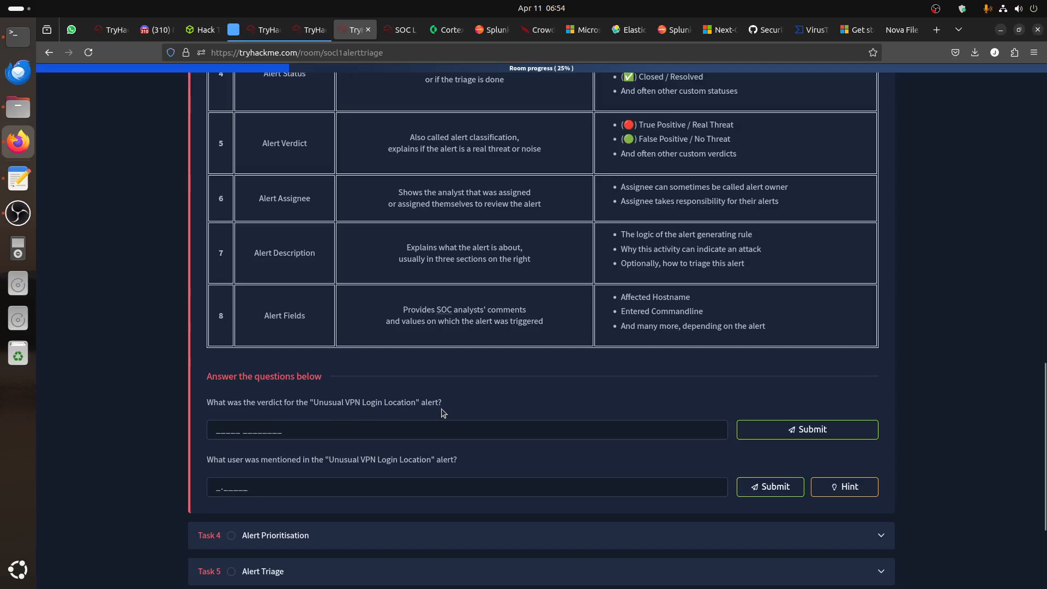
Submit 'False Positive' as the VPN verdict and copy M.Clark from the alert's Source User
left_click(398, 29)
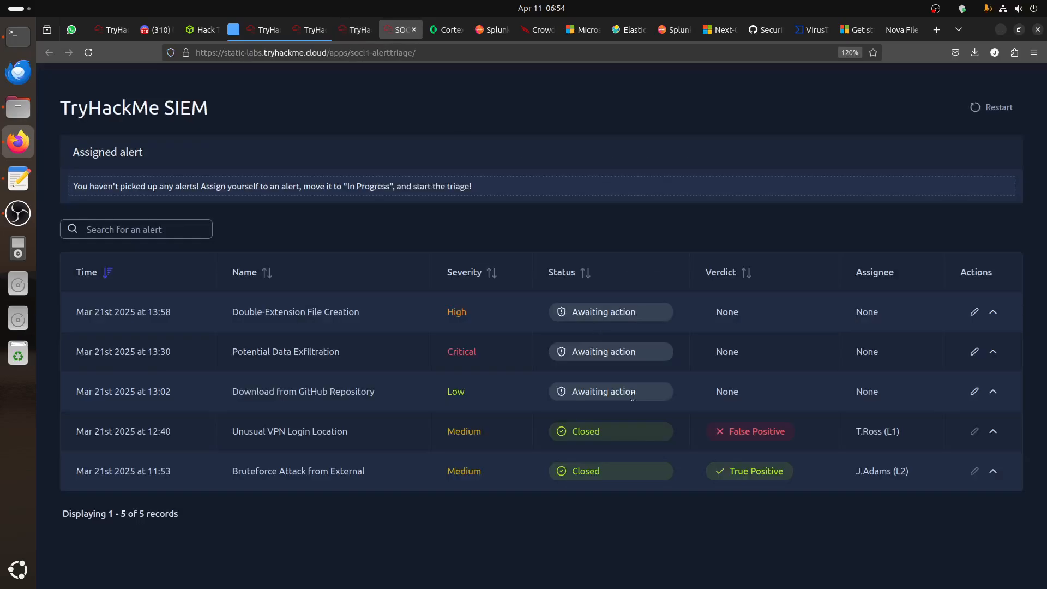
mouse_move(332, 434)
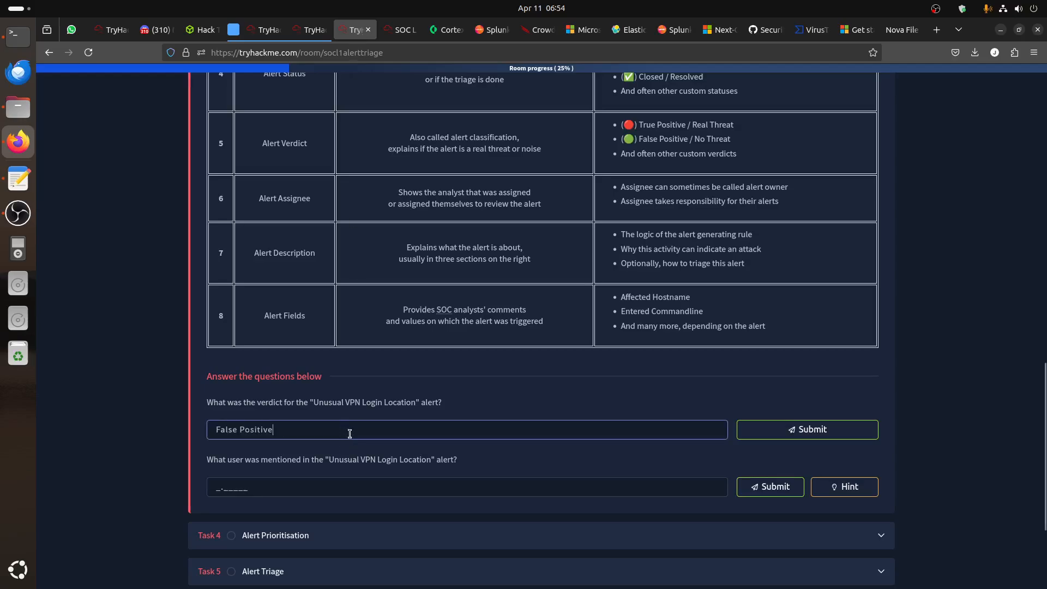
left_click(807, 429)
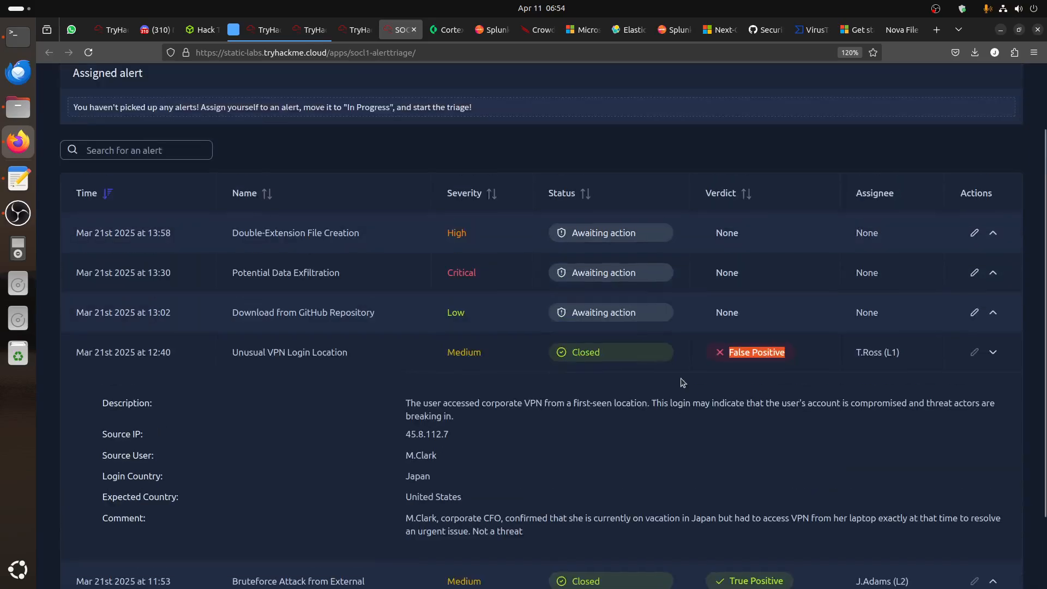
scroll("down", 3)
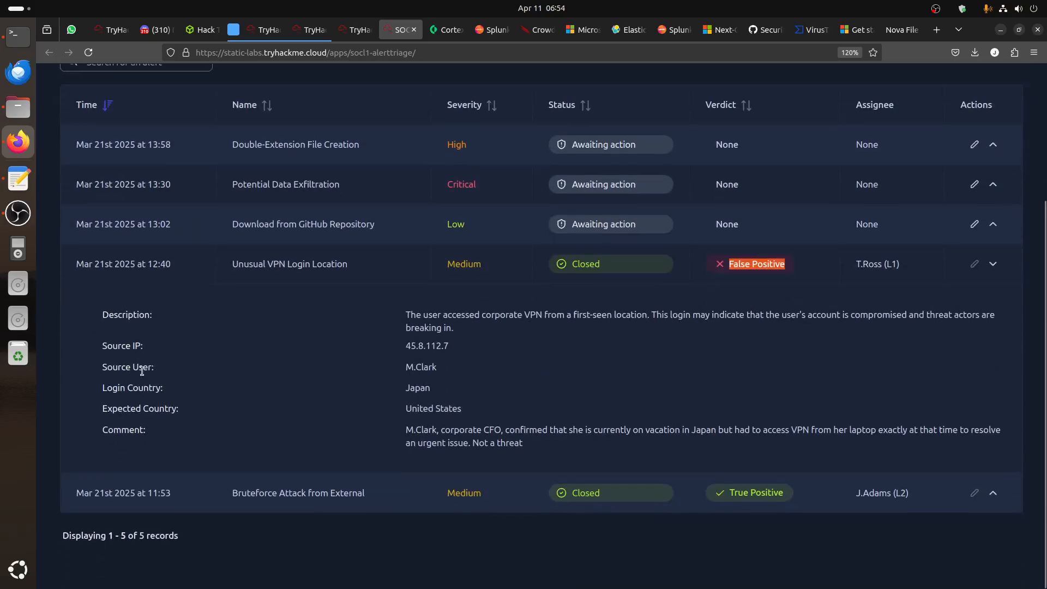
double_click(420, 367)
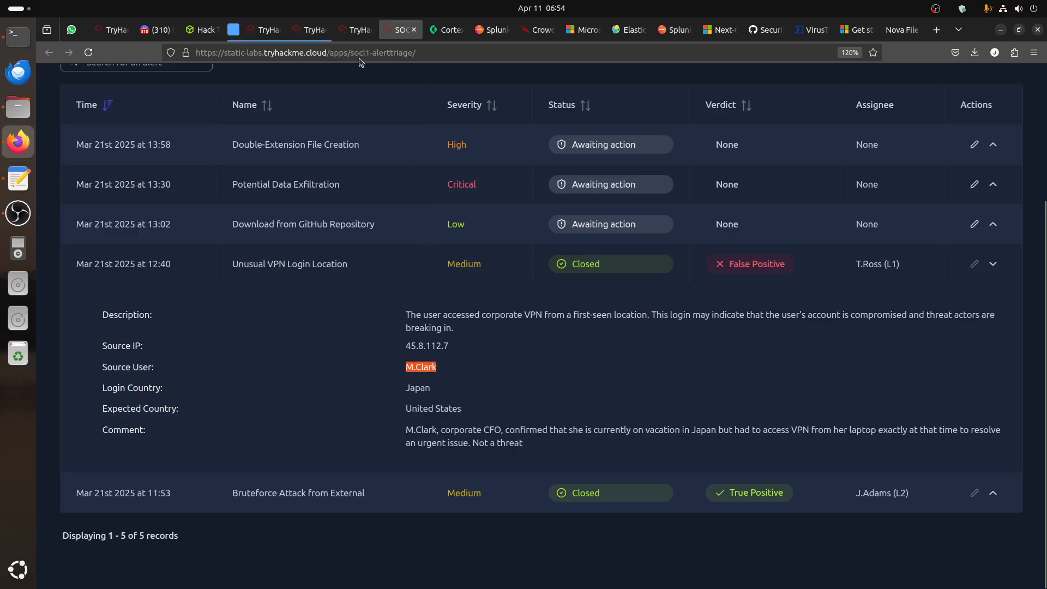
left_click(354, 30)
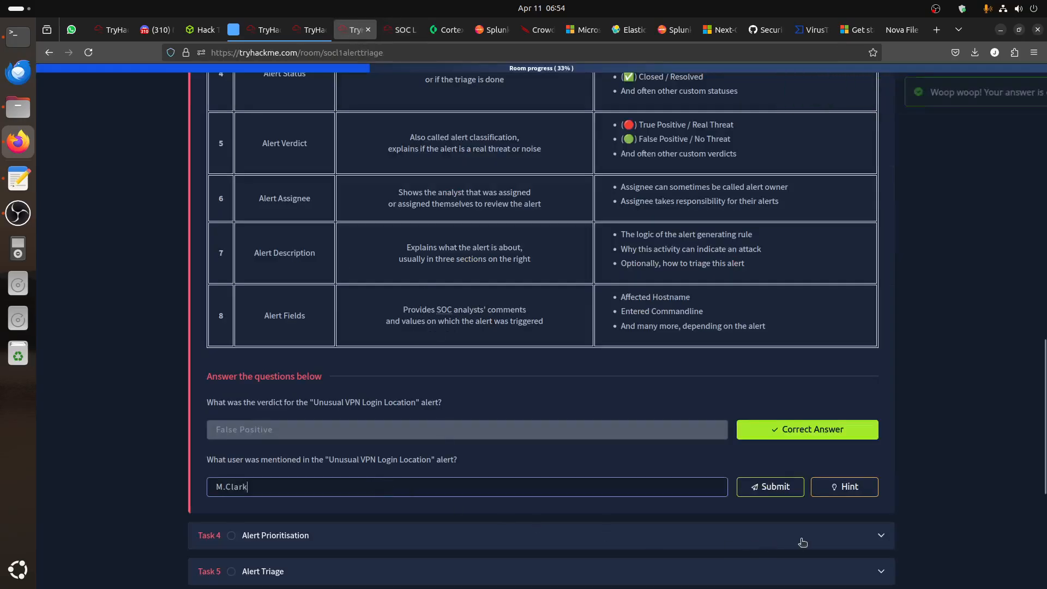
Submit M.Clark as the VPN alert's user and scroll through Task 4 Alert Prioritisation
left_click(769, 486)
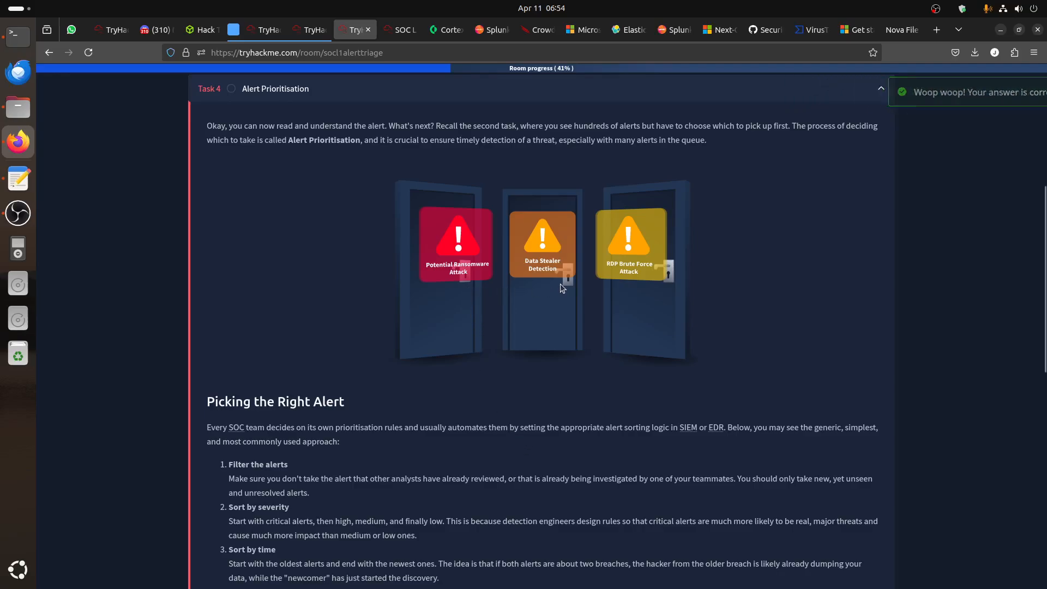
scroll("down", 3)
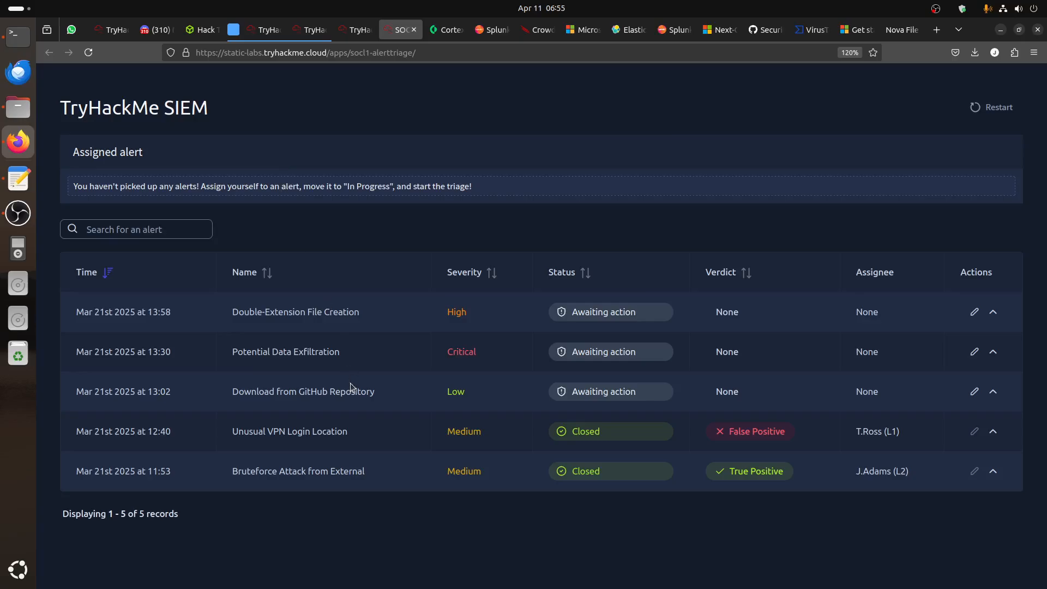
mouse_move(389, 366)
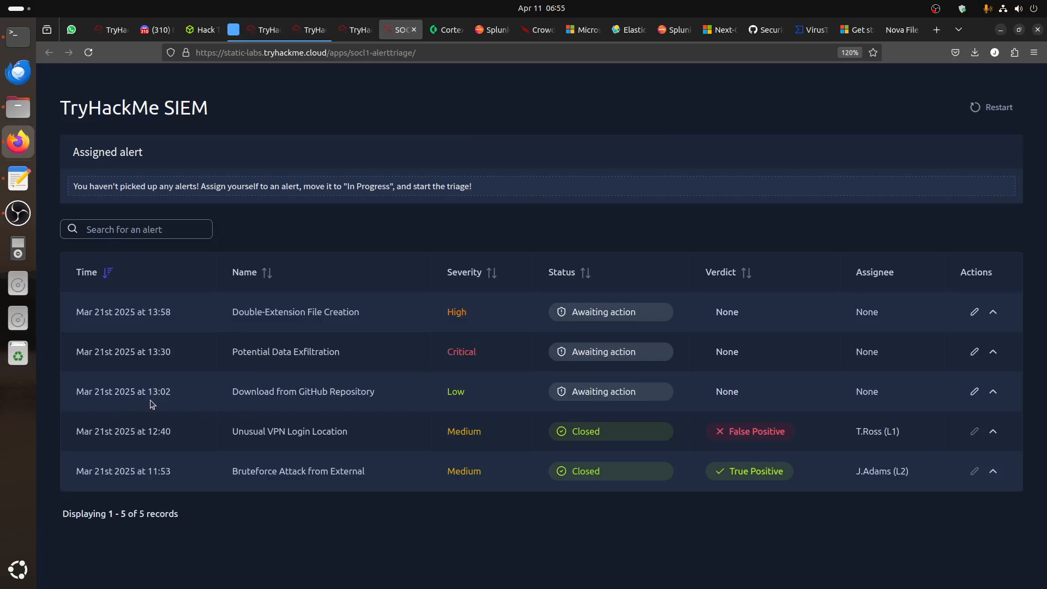
mouse_move(471, 395)
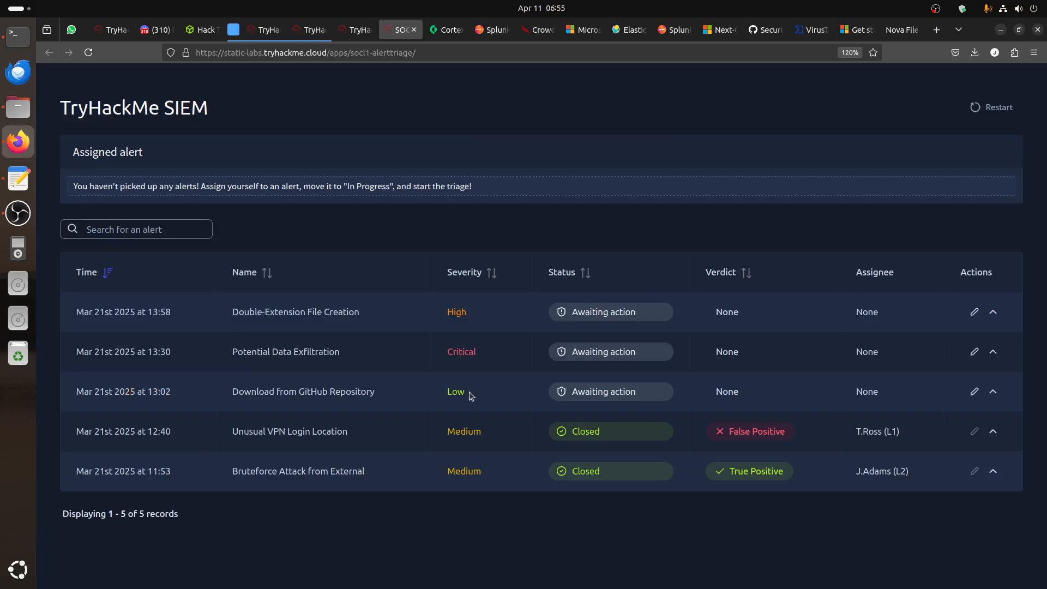
Inspect the Severity values of the open alerts in the SIEM table
double_click(456, 391)
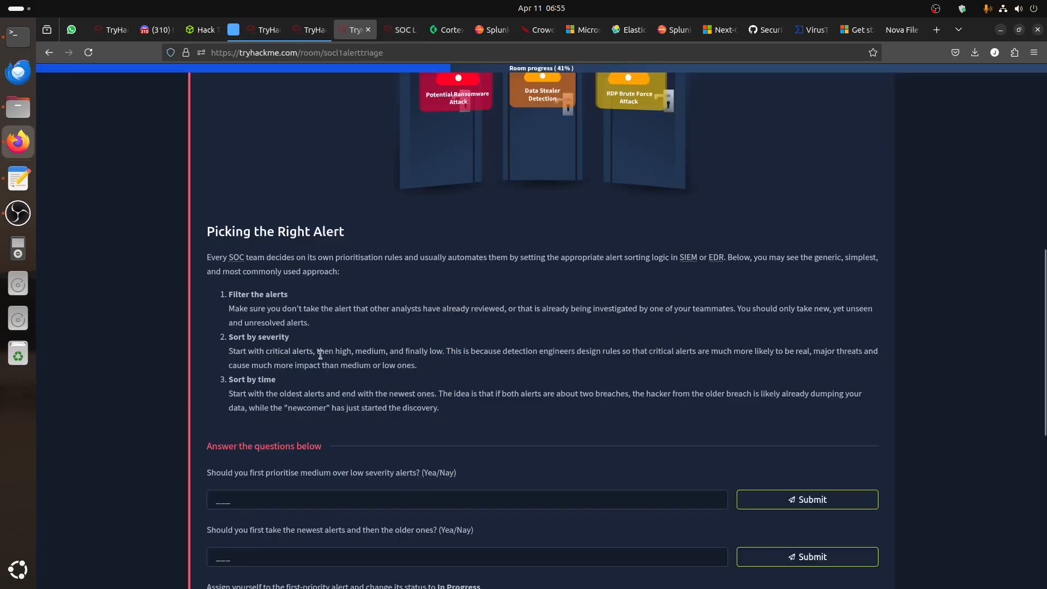
mouse_move(314, 318)
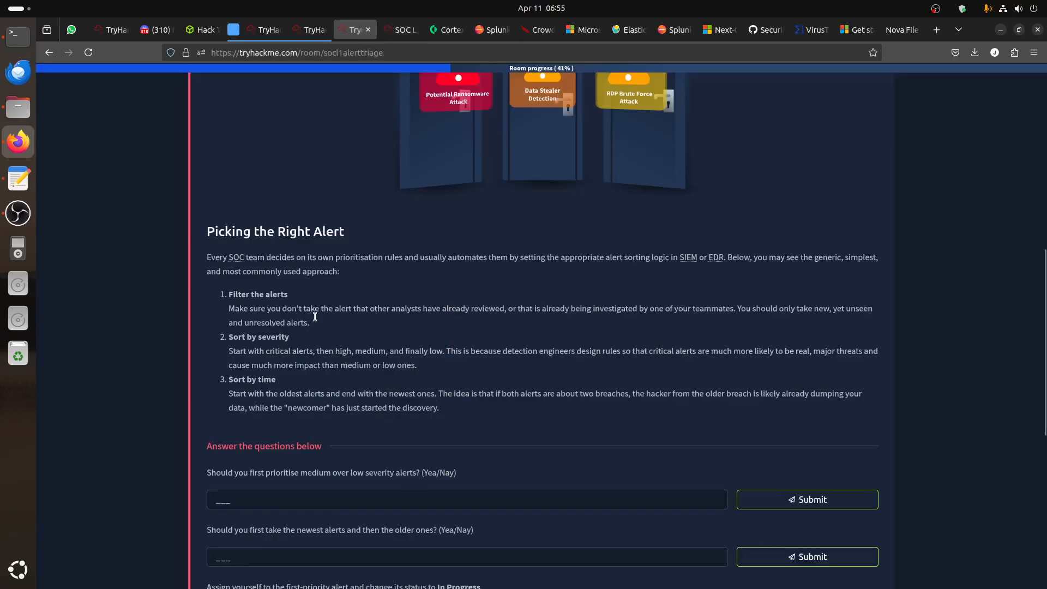
Compare the rule about alerts already reviewed by others against the SIEM queue
left_click_drag(368, 308, 592, 308)
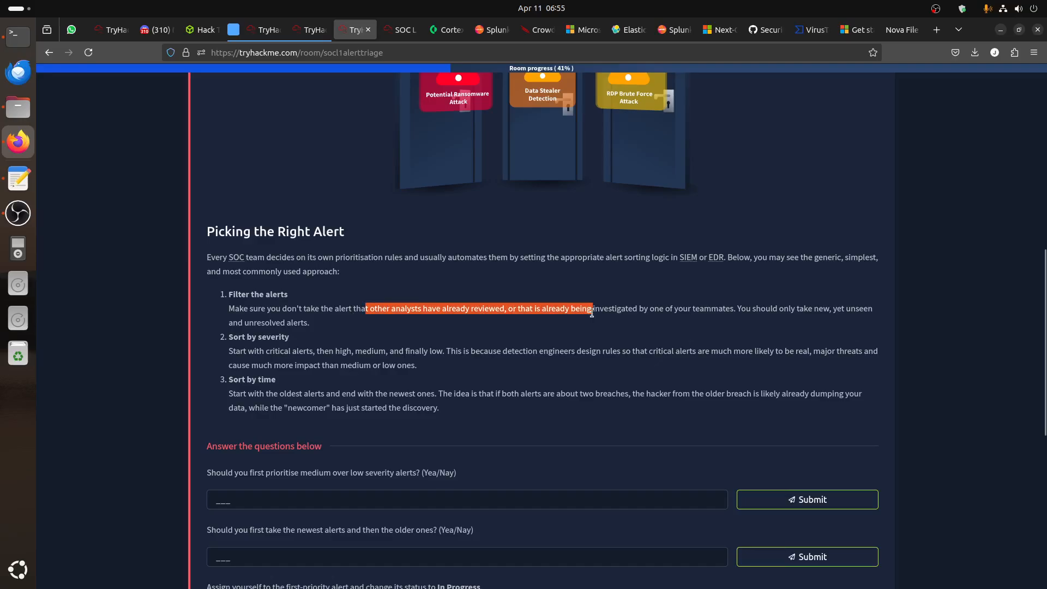
left_click(396, 30)
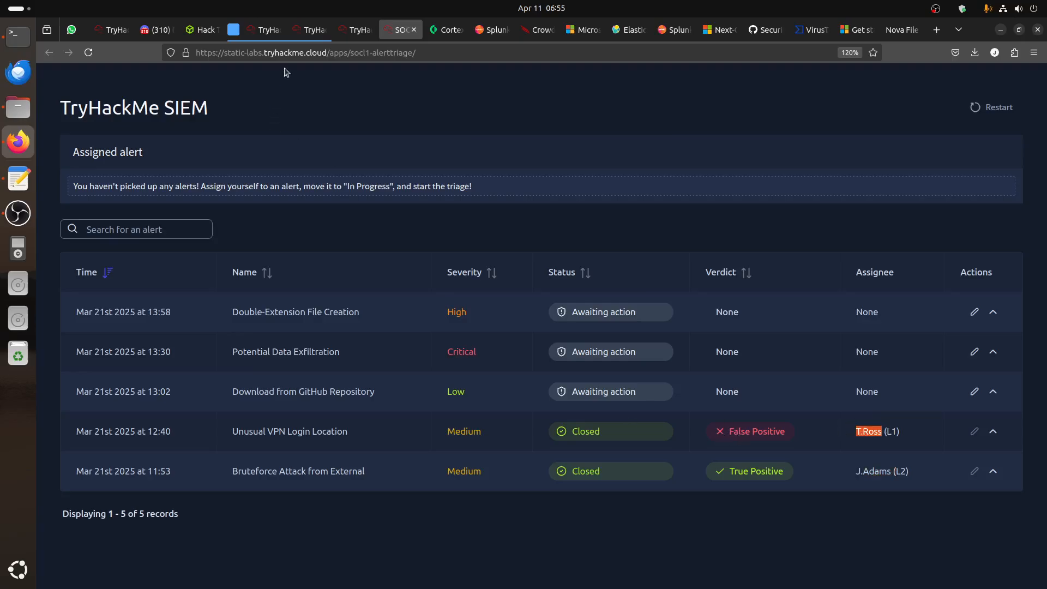
left_click(309, 29)
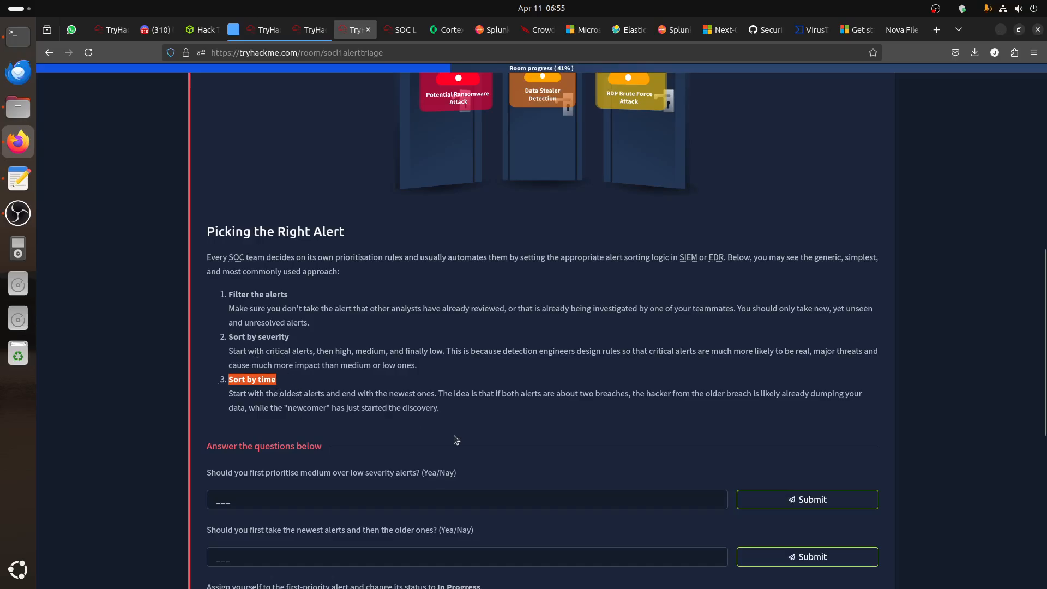
scroll("down", 3)
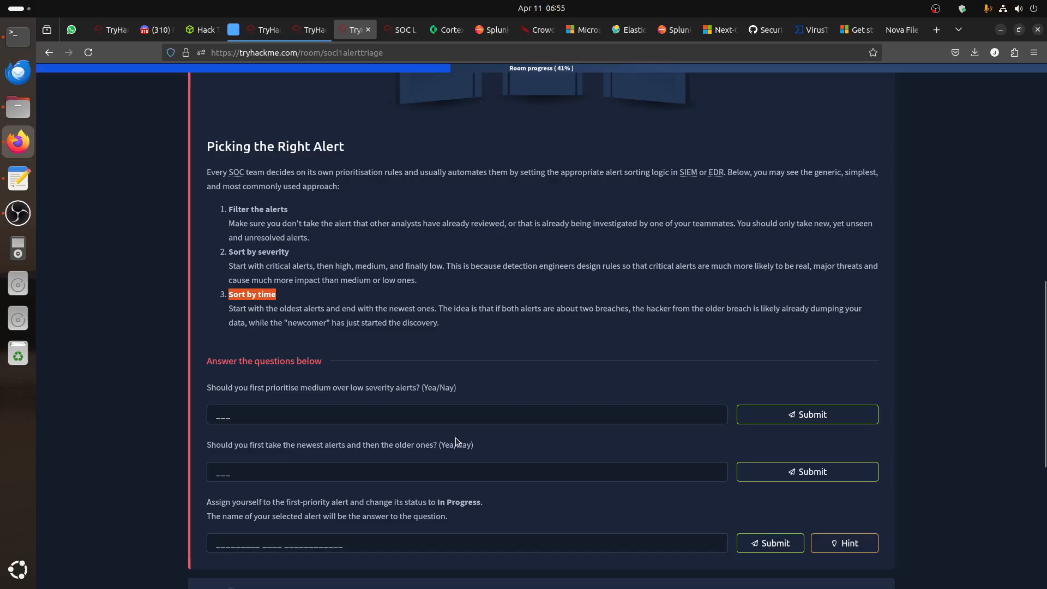
Answer Yea for medium-over-low severity and Nay for newest-first prioritisation
left_click(467, 414)
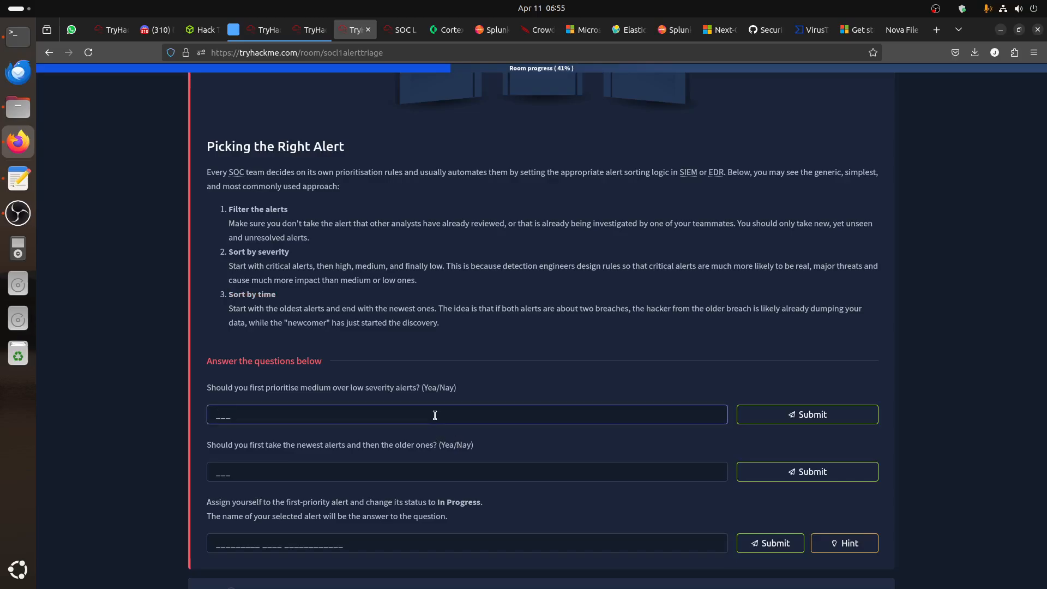
type("Yea")
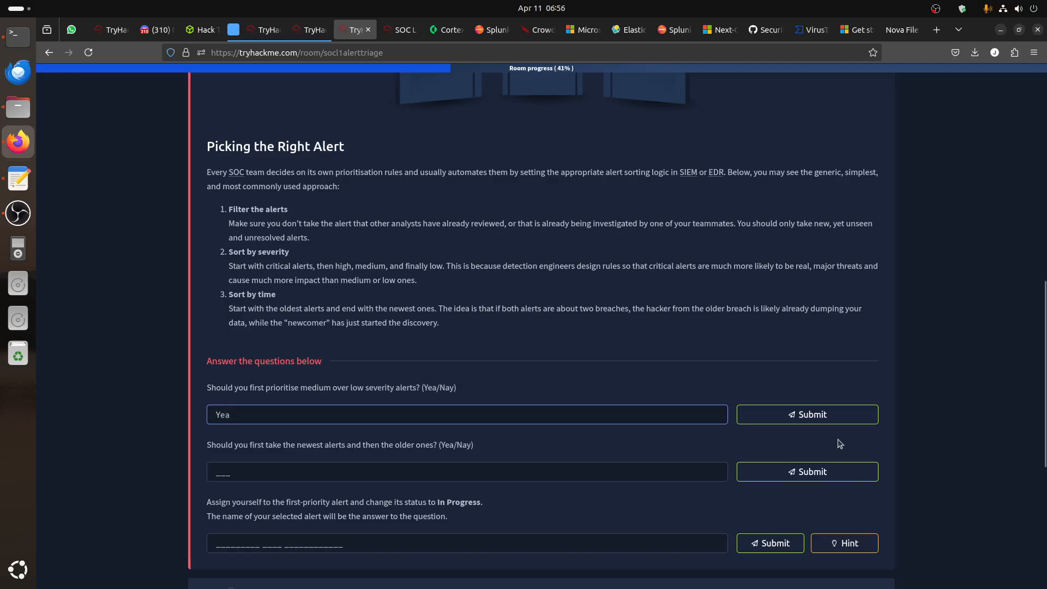
left_click(807, 414)
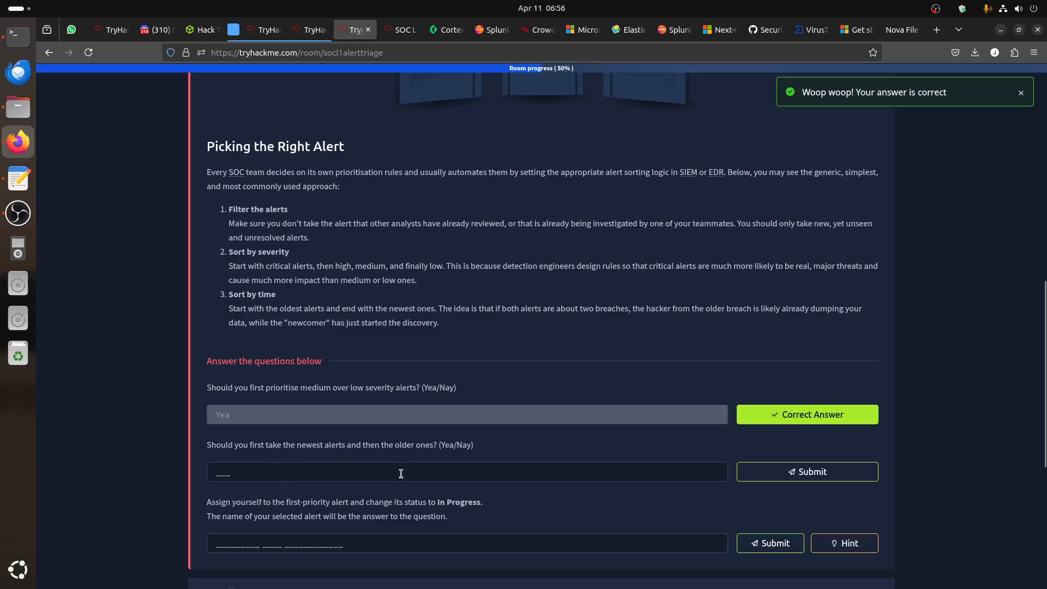
type("Nay")
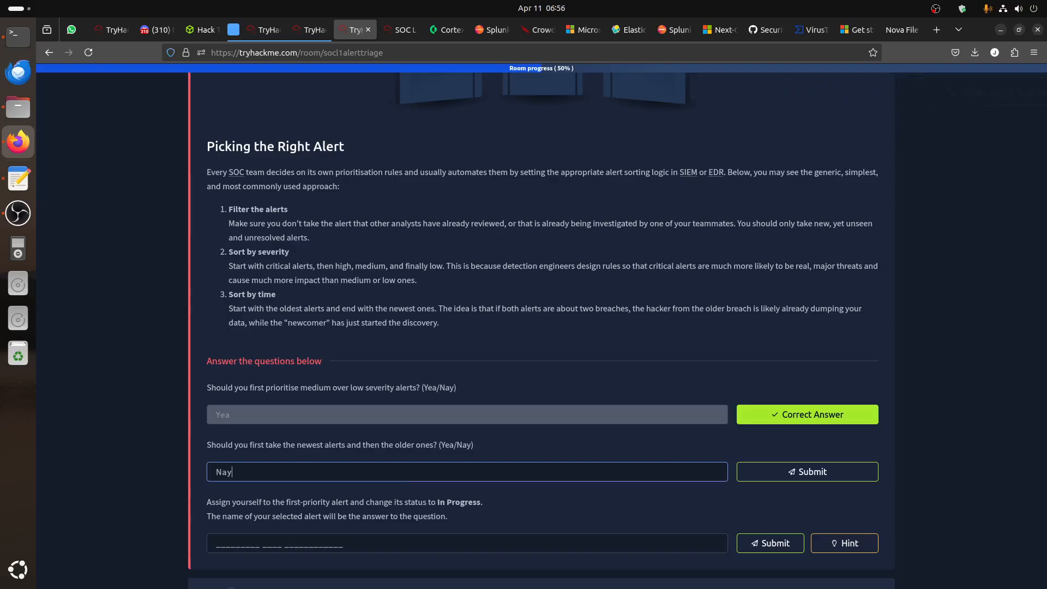
left_click(805, 471)
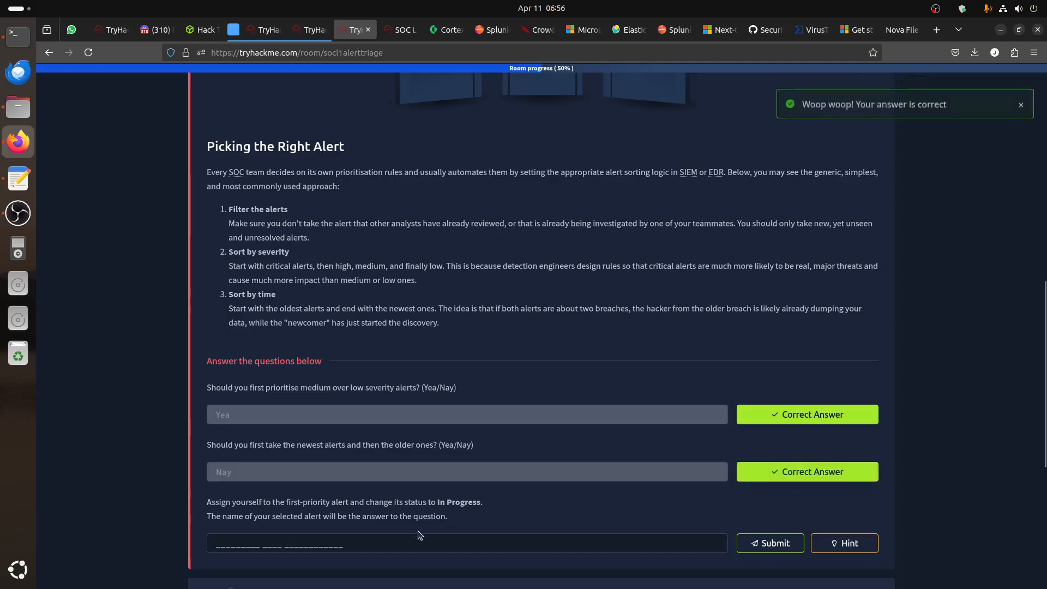
scroll("down", 3)
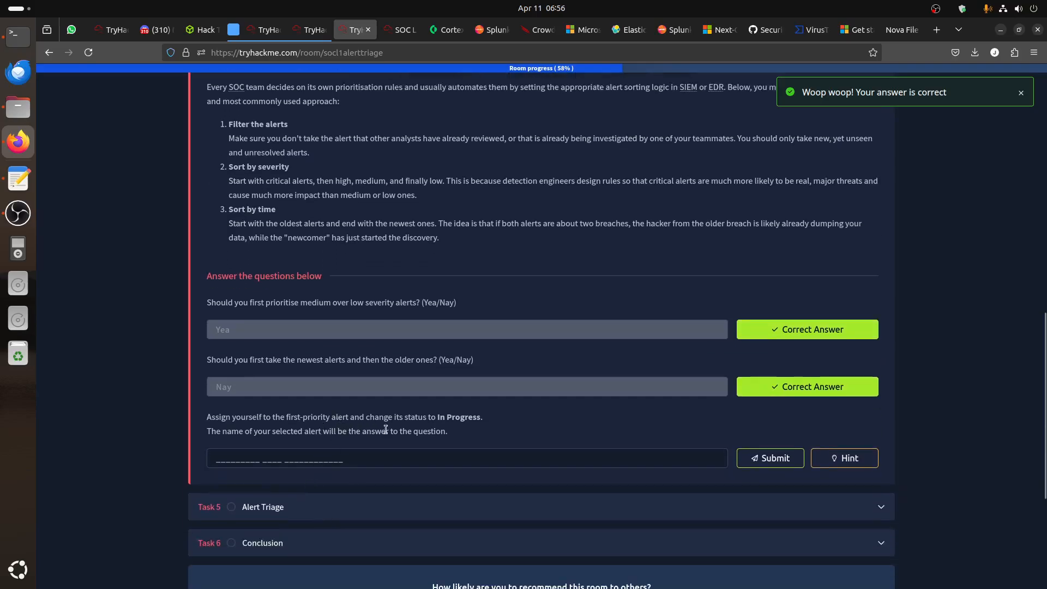
mouse_move(465, 421)
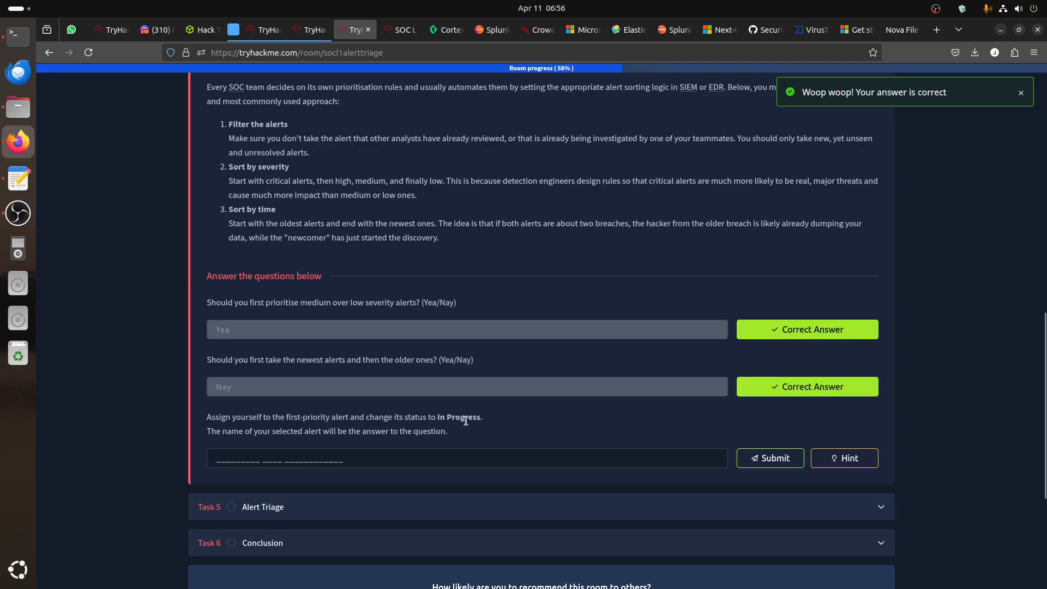
left_click(1020, 93)
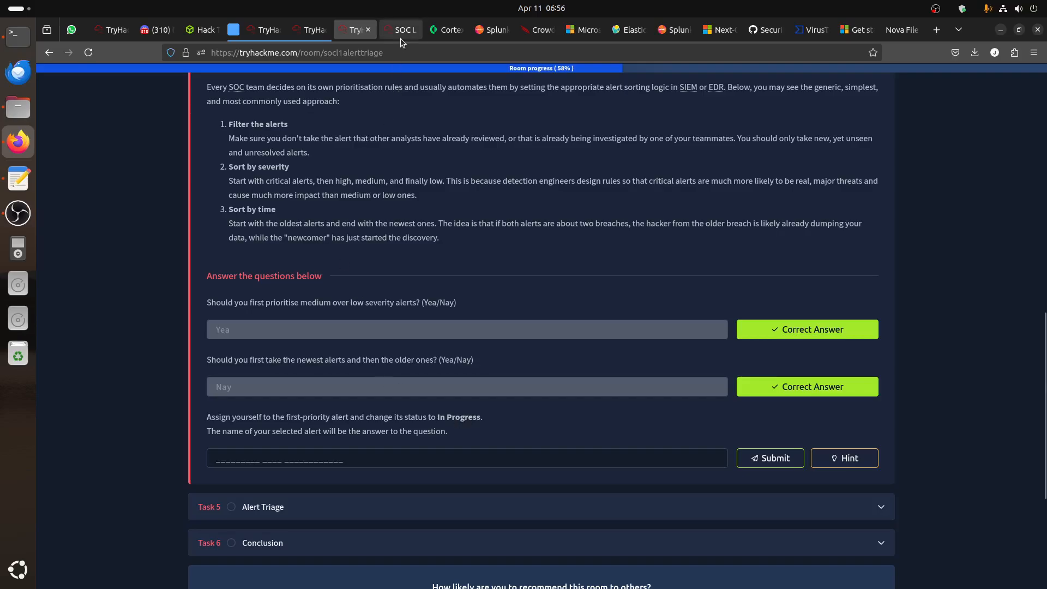
Assign the critical Potential Data Exfiltration alert to yourself in the SIEM
left_click(399, 30)
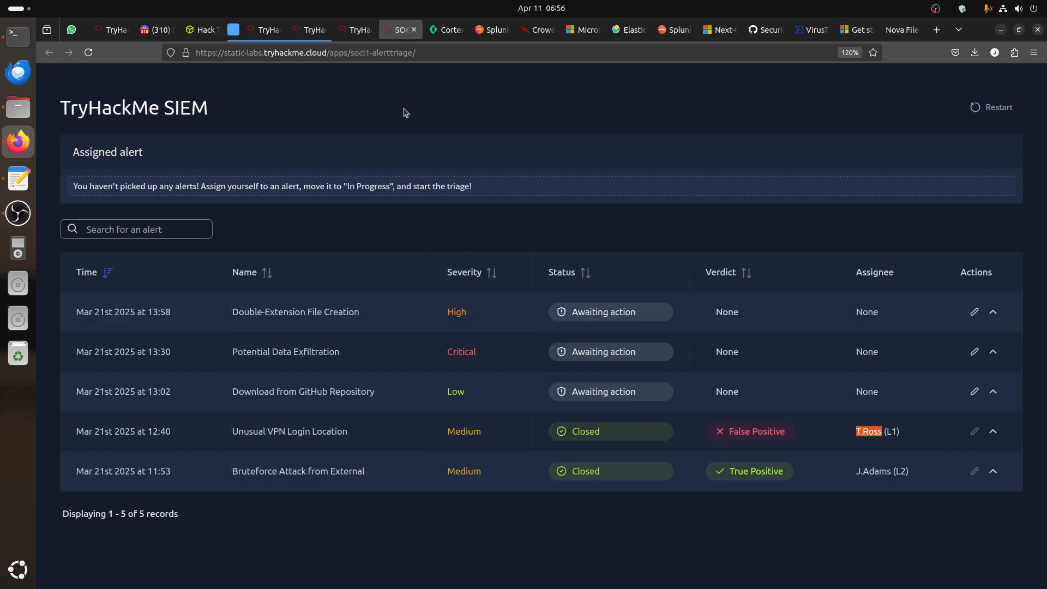
left_click(355, 30)
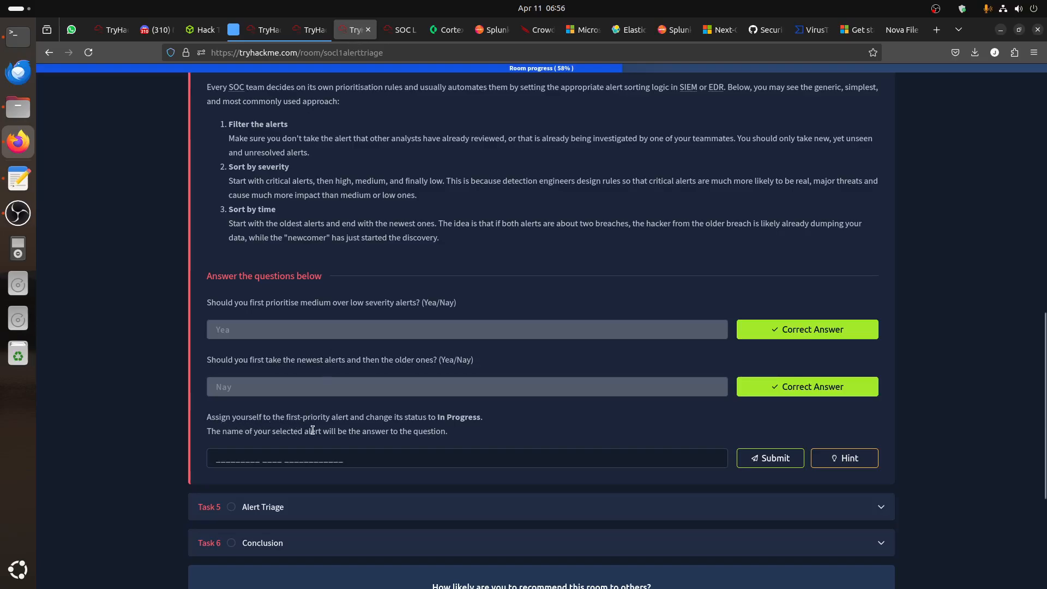
left_click(396, 30)
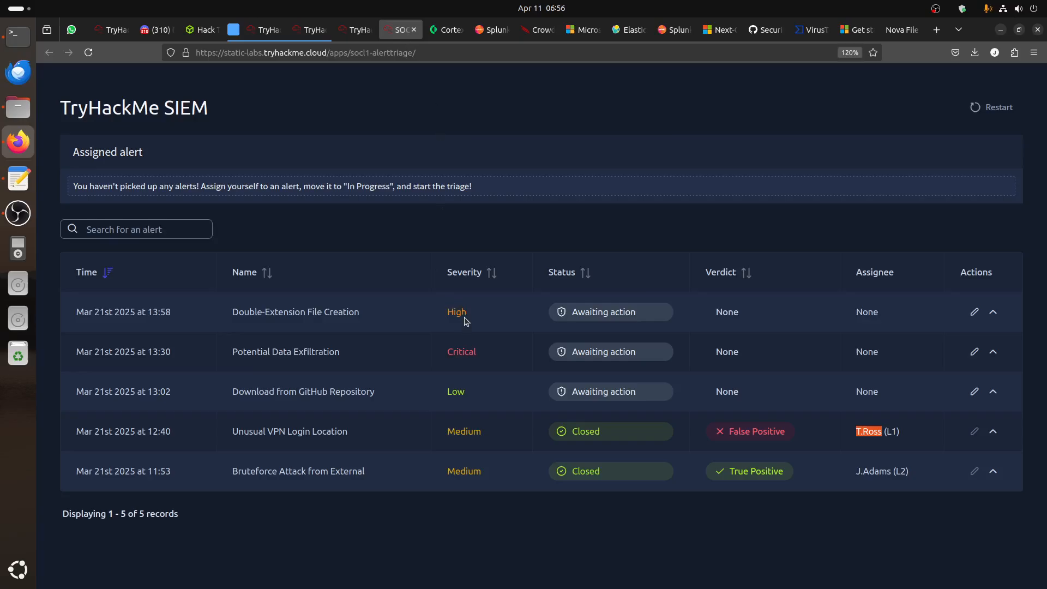
mouse_move(469, 400)
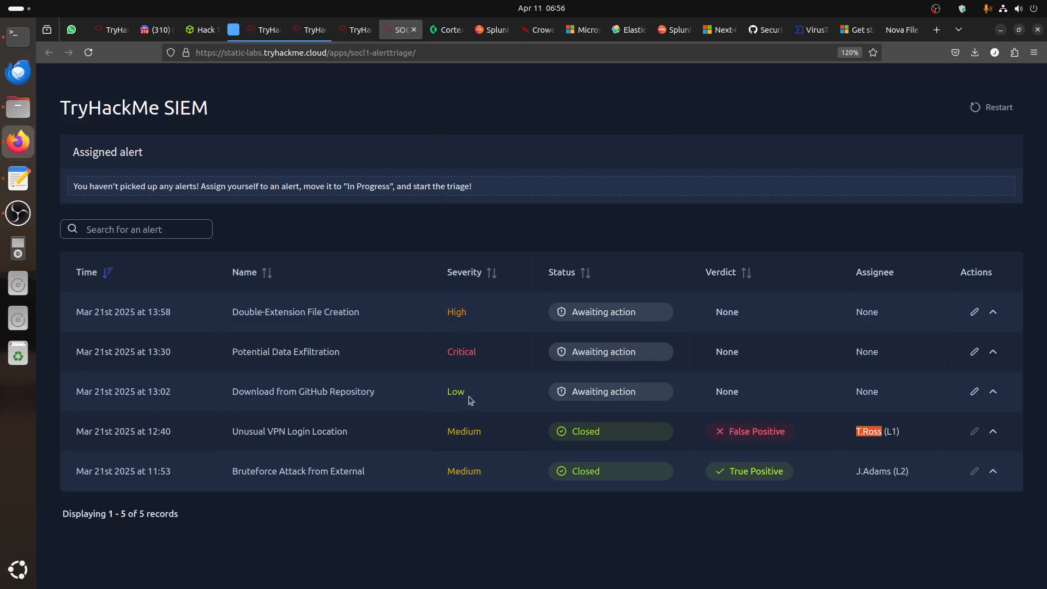
double_click(461, 352)
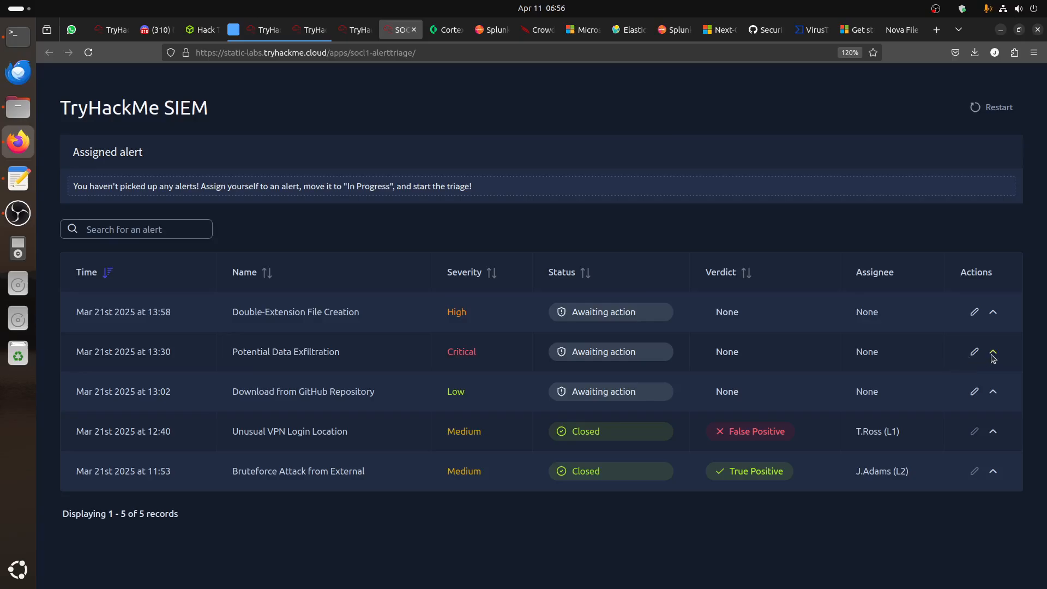
left_click(974, 351)
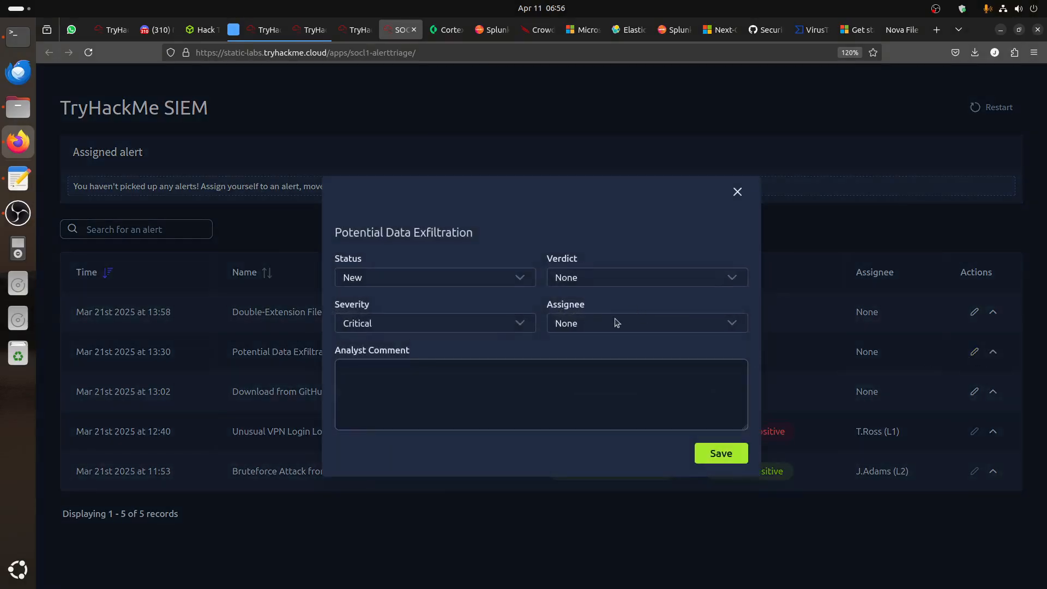
left_click(645, 323)
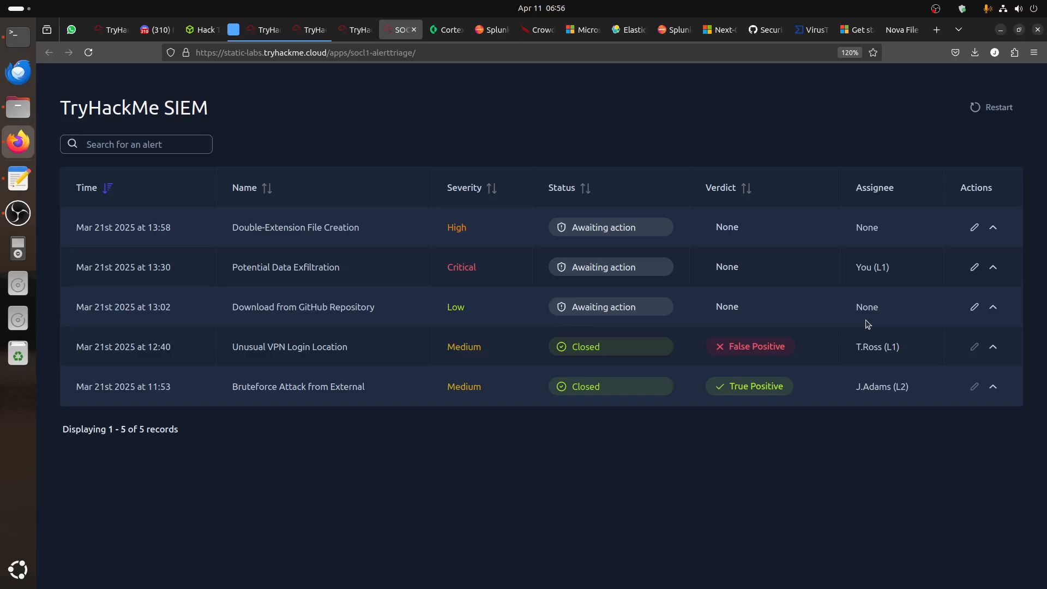
Submit 'Potential Data Exfiltration' as the first-priority alert answer
double_click(282, 267)
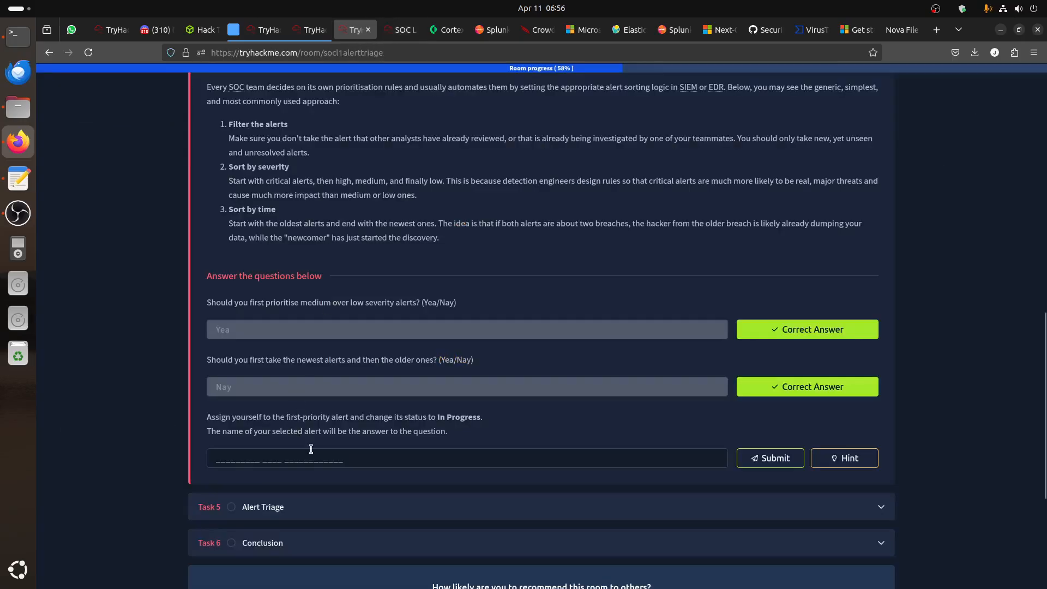
type("Potential Data Exfiltration")
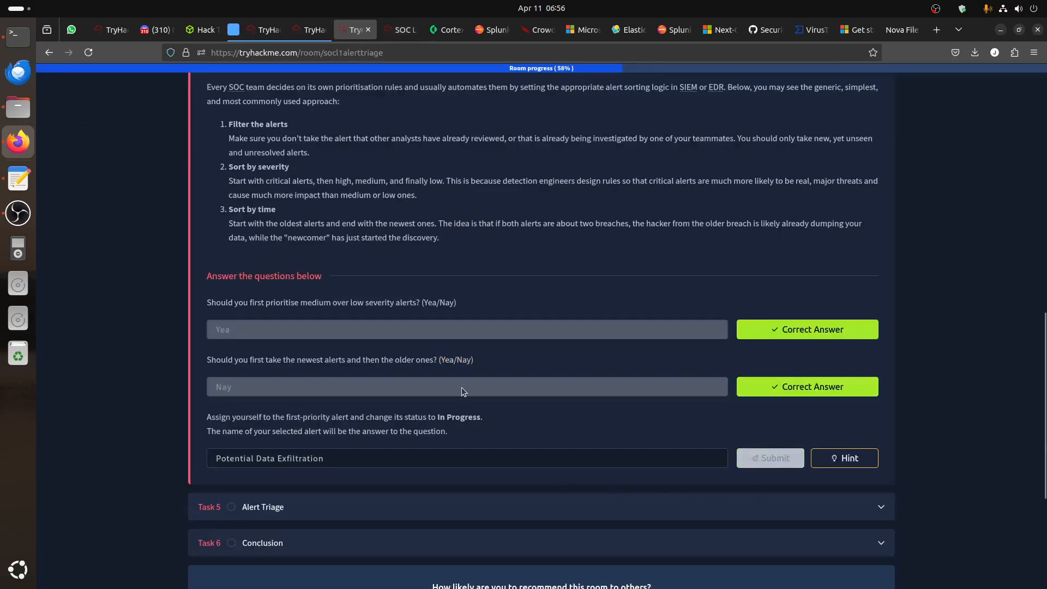
left_click(769, 458)
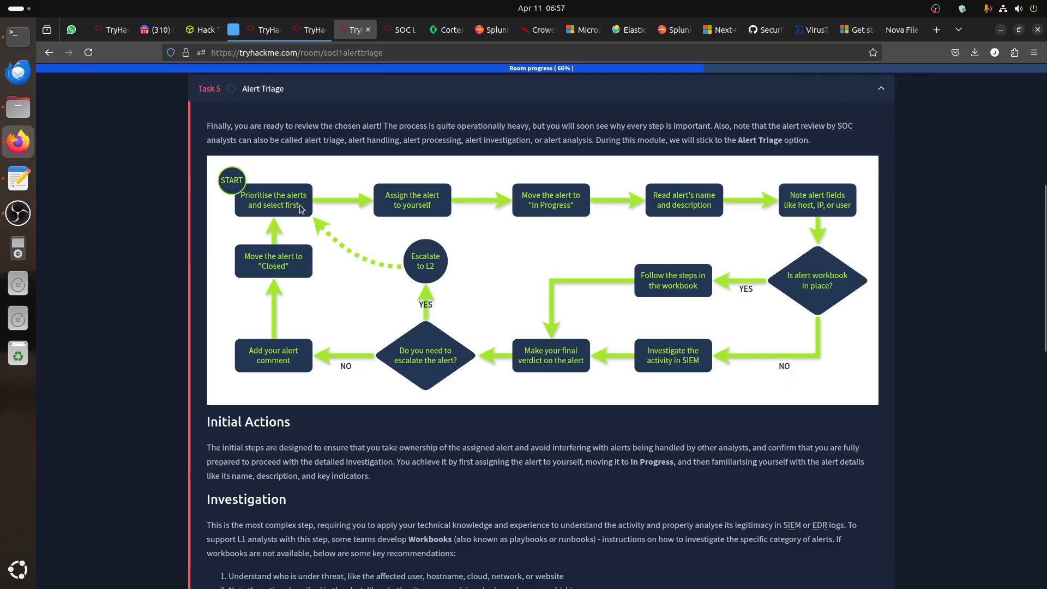
mouse_move(585, 211)
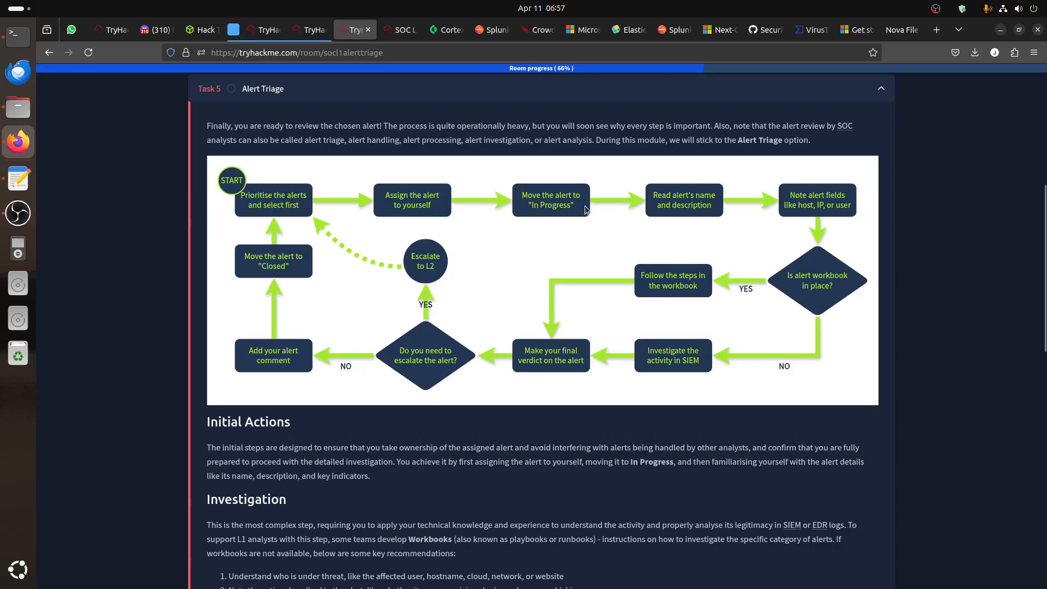
mouse_move(696, 211)
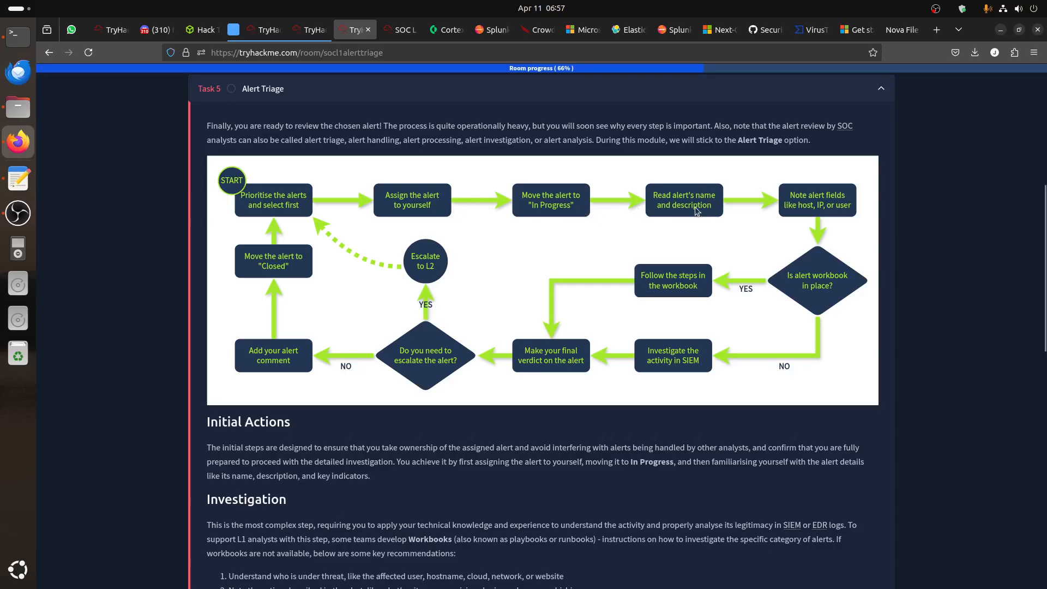
mouse_move(823, 221)
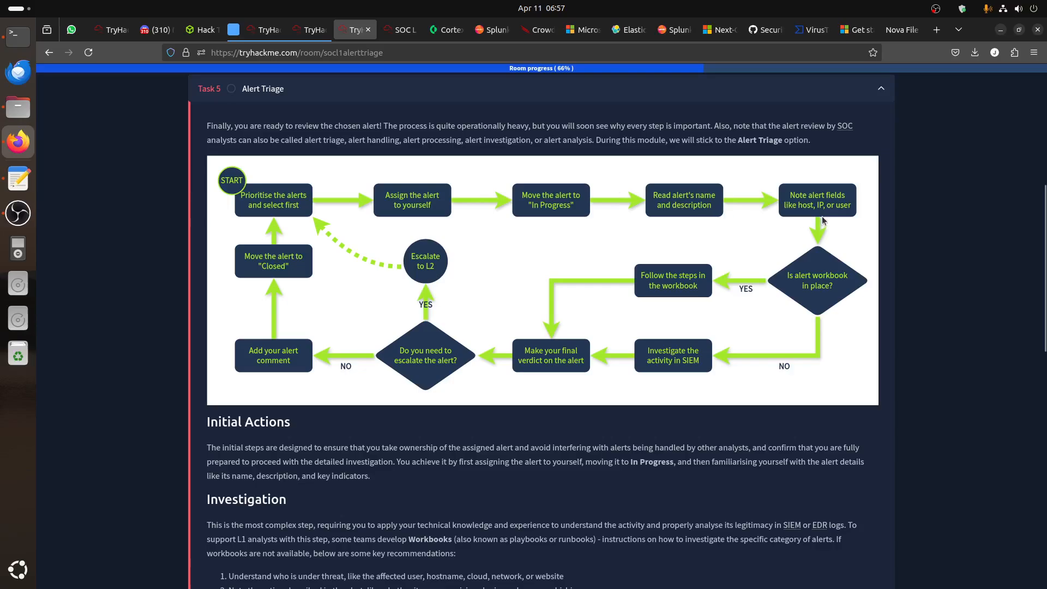
mouse_move(345, 311)
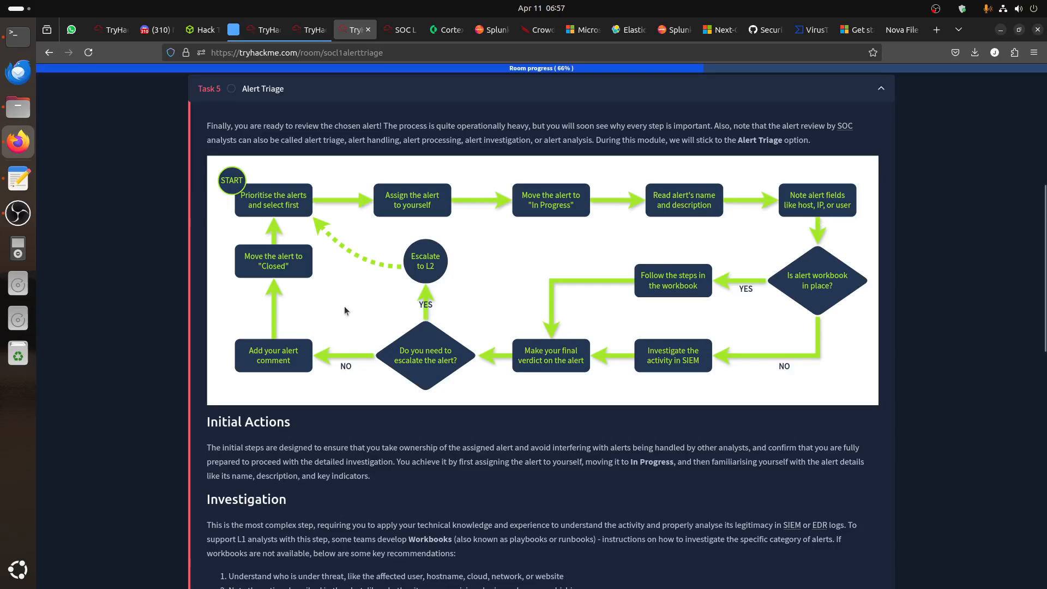
mouse_move(432, 272)
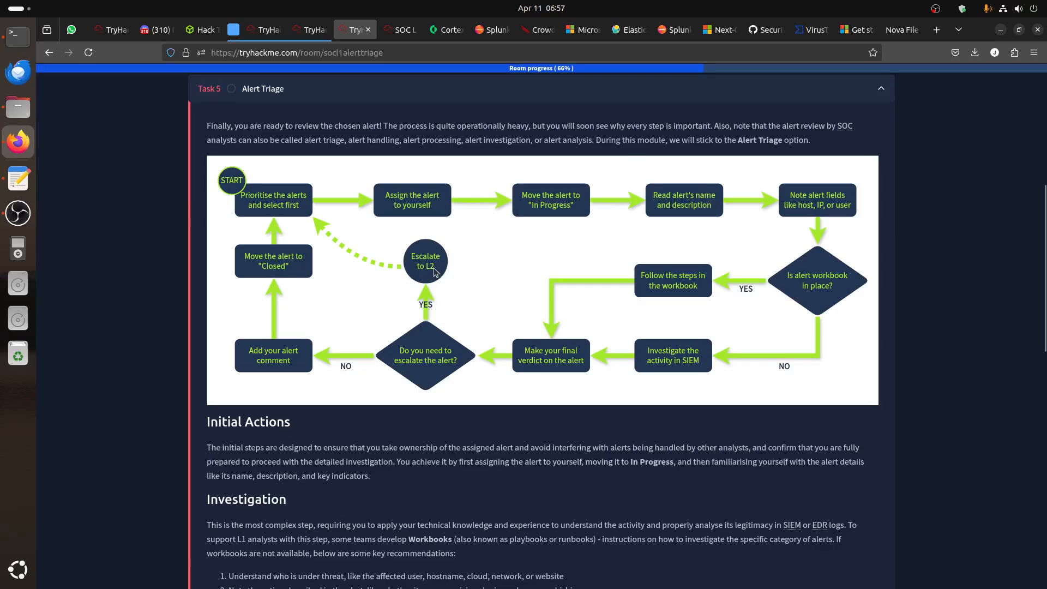
mouse_move(428, 421)
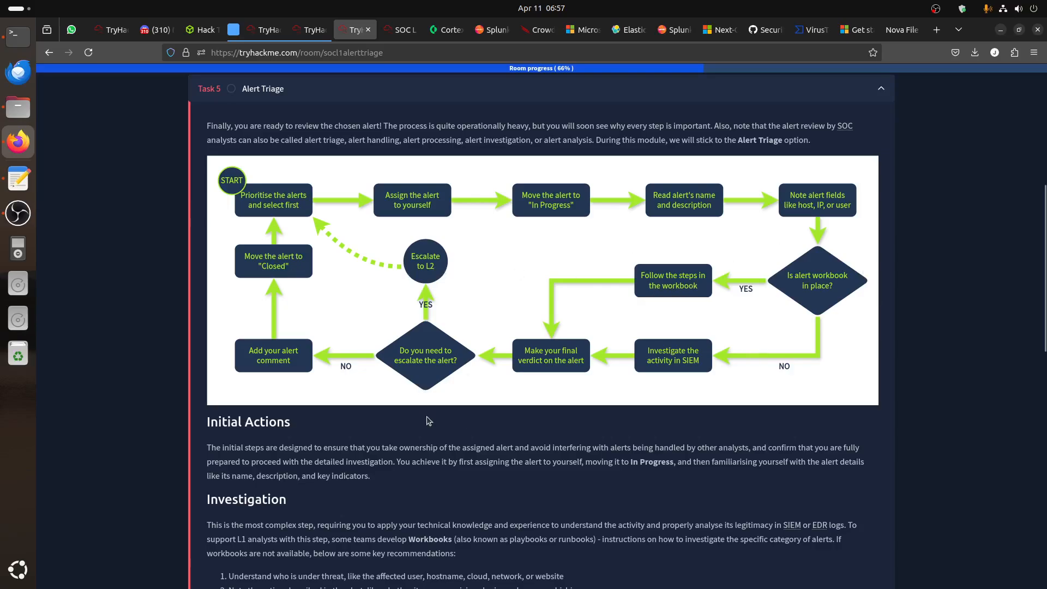
Read Task 5's triage workflow down to its three flag questions, then return to the SIEM
scroll("down", 3)
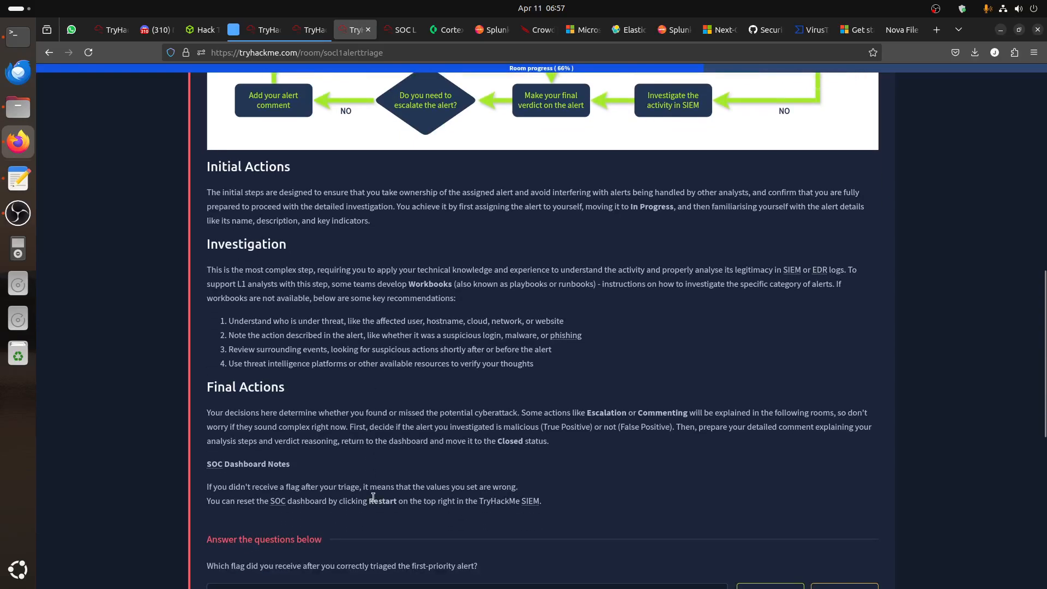
scroll("down", 3)
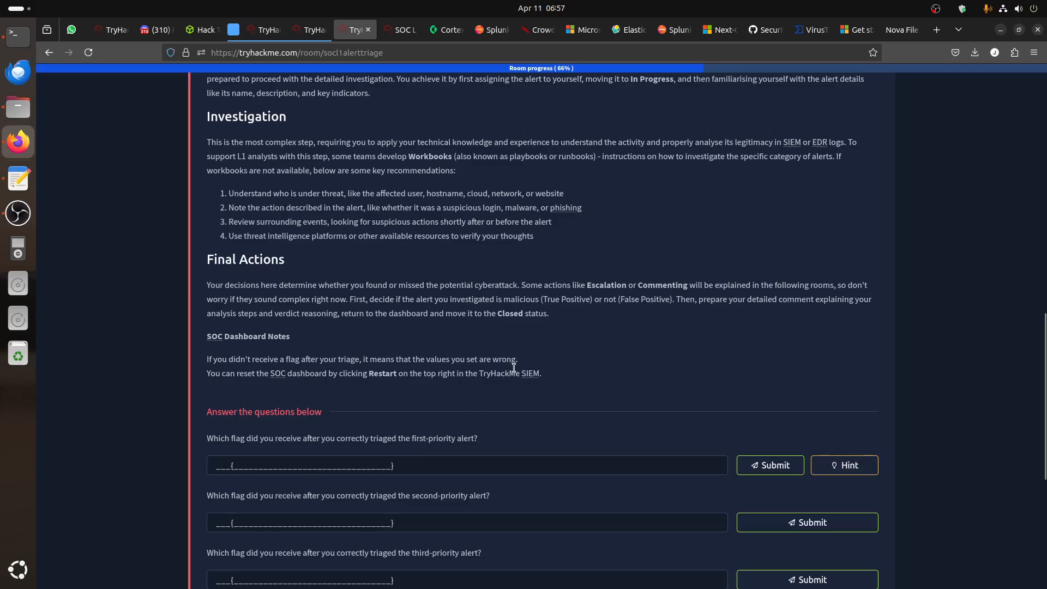
left_click(399, 29)
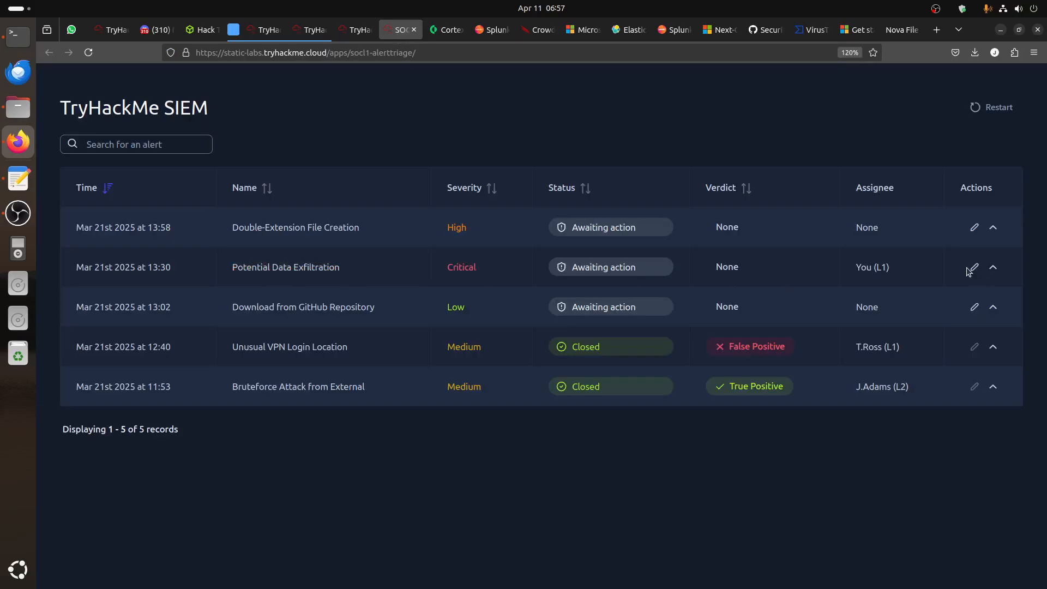
Set Potential Data Exfiltration to In Progress and expand its details showing 5.8 GB to *.zoom.us
left_click(974, 267)
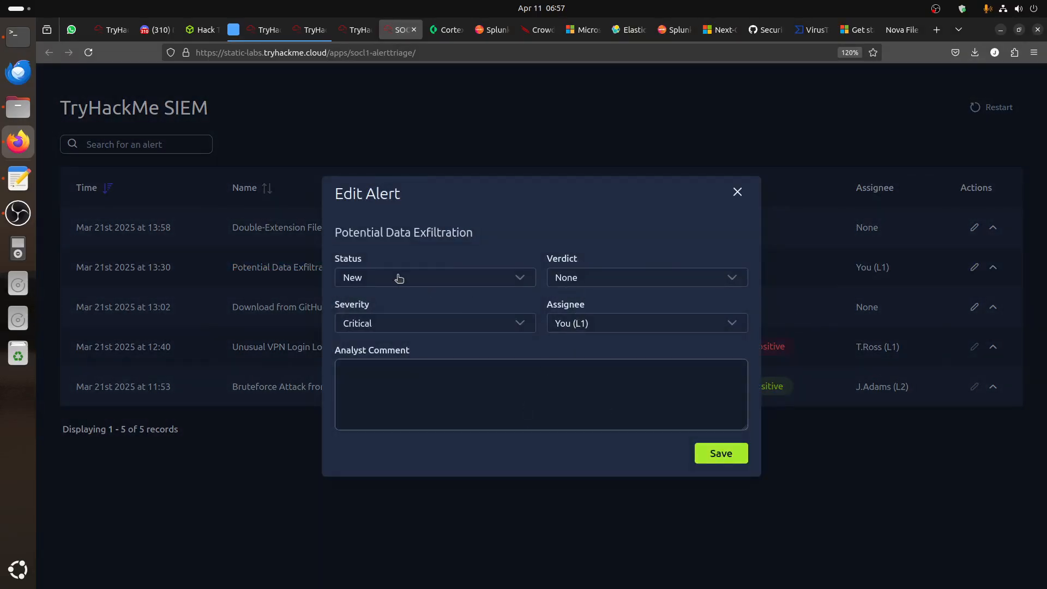
left_click(434, 277)
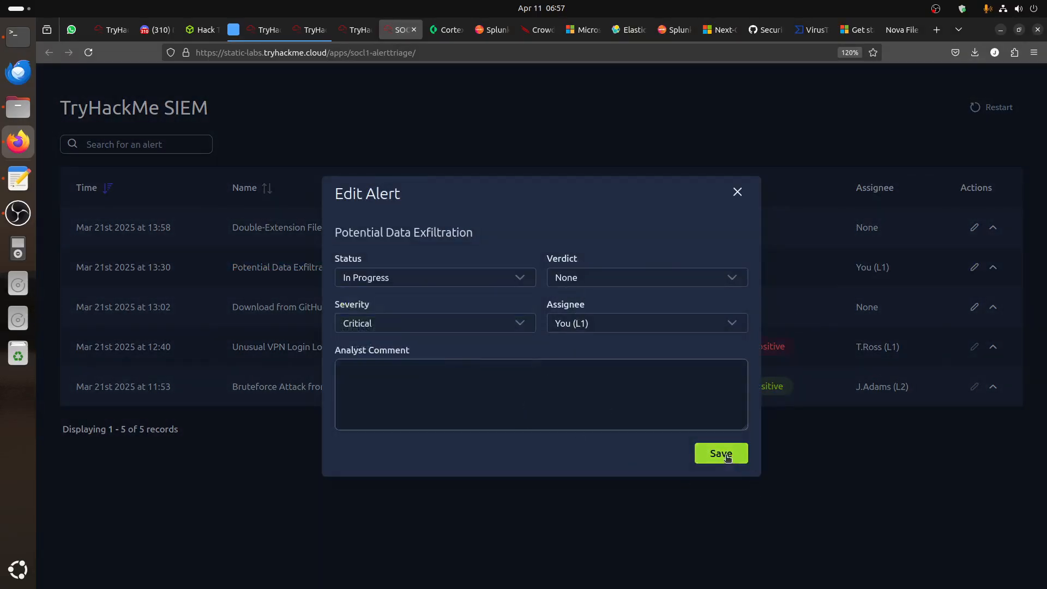
left_click(720, 453)
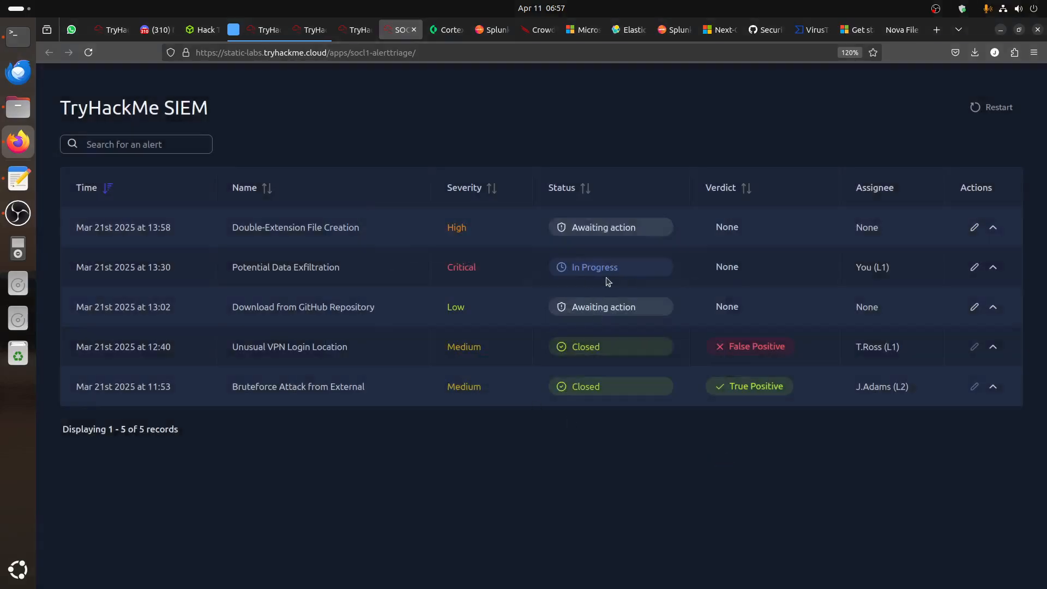
left_click(974, 267)
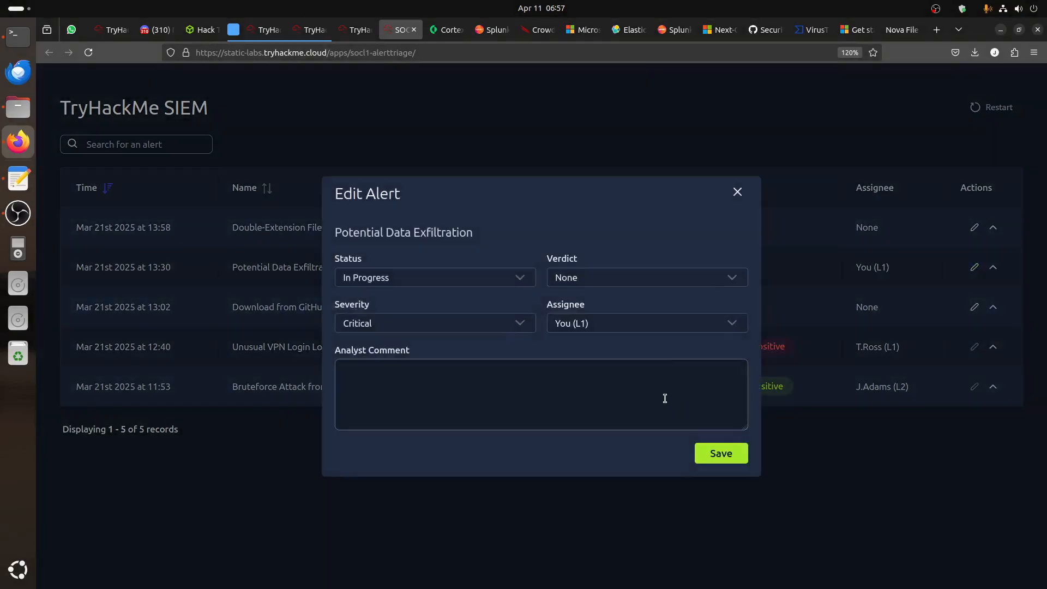
left_click(737, 191)
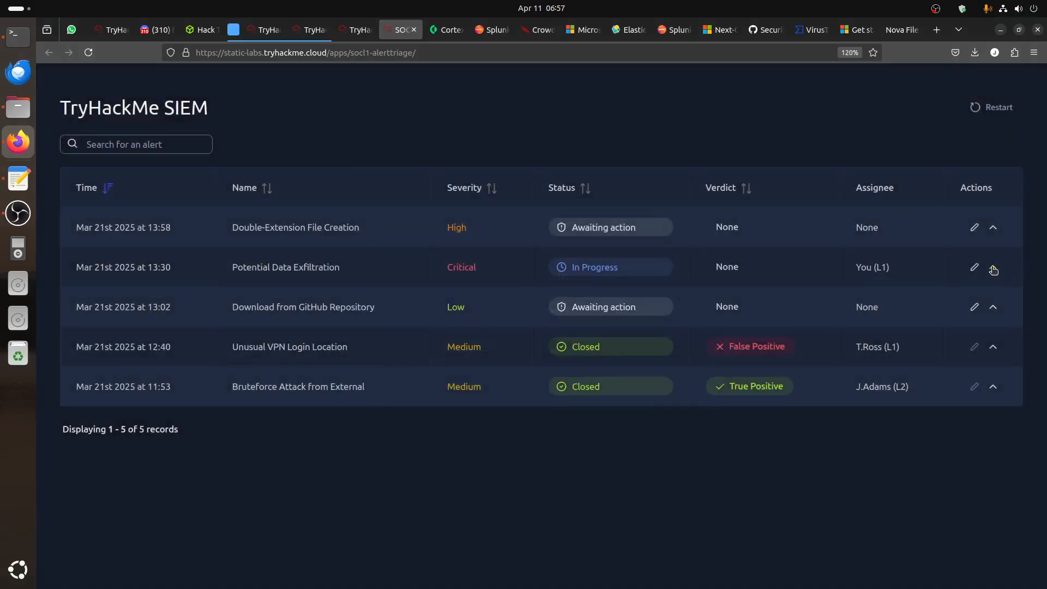
left_click(993, 270)
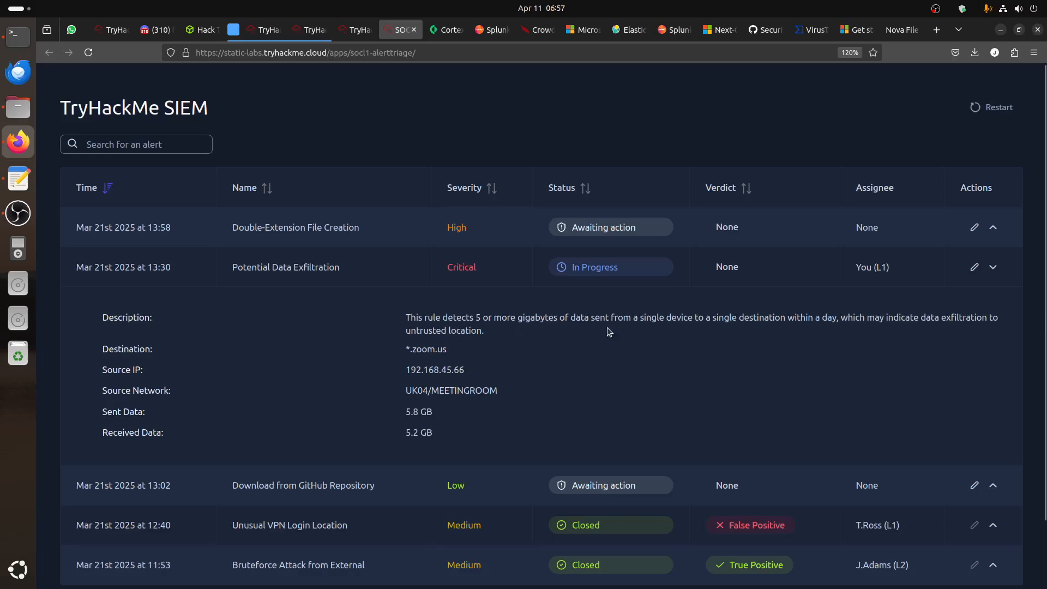
mouse_move(724, 327)
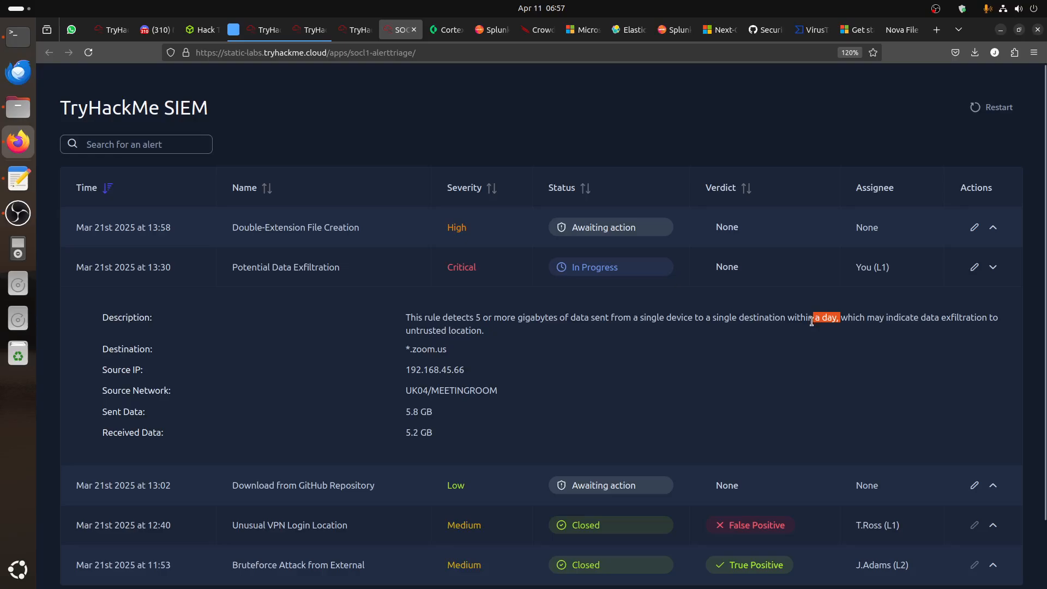
mouse_move(928, 332)
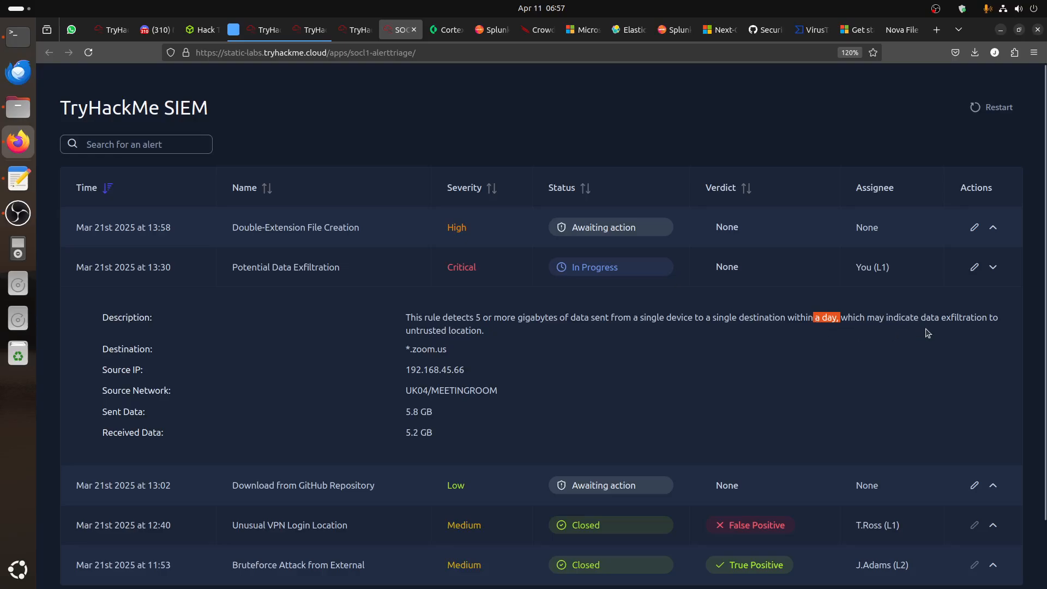
mouse_move(464, 353)
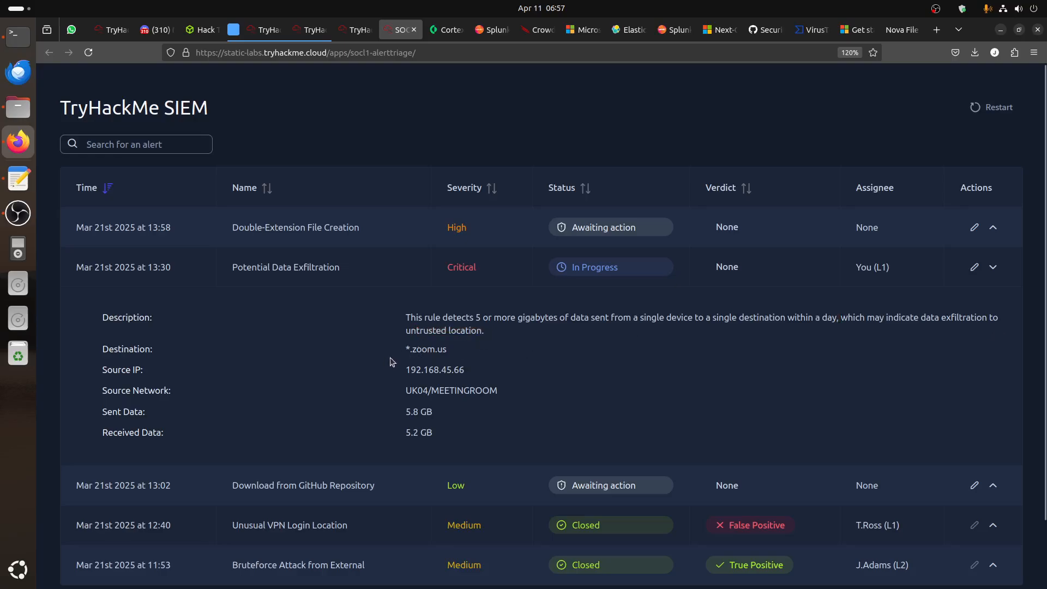
mouse_move(408, 349)
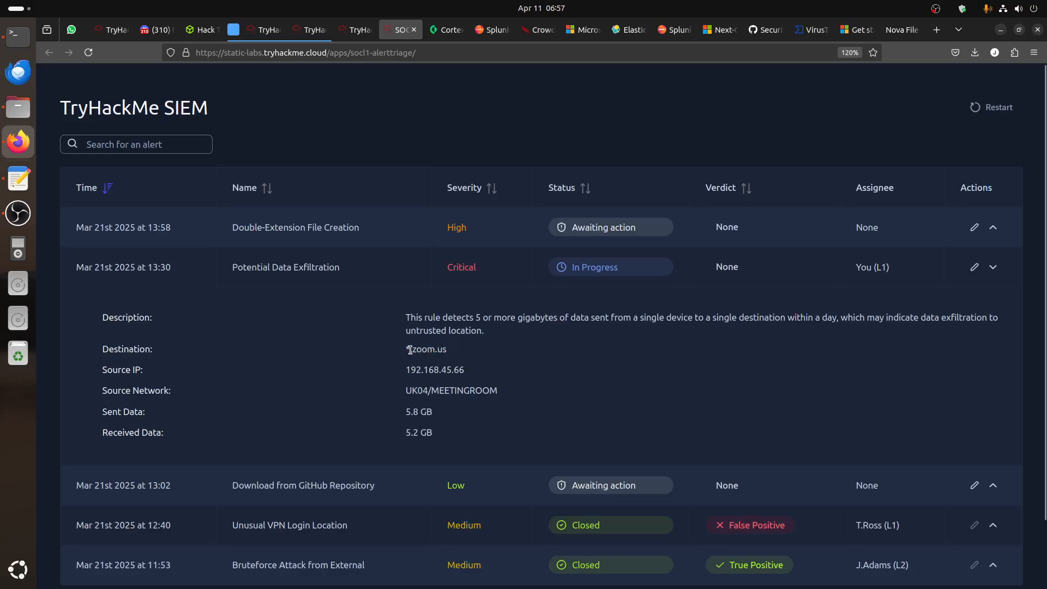
double_click(425, 349)
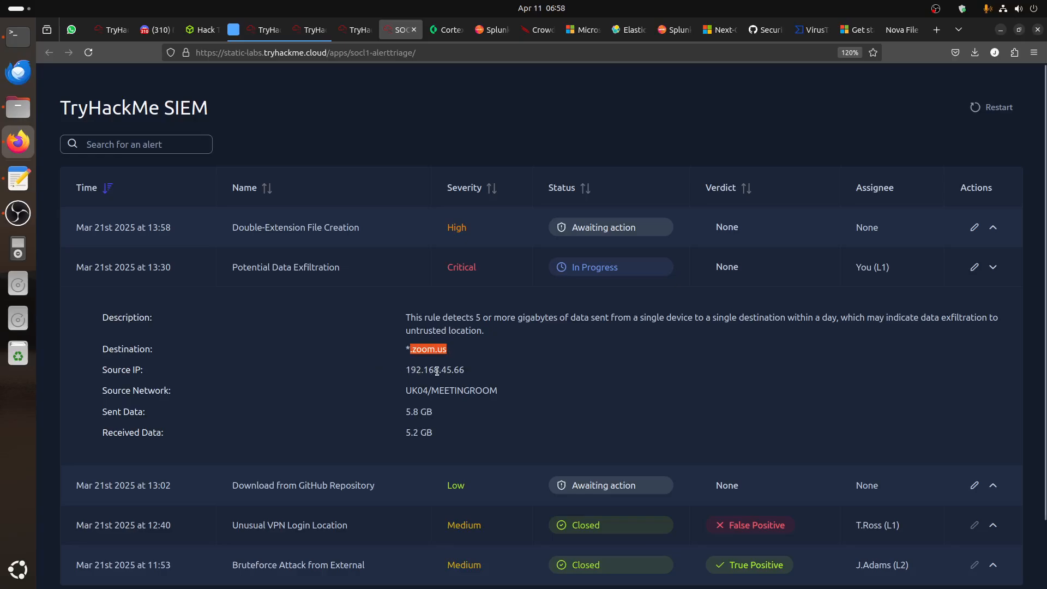
double_click(421, 370)
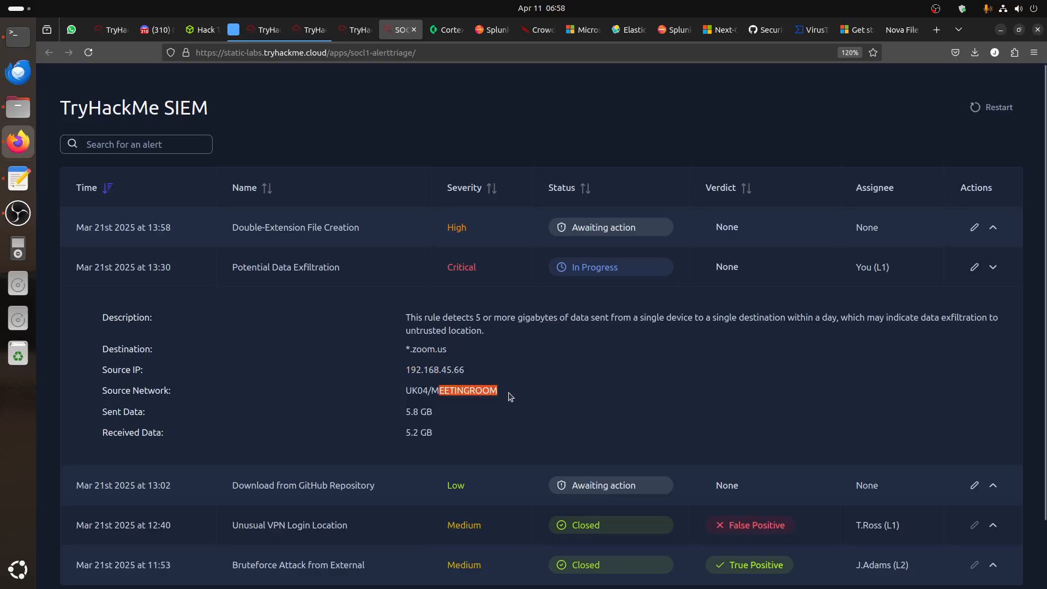
mouse_move(418, 420)
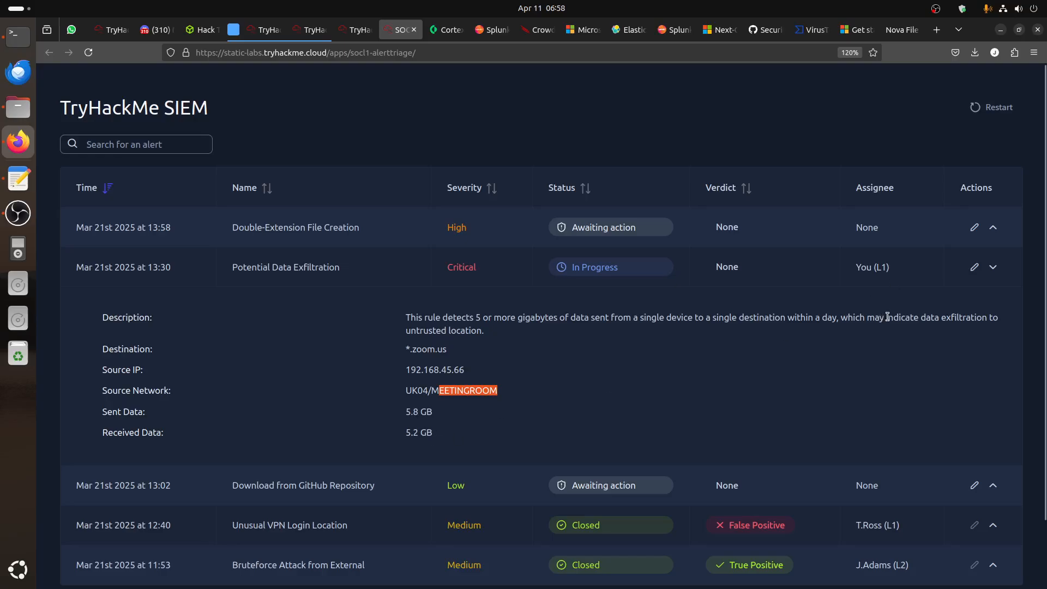
double_click(824, 318)
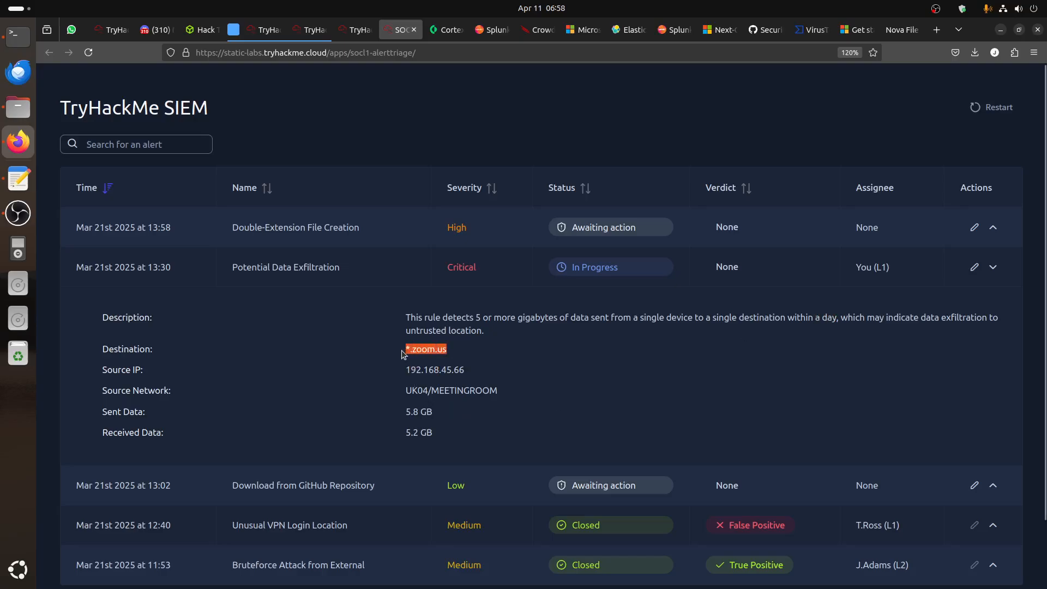
mouse_move(364, 357)
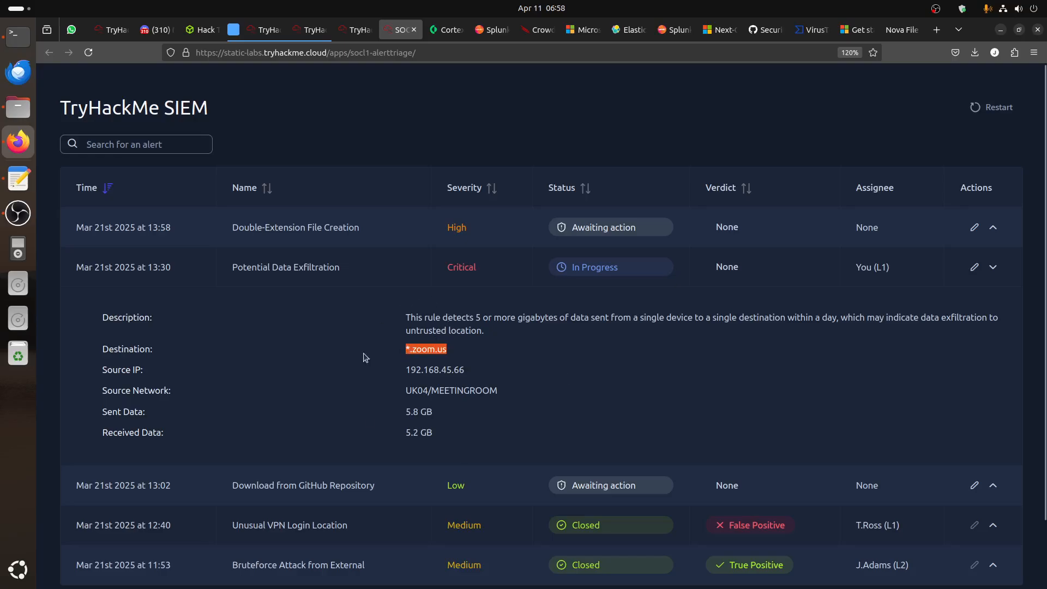
mouse_move(960, 289)
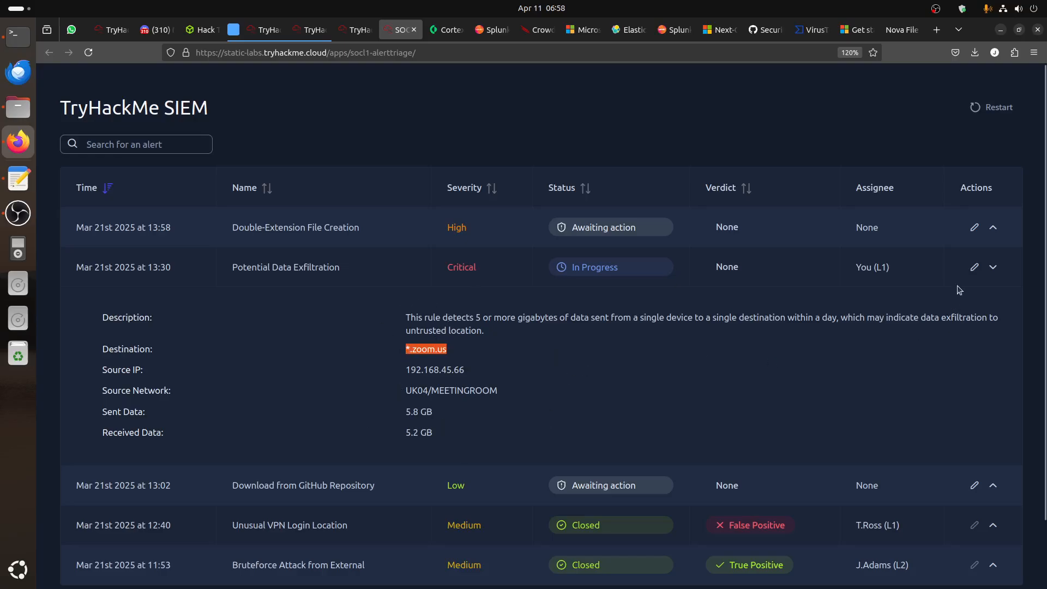
Mark the exfiltration alert False Positive and comment it is legitimate Zoom meeting-room streaming
left_click(974, 267)
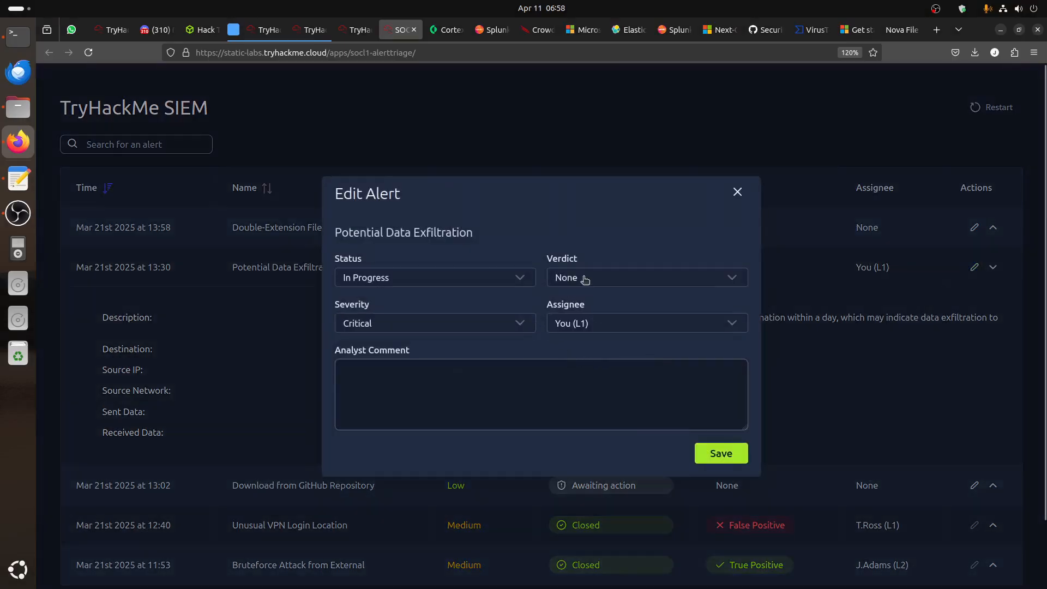
left_click(644, 277)
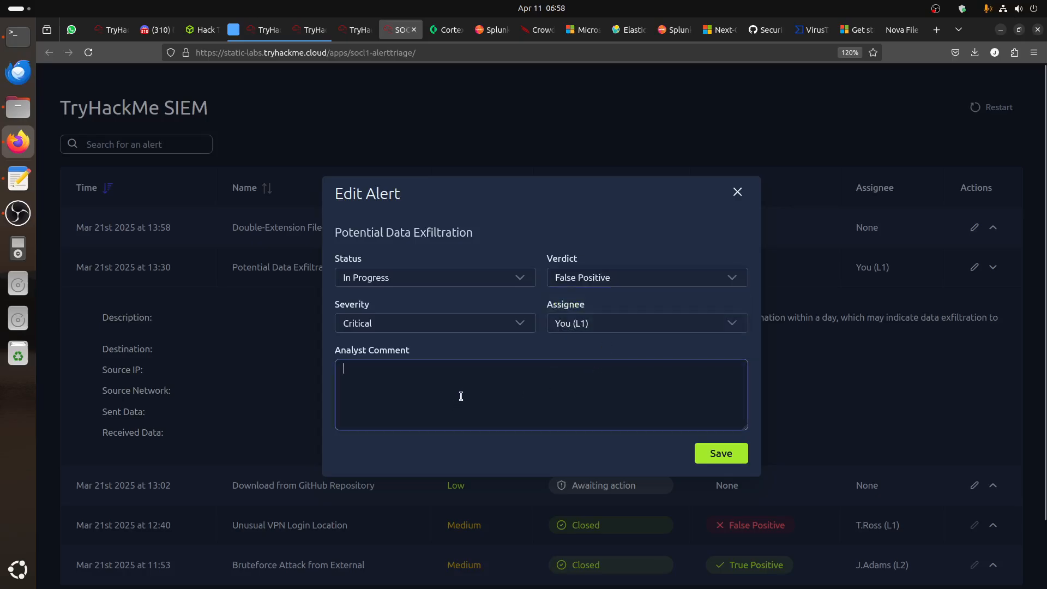
type("T")
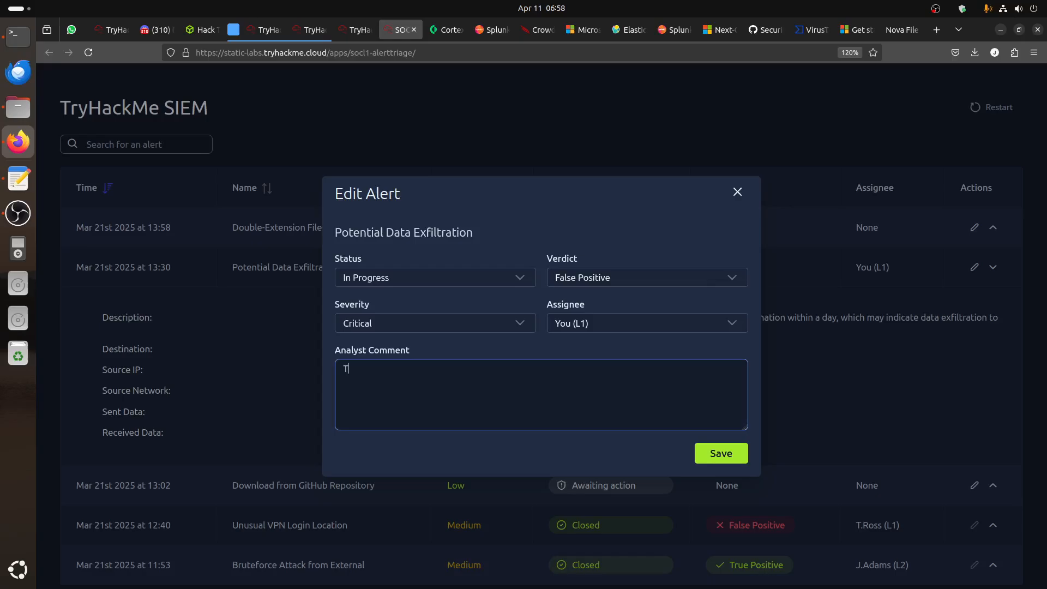
type("hi")
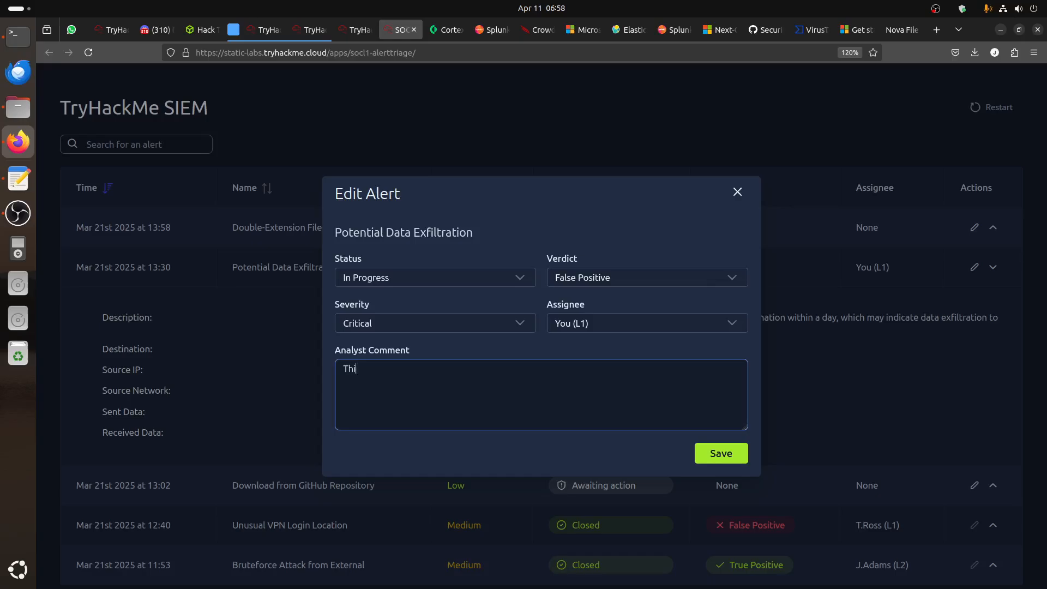
type("s")
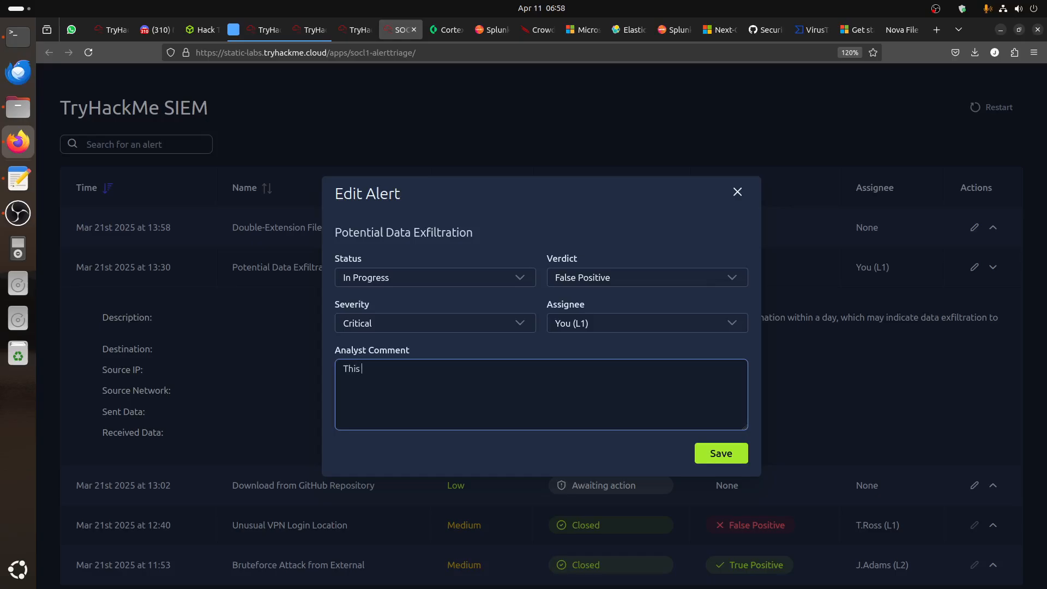
type("is Fa")
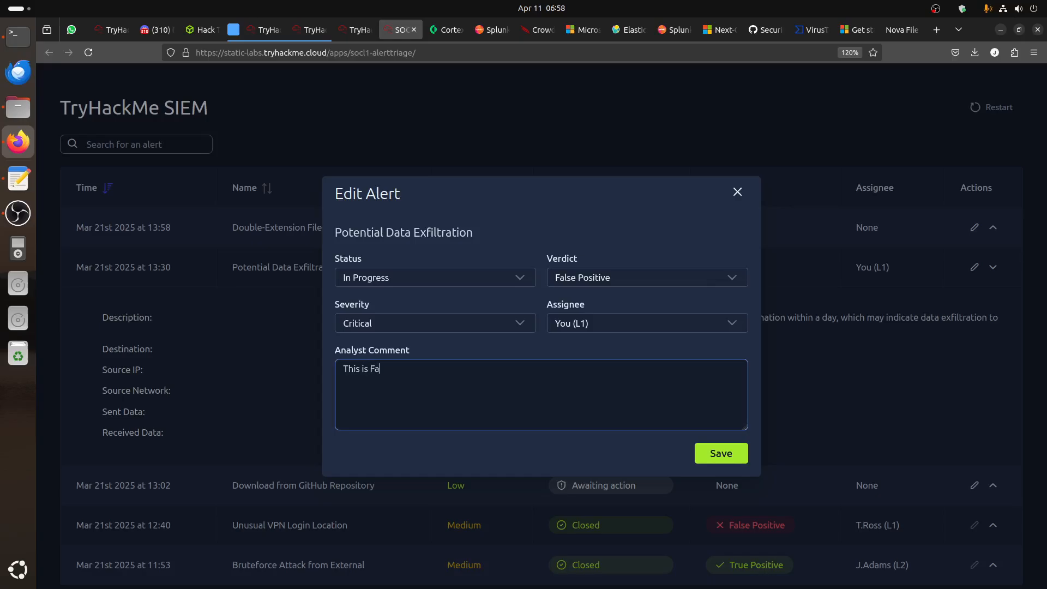
type("lse positive.")
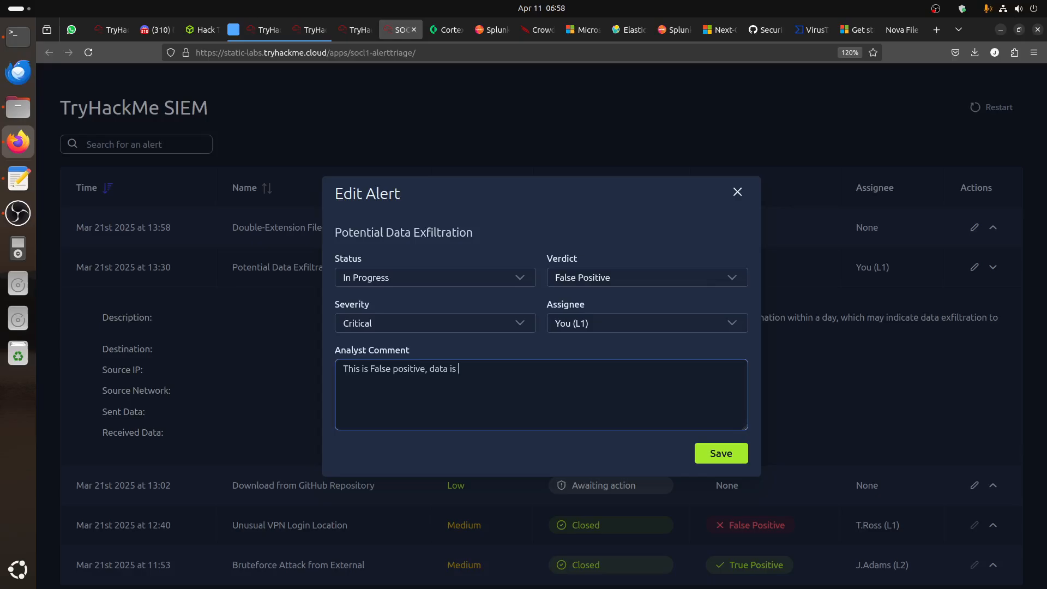
type("for meeting")
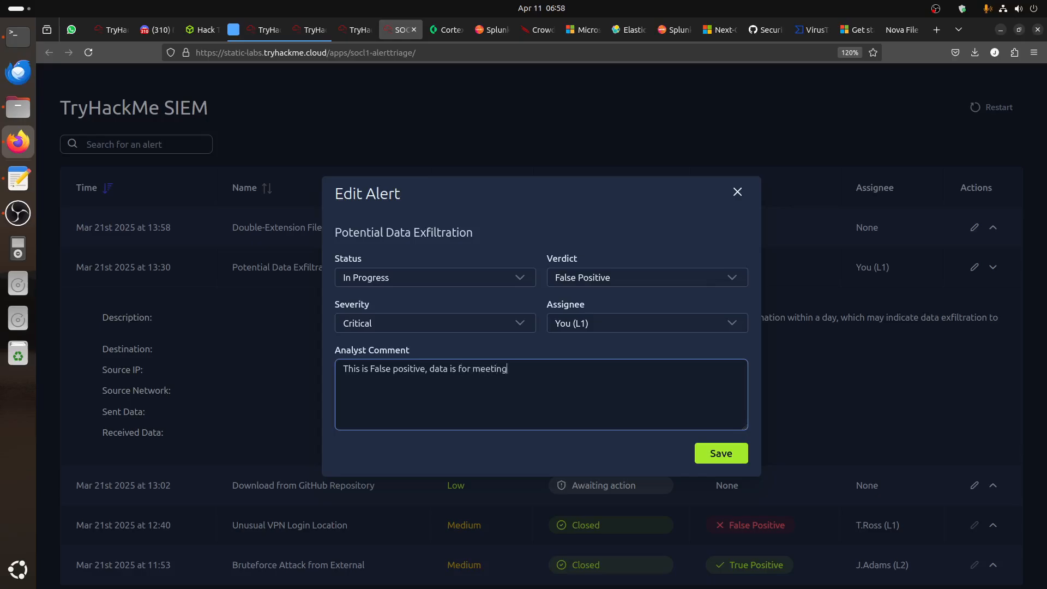
type("Zoom str")
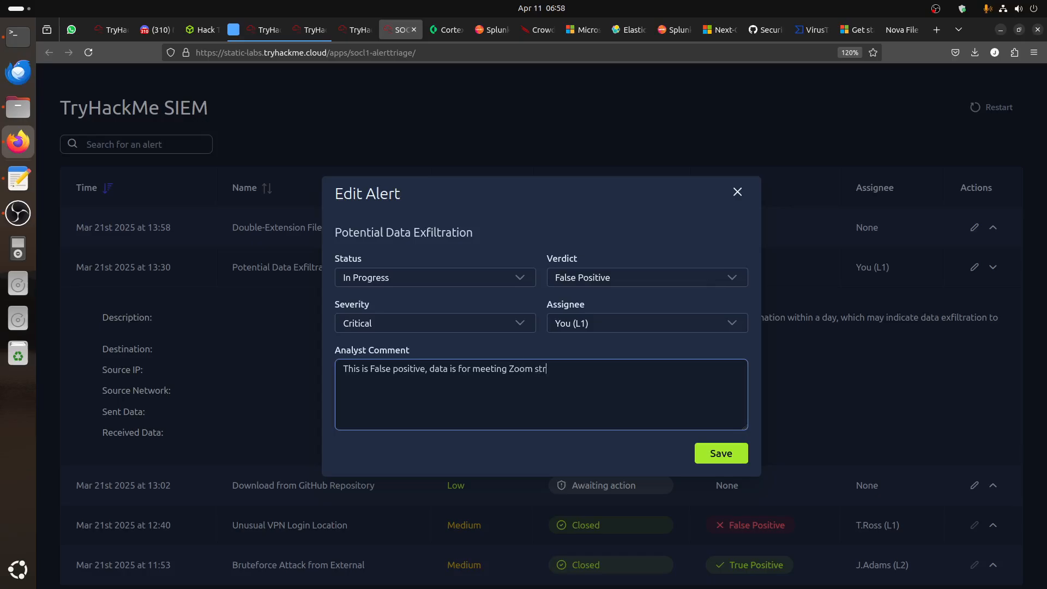
type("eem")
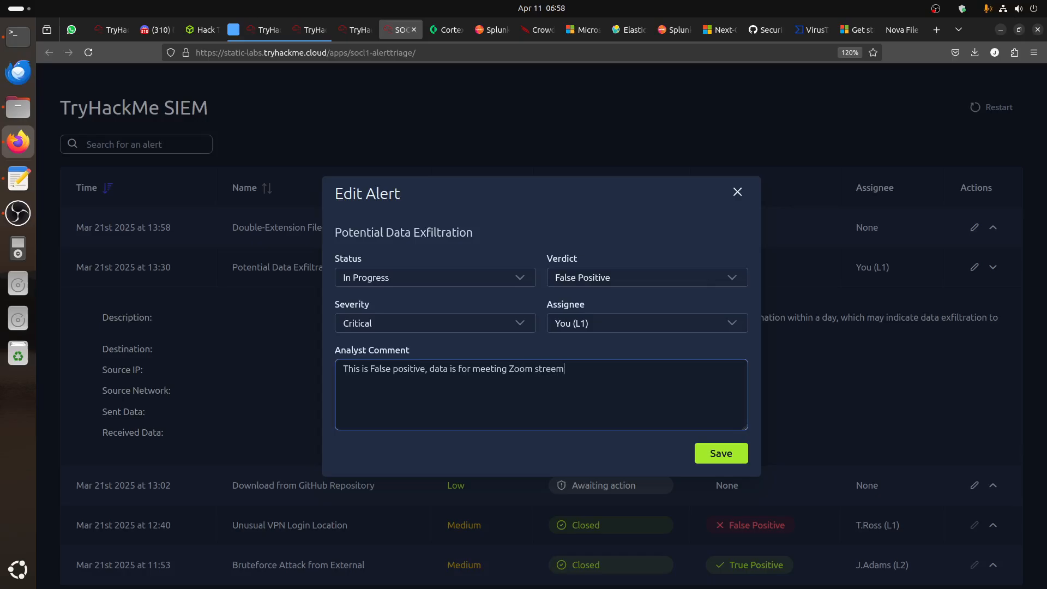
type("ing")
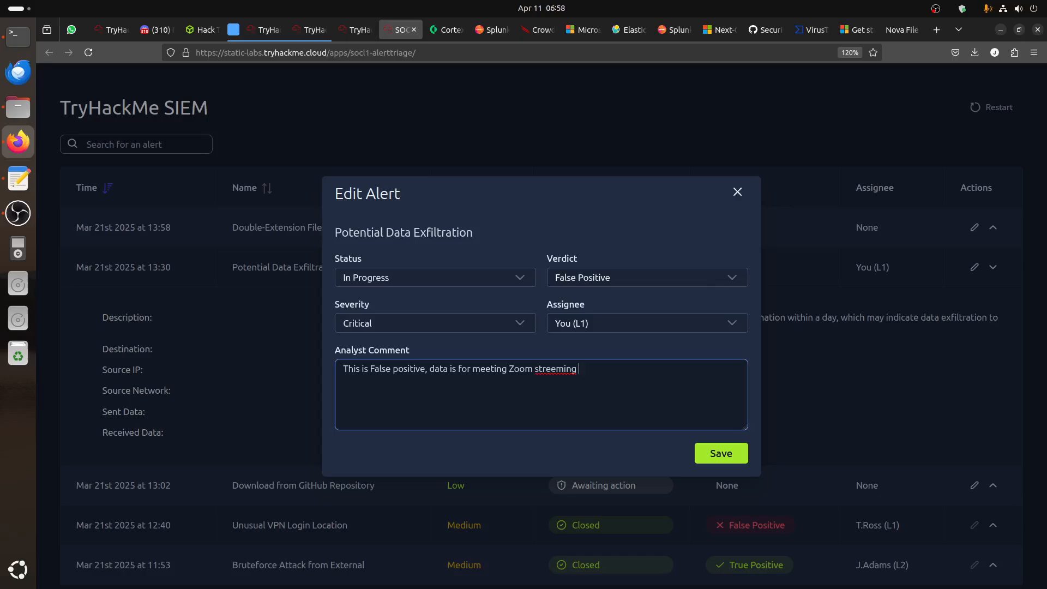
mouse_move(557, 369)
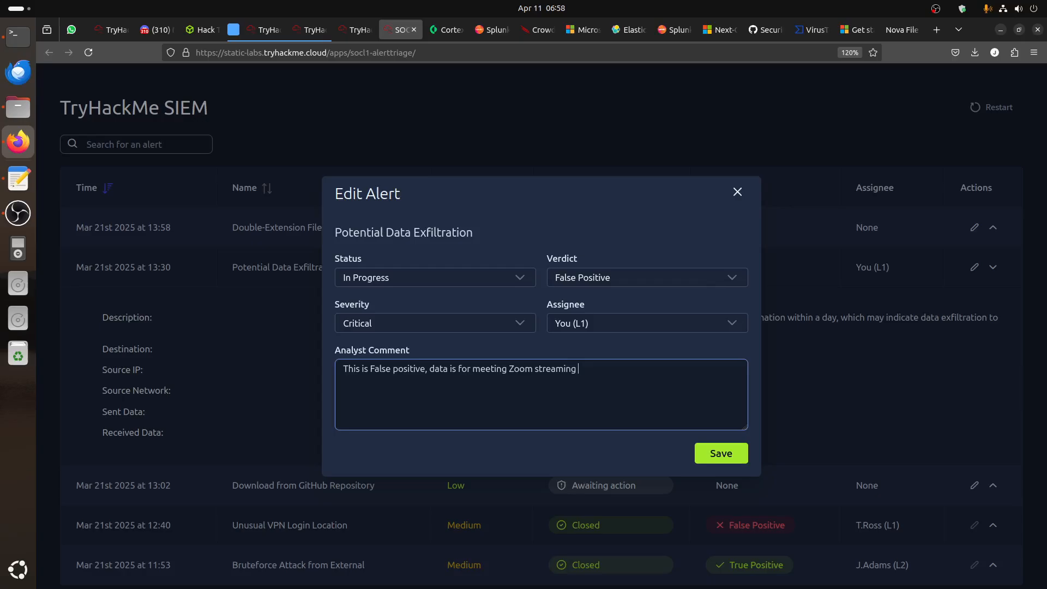
type("video")
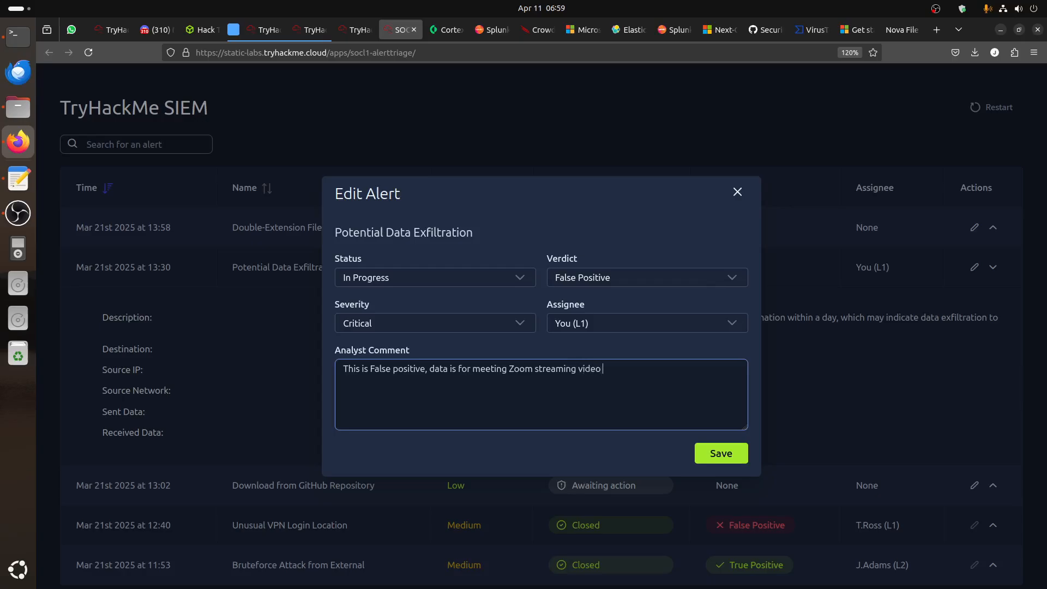
type("from compan")
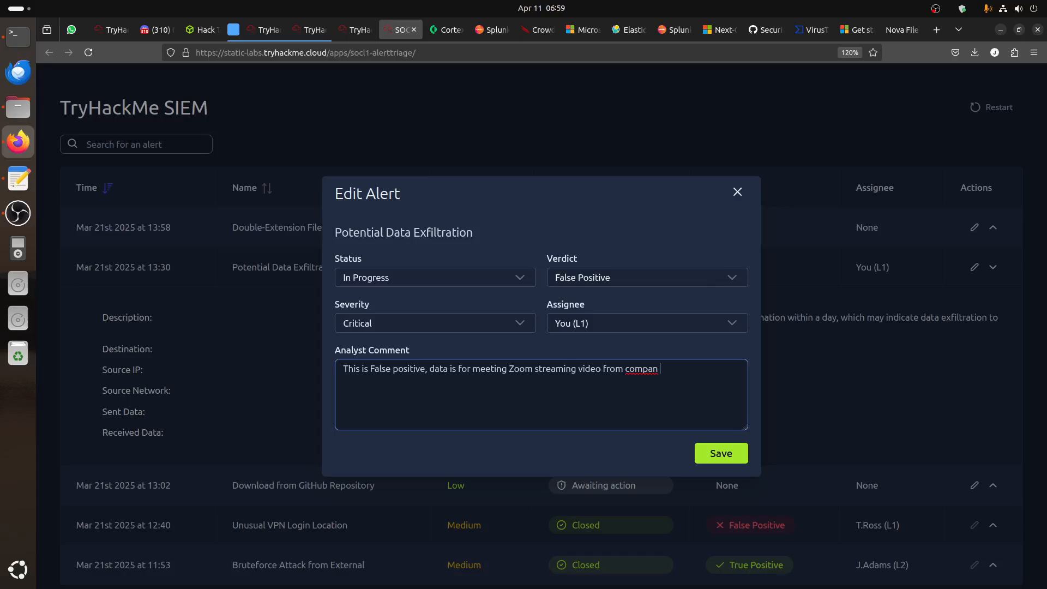
type("y meeting room to Zoom")
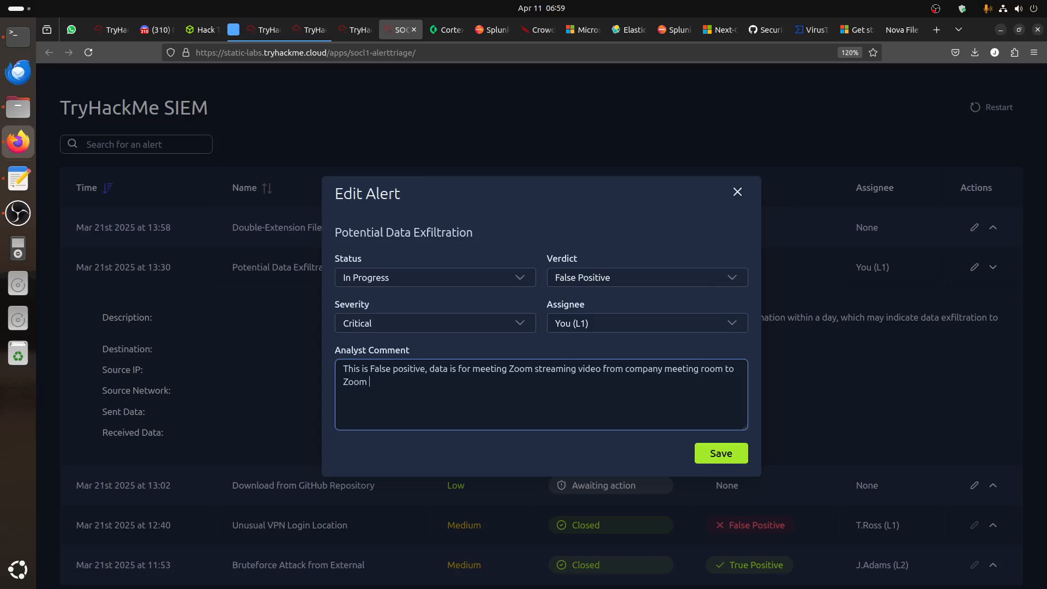
type("legiti")
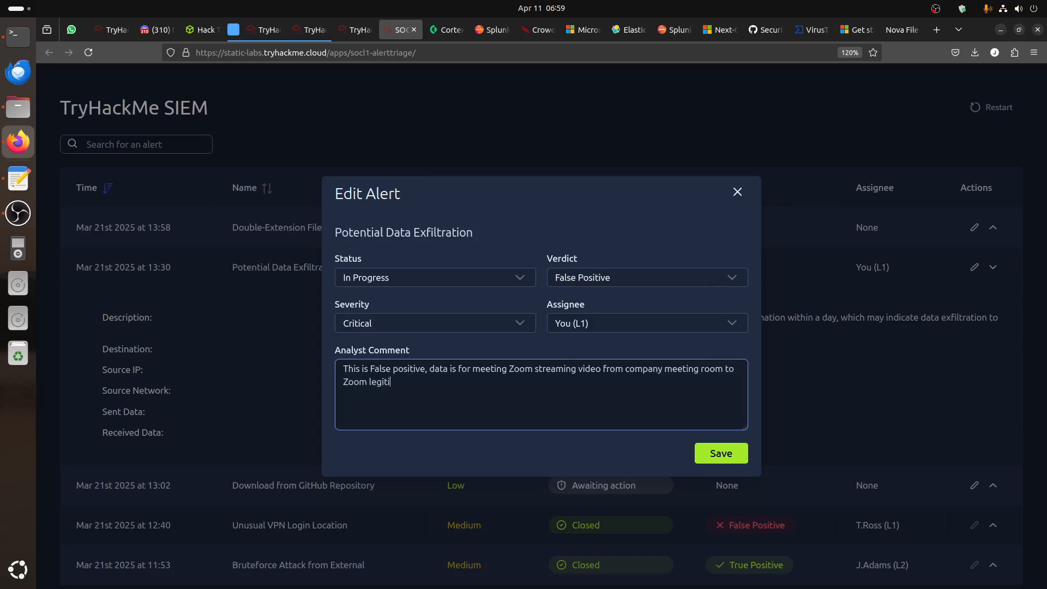
type("mate server")
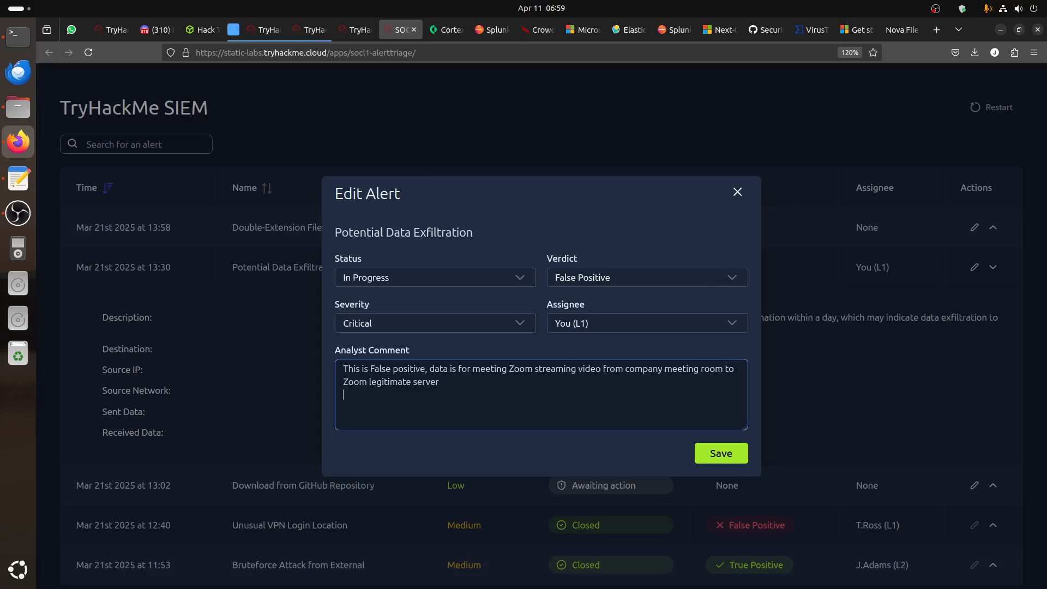
Add 'Source: local meeting room' and 'Destination: Zoom server.' to the comment
type("Su")
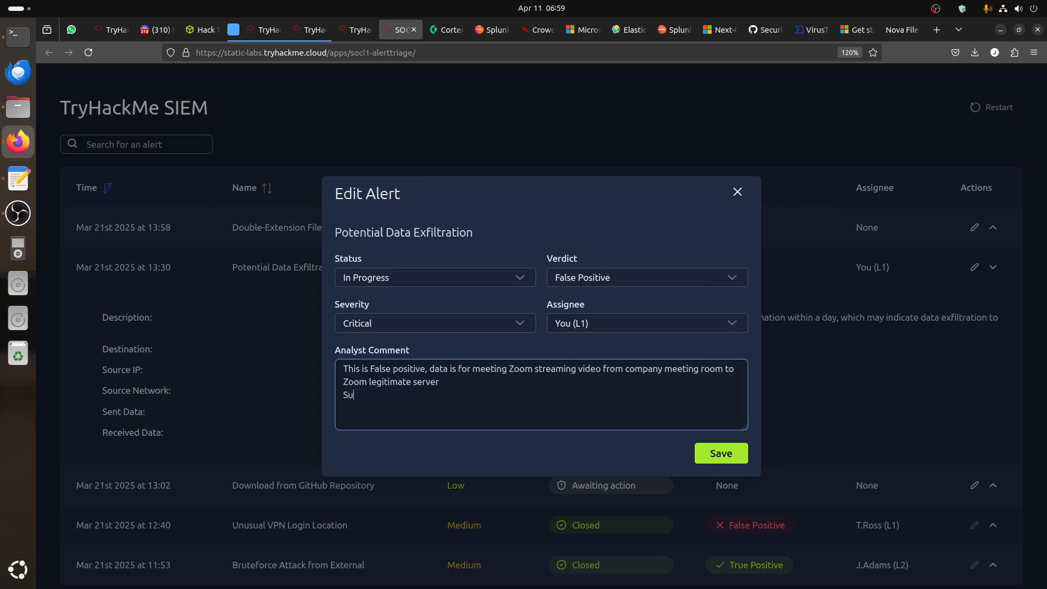
type("ource:")
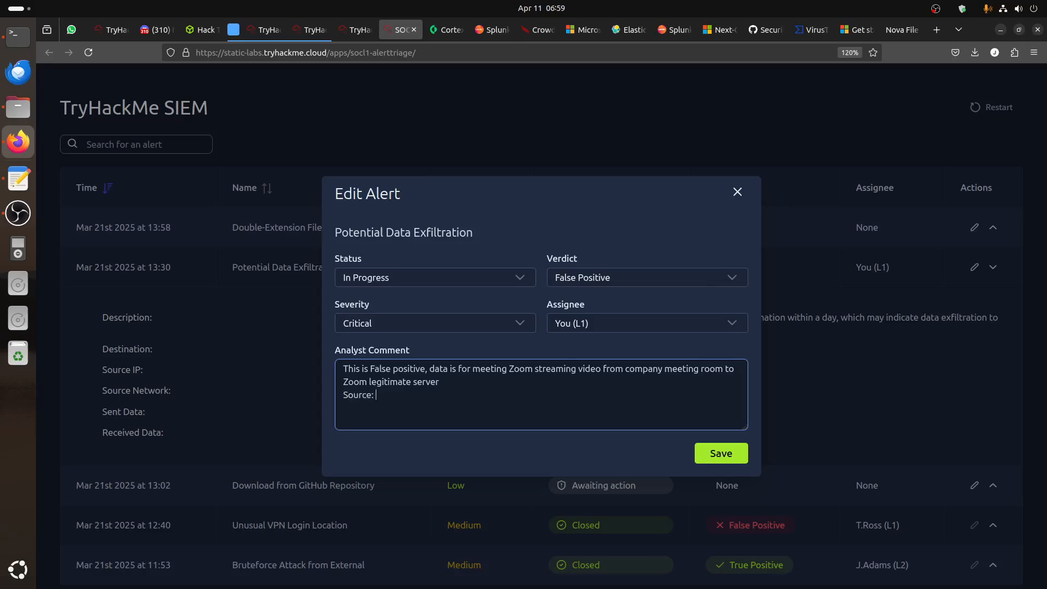
type("local IP / Meet")
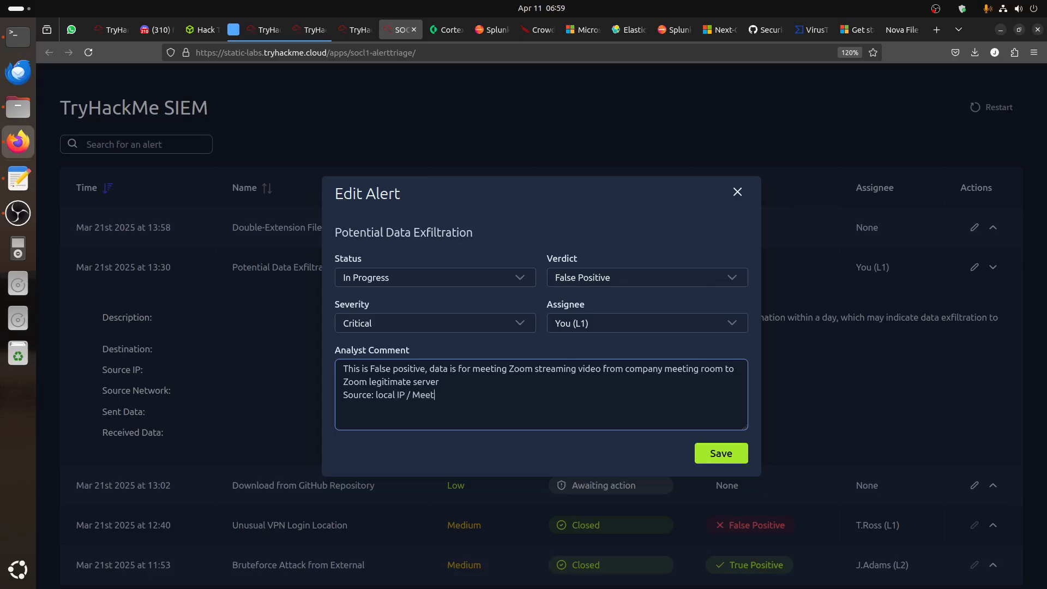
type("ing room")
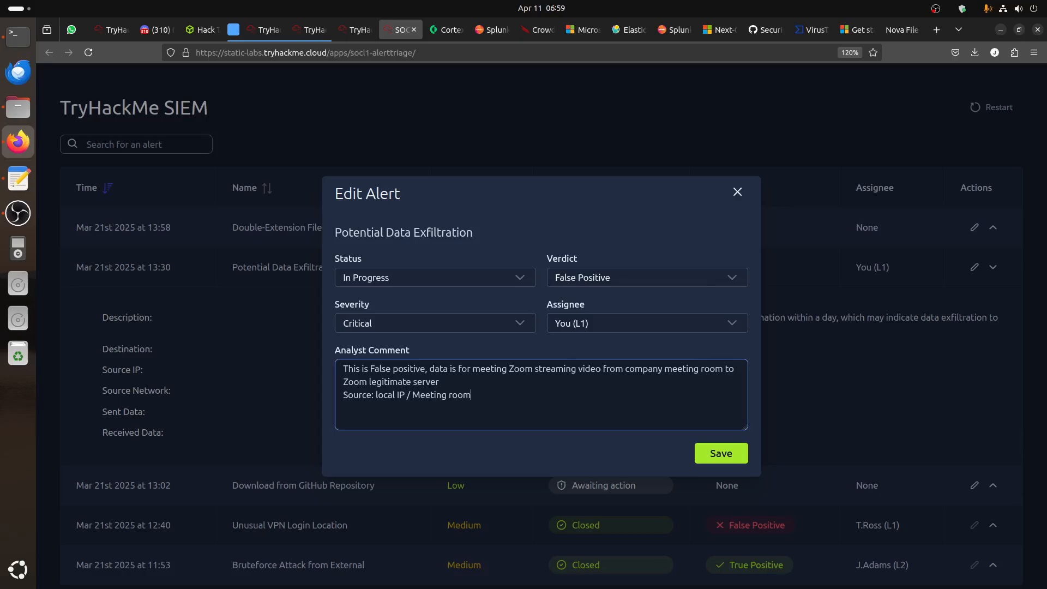
type("D")
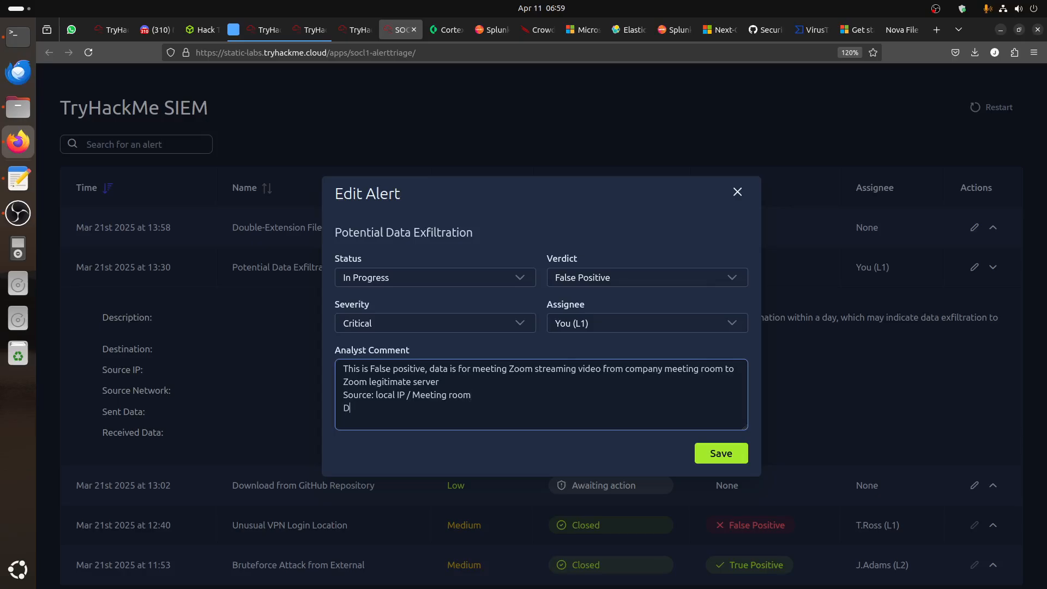
type("estination:")
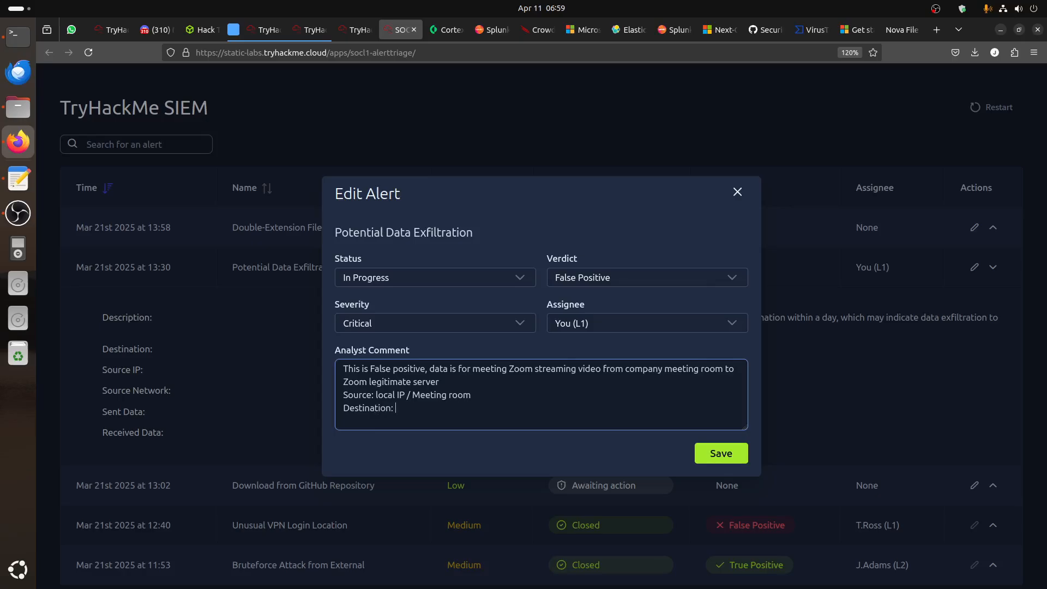
type("Zoom ser")
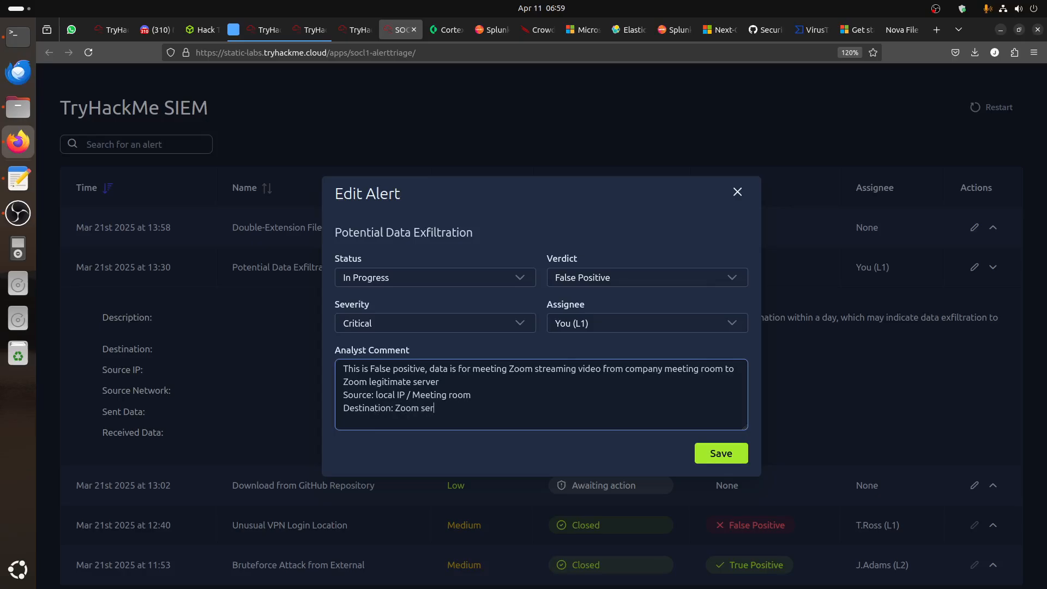
type("ver.")
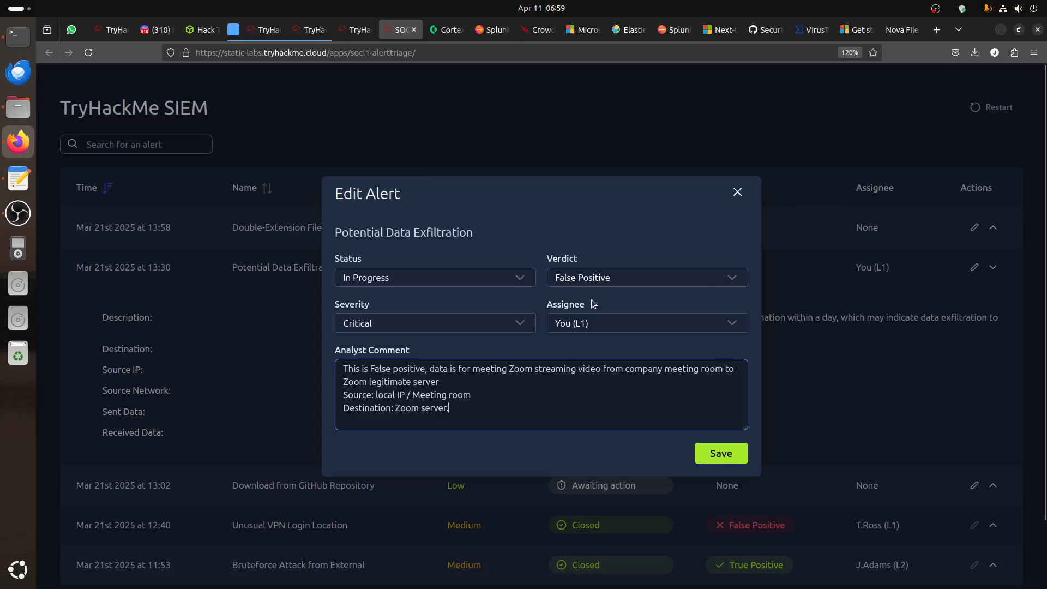
Close the exfiltration alert and copy flag THM{looks_like_lots_of_zoom_meetings}
left_click(435, 277)
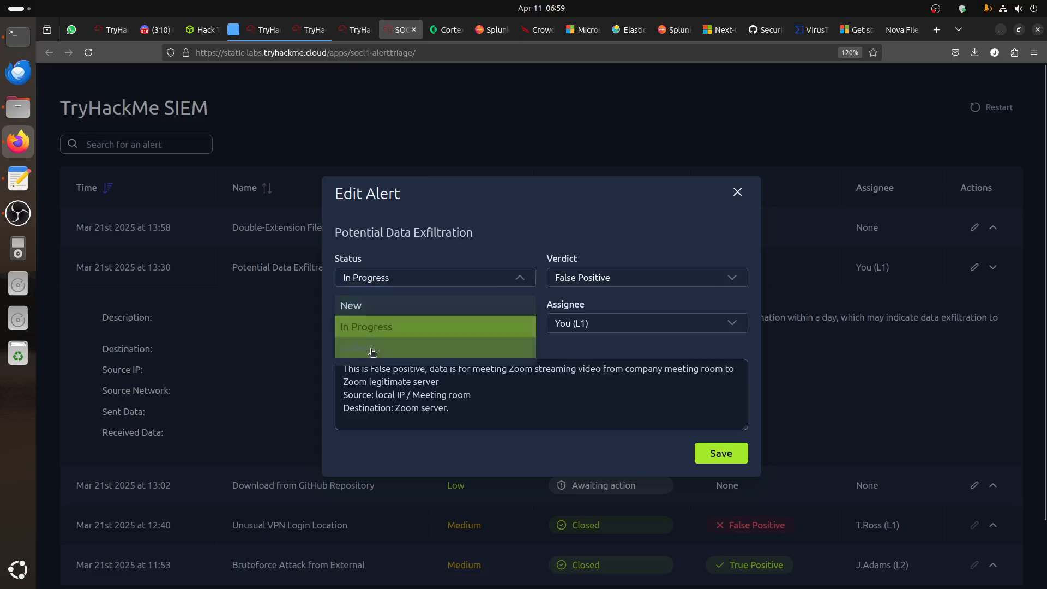
left_click(720, 453)
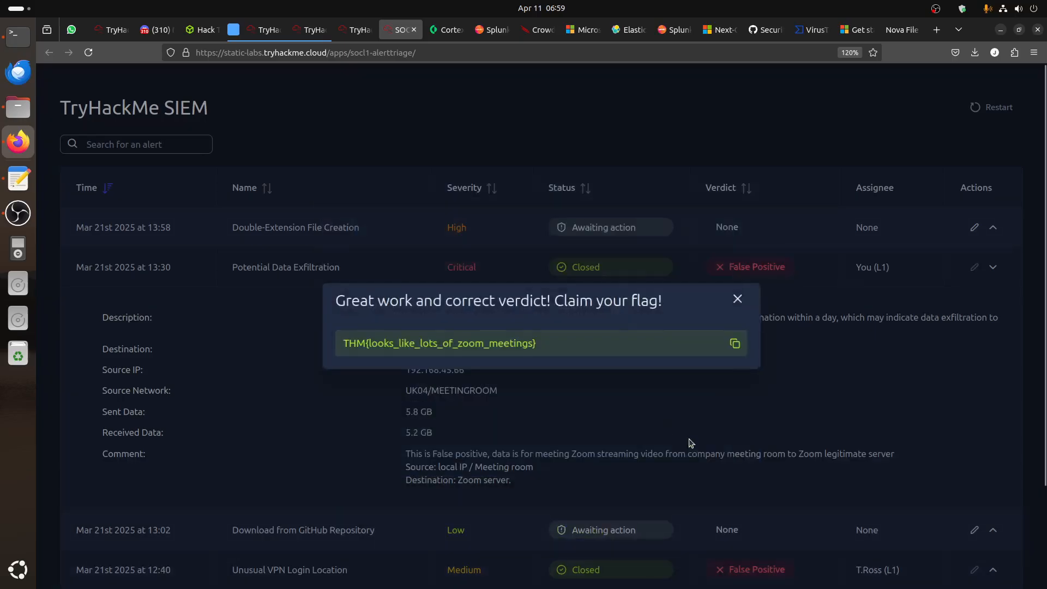
left_click(737, 298)
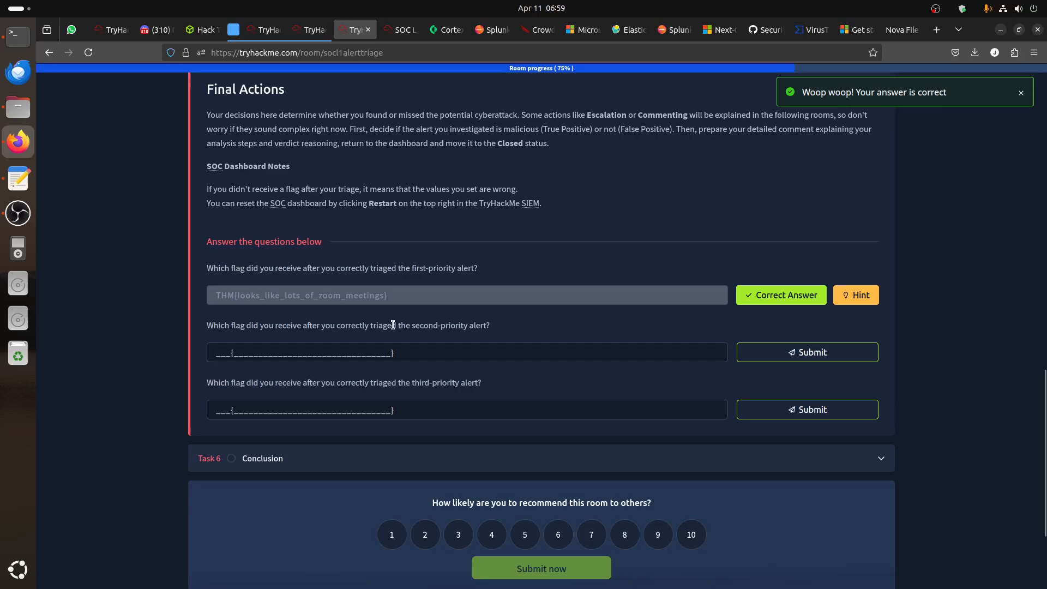
Back in the SIEM, collapse Potential Data Exfiltration and edit the Double-Extension File Creation row
left_click(398, 30)
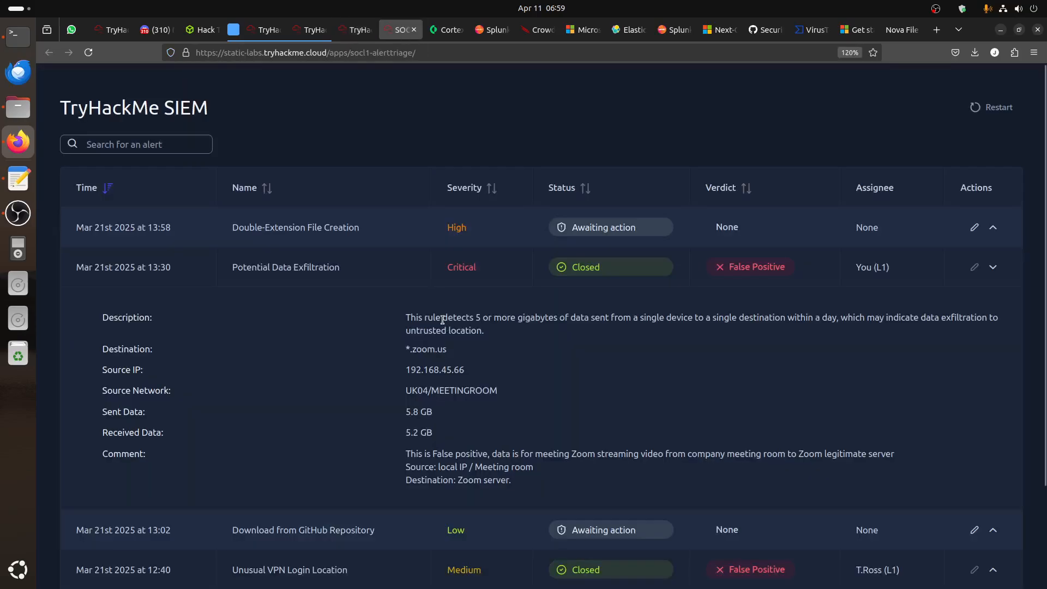
left_click(993, 267)
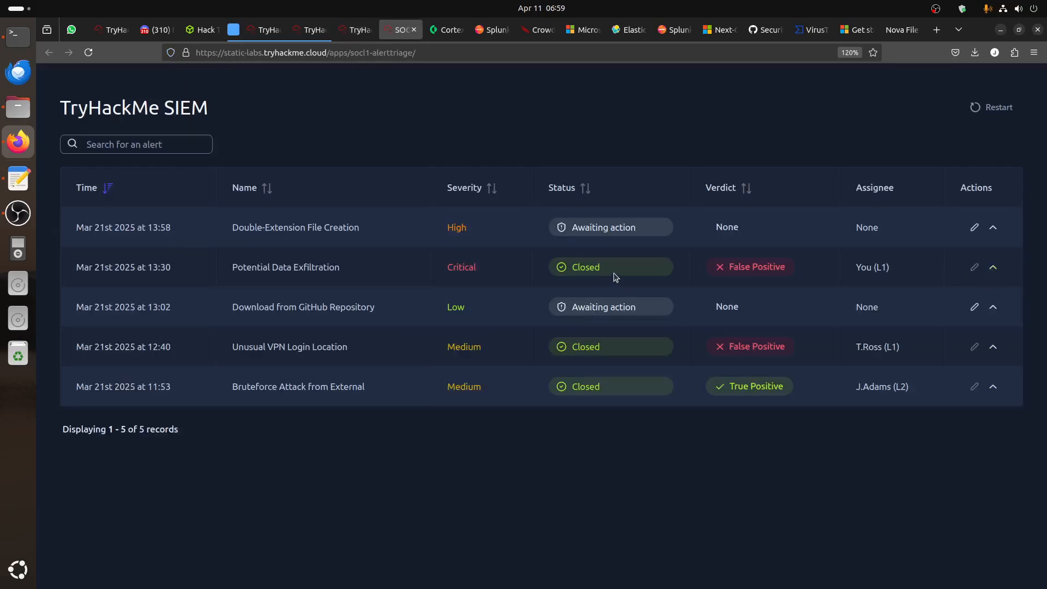
mouse_move(363, 232)
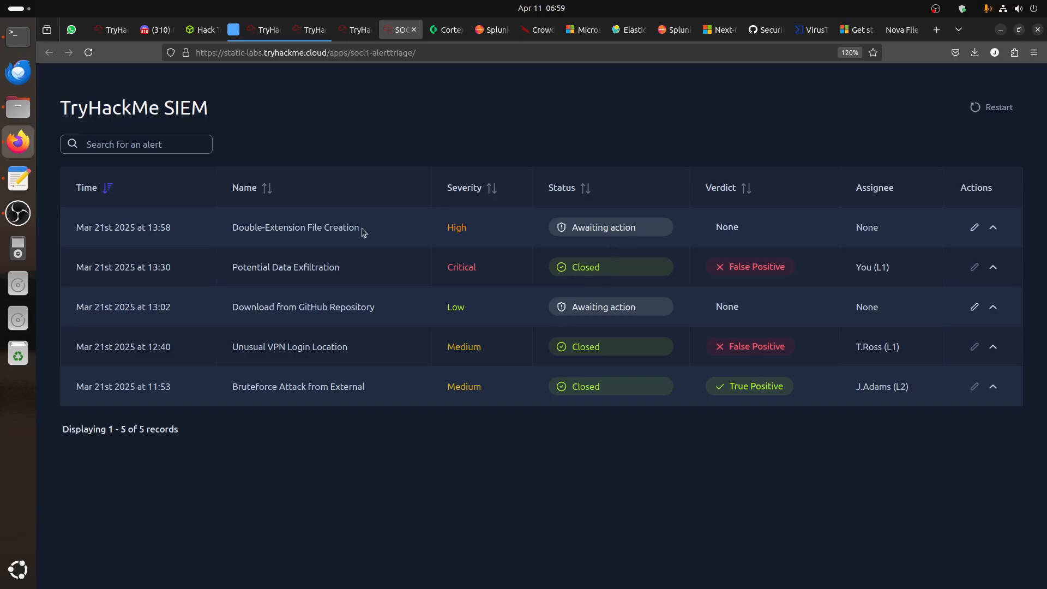
double_click(295, 227)
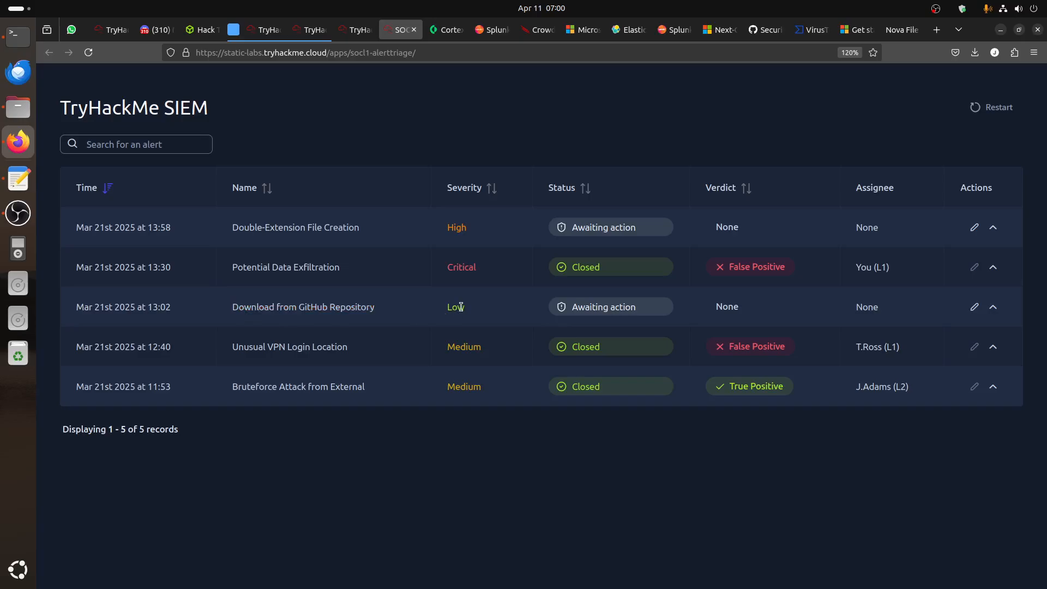
double_click(456, 227)
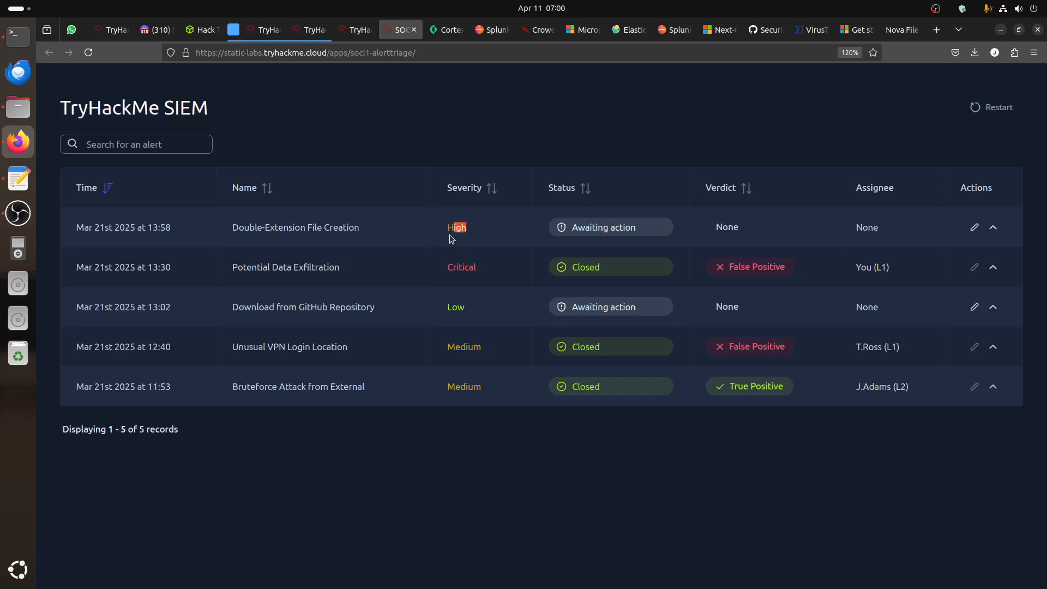
left_click(975, 227)
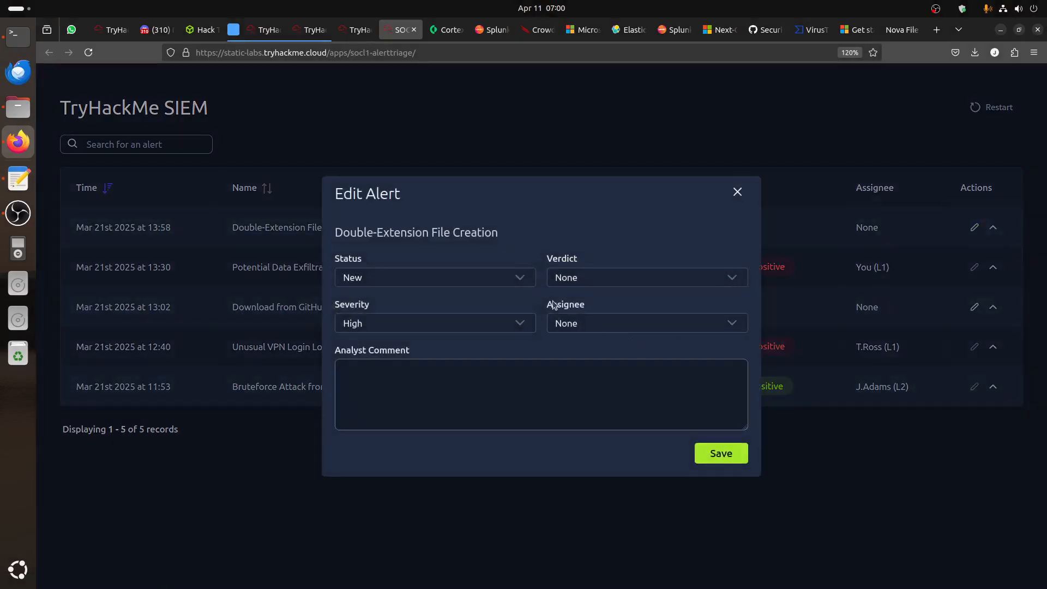
Take the Double-Extension alert In Progress and expand it to show cats2025.mp4.exe from chrome.exe
left_click(434, 277)
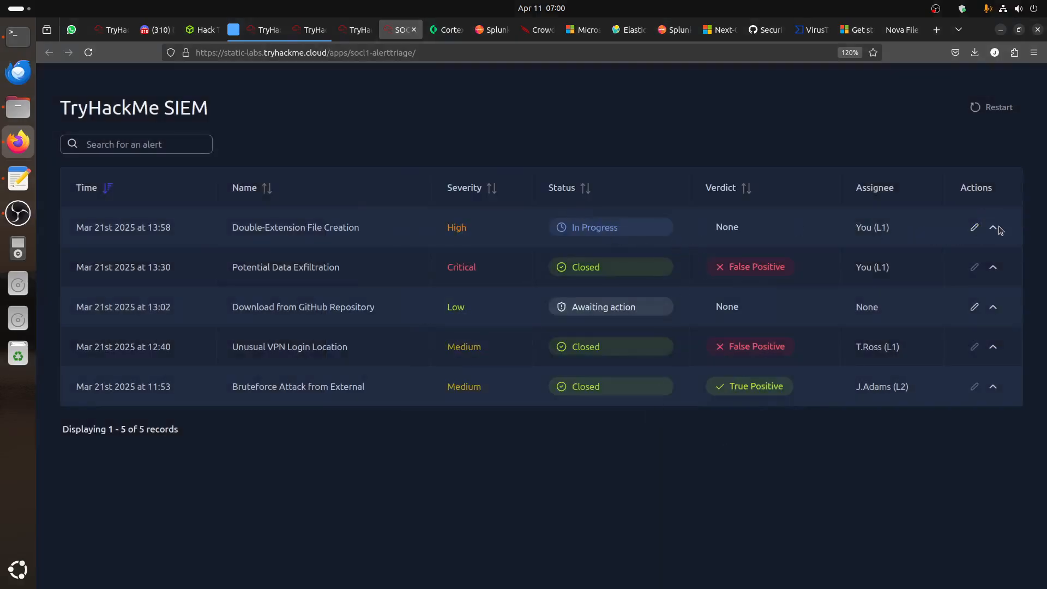
left_click(993, 227)
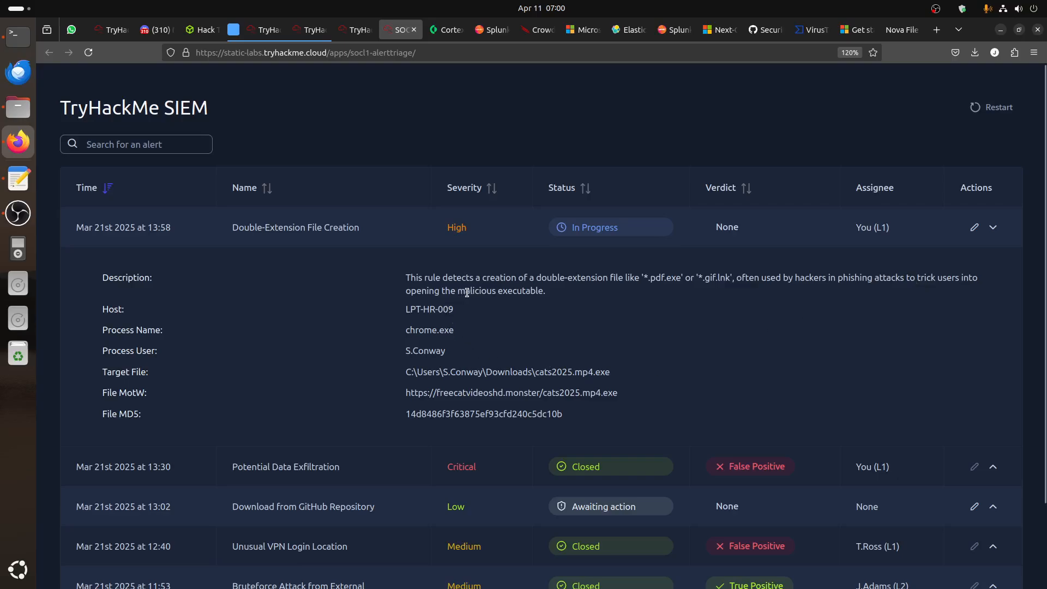
mouse_move(583, 289)
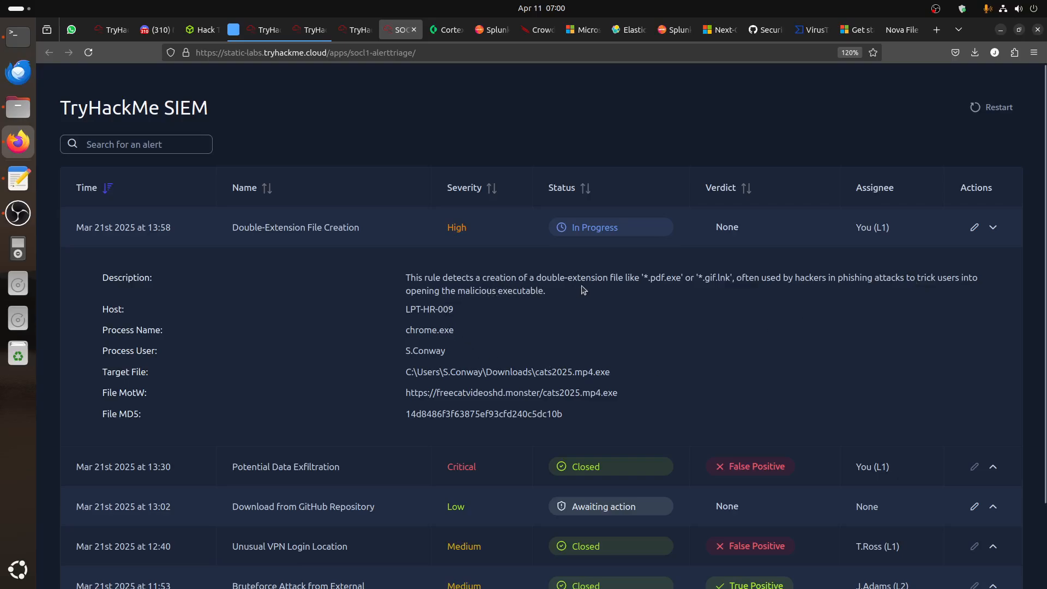
mouse_move(688, 287)
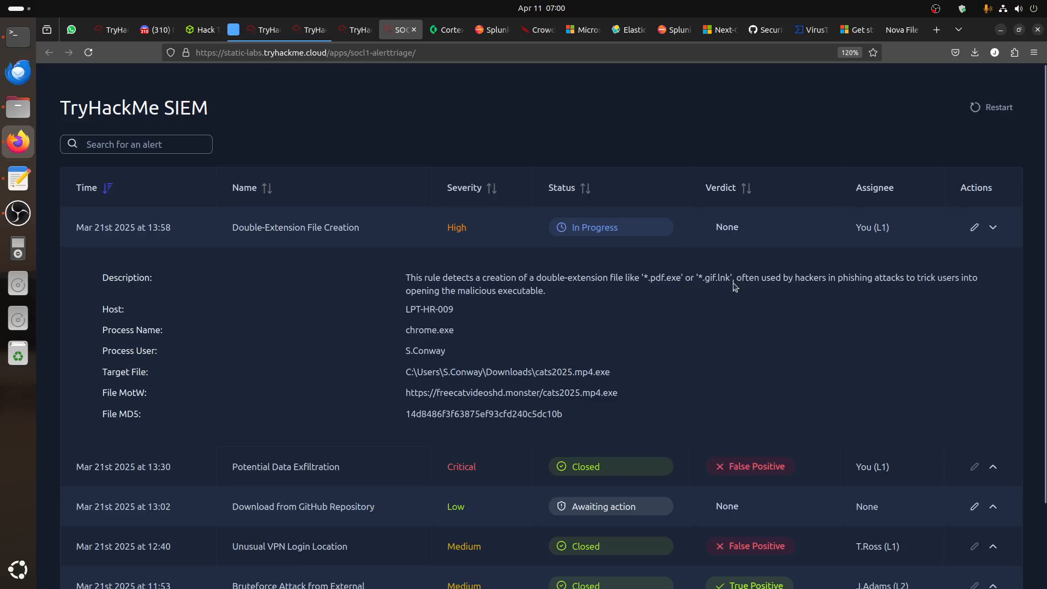
Select the alert's File MD5 hash and target file path, then switch to VirusTotal
left_click_drag(639, 277, 731, 277)
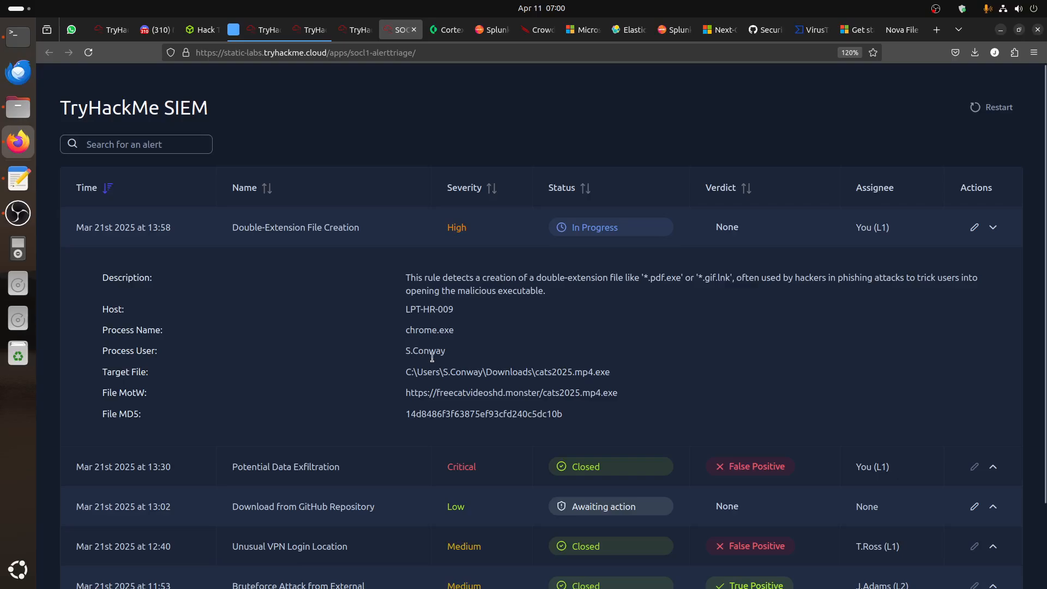
double_click(585, 372)
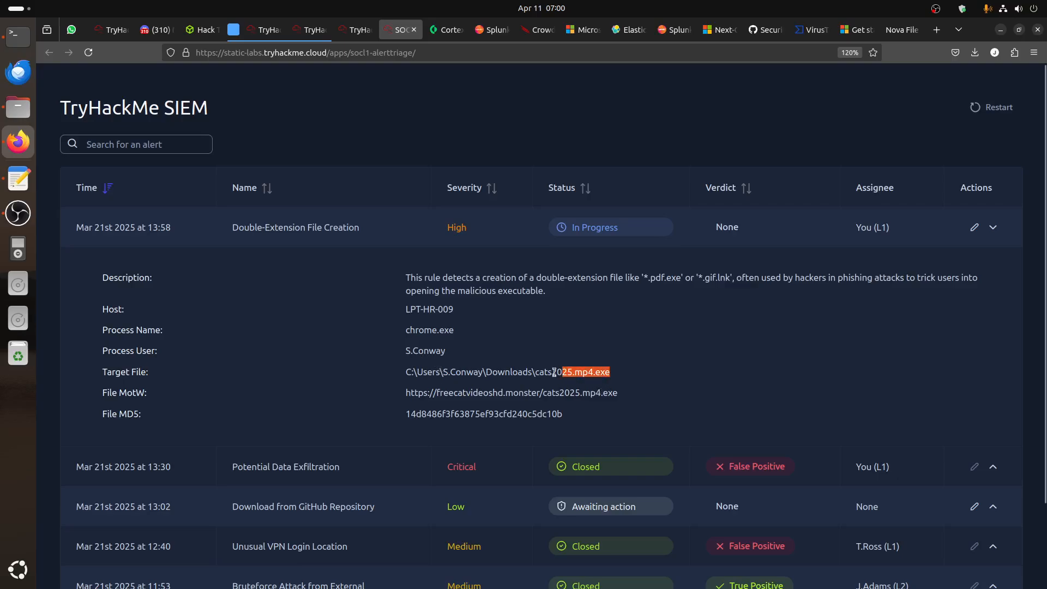
triple_click(507, 372)
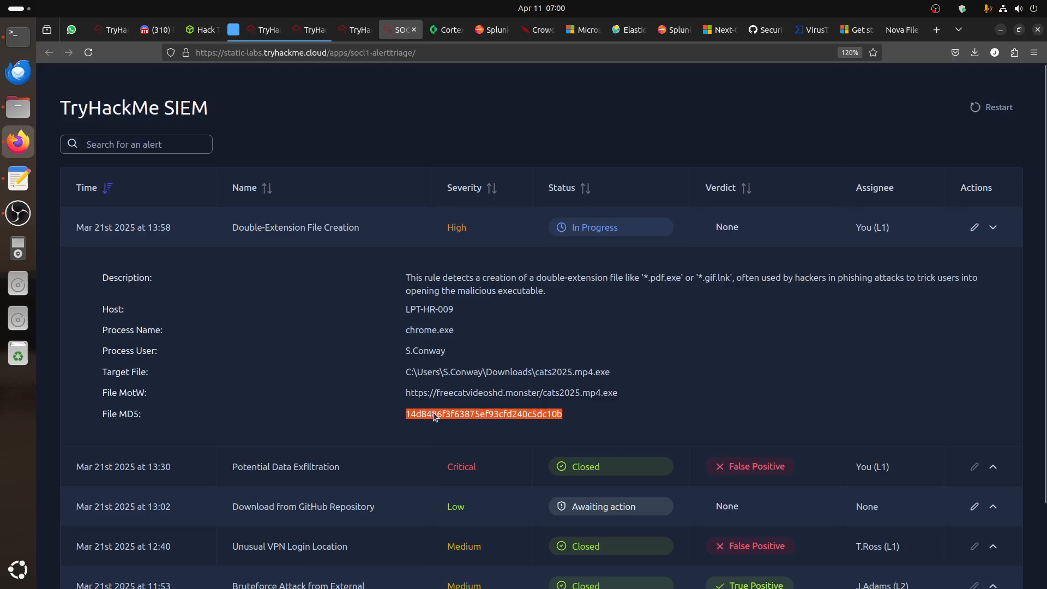
left_click(808, 29)
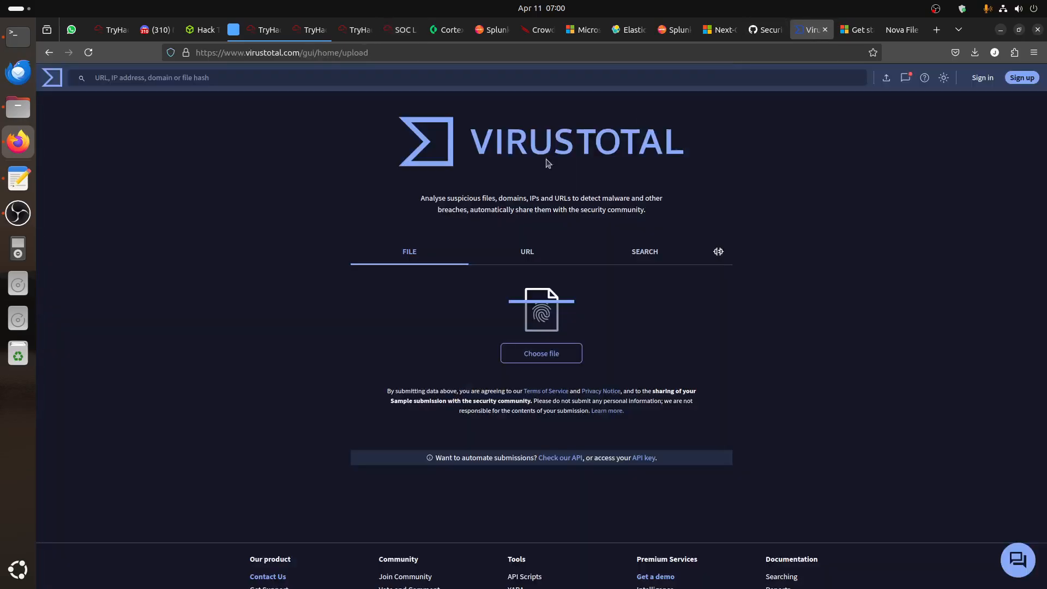
Search hash 14d8486f3f63875ef93cfd240c5dc10b and review h0t.exe's details and community tabs
type("14d8486f3f63875ef93cfd240c5dc10b")
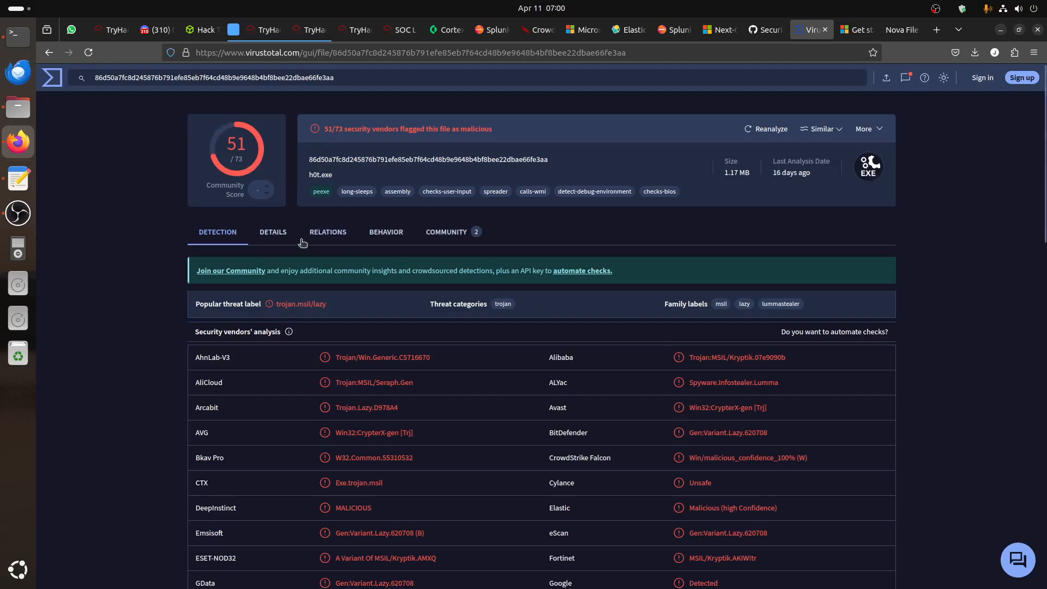
mouse_move(401, 142)
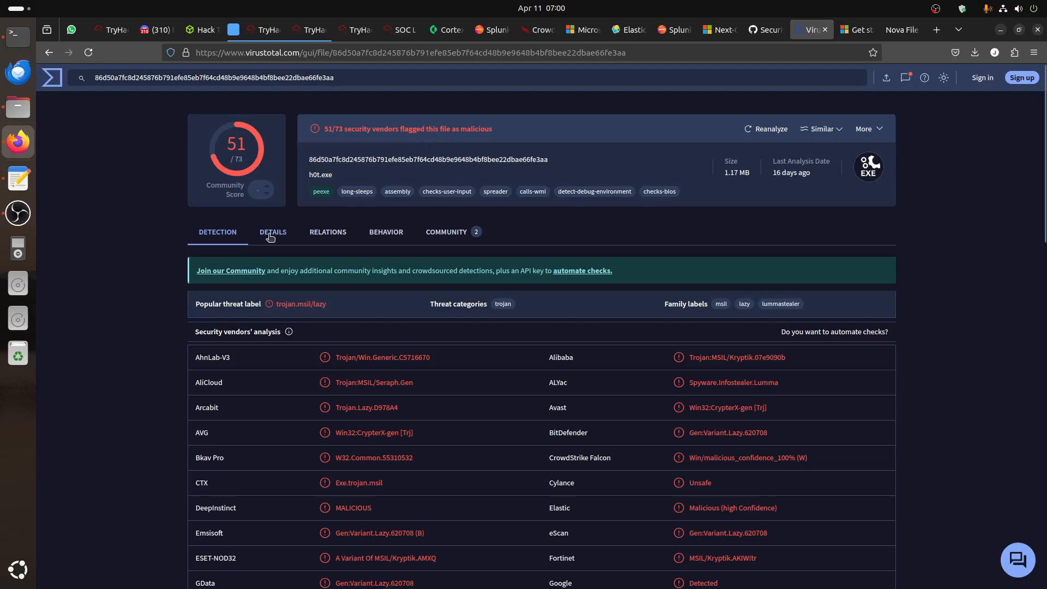
left_click(272, 231)
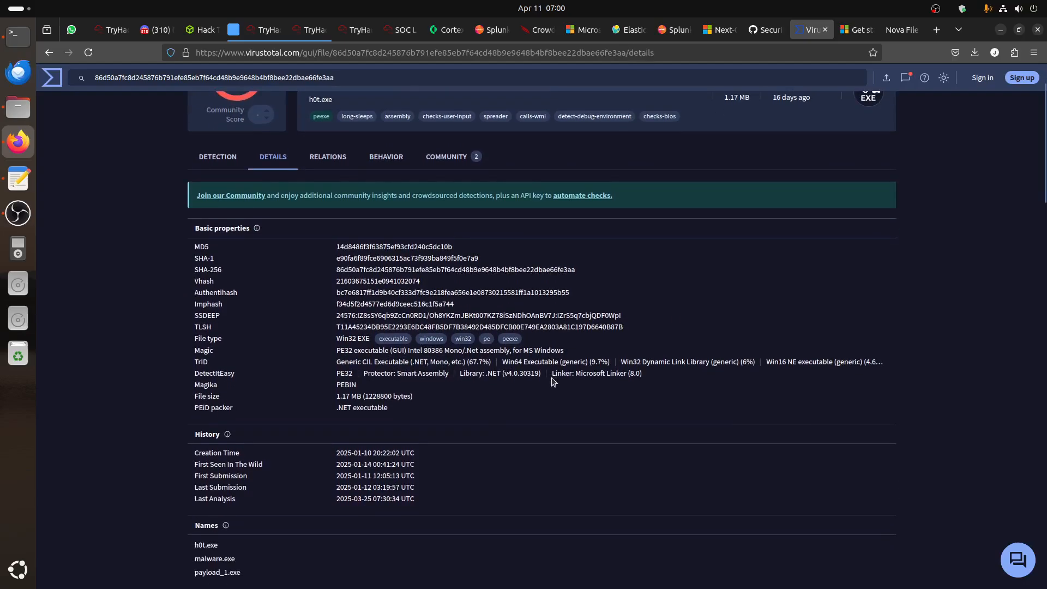
scroll("down", 3)
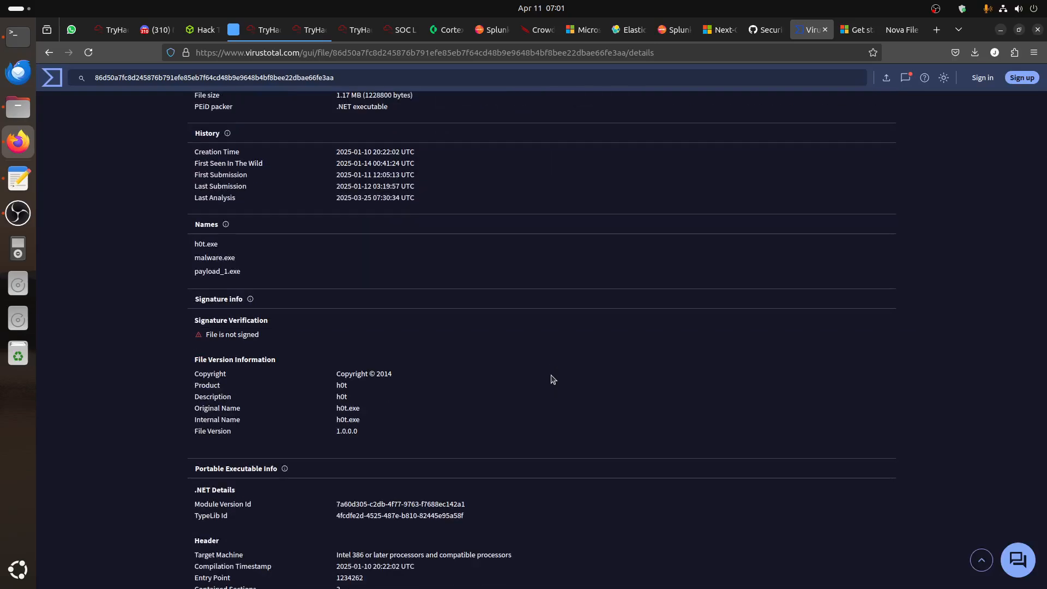
scroll("down", 3)
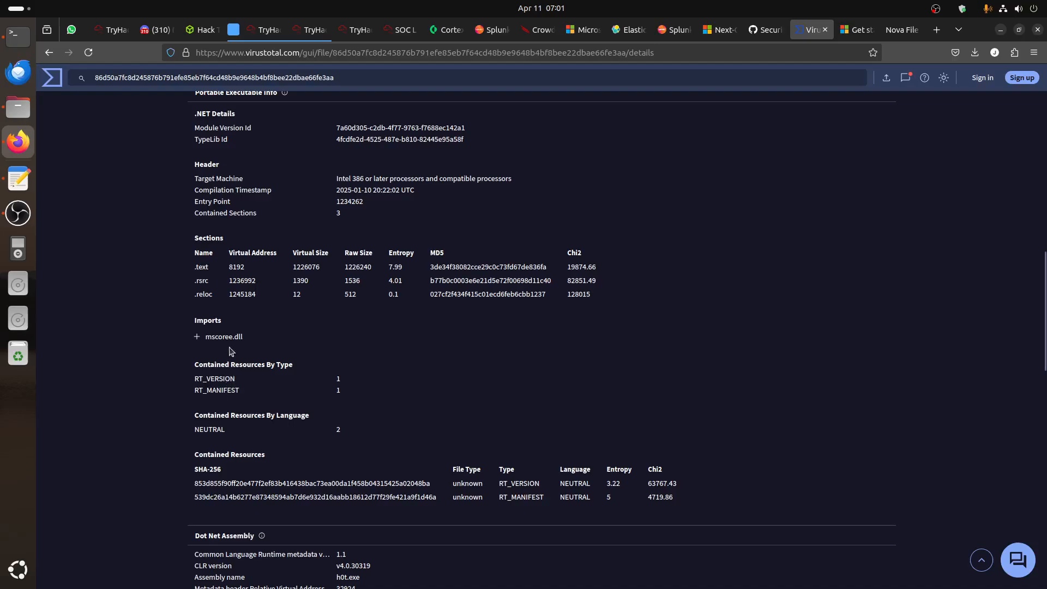
scroll("down", 3)
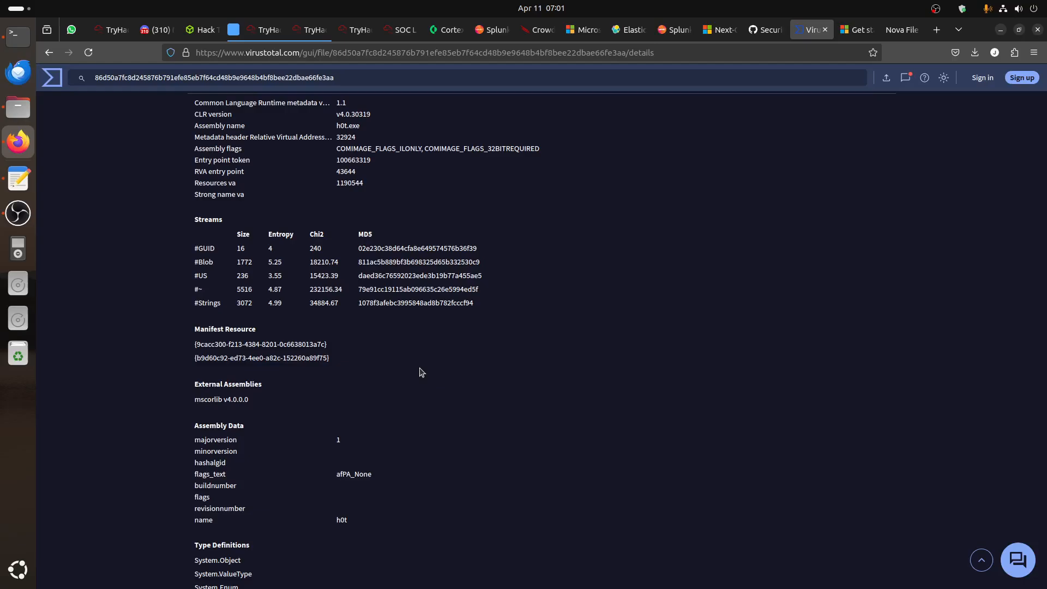
scroll("down", 3)
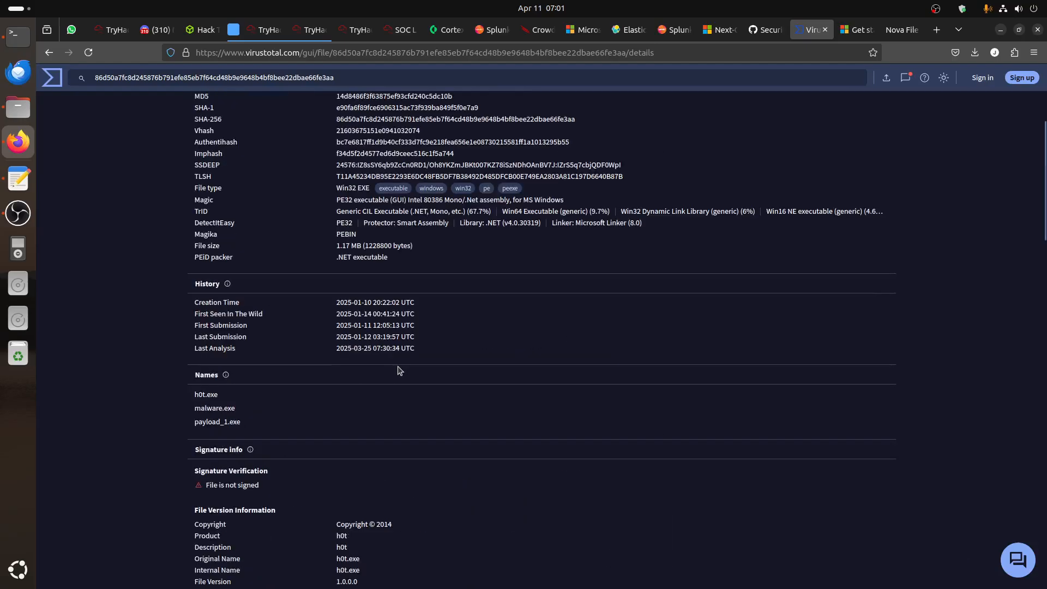
scroll("up", 3)
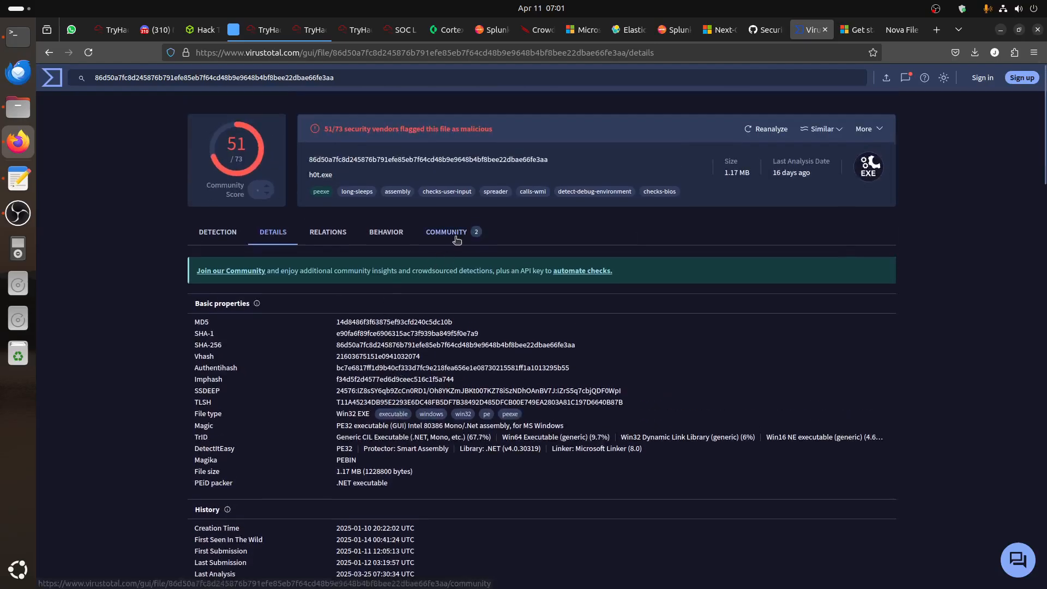
left_click(446, 232)
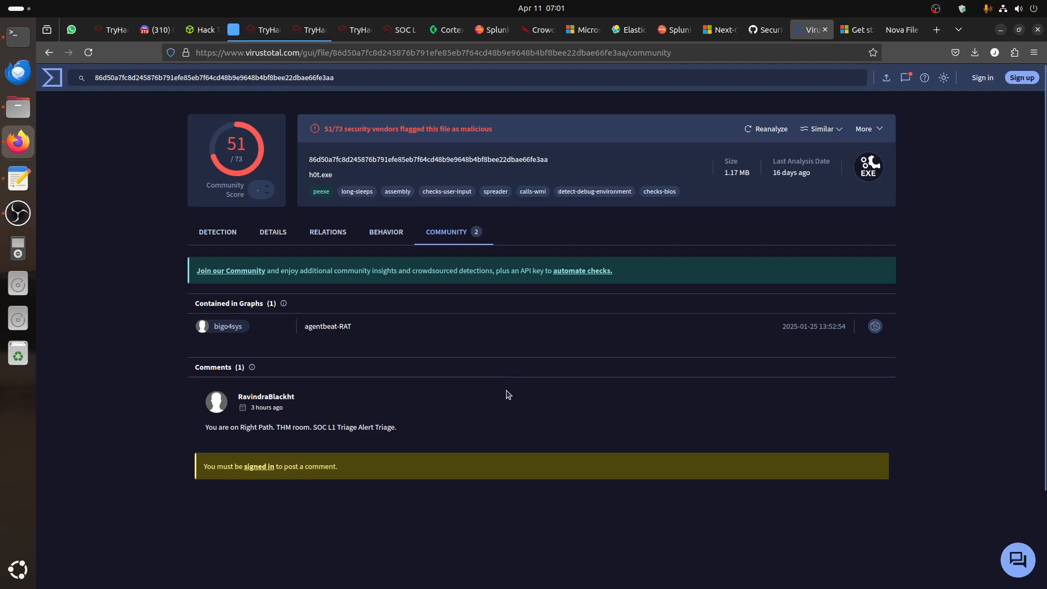
mouse_move(347, 331)
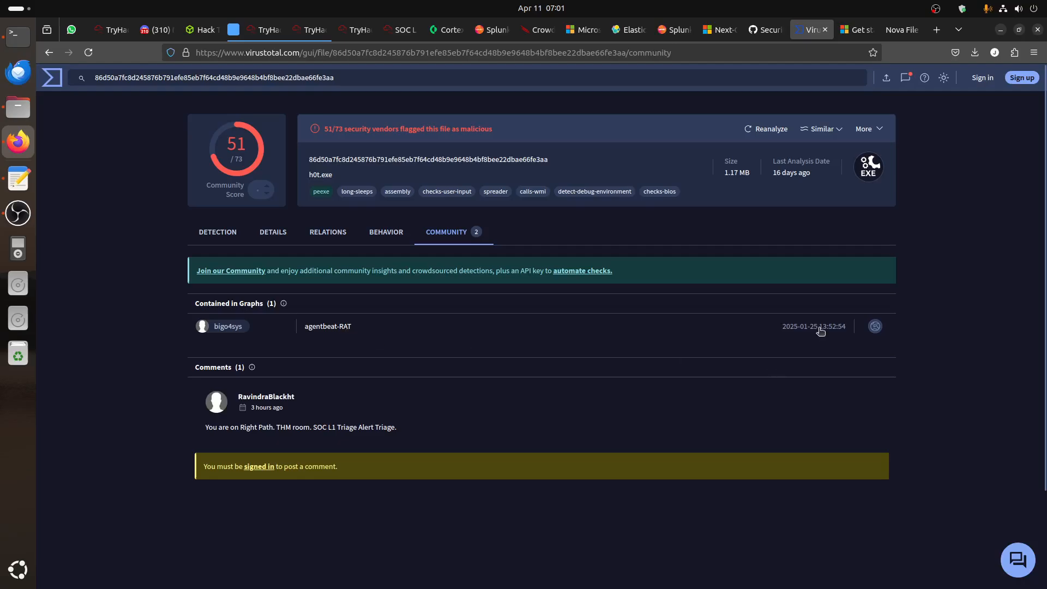
mouse_move(801, 333)
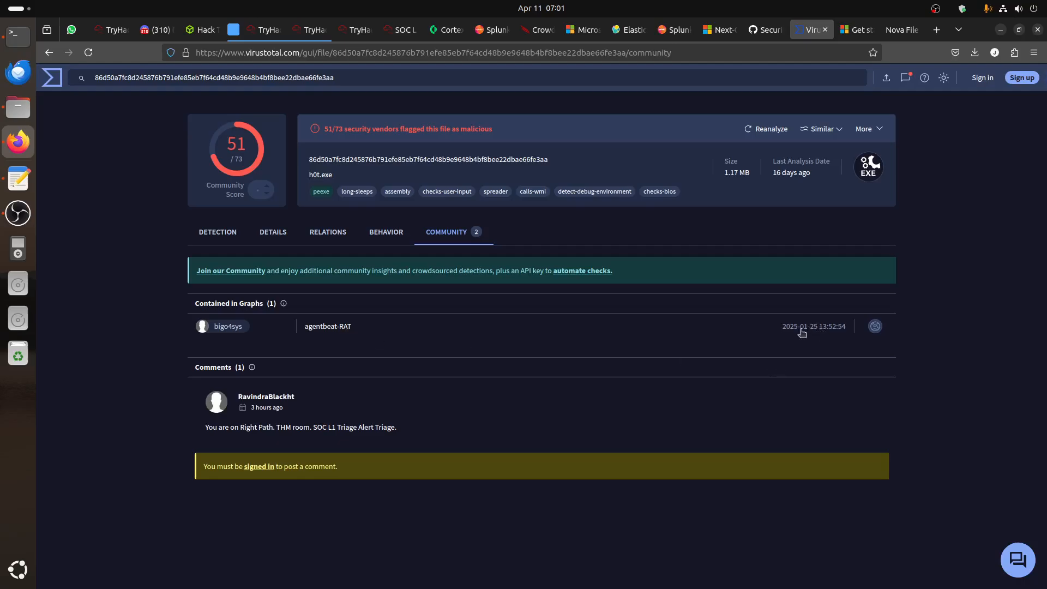
mouse_move(415, 399)
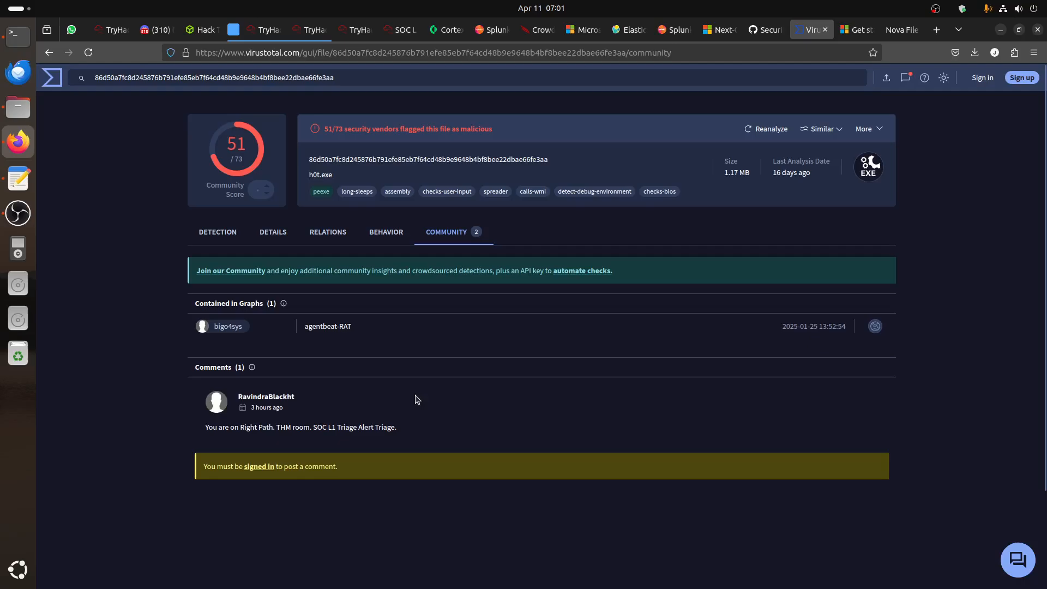
mouse_move(328, 440)
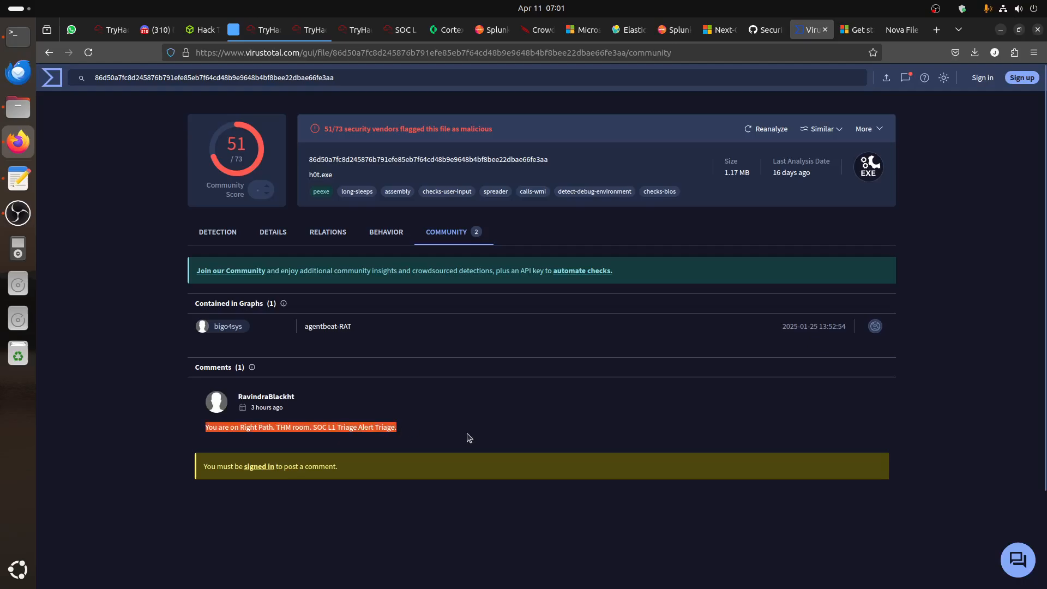
Open the file's BEHAVIOR sandbox report after reading the community comment
left_click(386, 232)
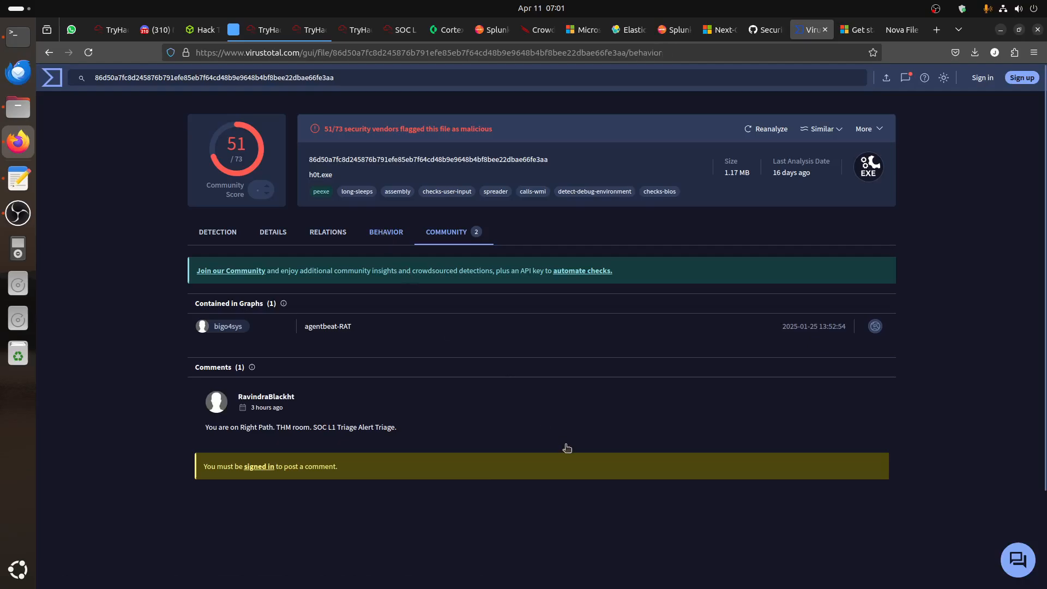
Review behaviour traffic to klipgibob.shop and degreehourz.click, then return to the SIEM tab
left_click(385, 231)
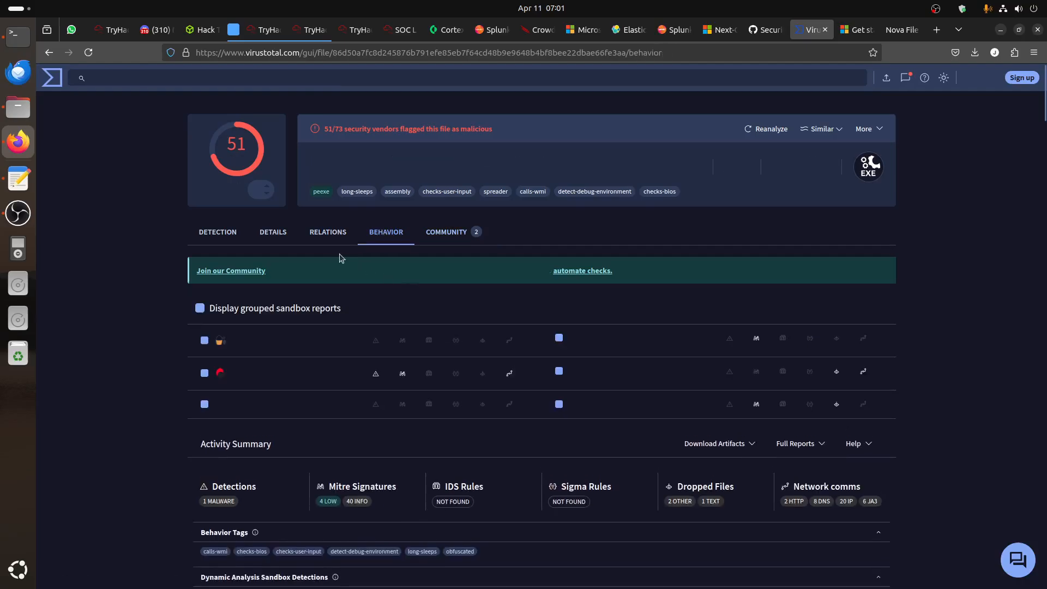
scroll("down", 3)
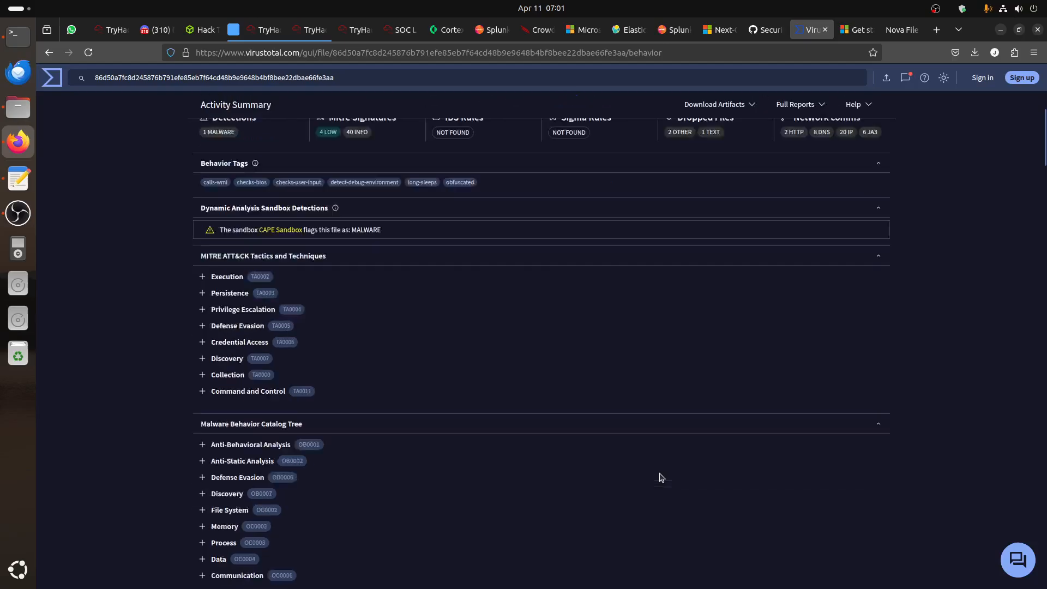
scroll("down", 3)
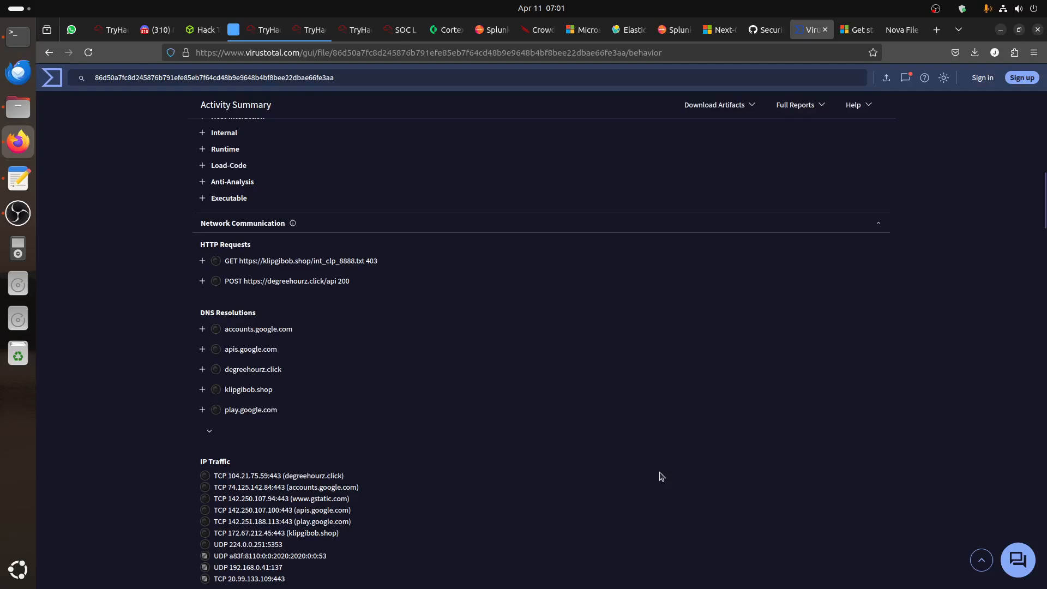
scroll("down", 3)
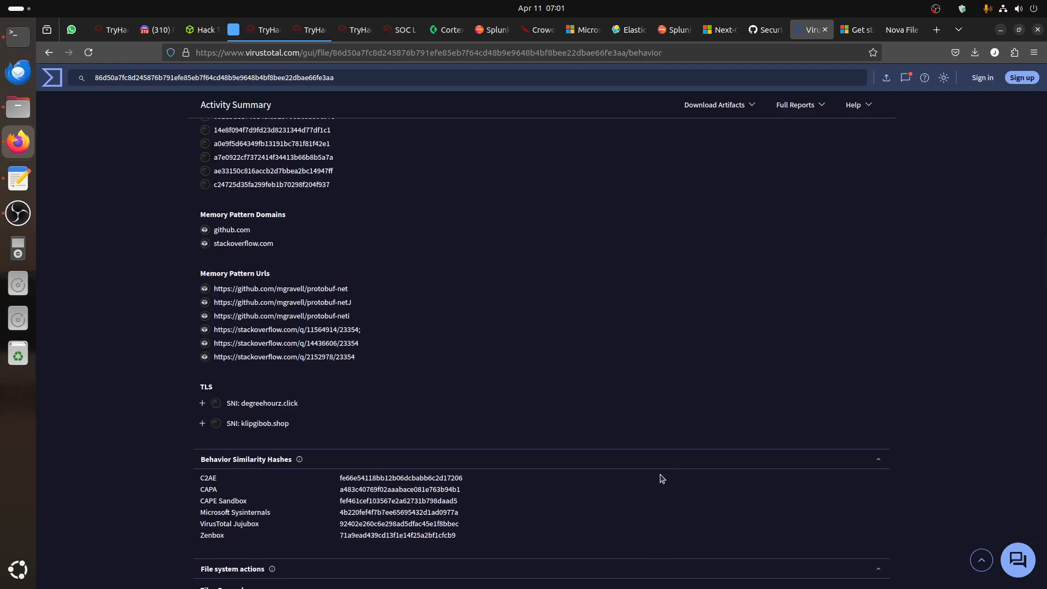
mouse_move(582, 386)
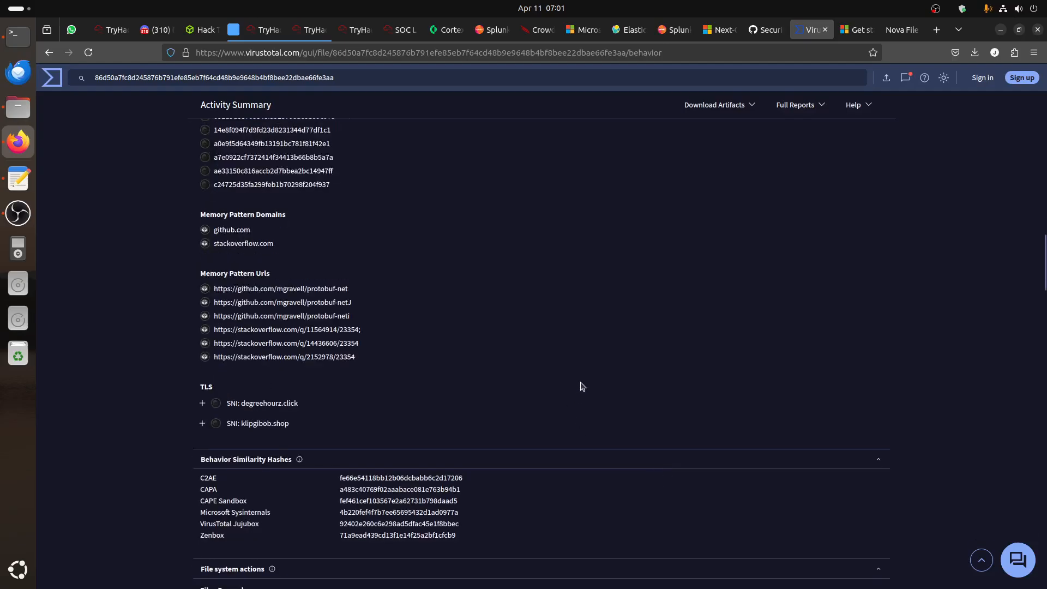
mouse_move(359, 57)
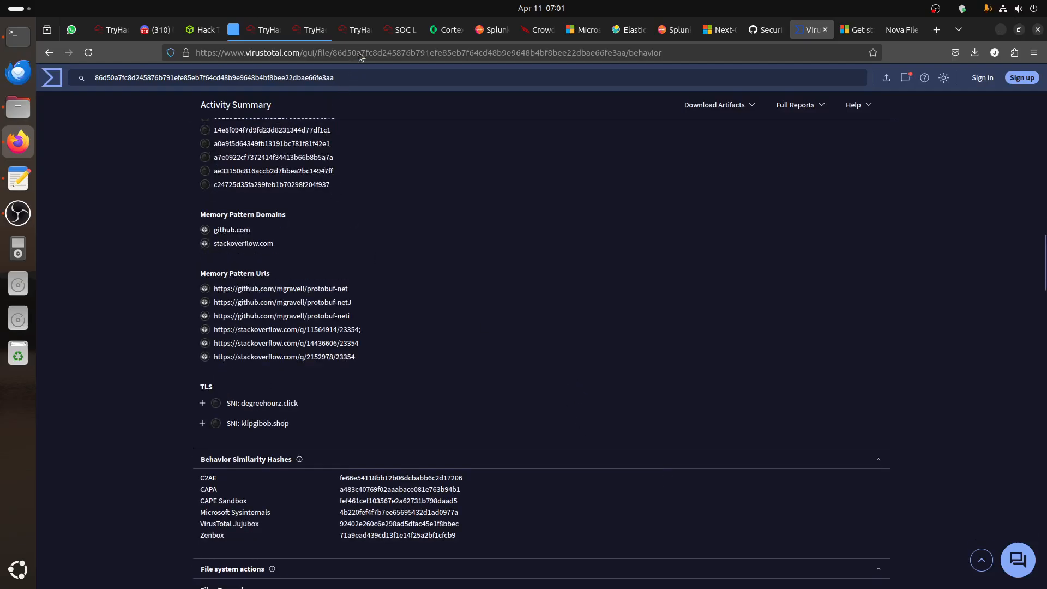
left_click(393, 29)
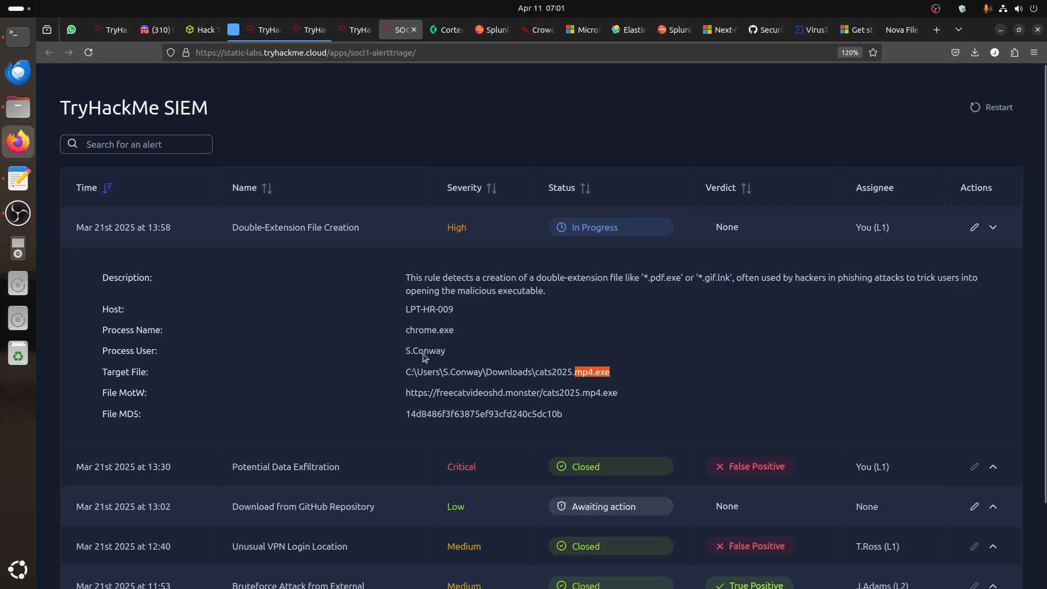
Recheck the process user's name and open the Double-Extension alert's edit form
double_click(425, 350)
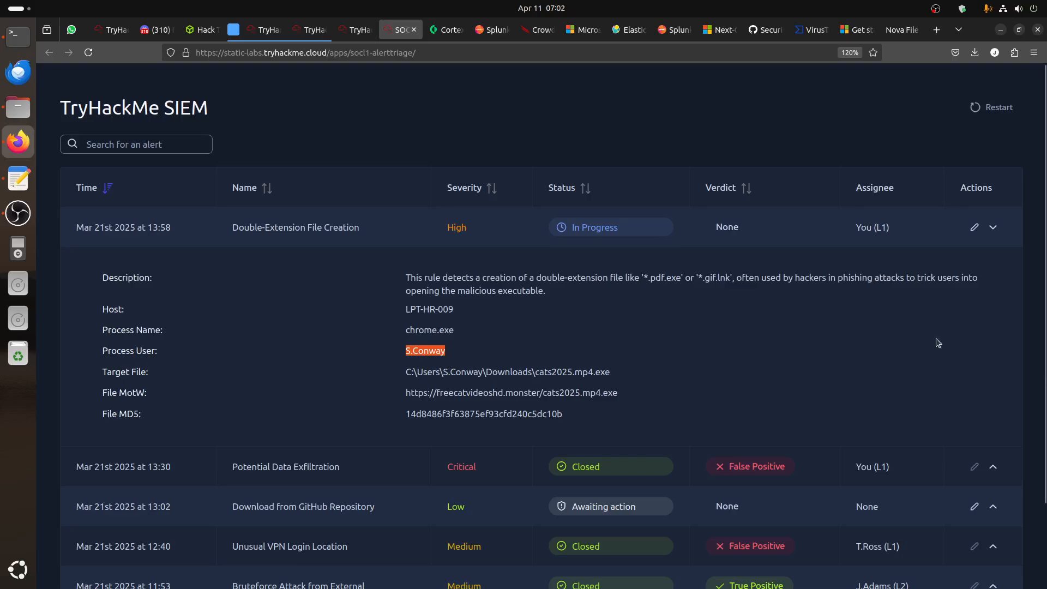
mouse_move(974, 227)
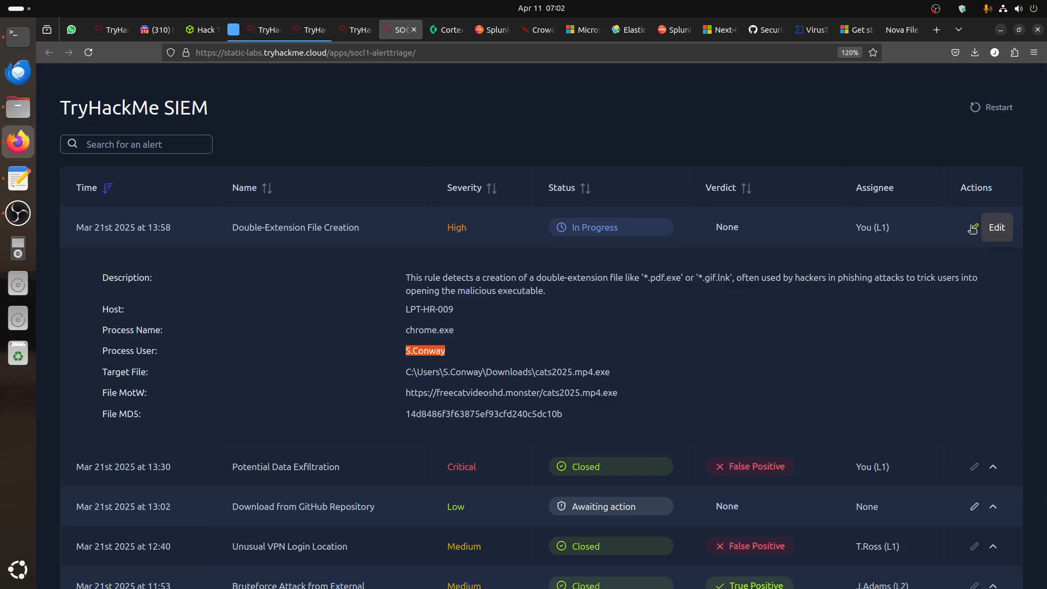
left_click(995, 227)
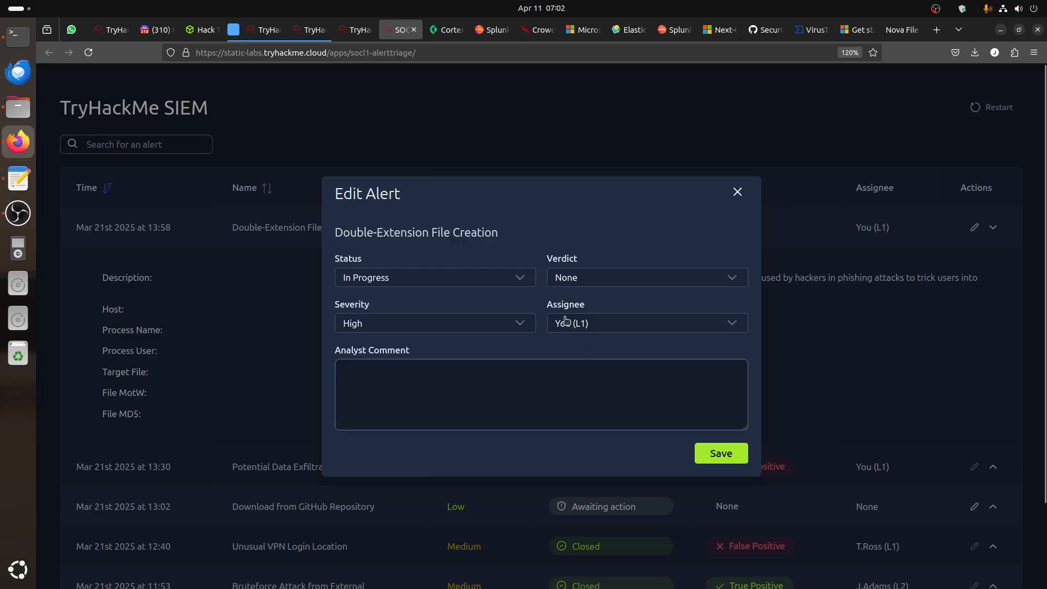
left_click(645, 277)
type("User")
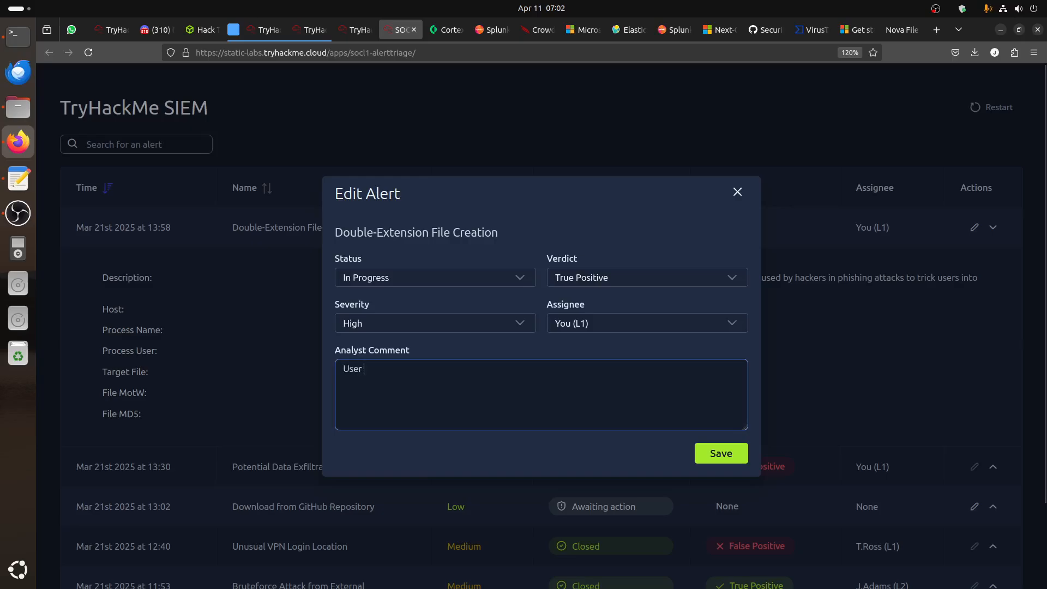
type("S.Conway used")
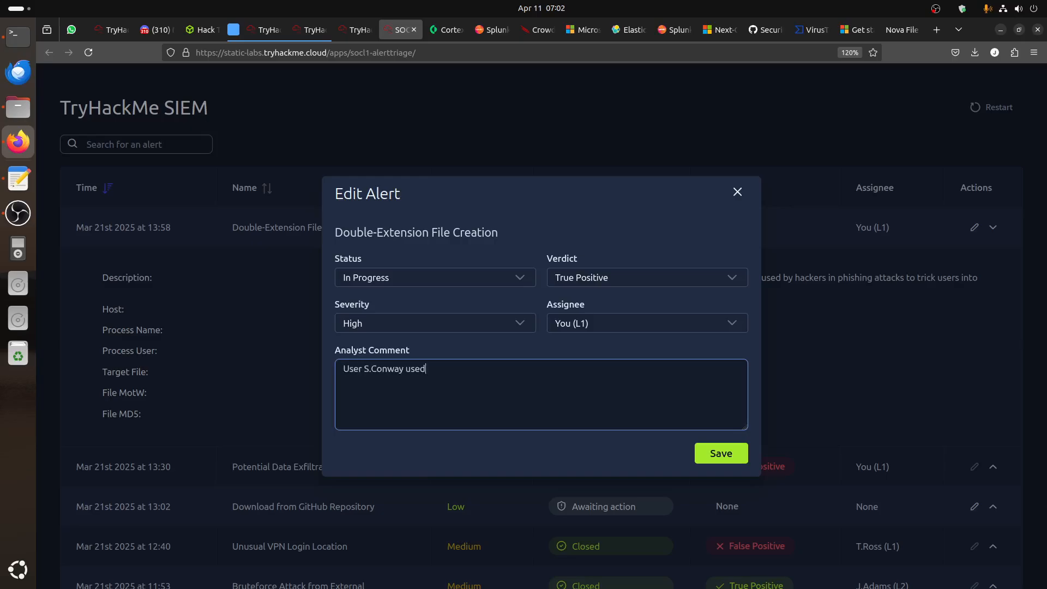
type("Chrome")
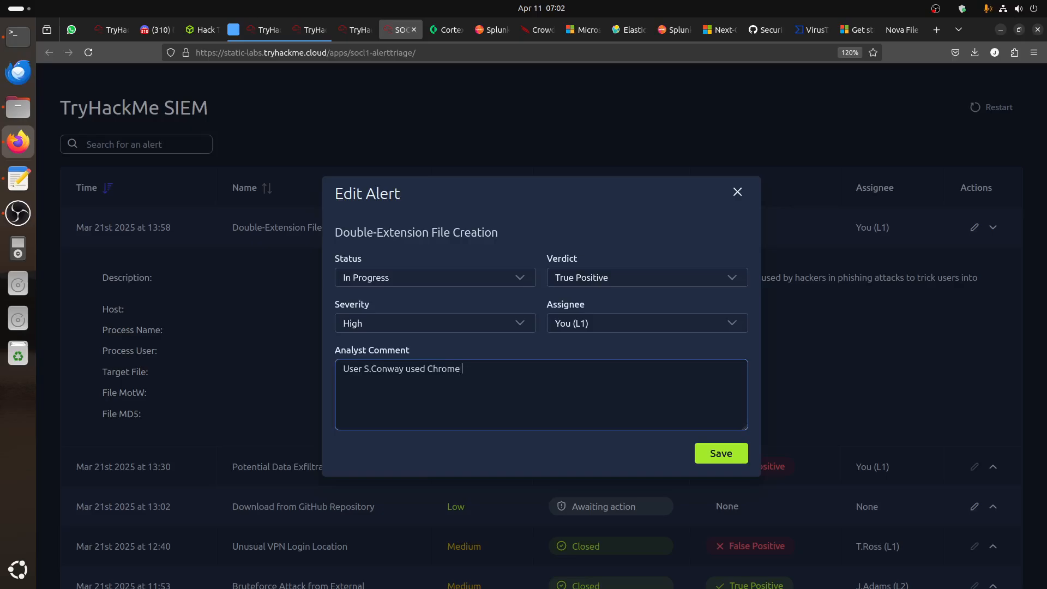
type("to download malicious file from the internet with")
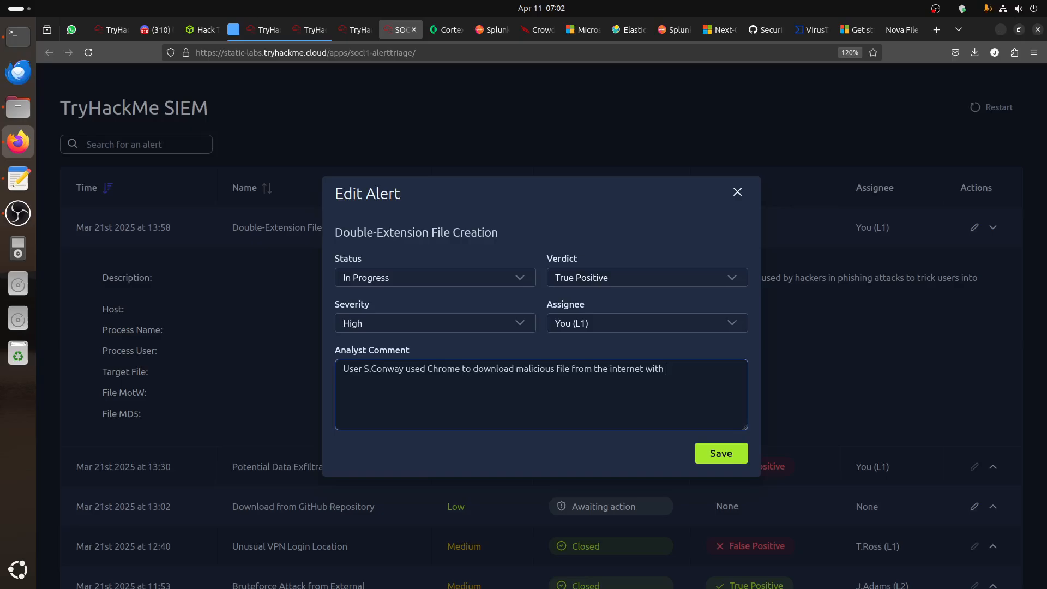
type("malicious")
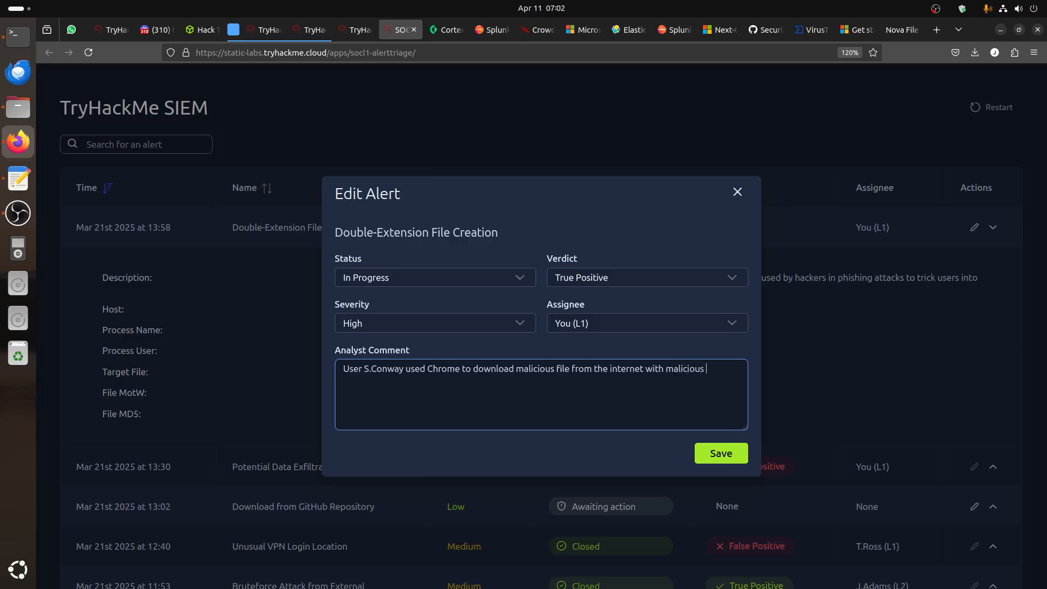
type("extenti")
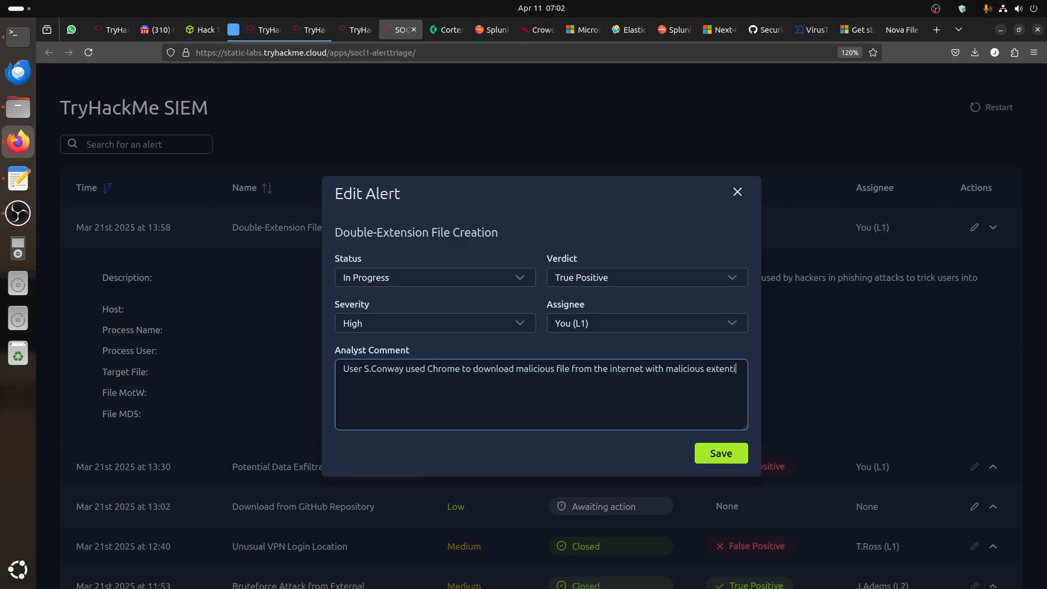
key("BackSpace")
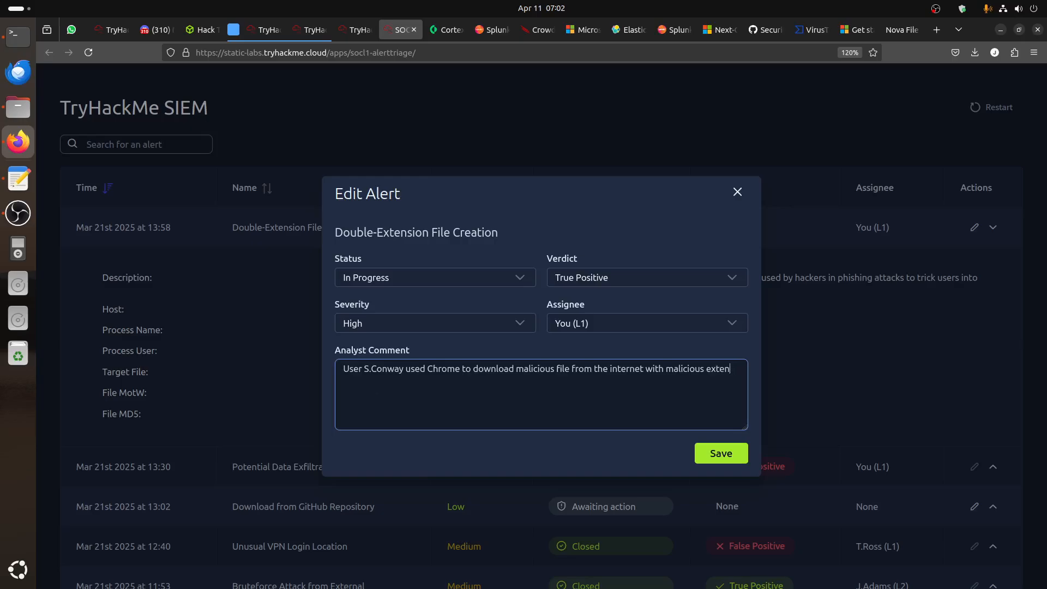
type("sion")
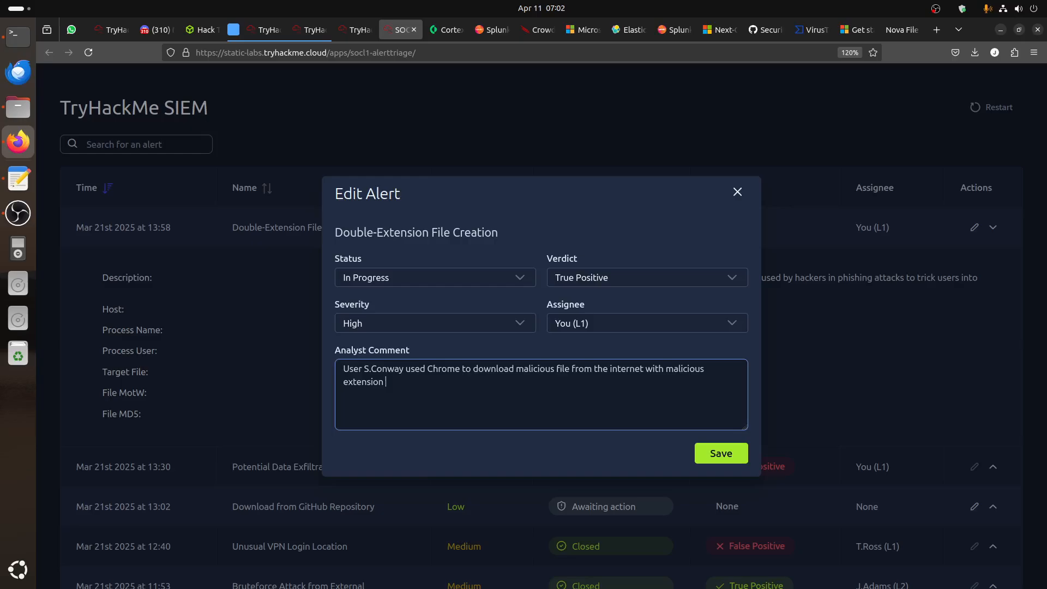
type("mp4")
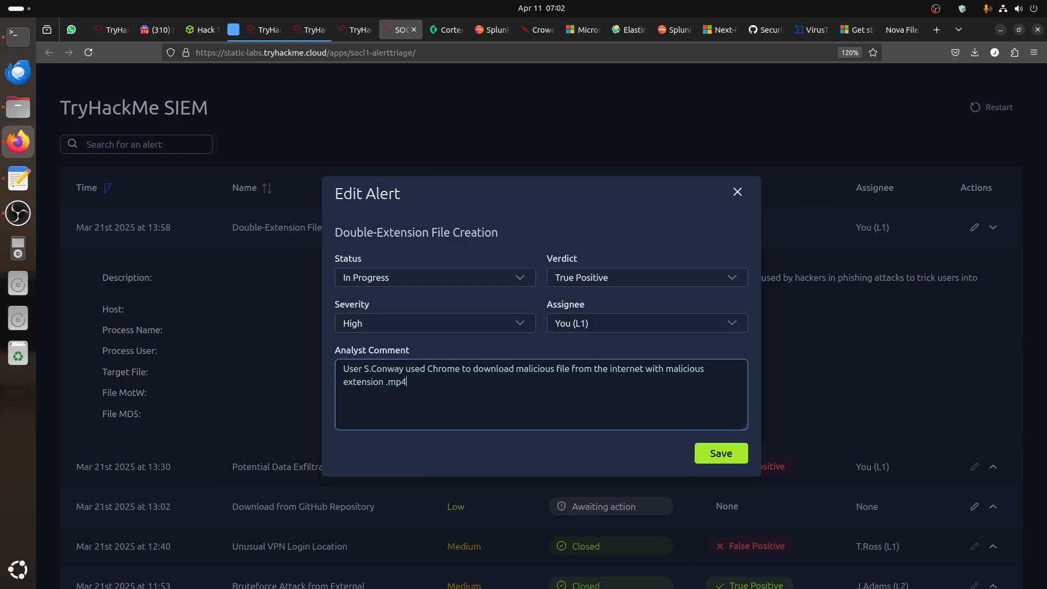
type(".exe which is clear")
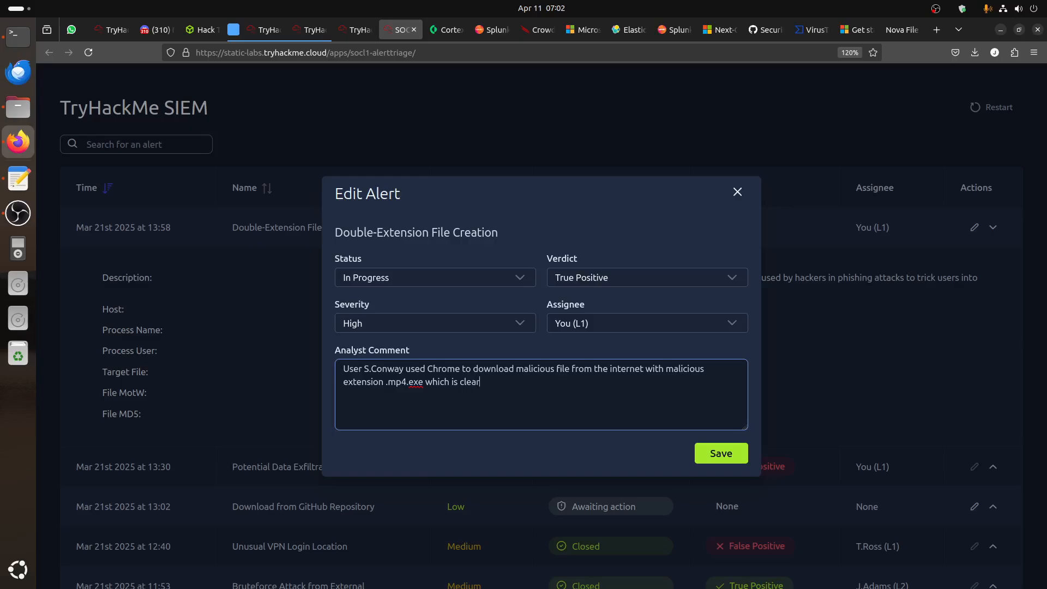
Finish the comment noting the malware indication and set the status to Closed
type("indication fo")
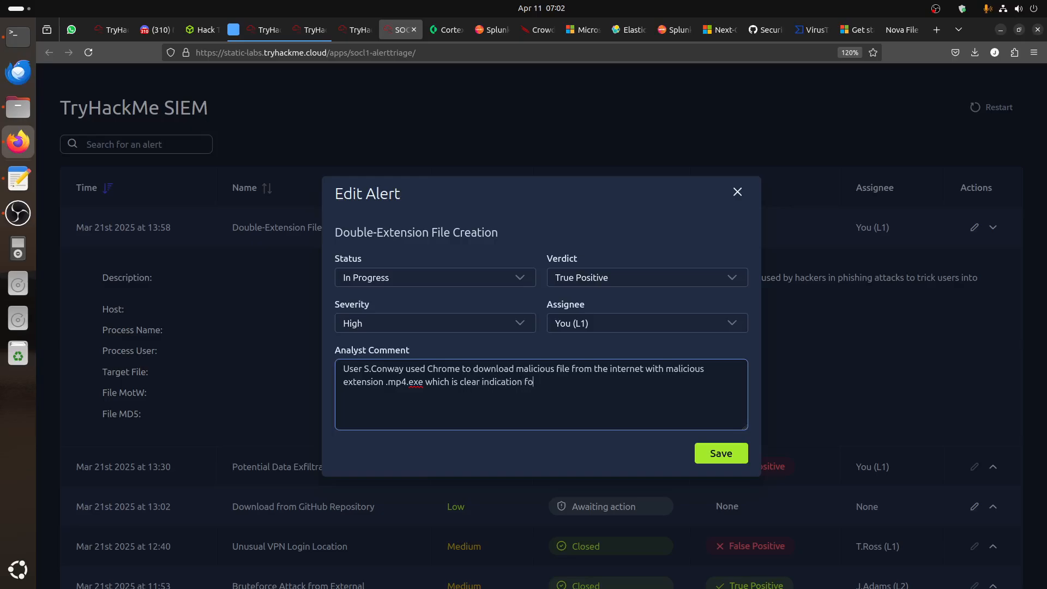
type("r mal")
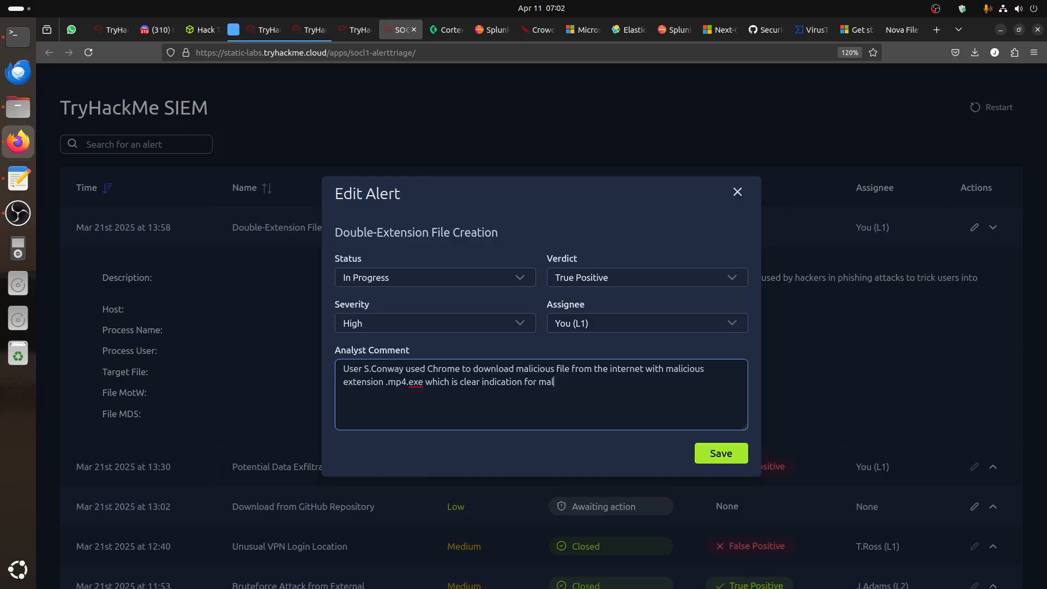
type("ware or something in")
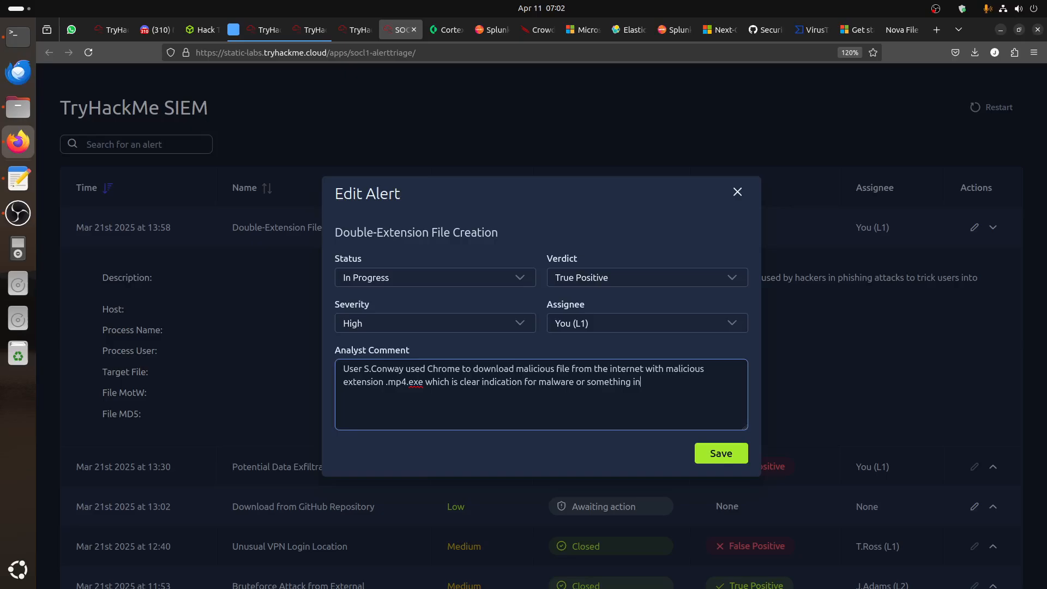
type("that rega")
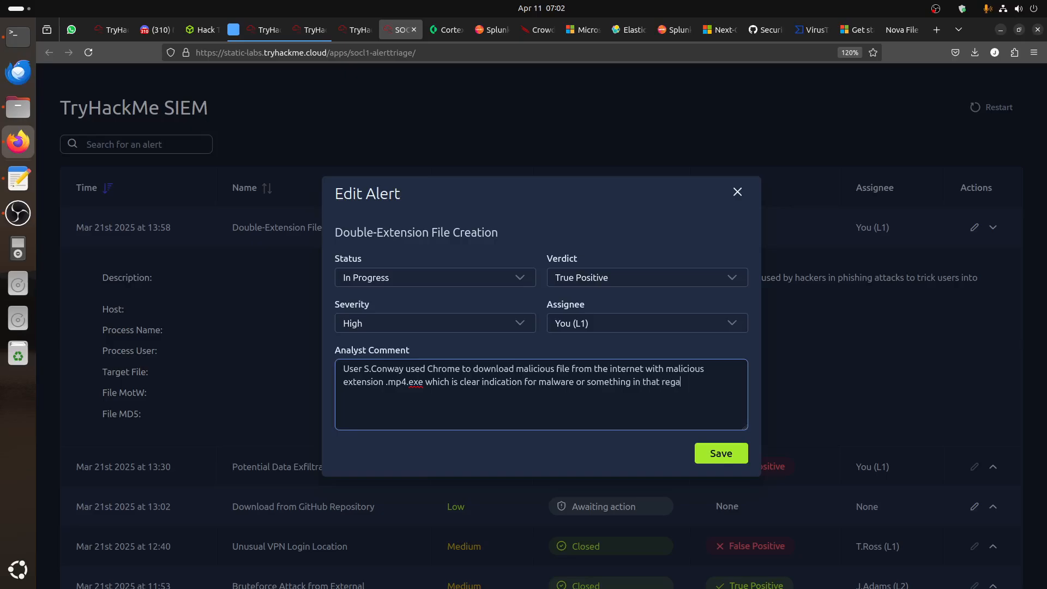
type("rd.")
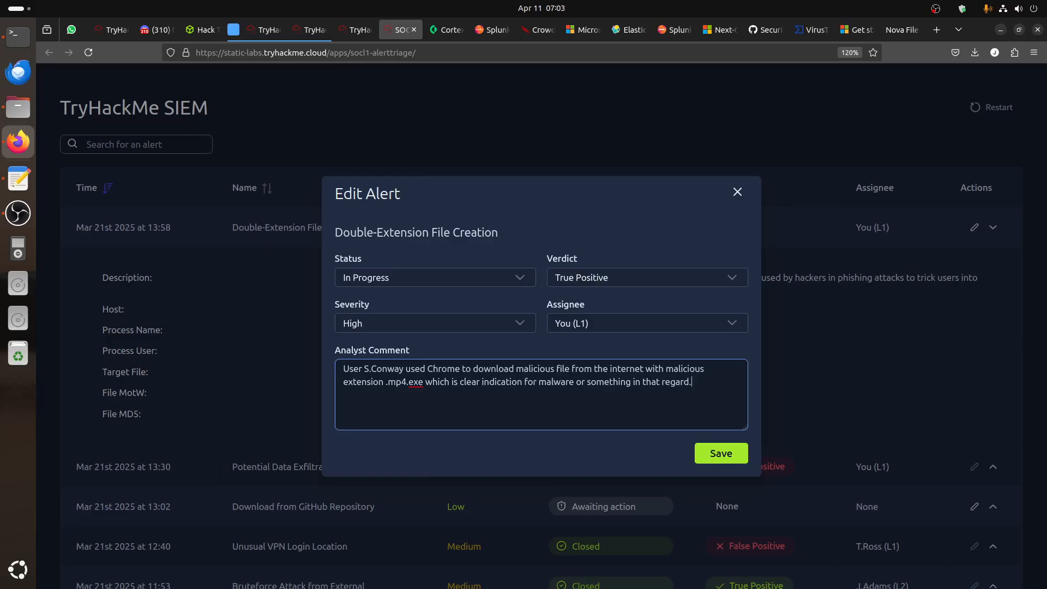
mouse_move(568, 391)
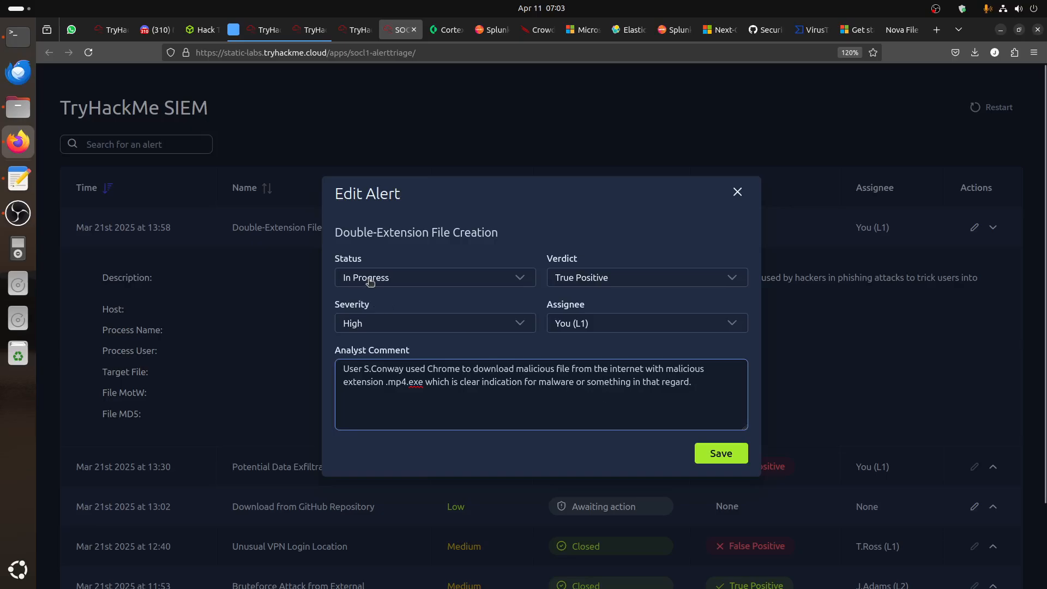
left_click(434, 277)
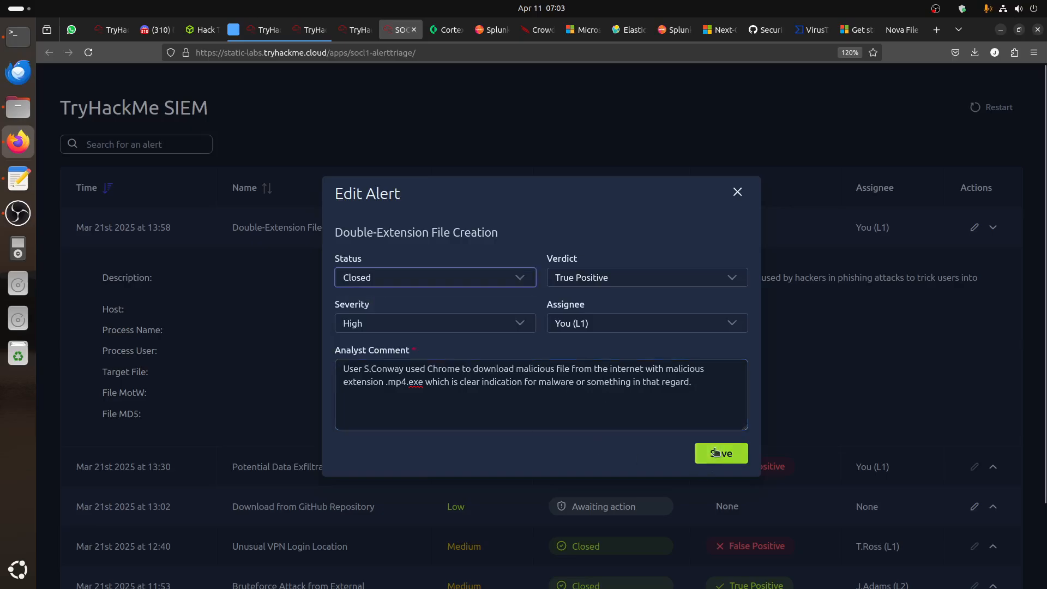
Save the edits and confirm the .mp4.exe comment shows in the alert details
left_click(720, 453)
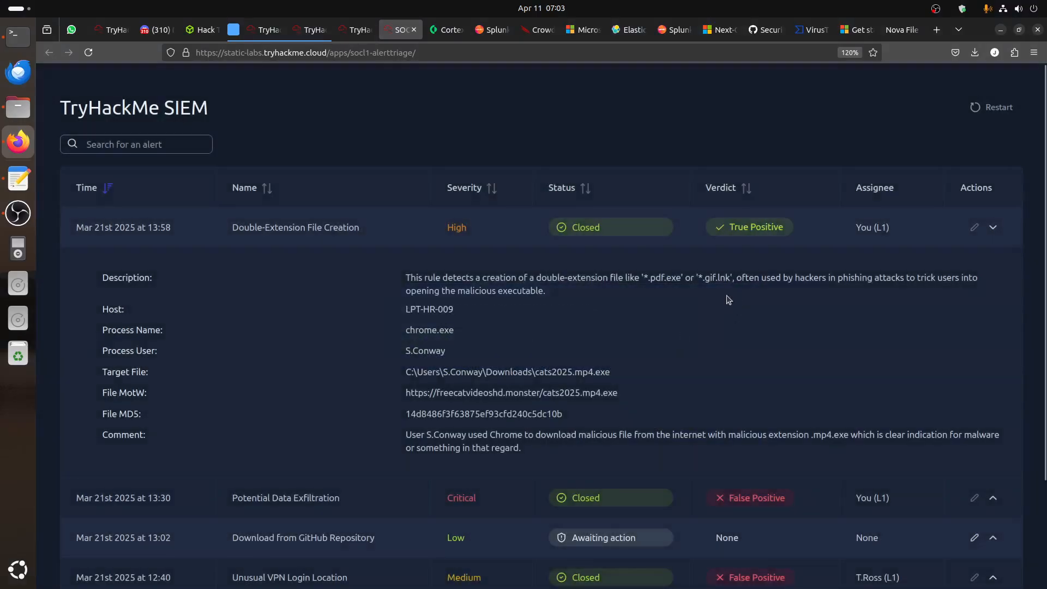
left_click(354, 29)
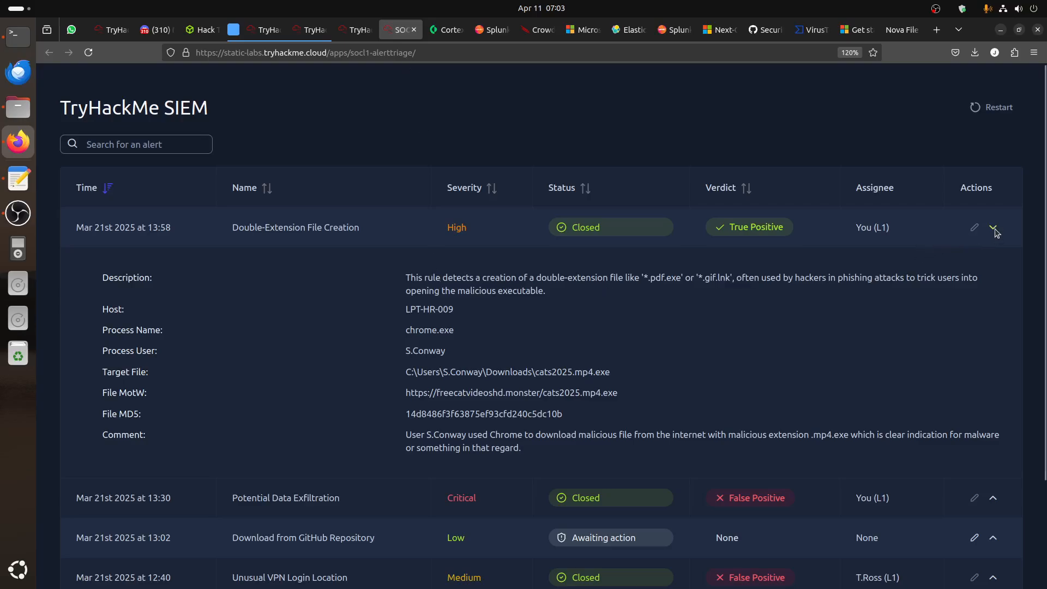
Take the GitHub Repository alert In Progress and open github.com/facebook/react in a new tab
left_click(993, 227)
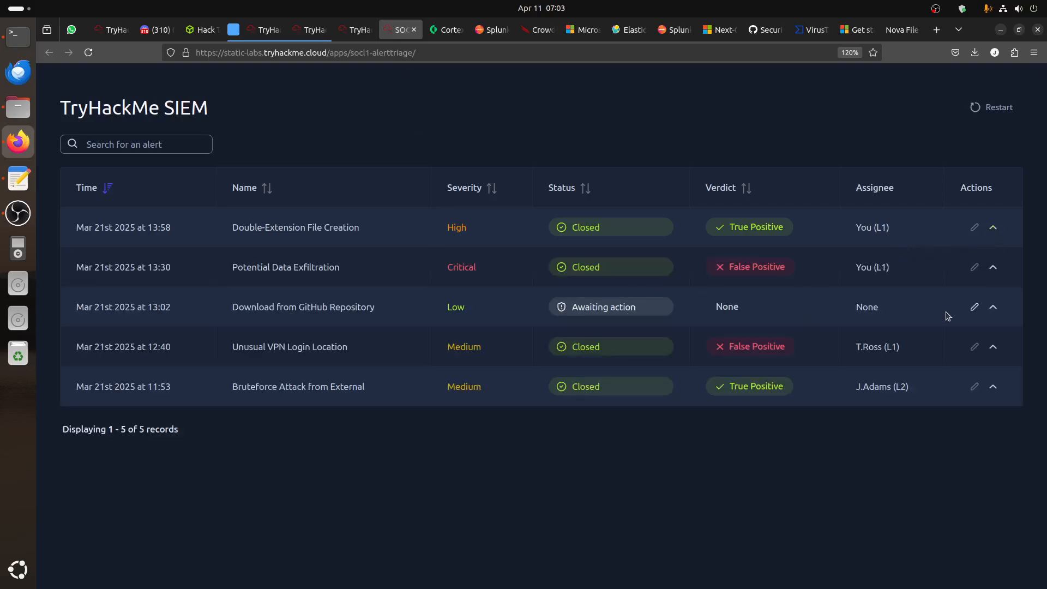
left_click(993, 307)
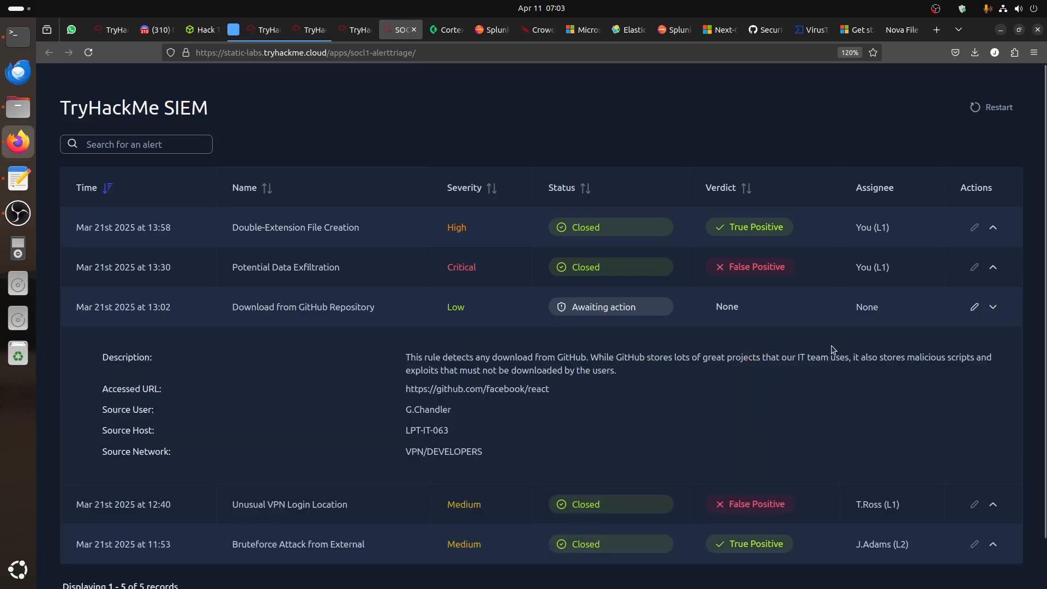
left_click(974, 307)
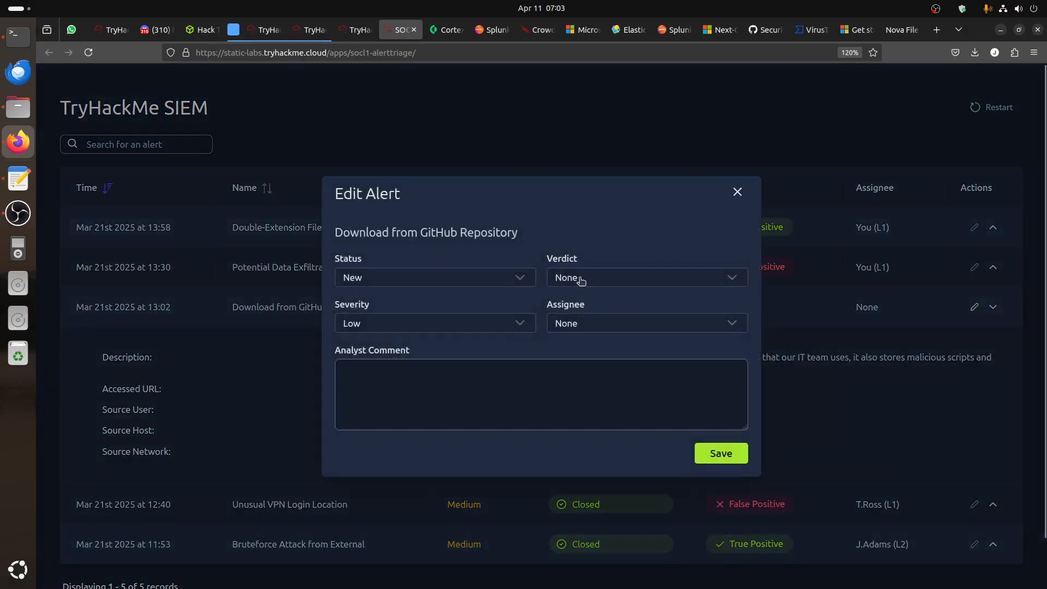
left_click(435, 277)
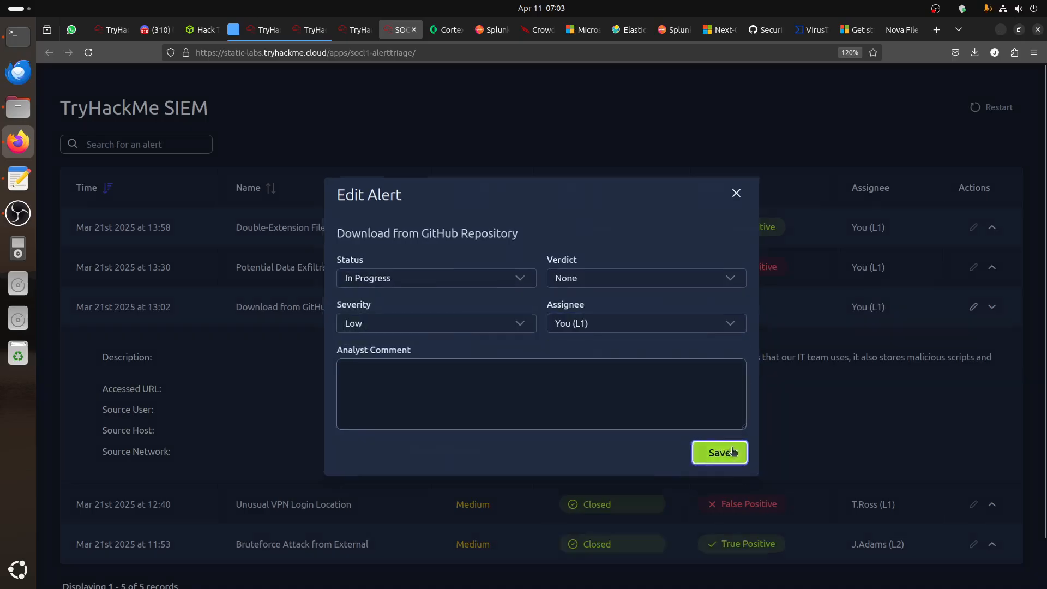
left_click(719, 452)
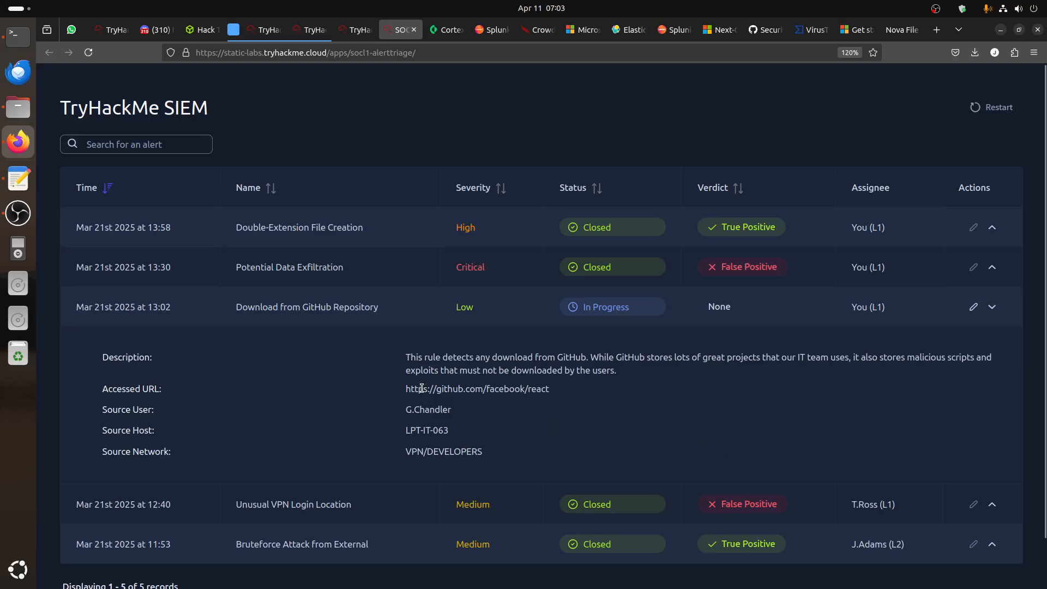
mouse_move(548, 367)
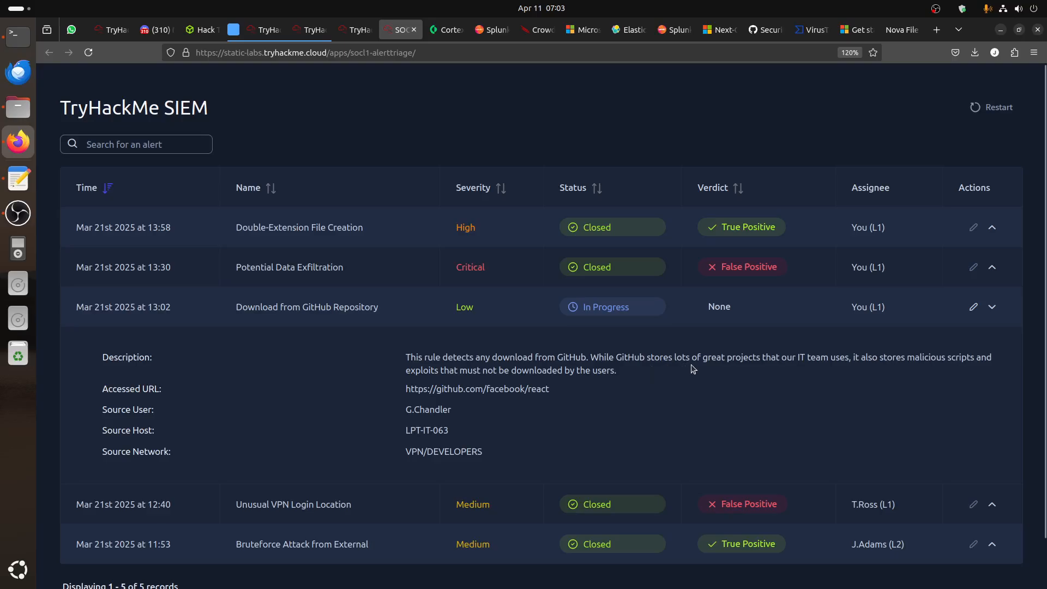
mouse_move(771, 372)
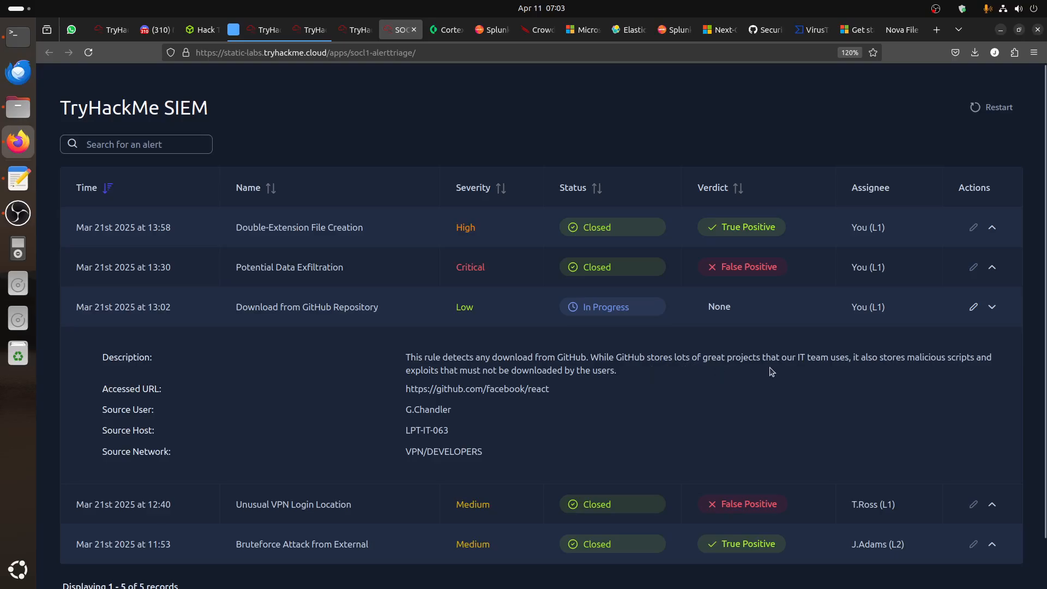
mouse_move(948, 366)
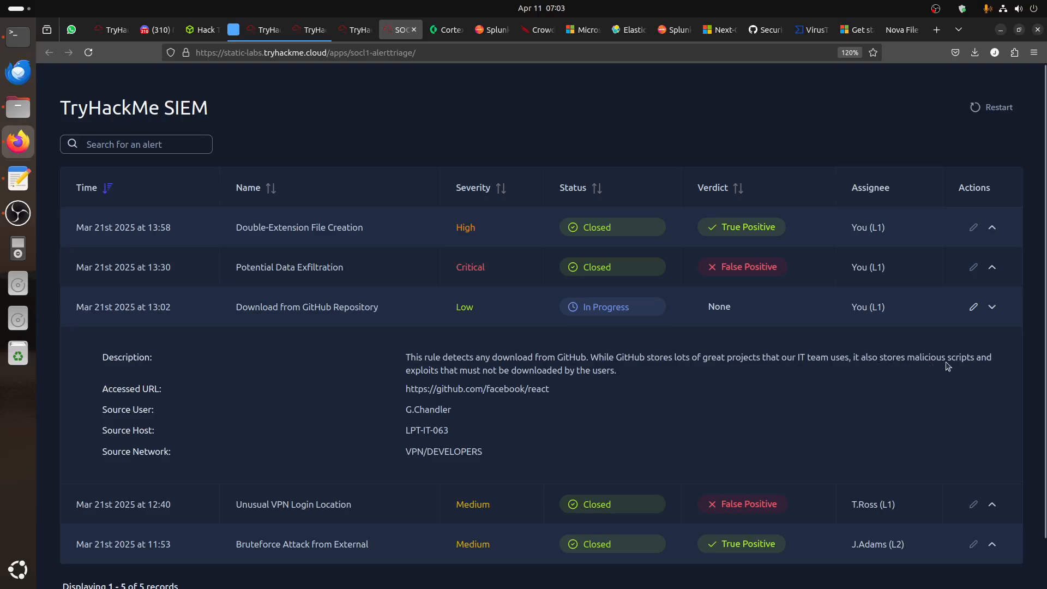
double_click(449, 388)
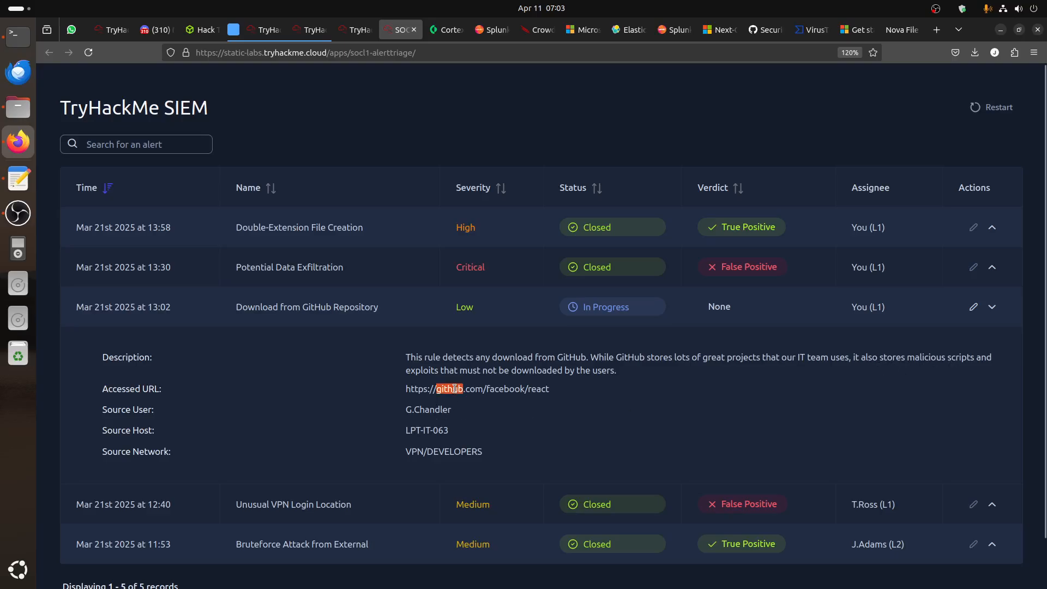
right_click(477, 389)
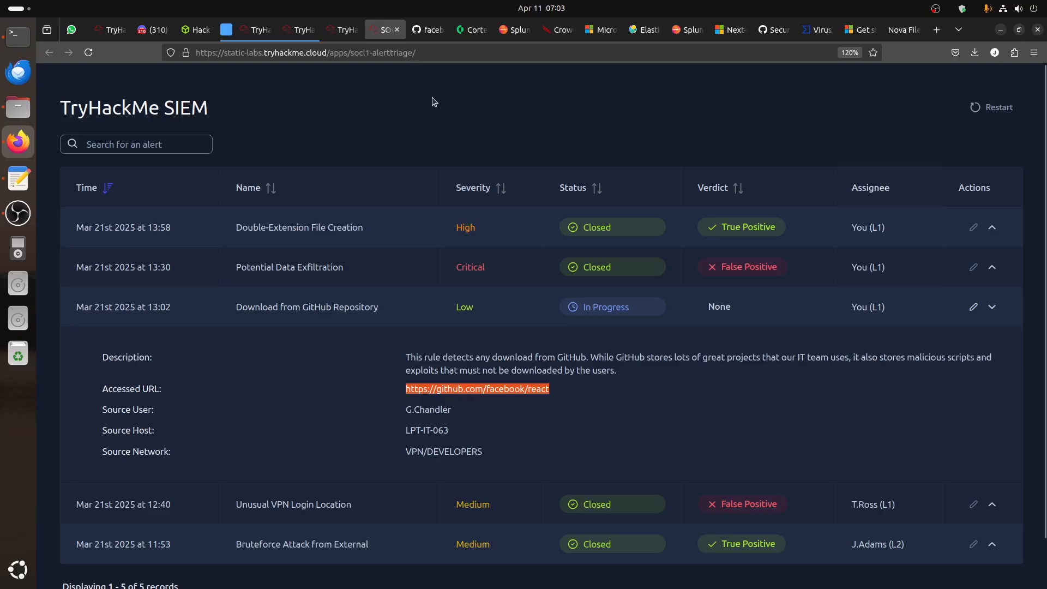
Browse the facebook/react repo and verified Meta organisation page, then return to the SIEM
left_click(477, 389)
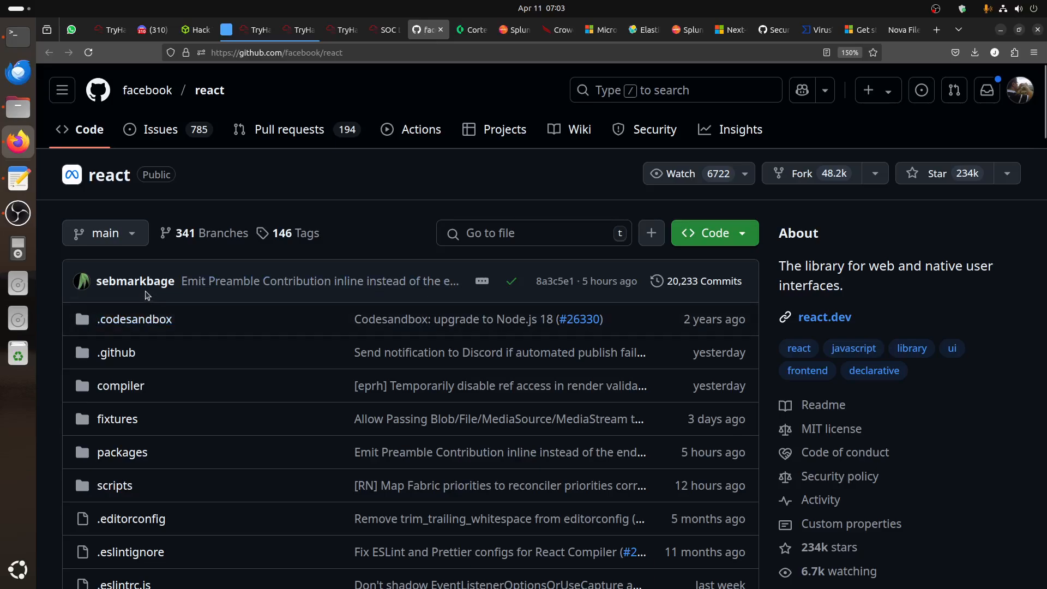
mouse_move(146, 90)
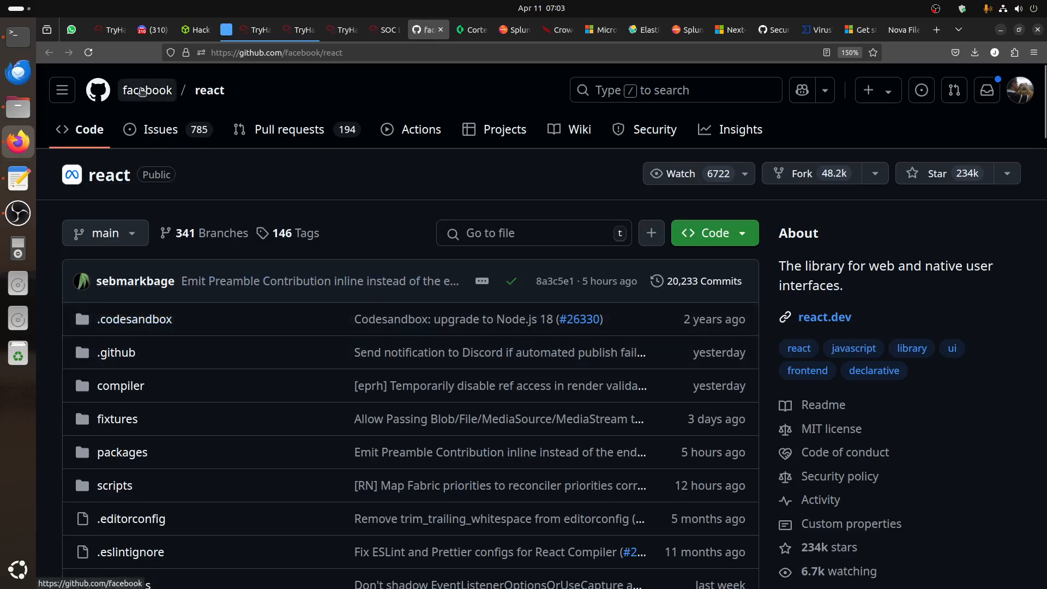
left_click(146, 90)
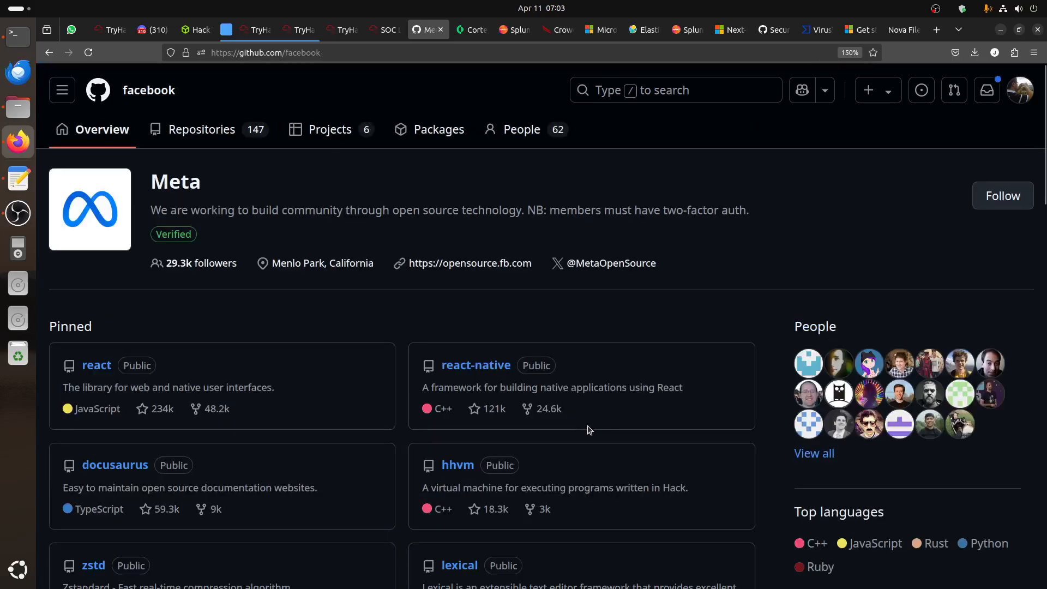
scroll("down", 3)
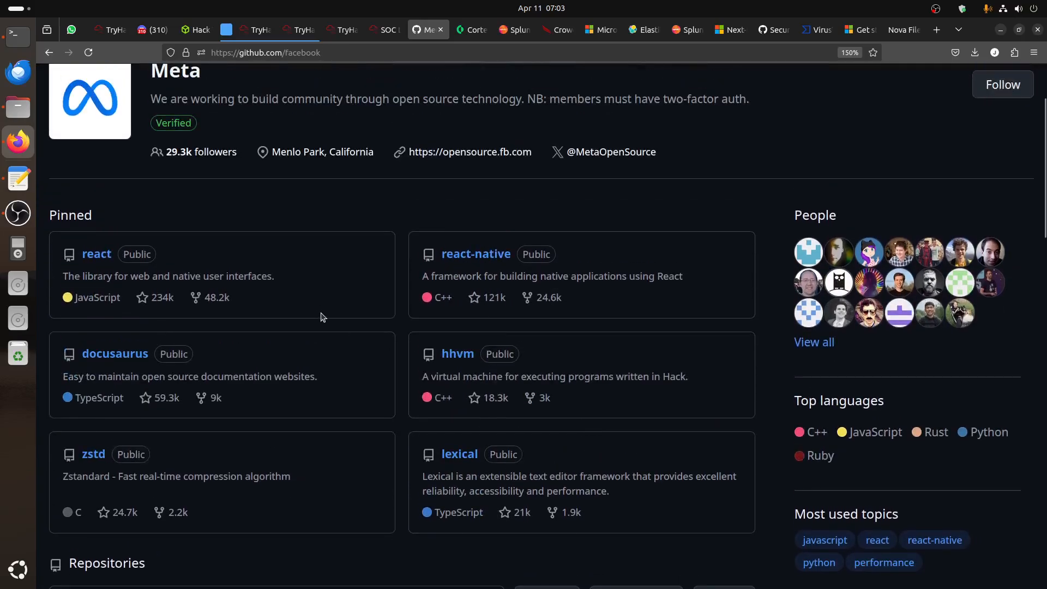
scroll("down", 3)
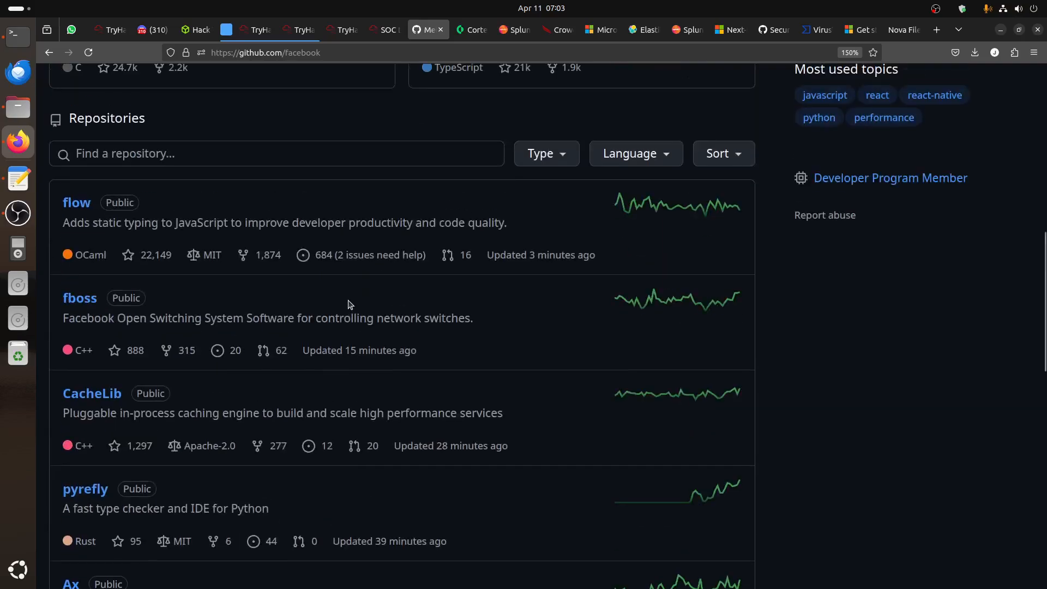
left_click(384, 29)
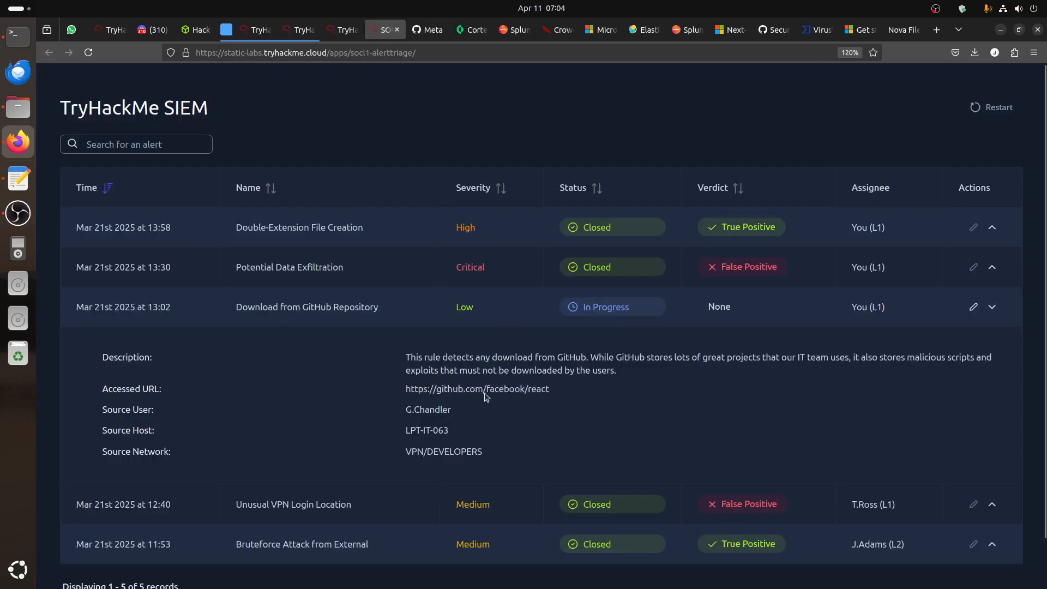
Copy the accessed GitHub URL and set the download alert's verdict to False Positive
left_click_drag(406, 389, 549, 388)
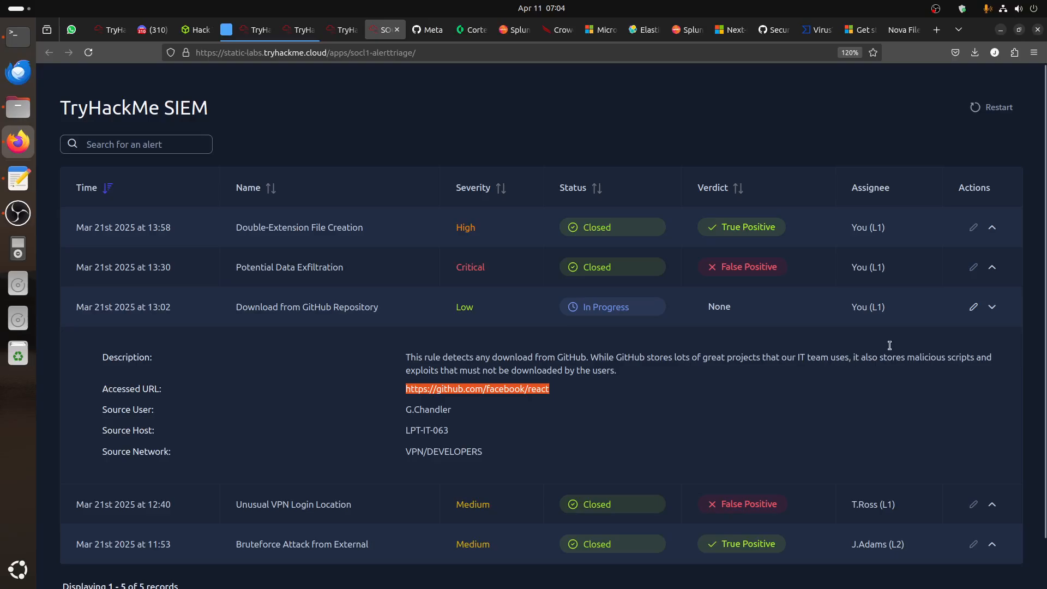
mouse_move(849, 447)
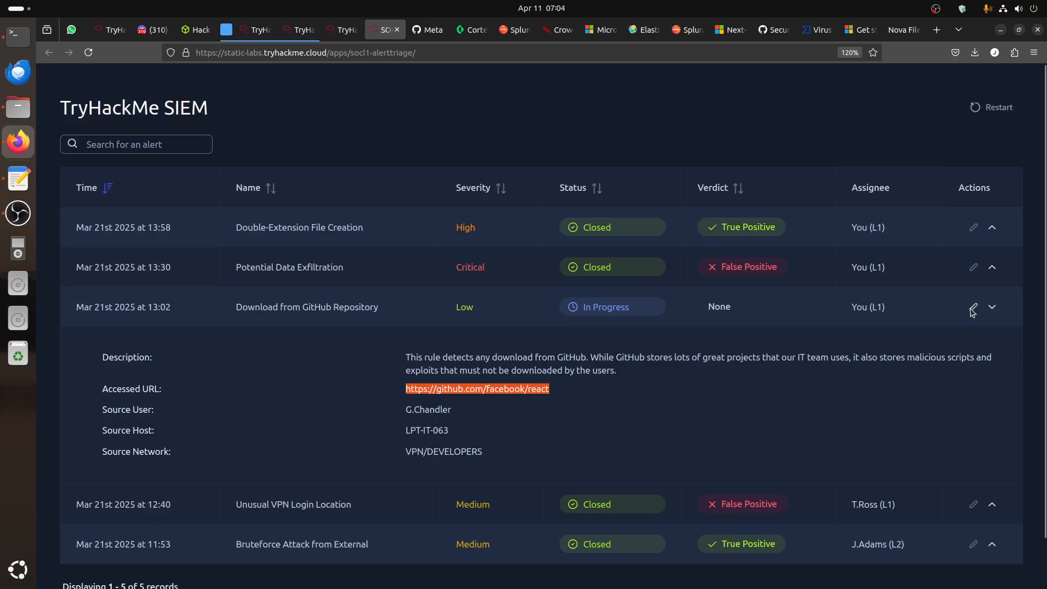
left_click(972, 307)
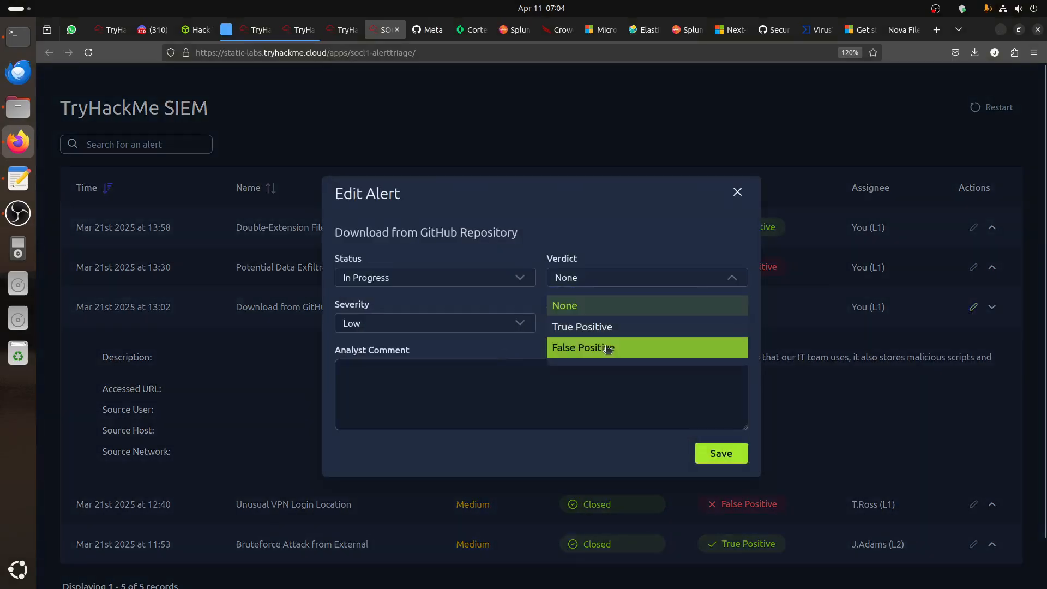
left_click(581, 347)
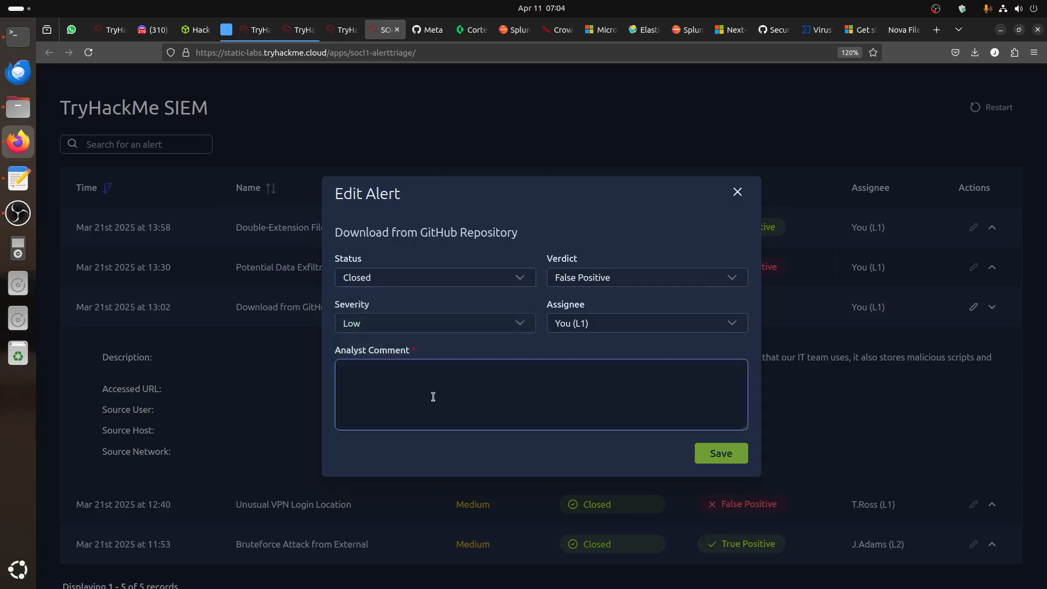
Comment that the file from github.com/facebook/react is from a legitimate GitHub repo, and save
type("User G")
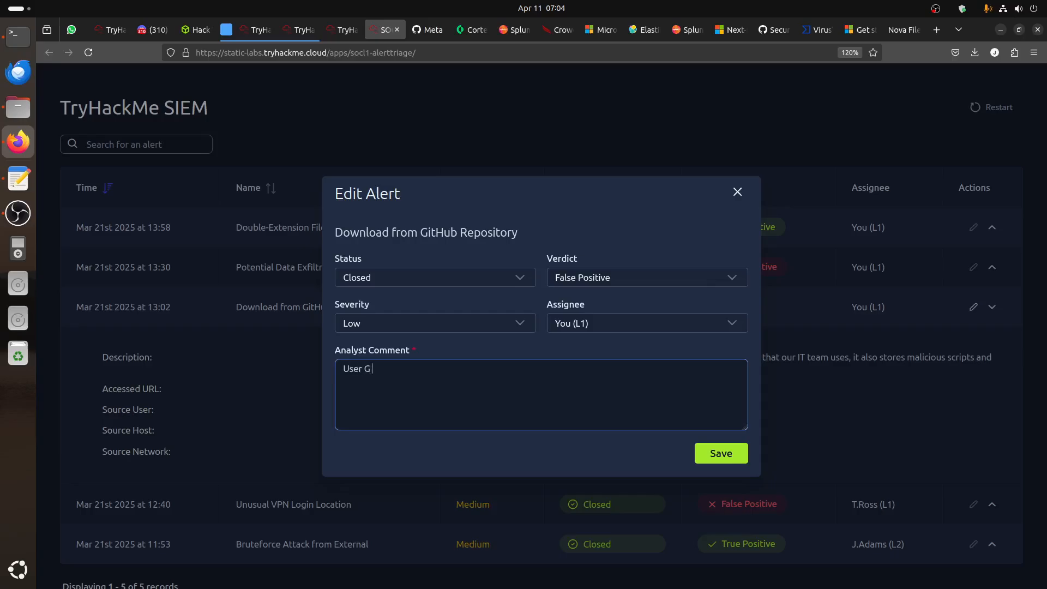
type("Chandler downloaded")
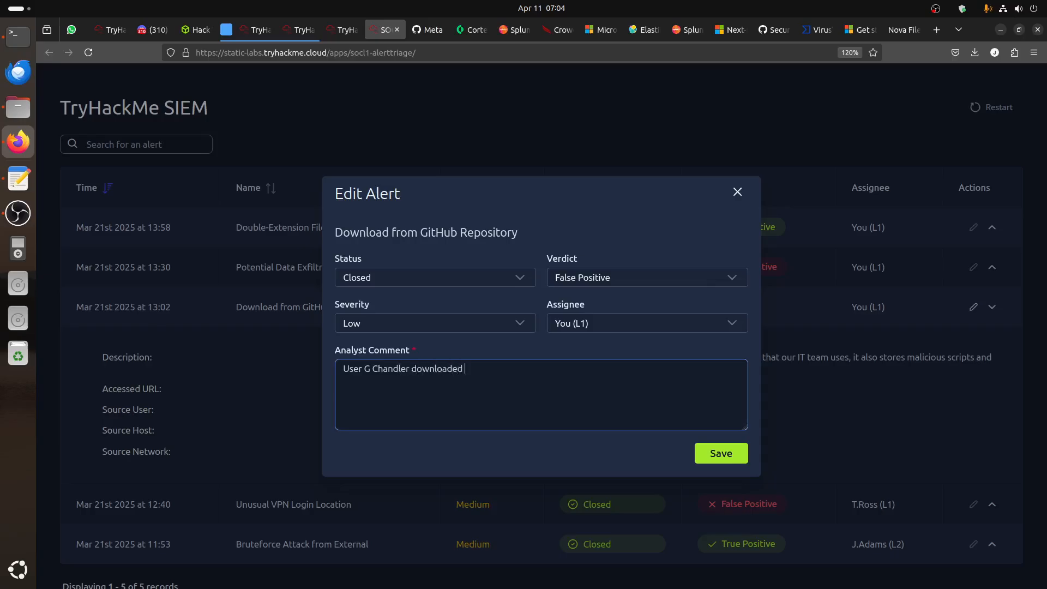
type("file from https://github.com/facebook/react")
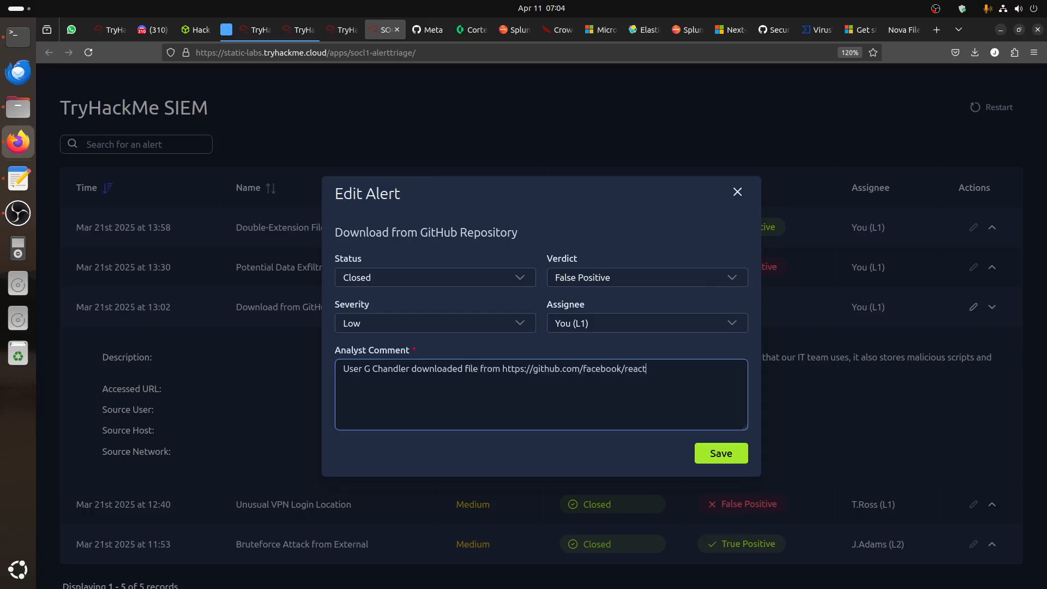
type("which is legetimate")
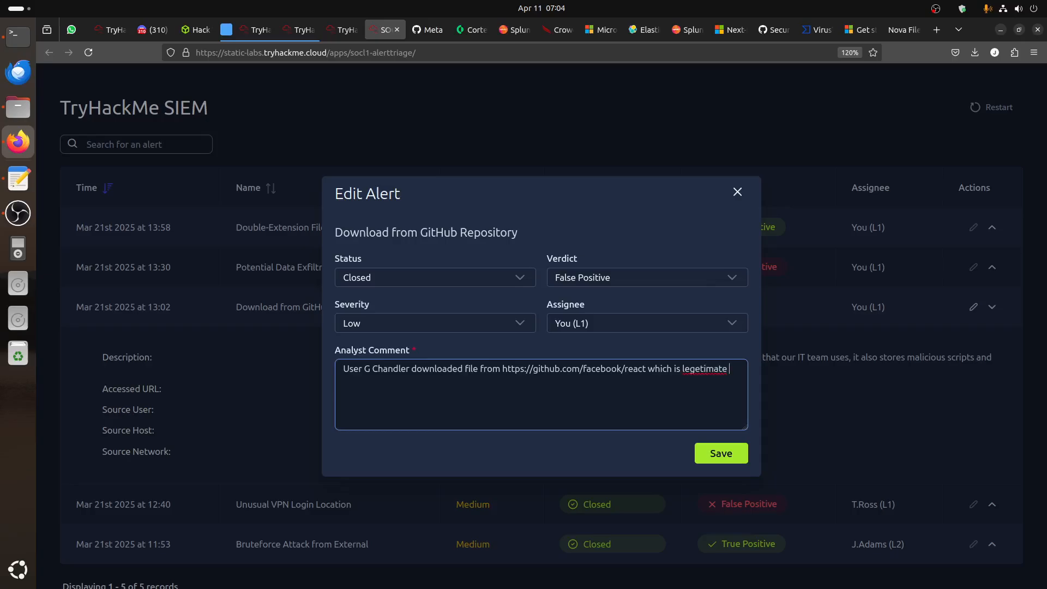
right_click(711, 368)
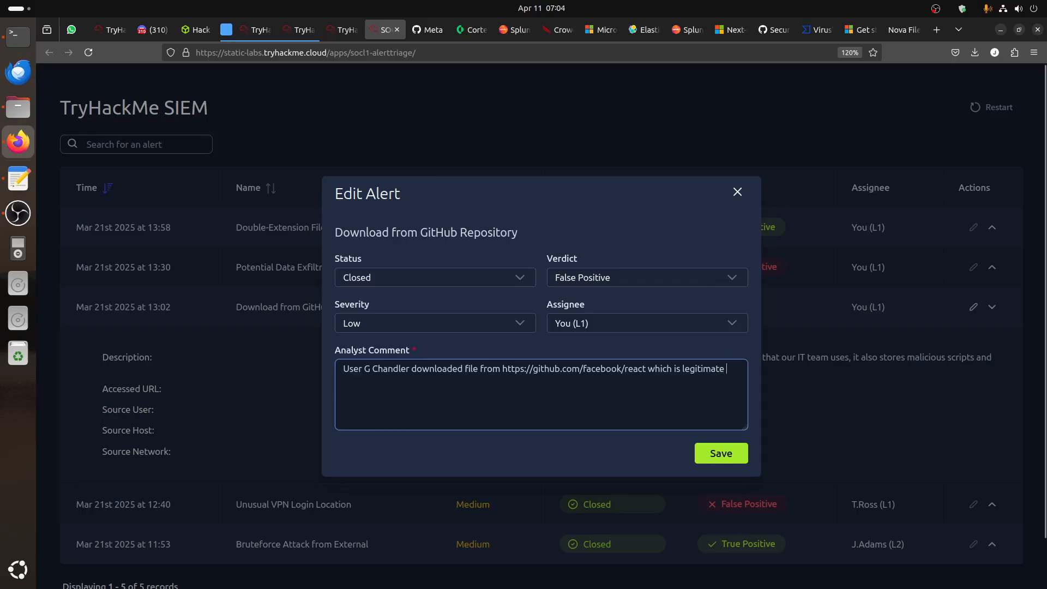
type("github repo for Facebook")
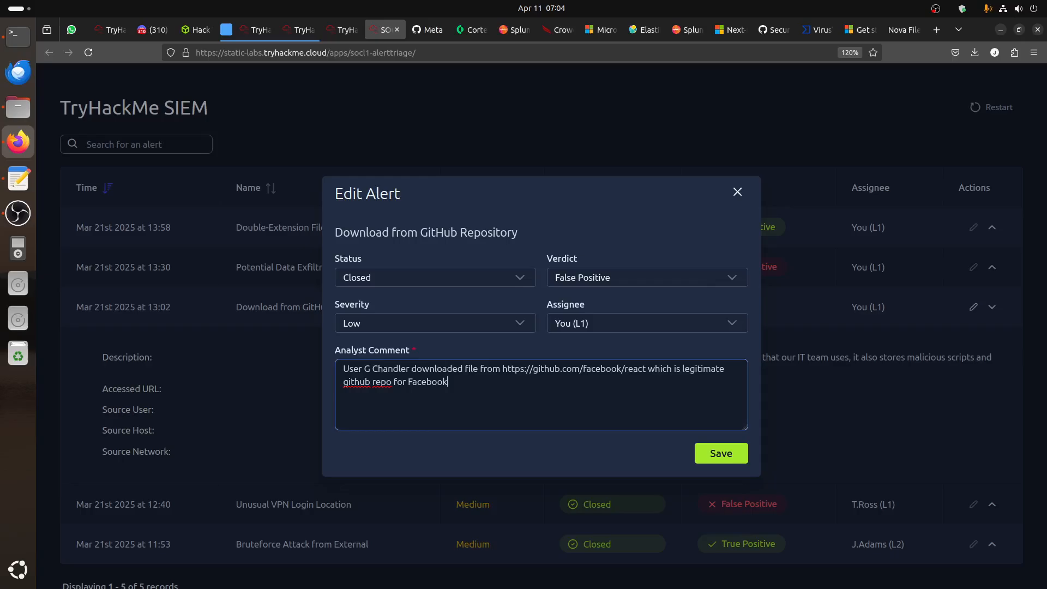
type(".")
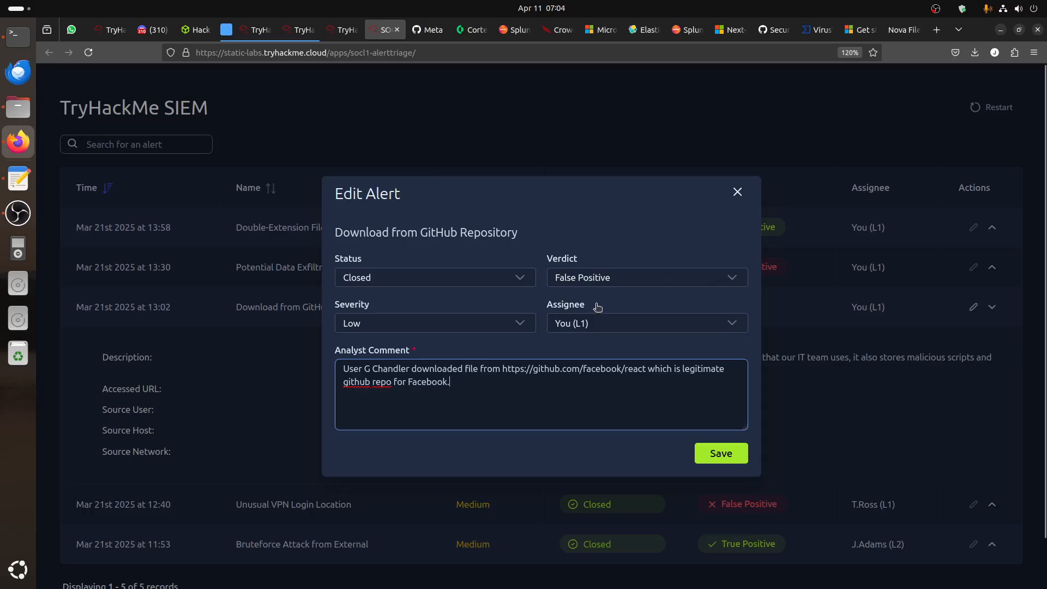
left_click(720, 453)
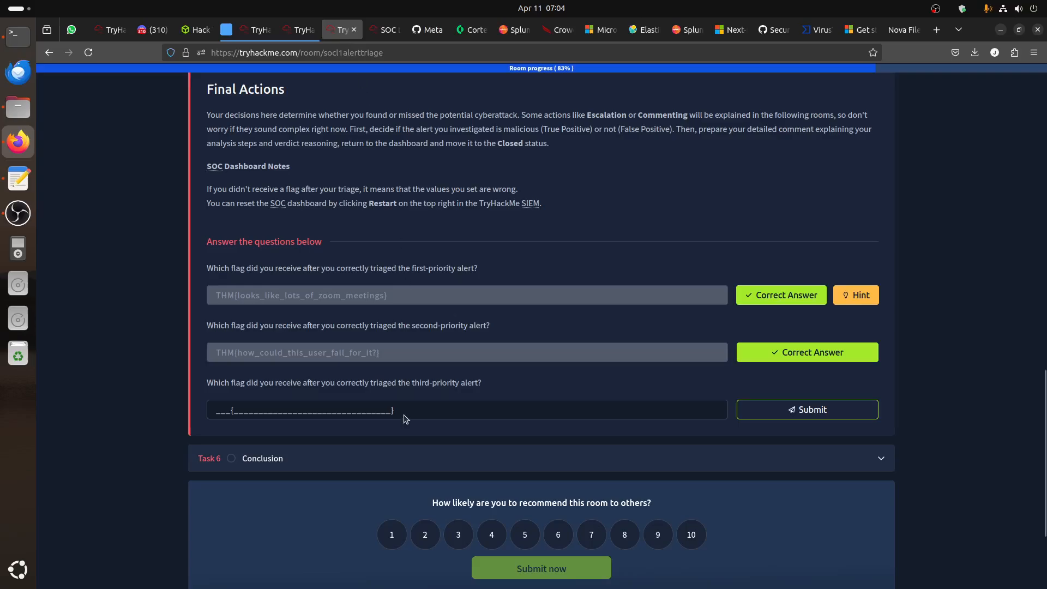
Submit flag THM{should_we_allow_github_for_devs?} and mark Task 6 Conclusion complete
left_click(806, 409)
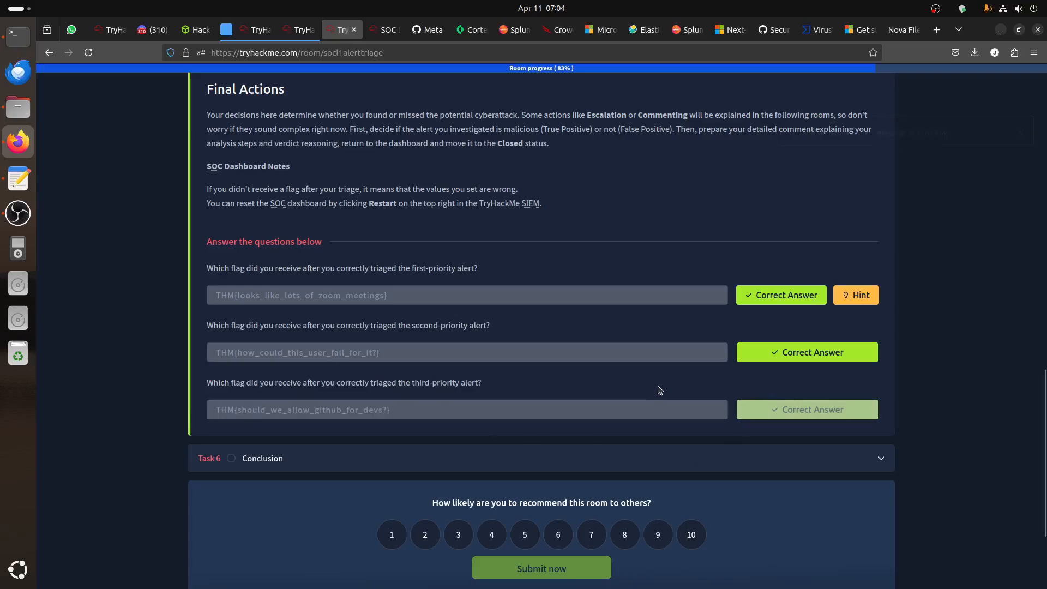
left_click(806, 409)
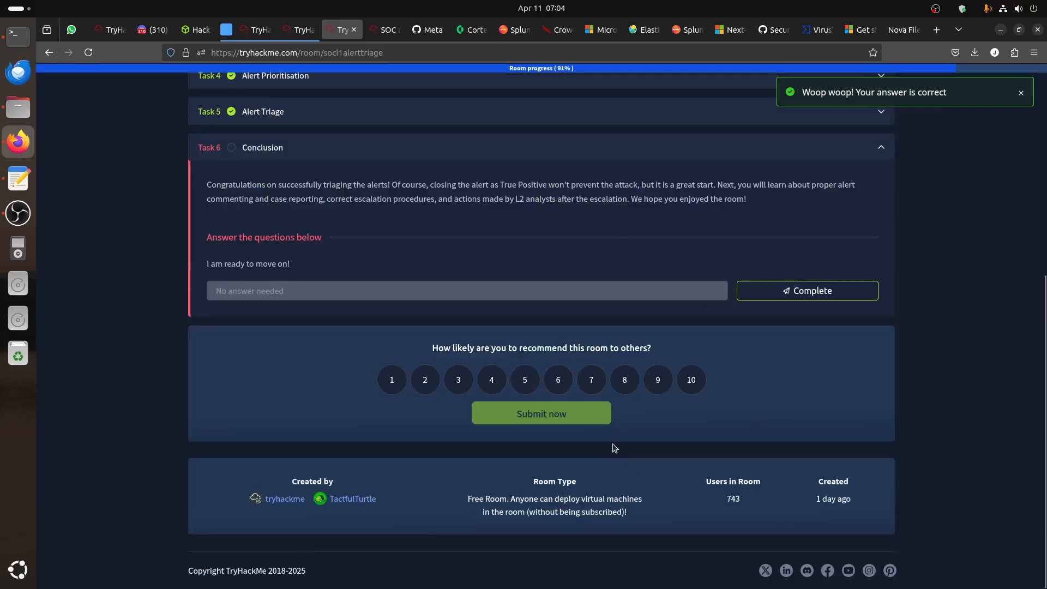
mouse_move(706, 202)
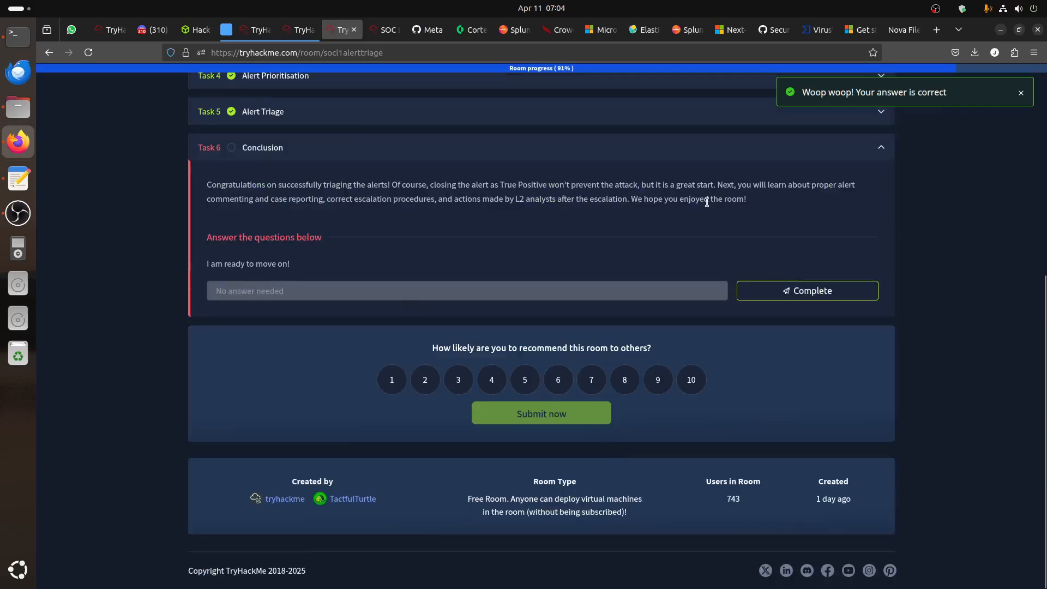
mouse_move(467, 218)
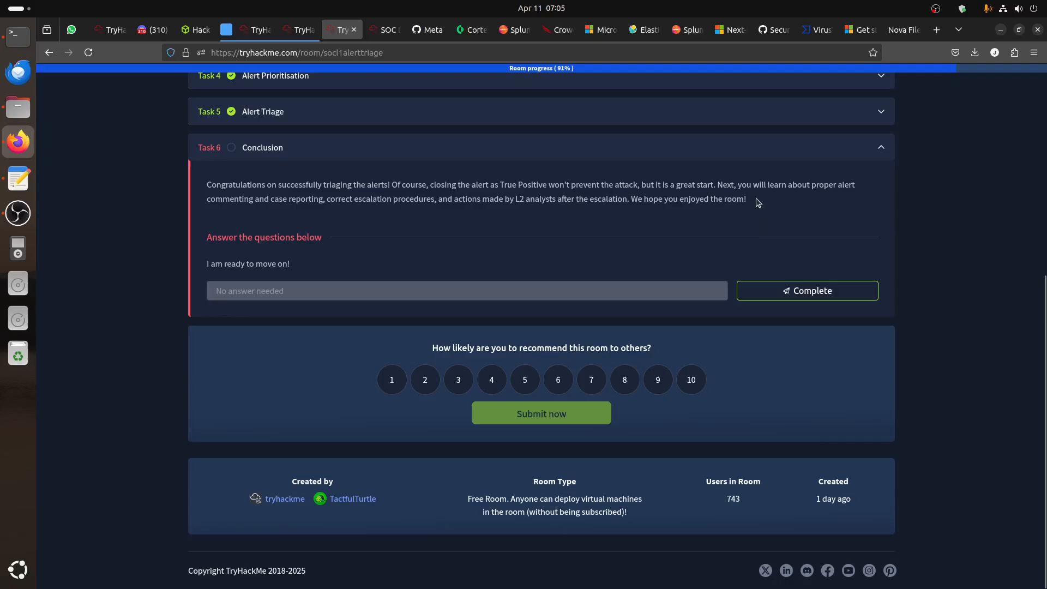
mouse_move(280, 228)
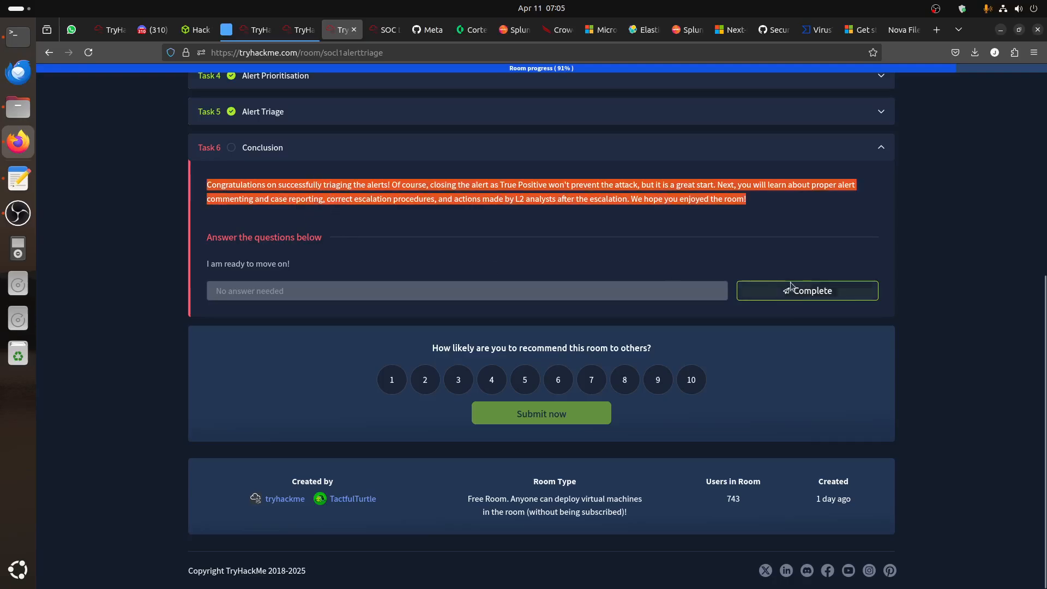
left_click(806, 290)
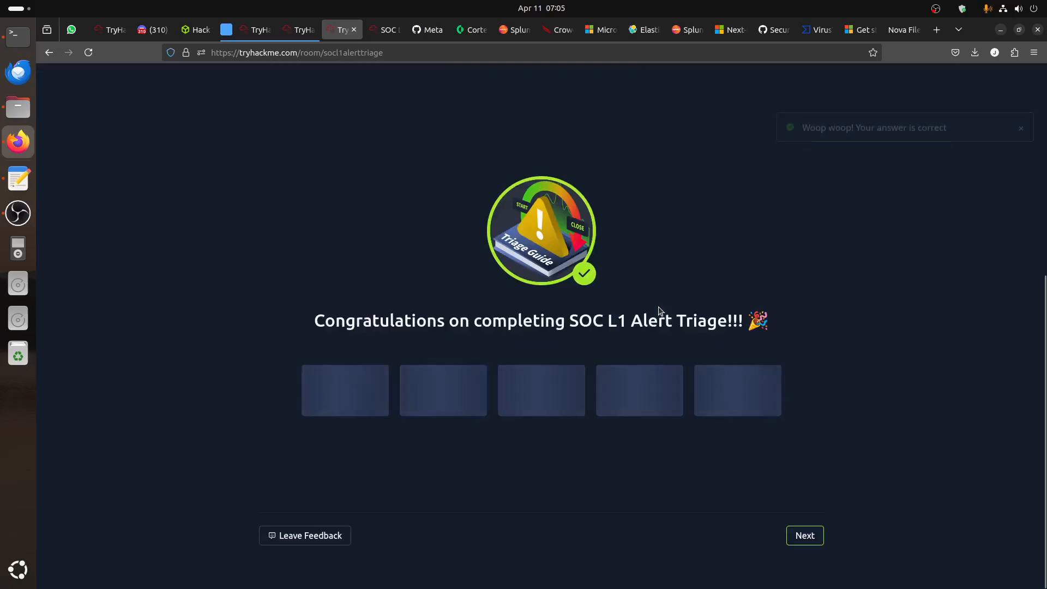
Dismiss the congratulations and share screens, then switch from the SAL1 page back to the room tab
left_click(804, 535)
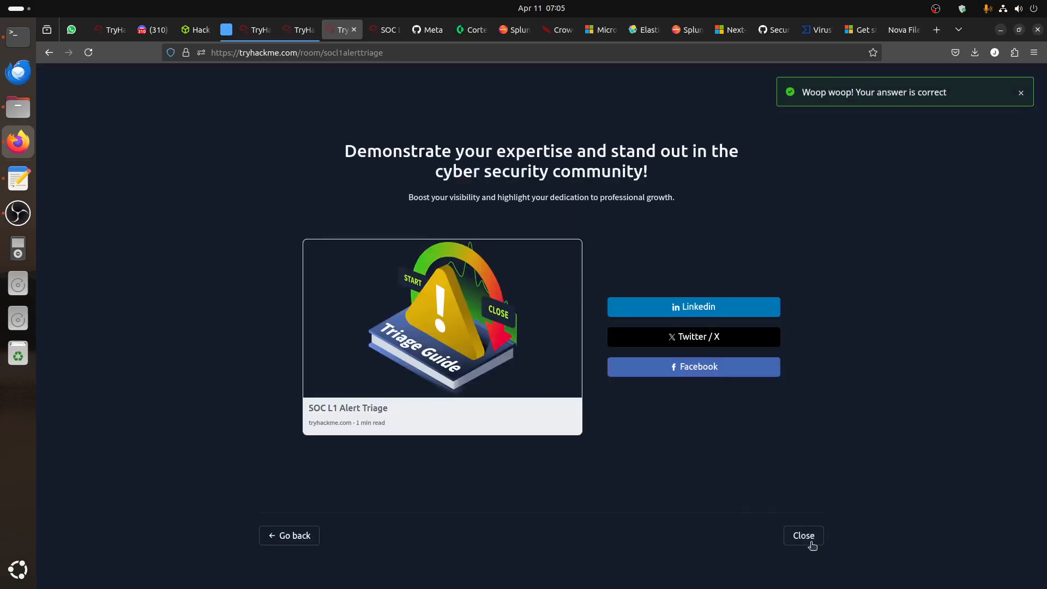
left_click(803, 535)
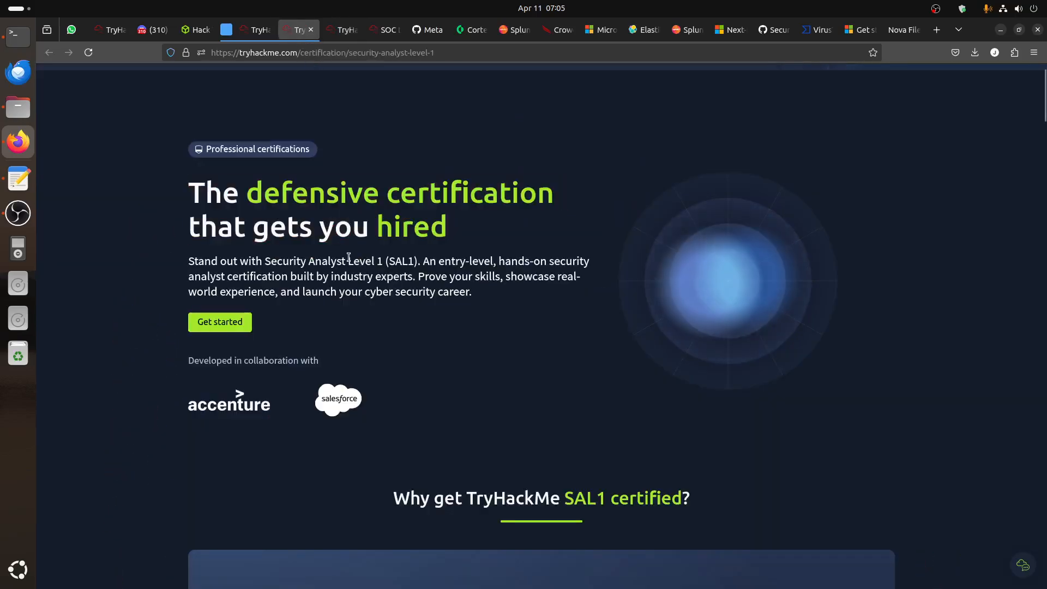
scroll("down", 3)
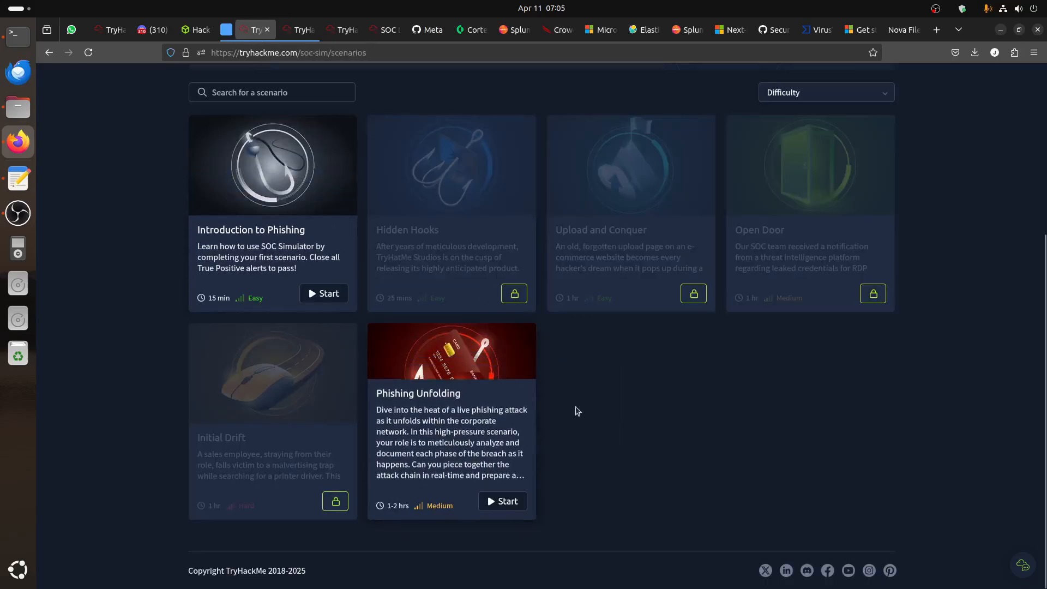
mouse_move(270, 174)
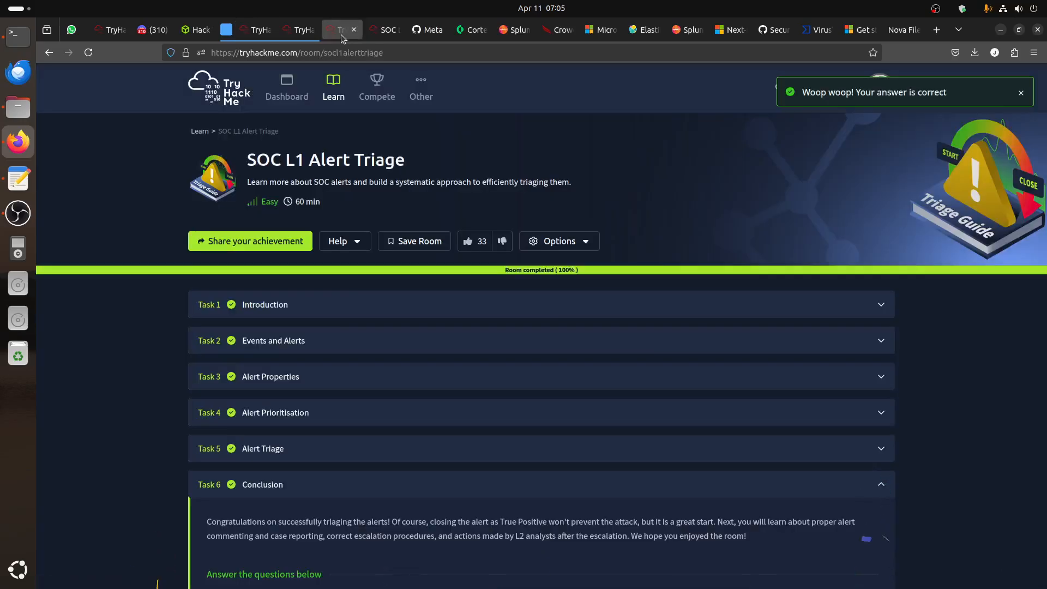
mouse_move(449, 199)
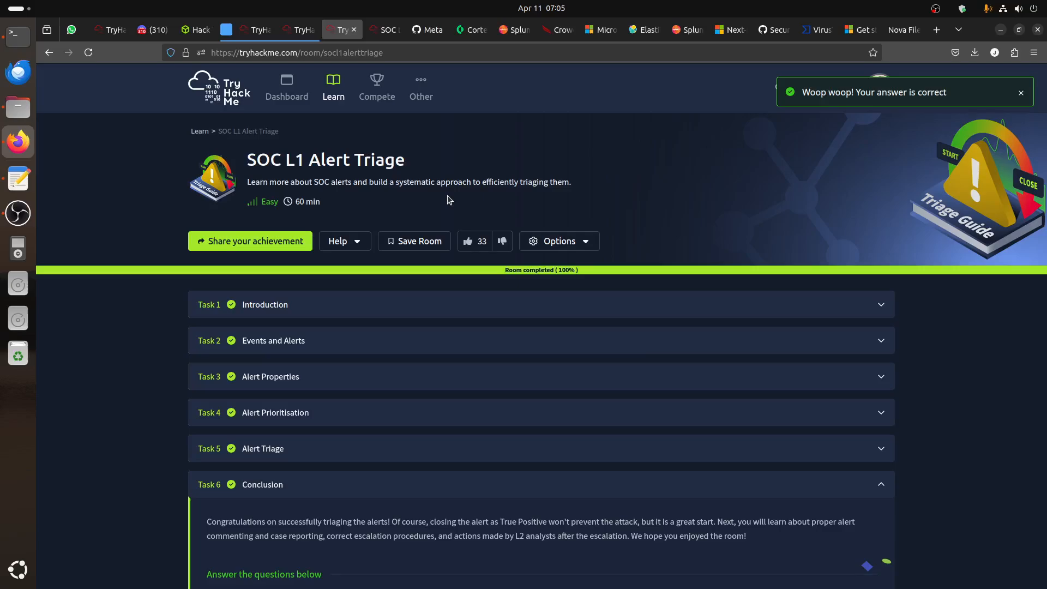
mouse_move(342, 291)
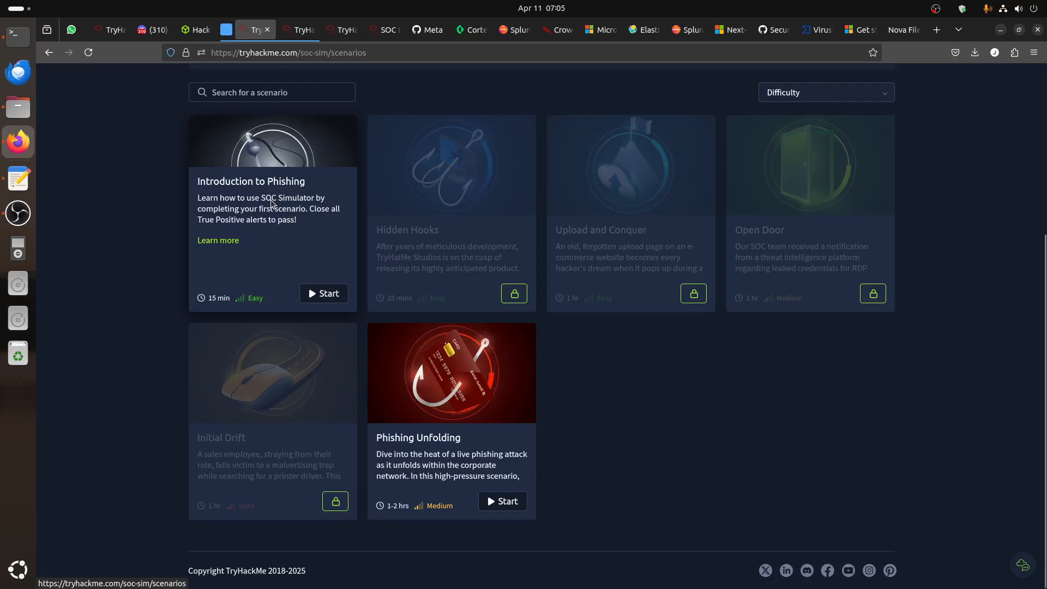
left_click(297, 29)
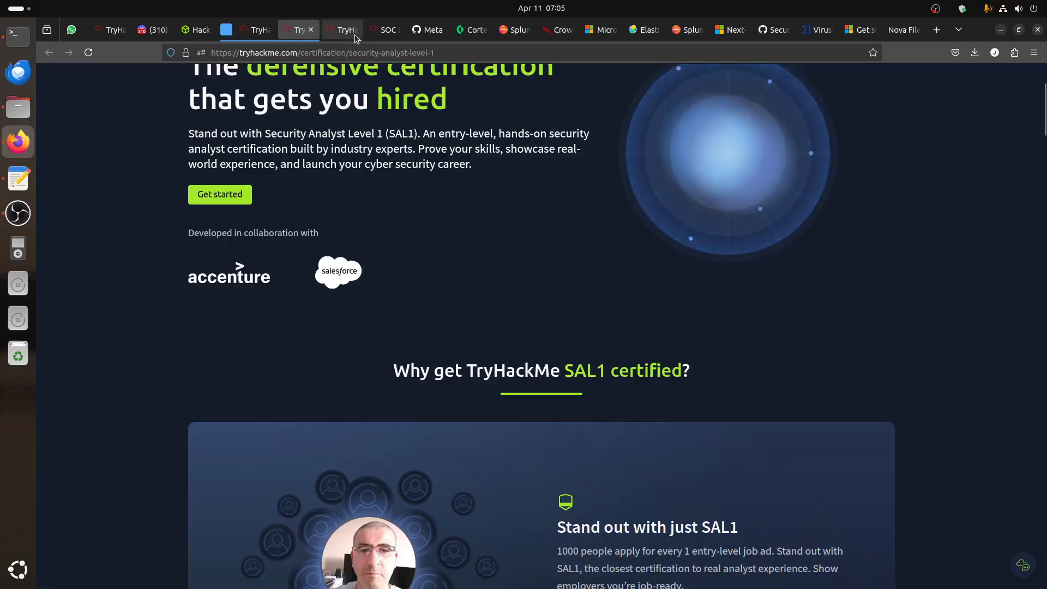
left_click(341, 30)
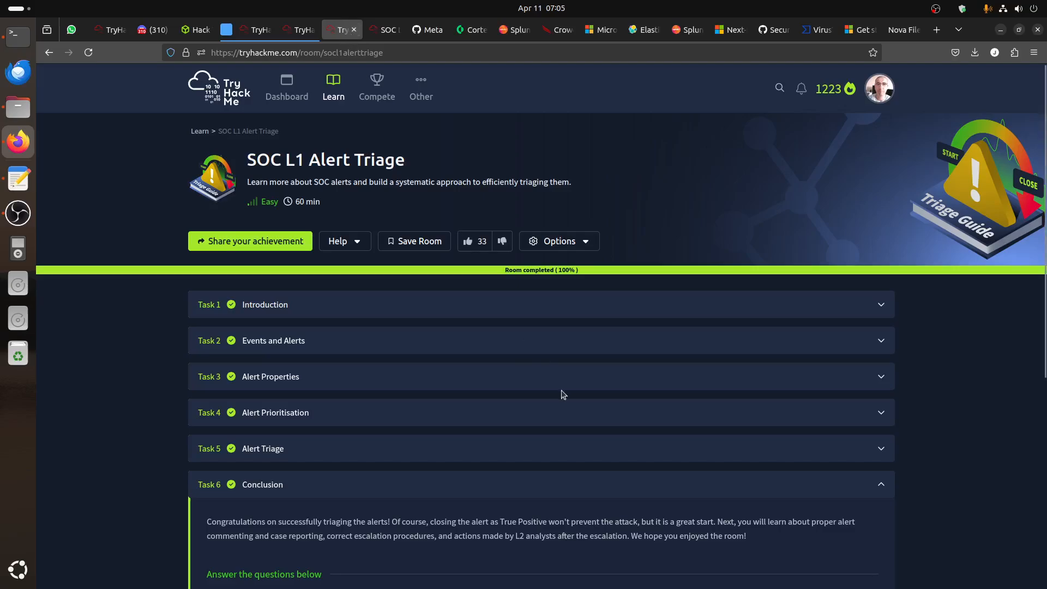